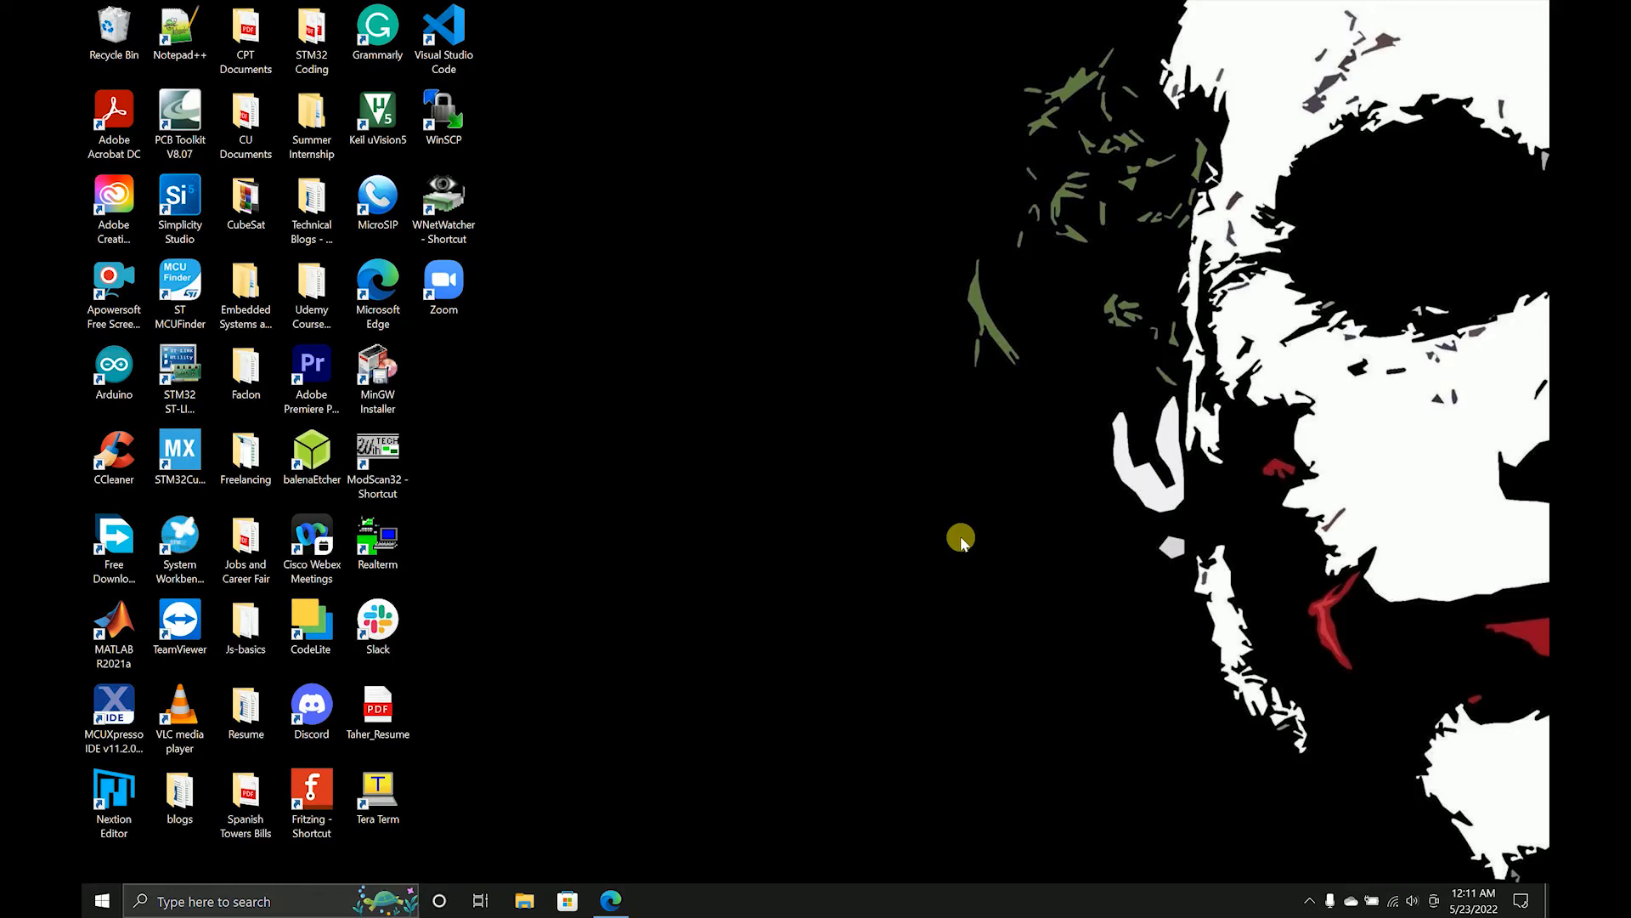
# - Launch STM32CubeMX from its desktop shortcut
pyautogui.click(179, 455)
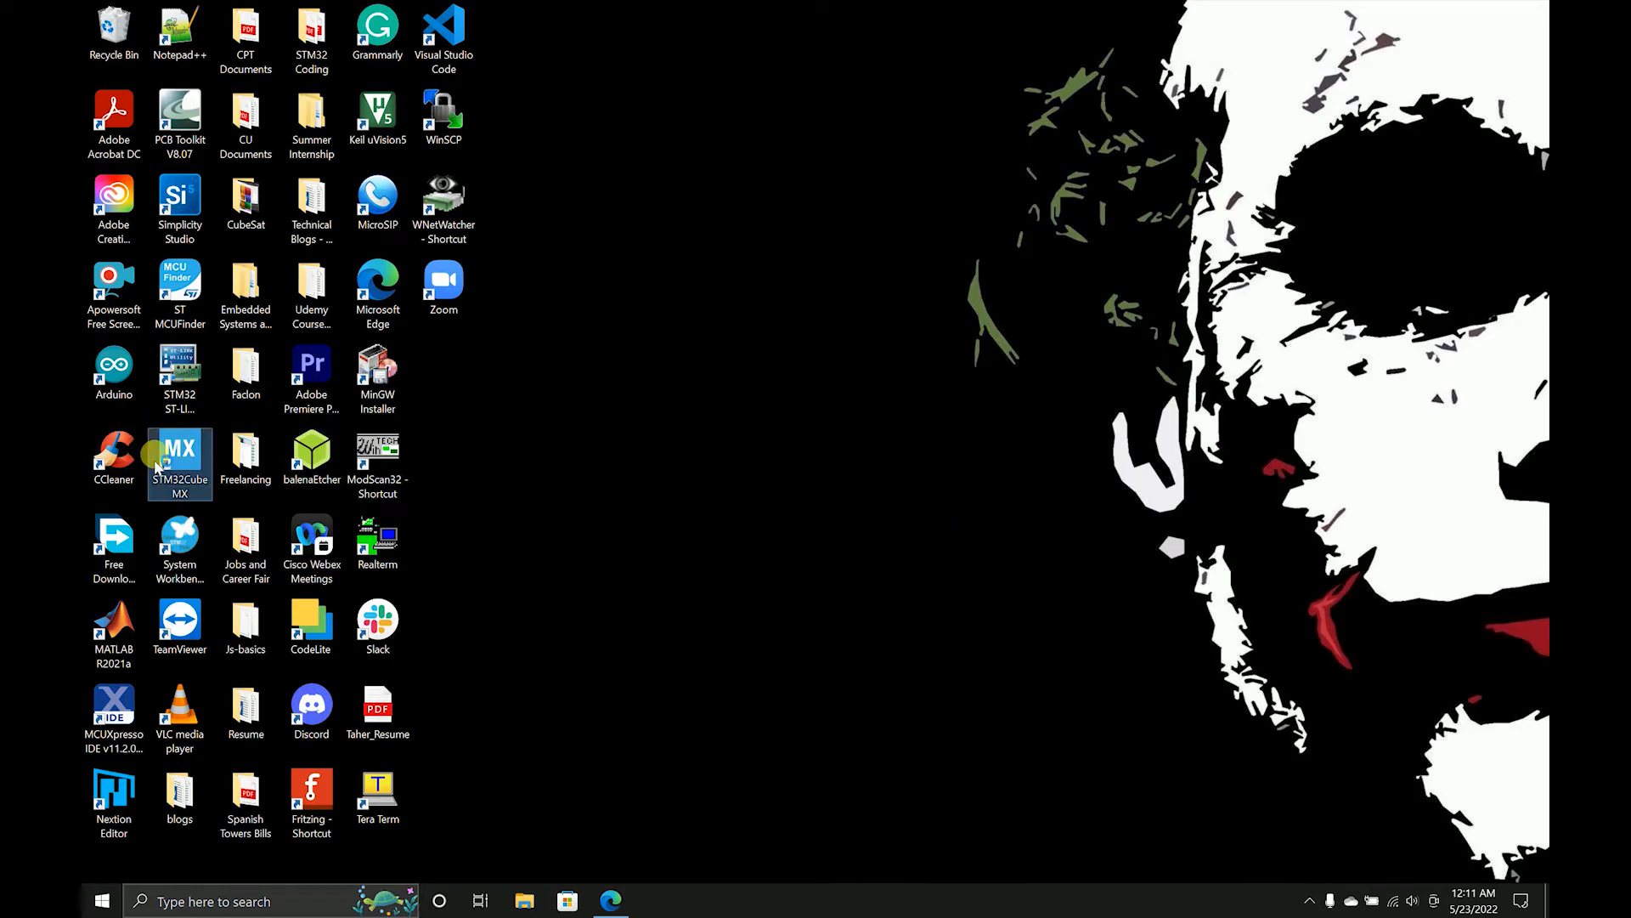
pyautogui.doubleClick(179, 454)
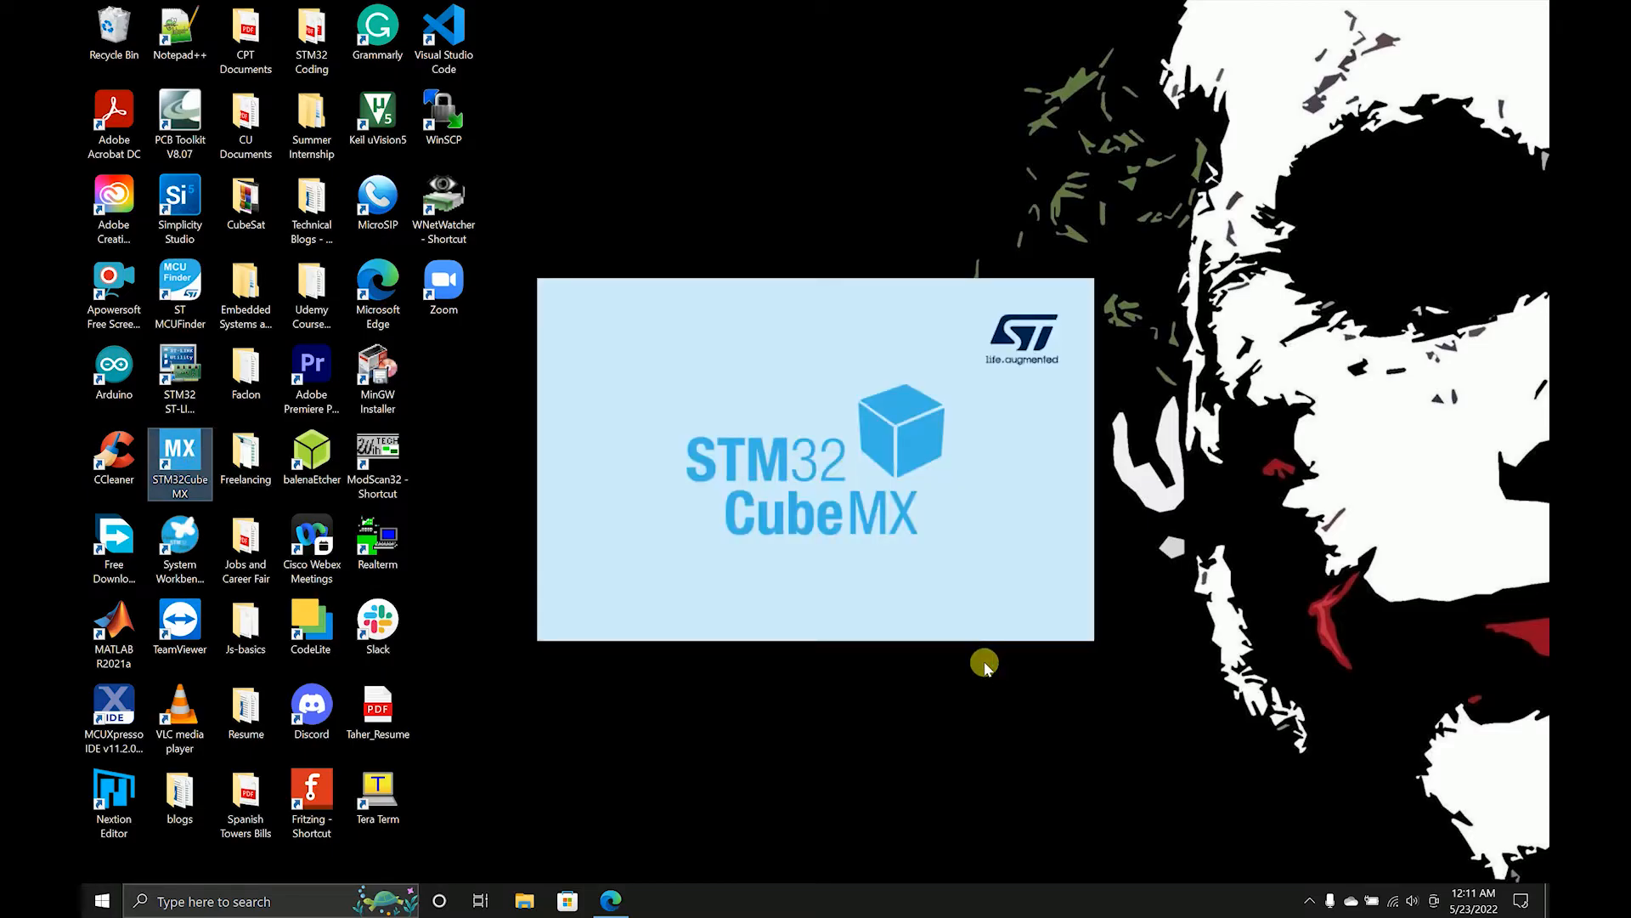
pyautogui.moveTo(978, 658)
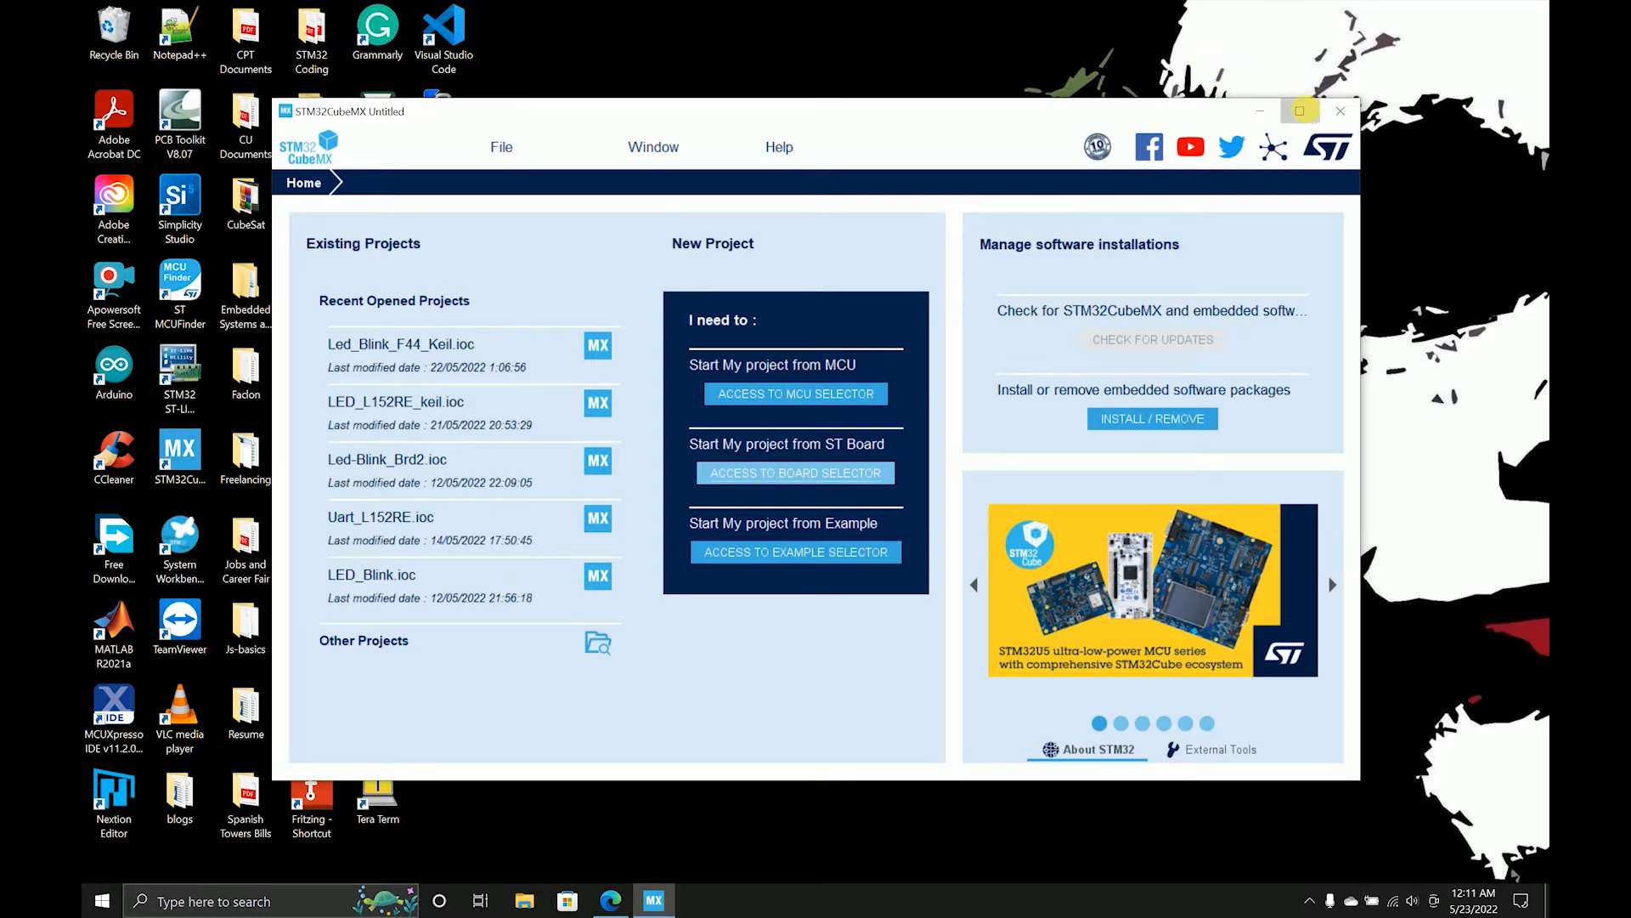
# - Start a NUCLEO-F446RE board project without default peripheral initialization
pyautogui.click(796, 473)
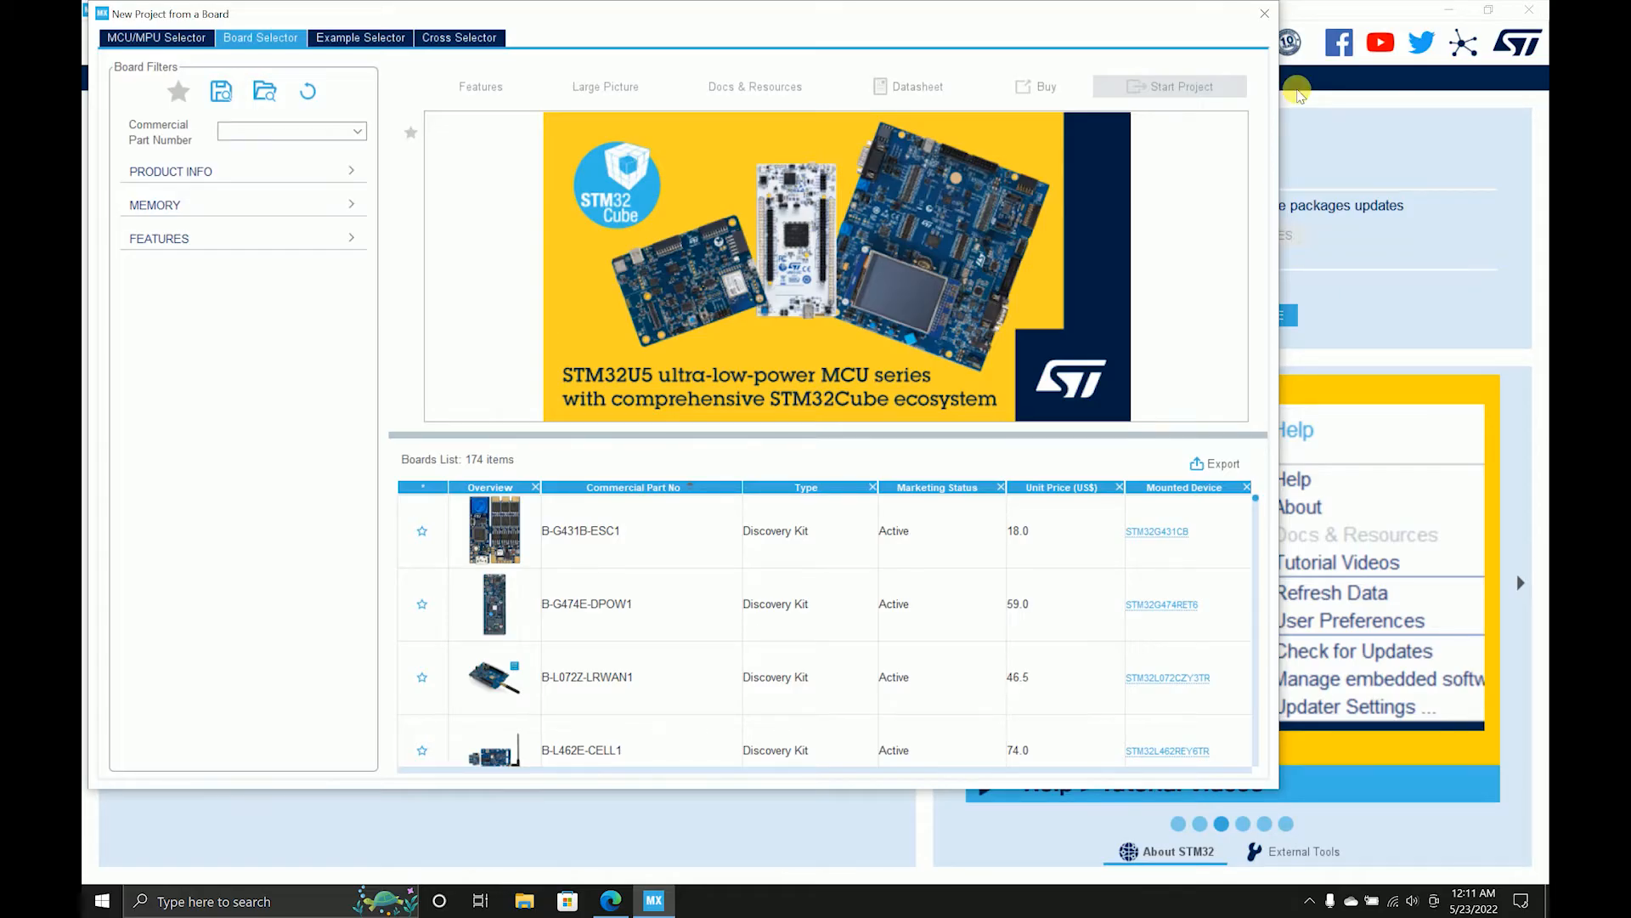
pyautogui.click(286, 133)
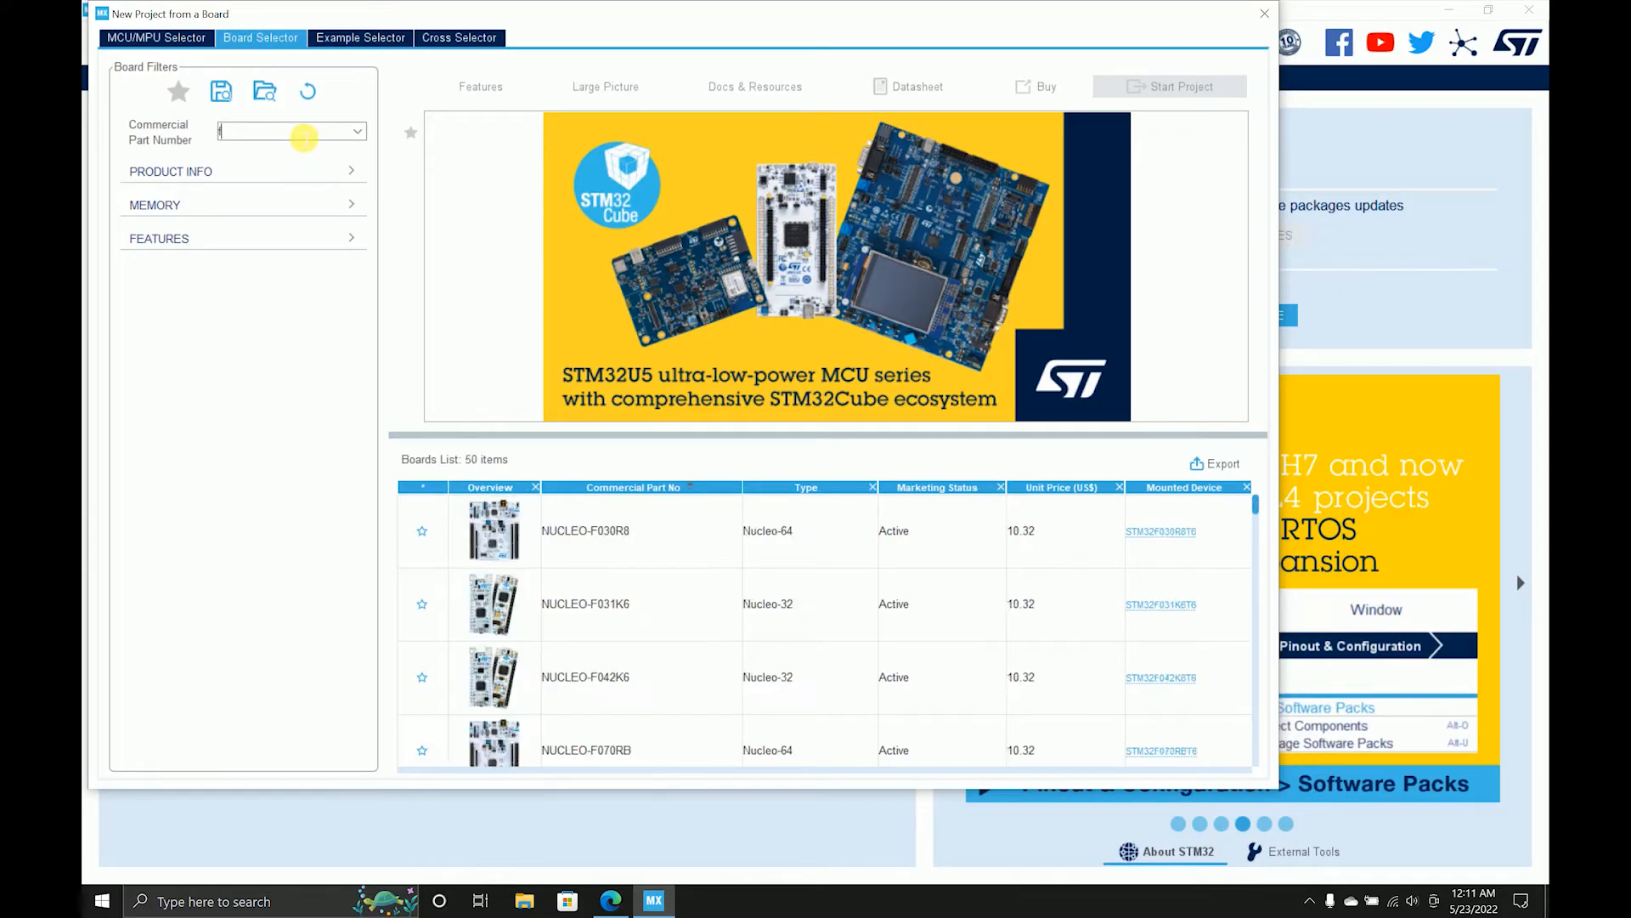
pyautogui.write('NUCLEO-F446RE')
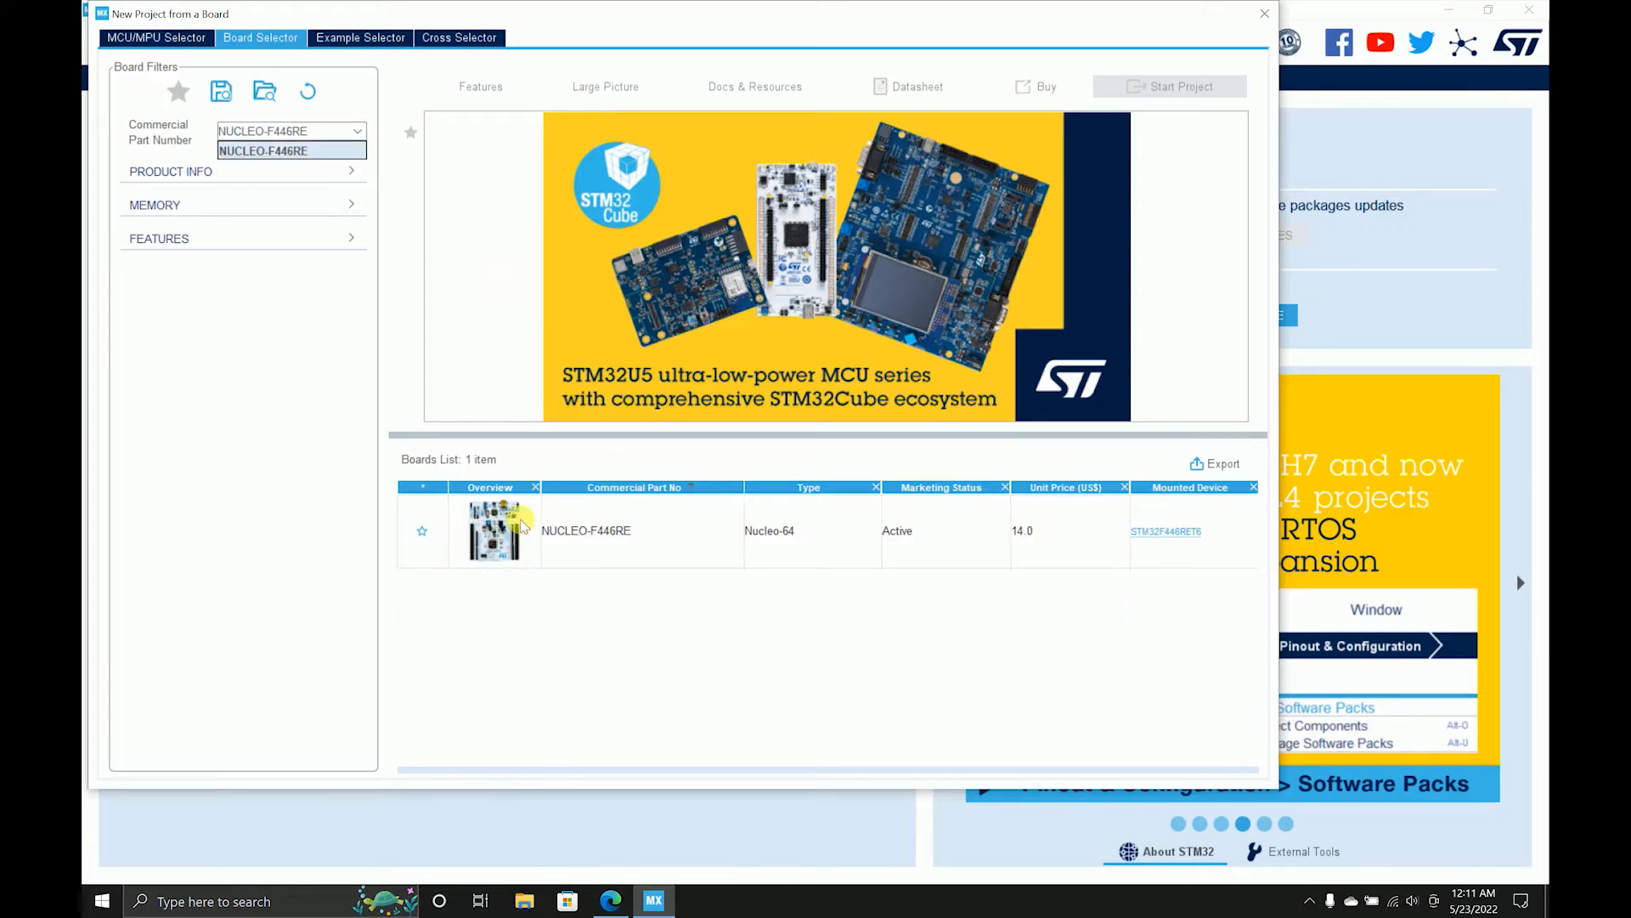
pyautogui.click(1169, 87)
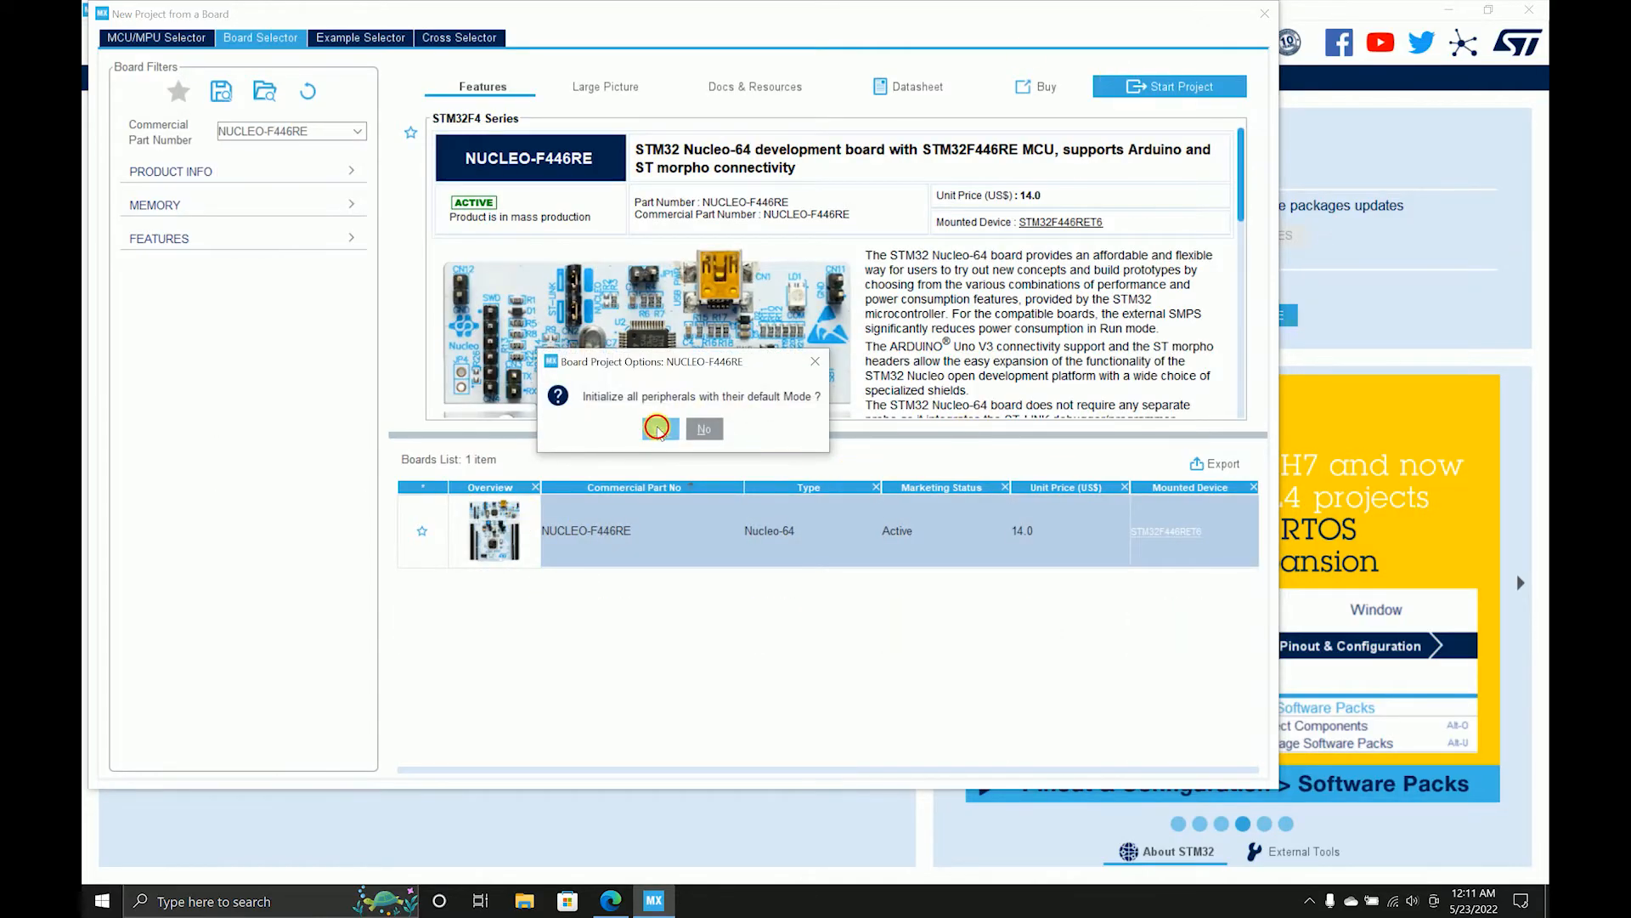
pyautogui.click(658, 428)
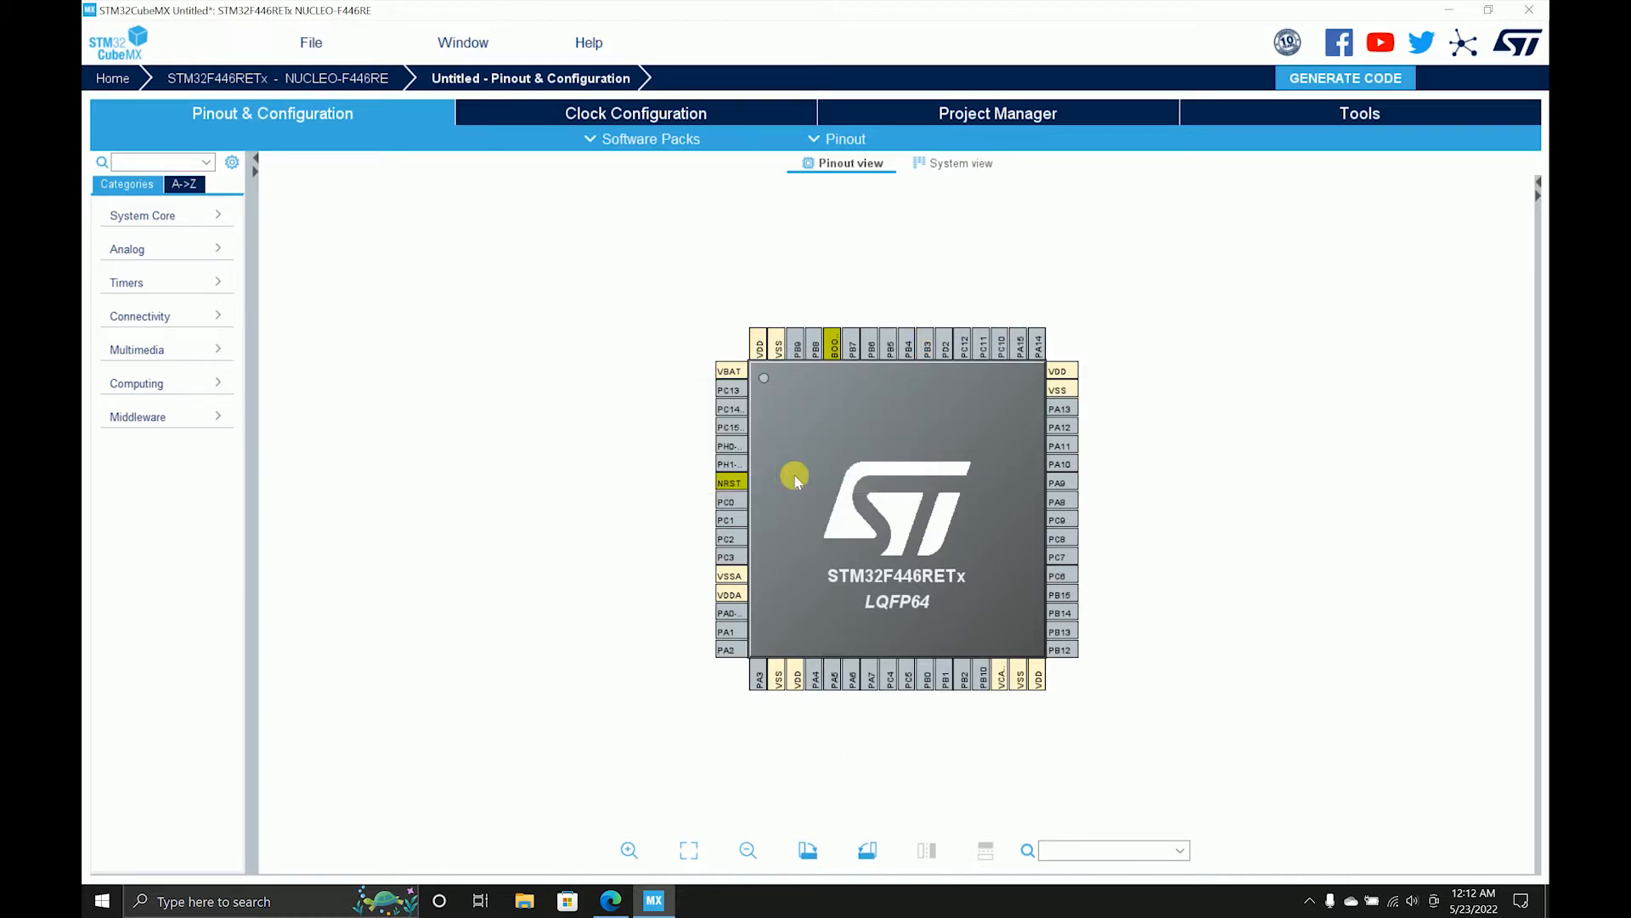
# - Set RCC HSE to Crystal/Ceramic Resonator, then select USART2 under Connectivity
pyautogui.click(143, 215)
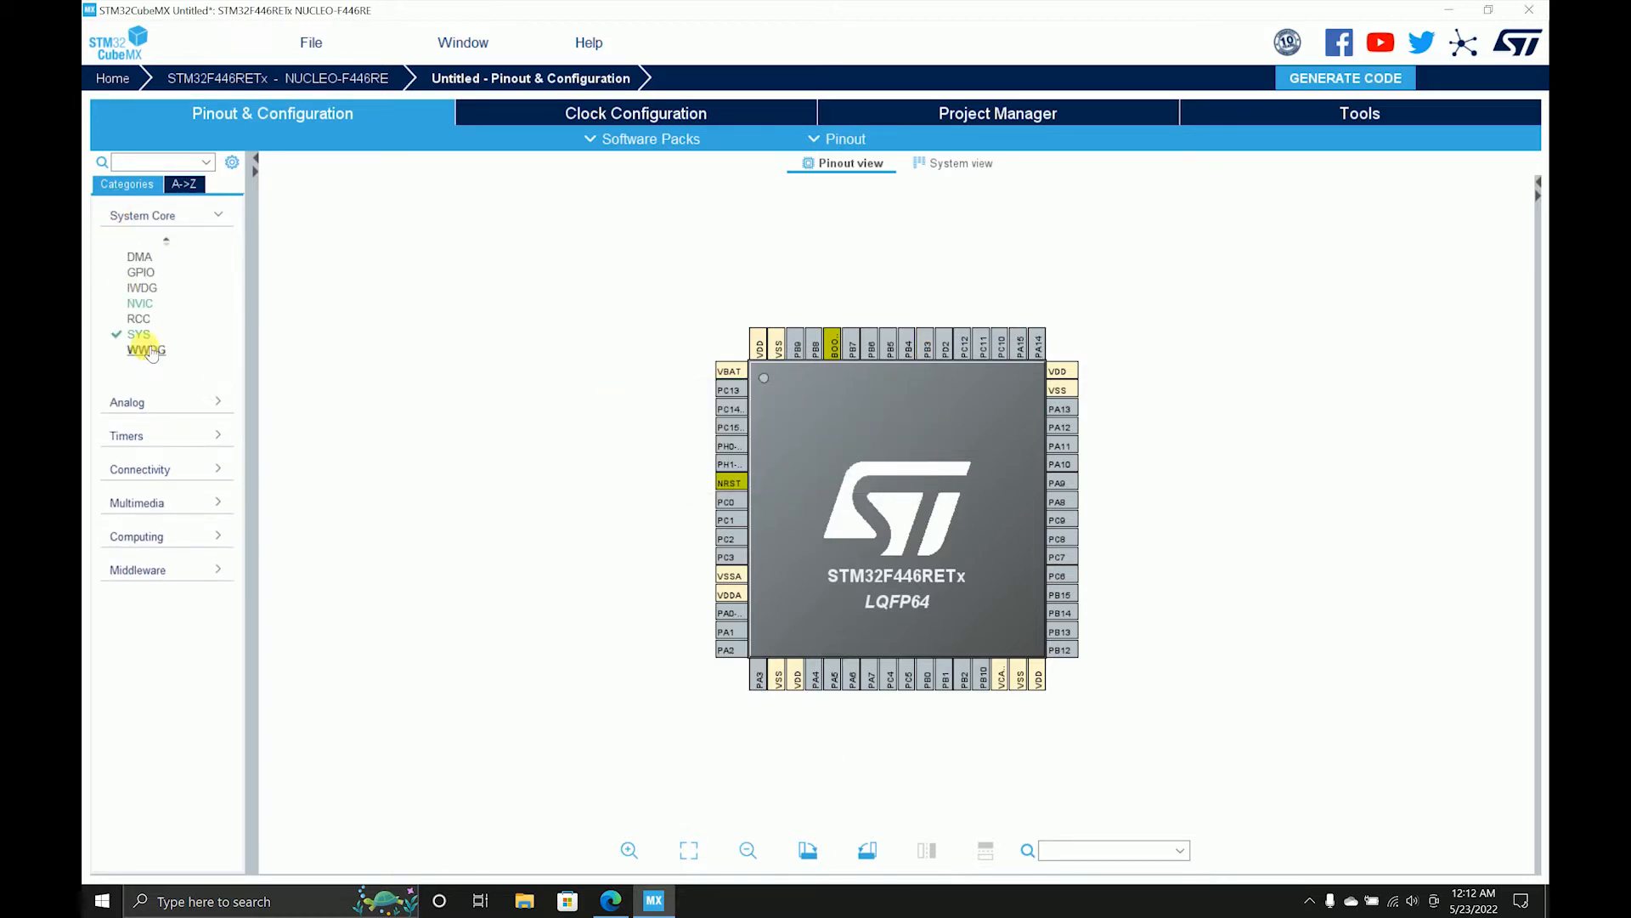
pyautogui.click(138, 334)
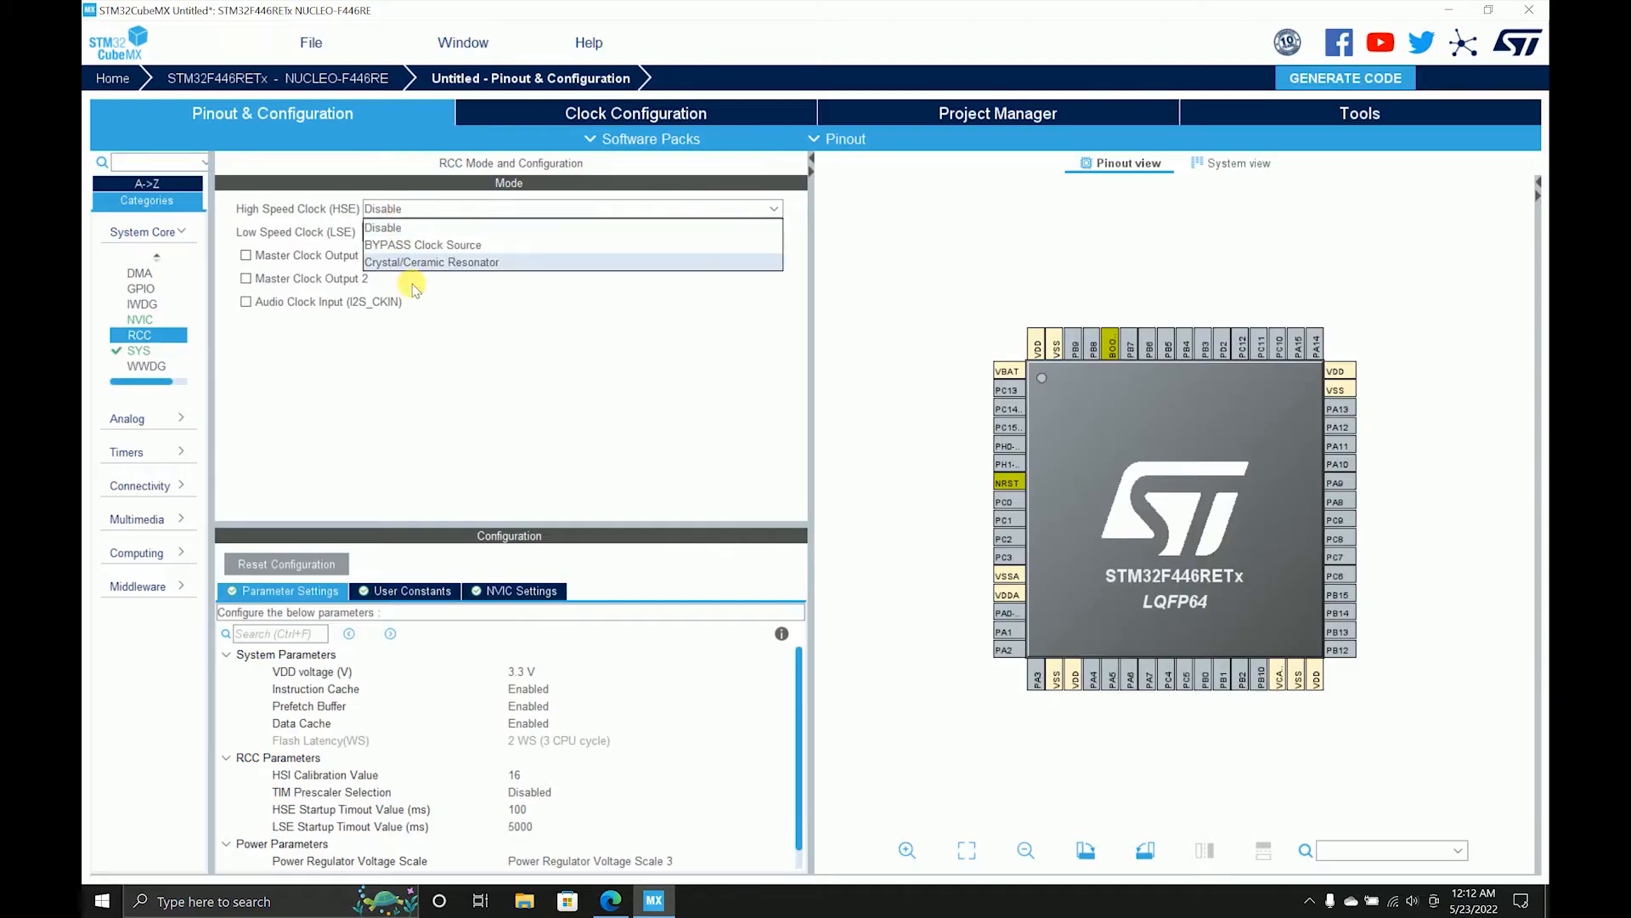
pyautogui.click(431, 261)
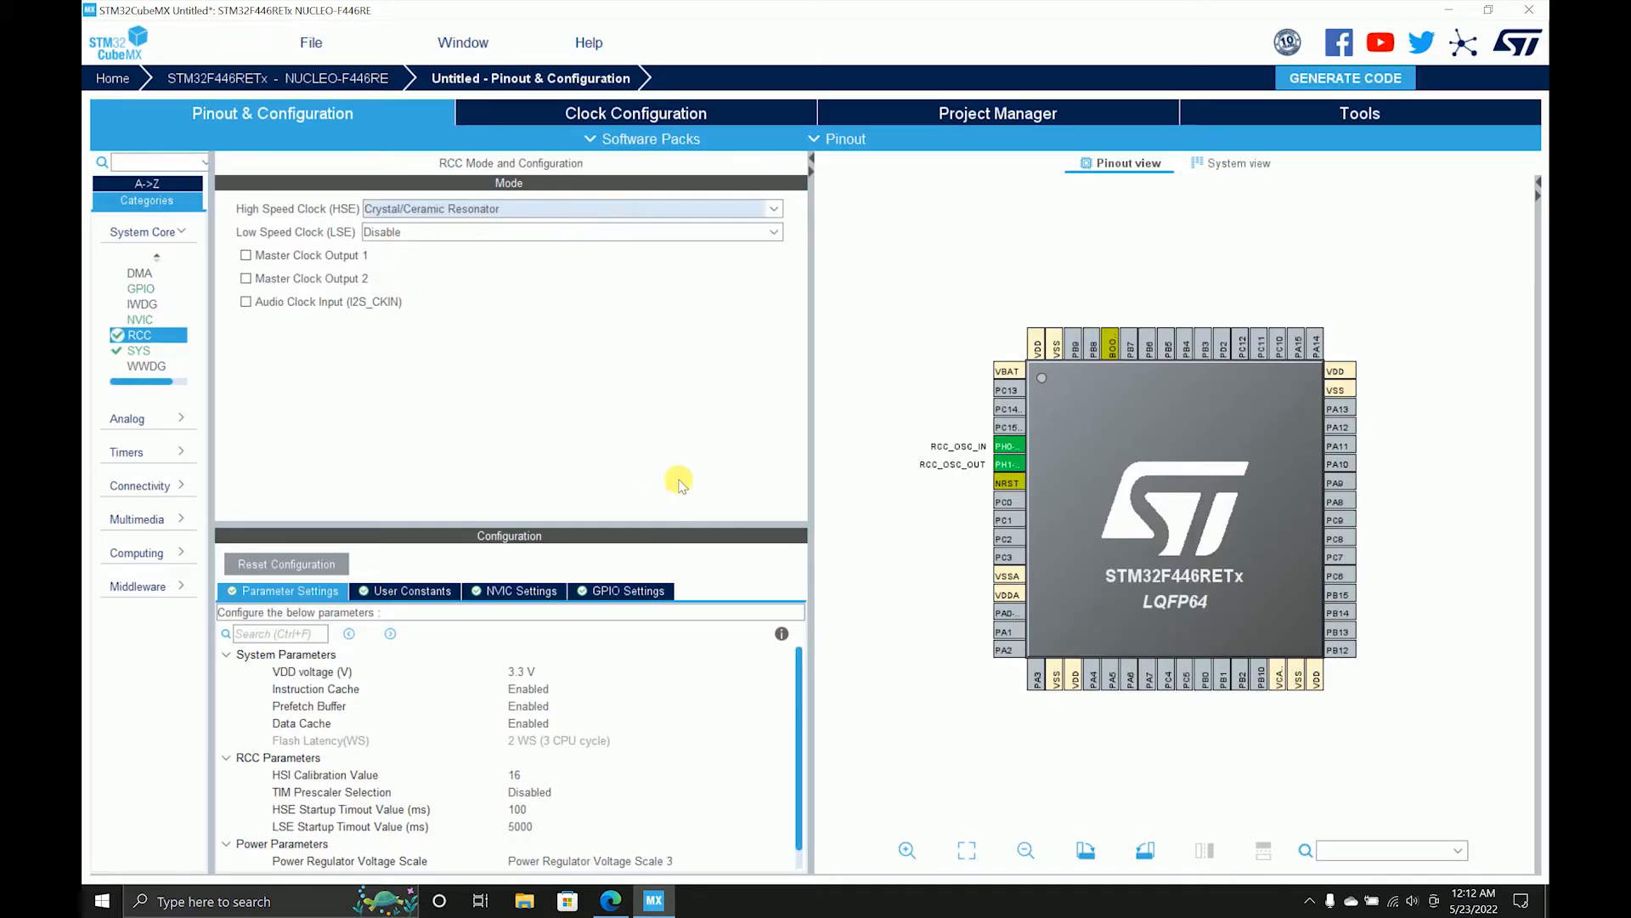
pyautogui.moveTo(140, 448)
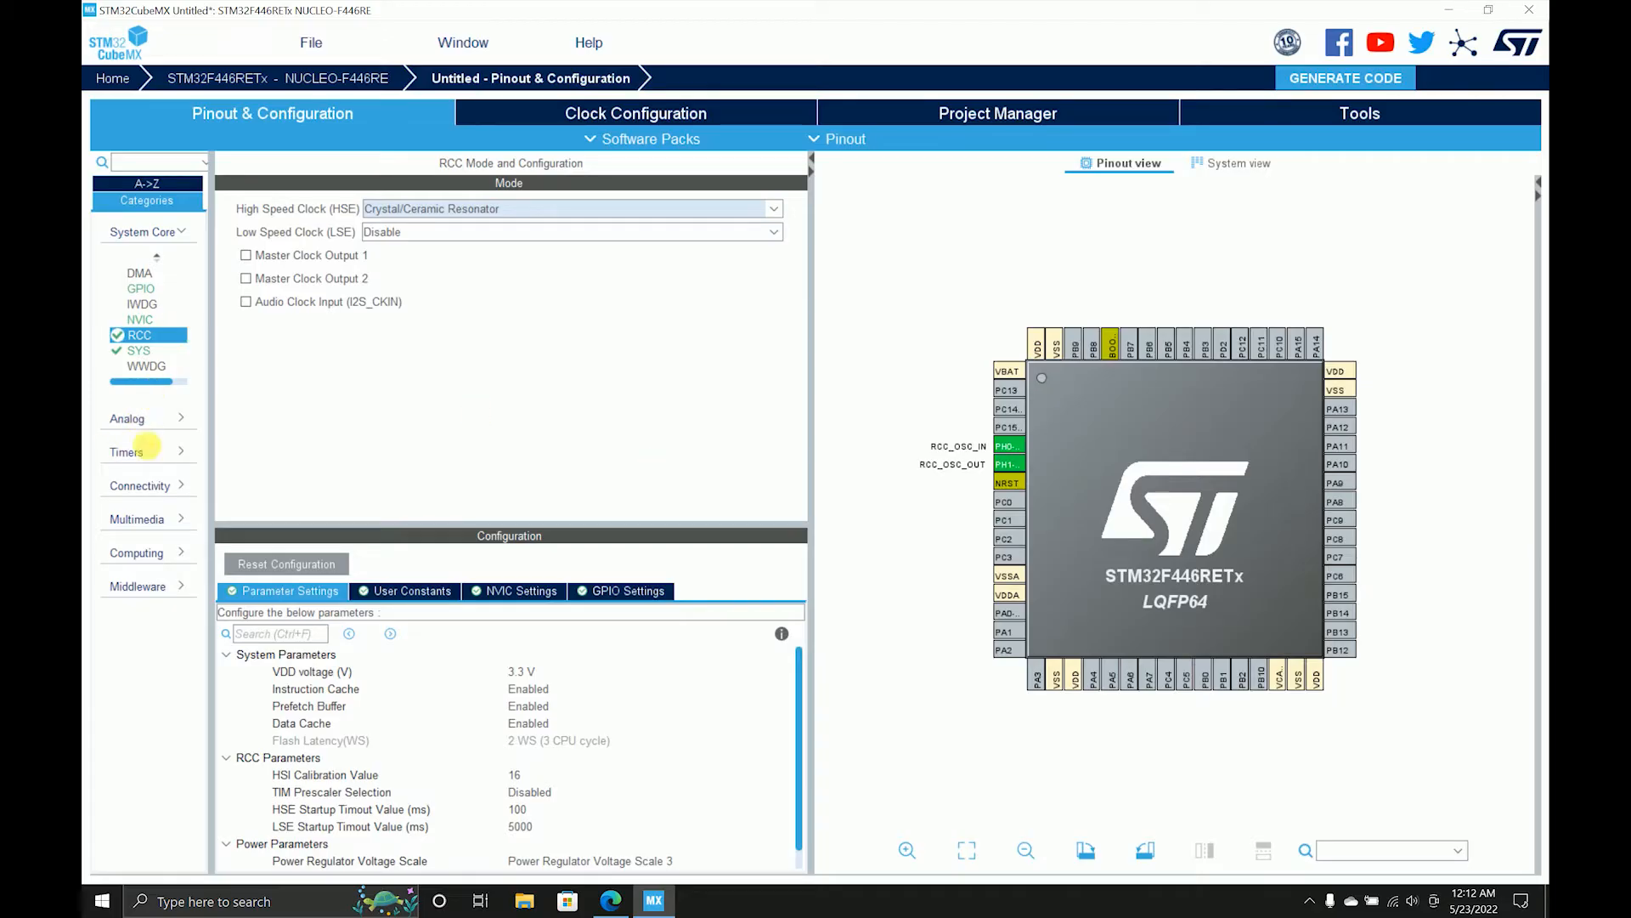
pyautogui.click(140, 485)
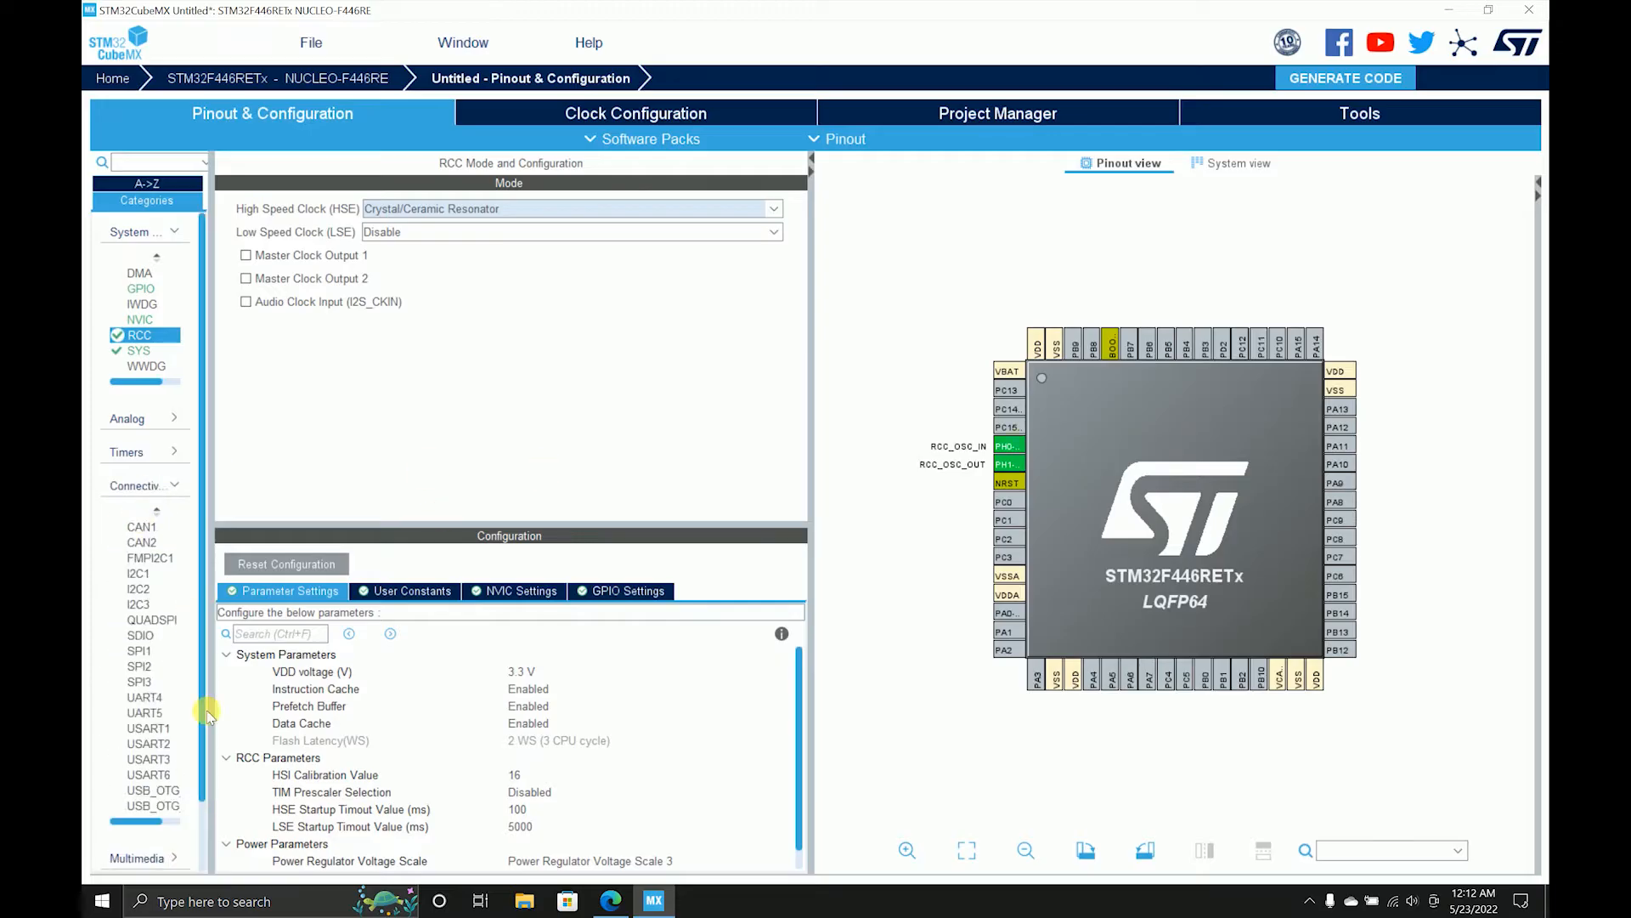
pyautogui.moveTo(148, 759)
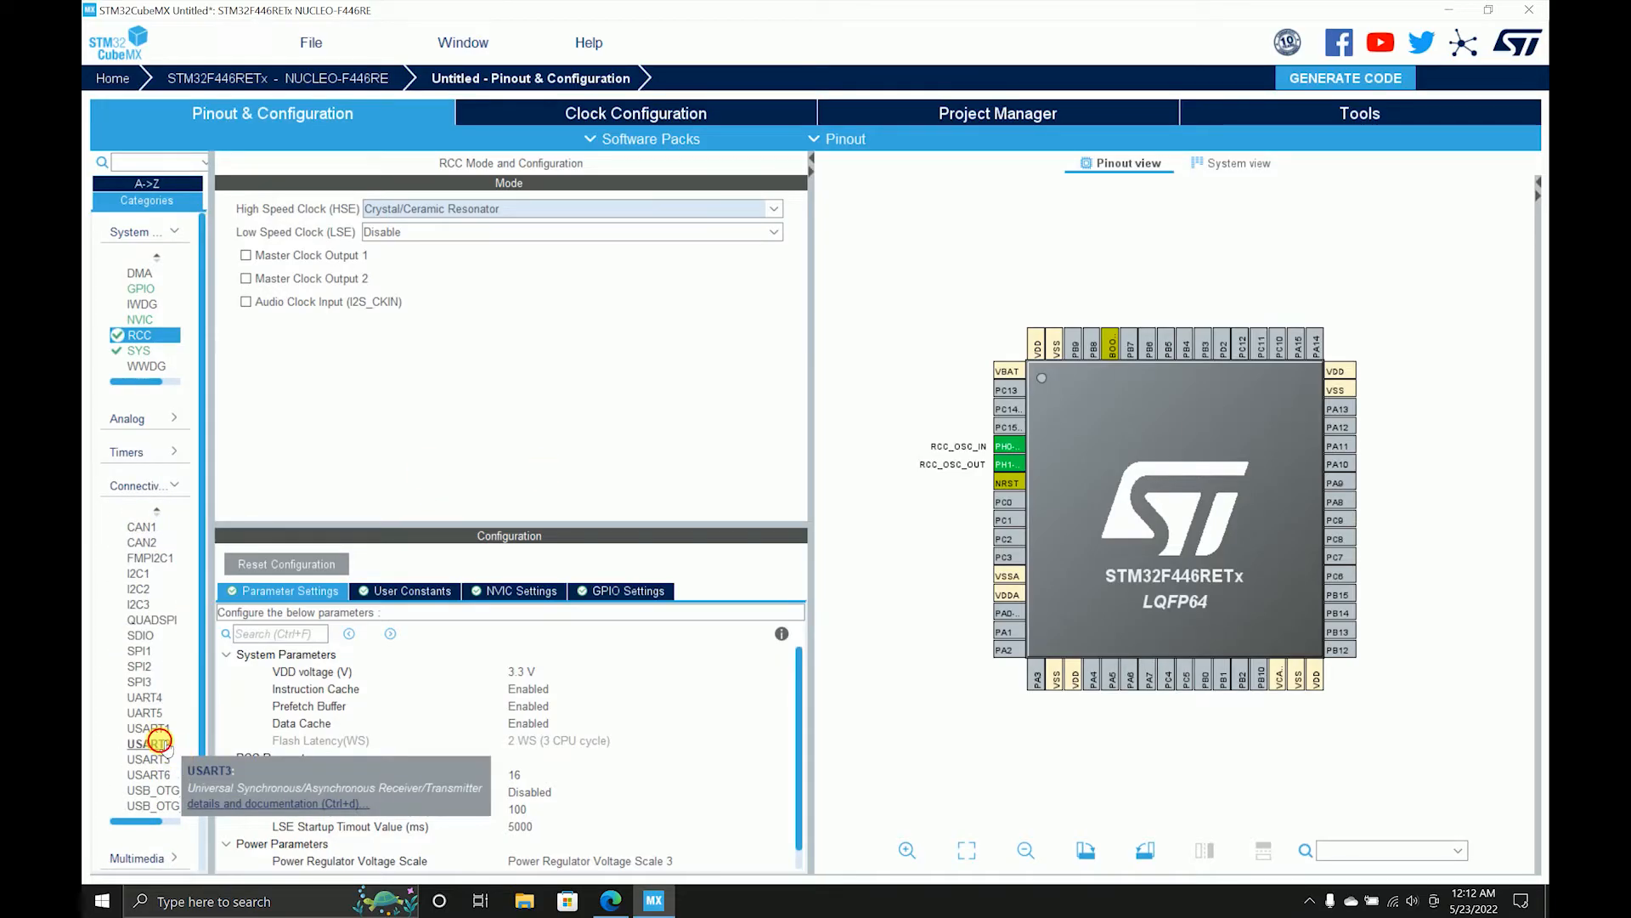
pyautogui.click(148, 743)
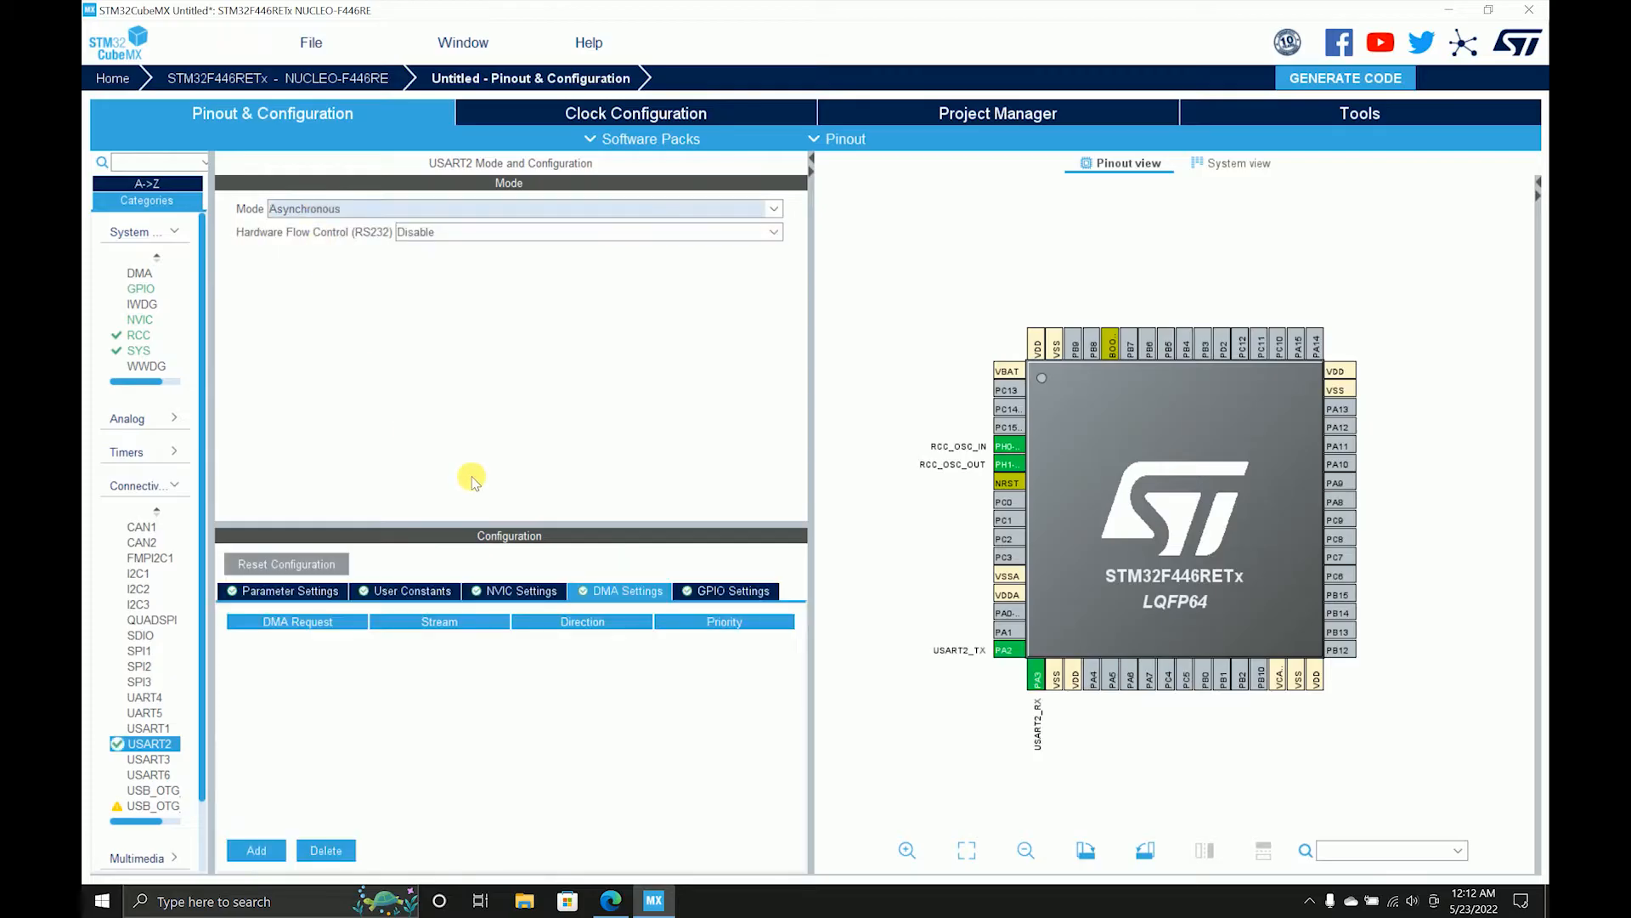
# - Set USART2 baud rate to 9600 and enable the USART2 global interrupt
pyautogui.click(288, 590)
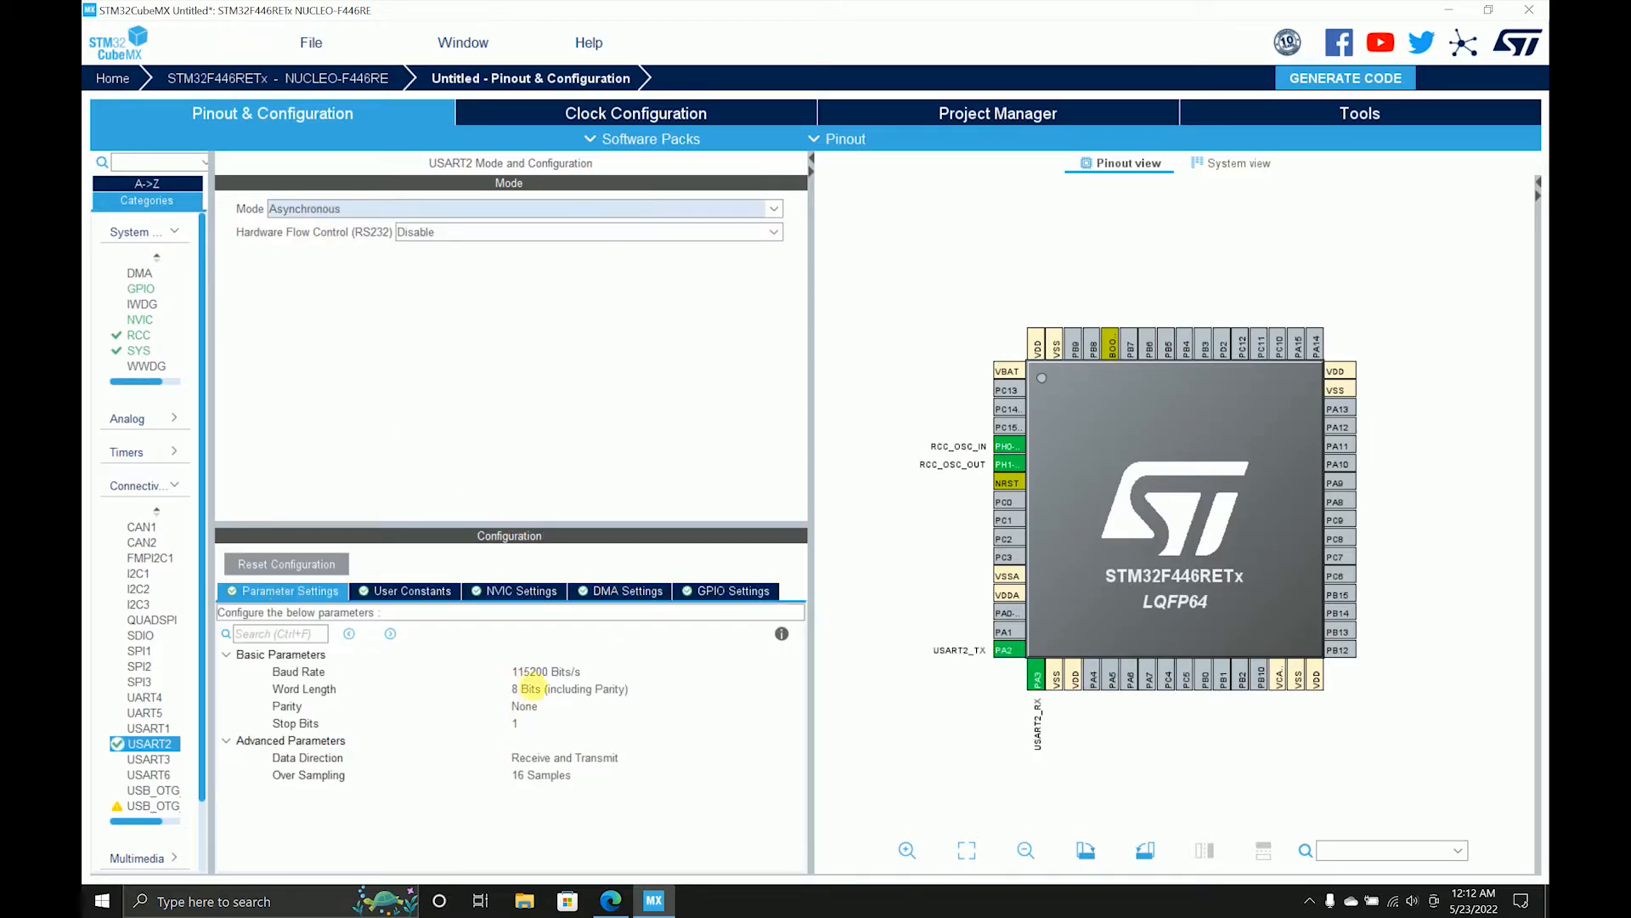
pyautogui.click(299, 671)
pyautogui.write('9600')
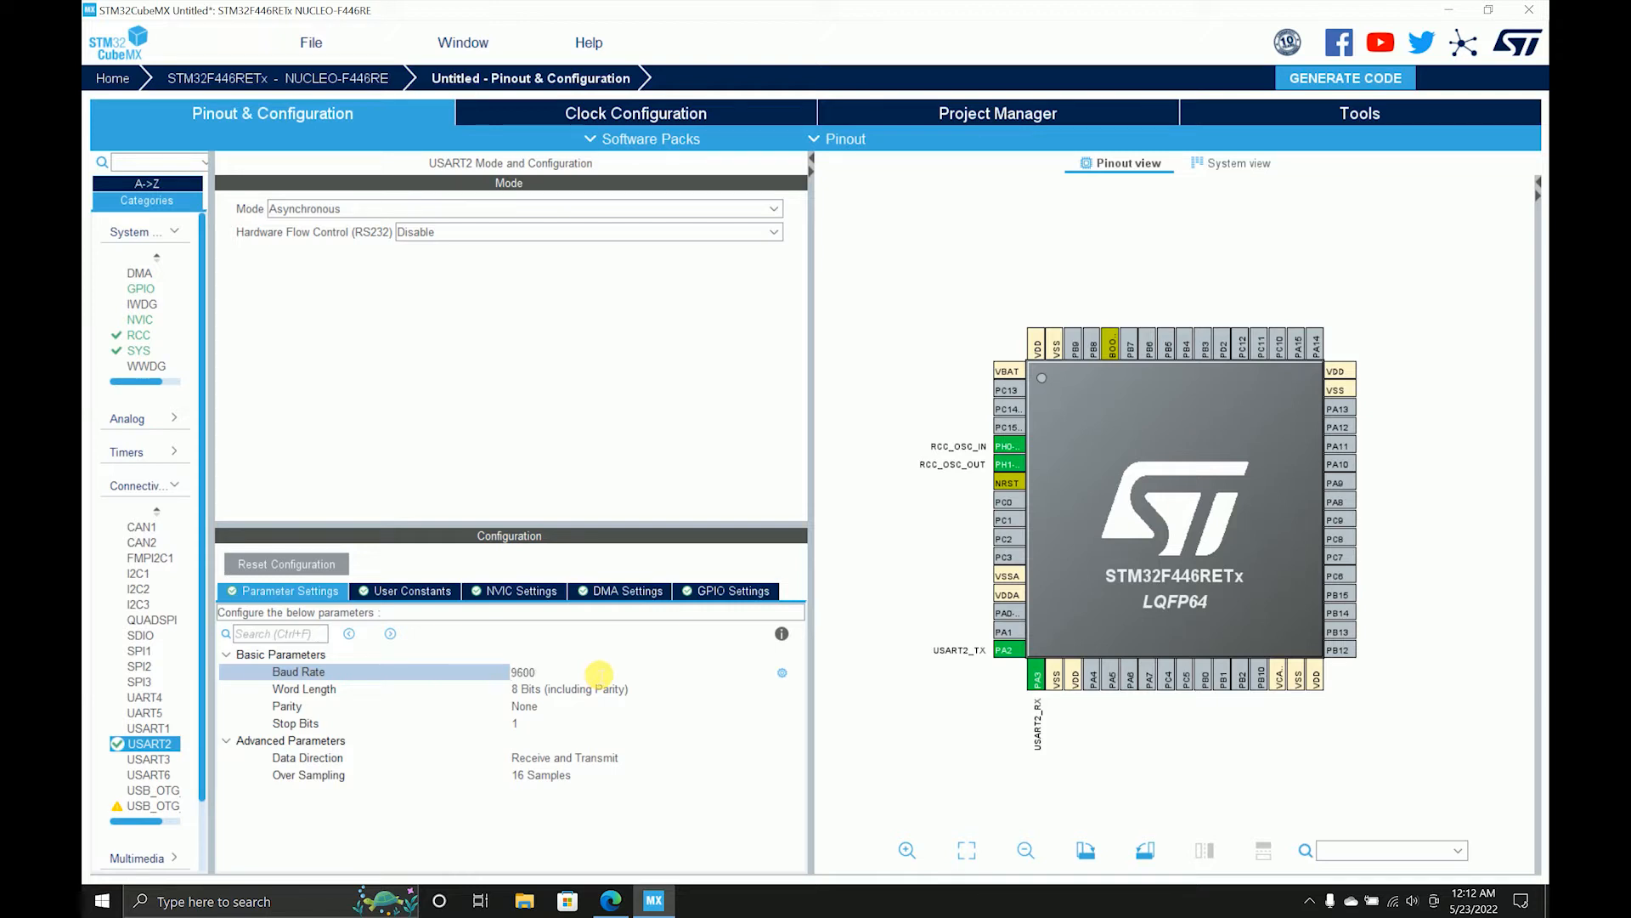
pyautogui.click(411, 591)
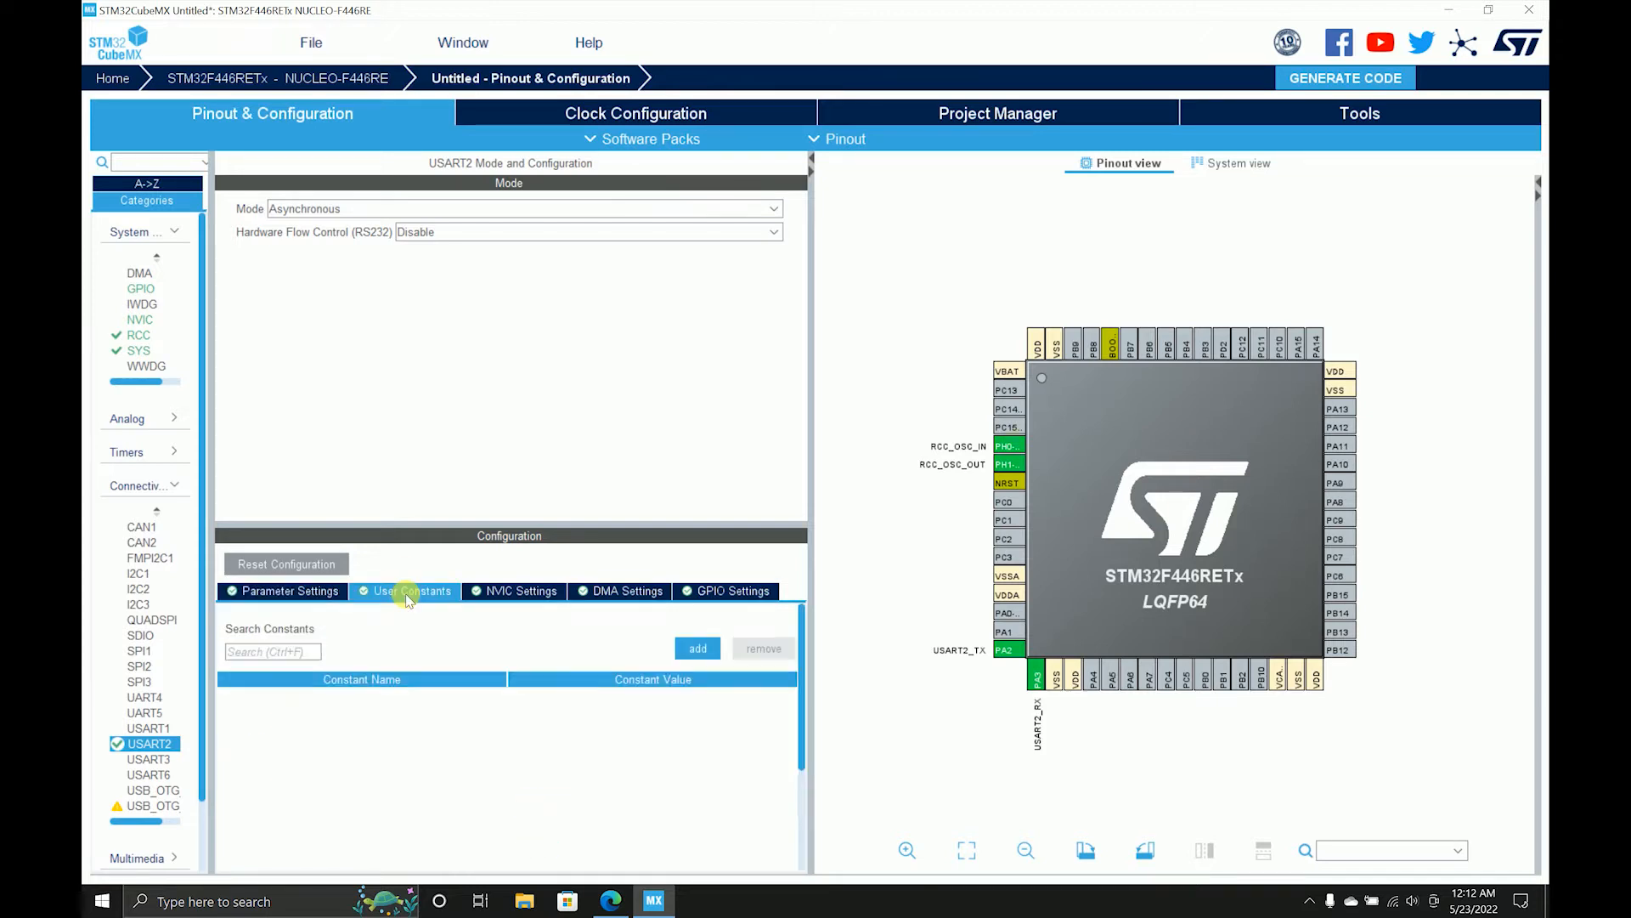
pyautogui.click(520, 590)
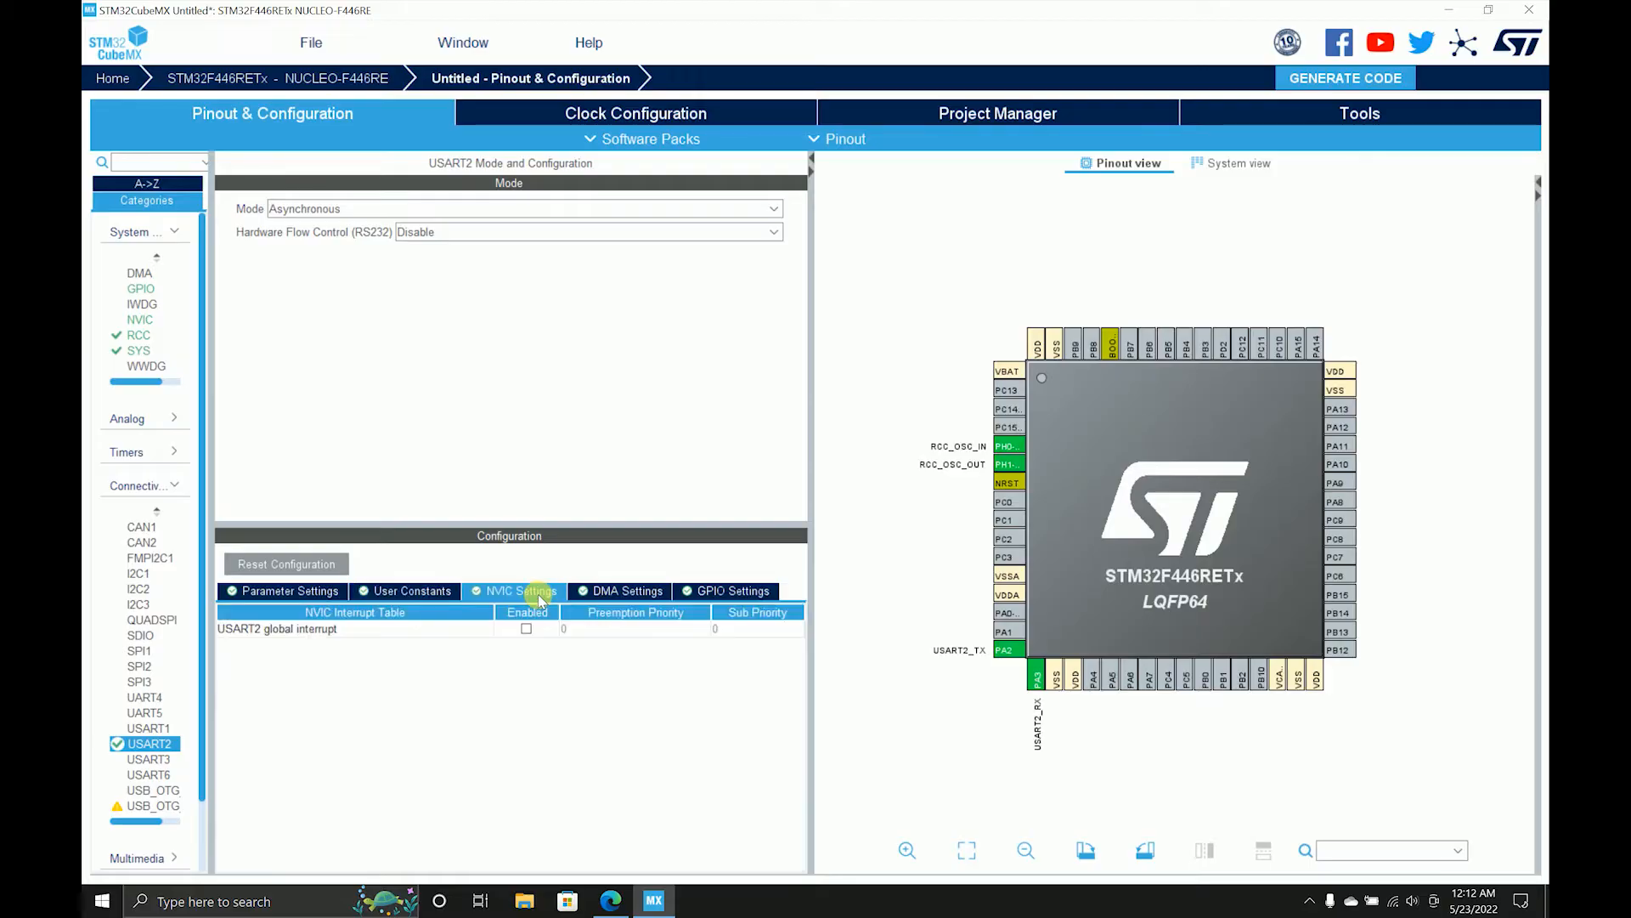
pyautogui.click(526, 629)
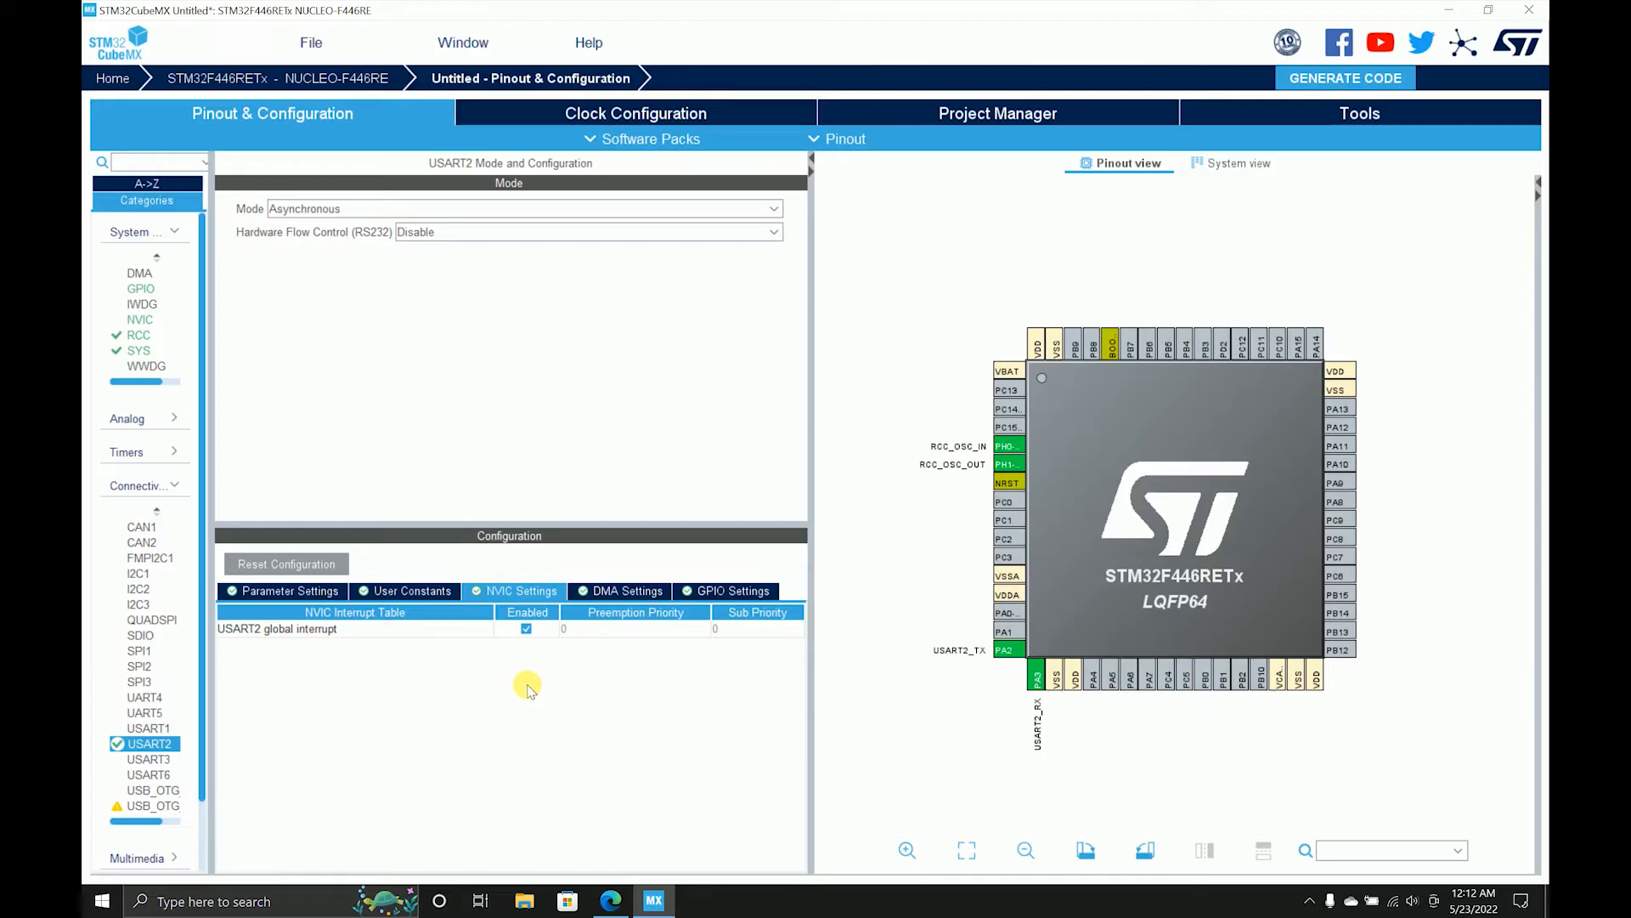
pyautogui.click(627, 589)
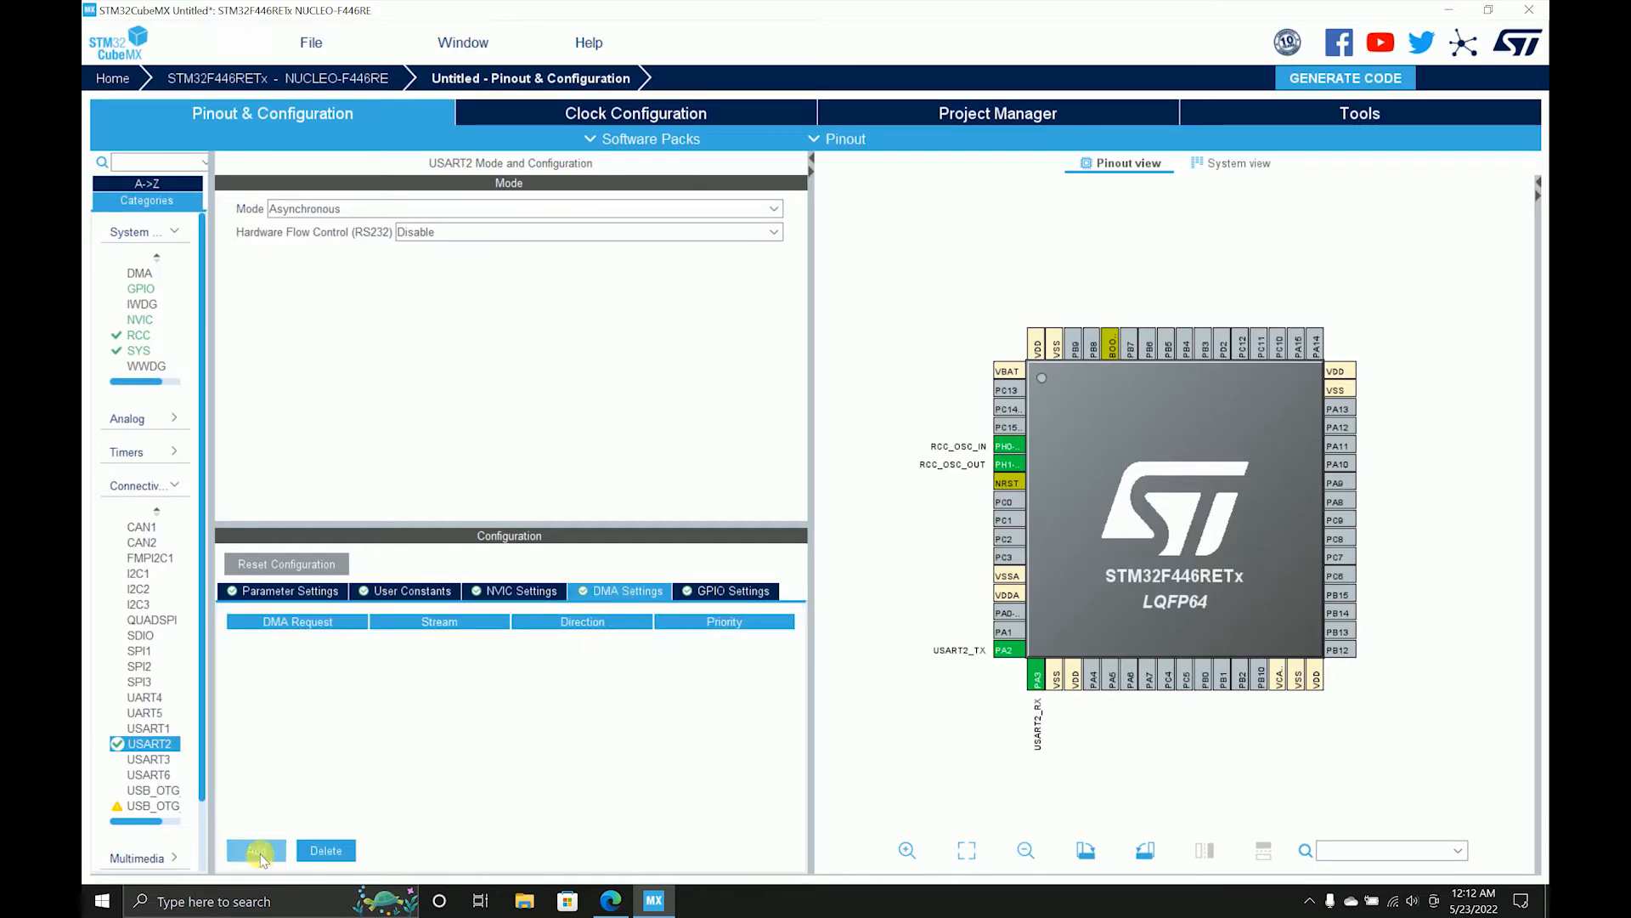
# - Add a circular DMA request for USART2_RX, then view the baud and frame parameters
pyautogui.click(256, 849)
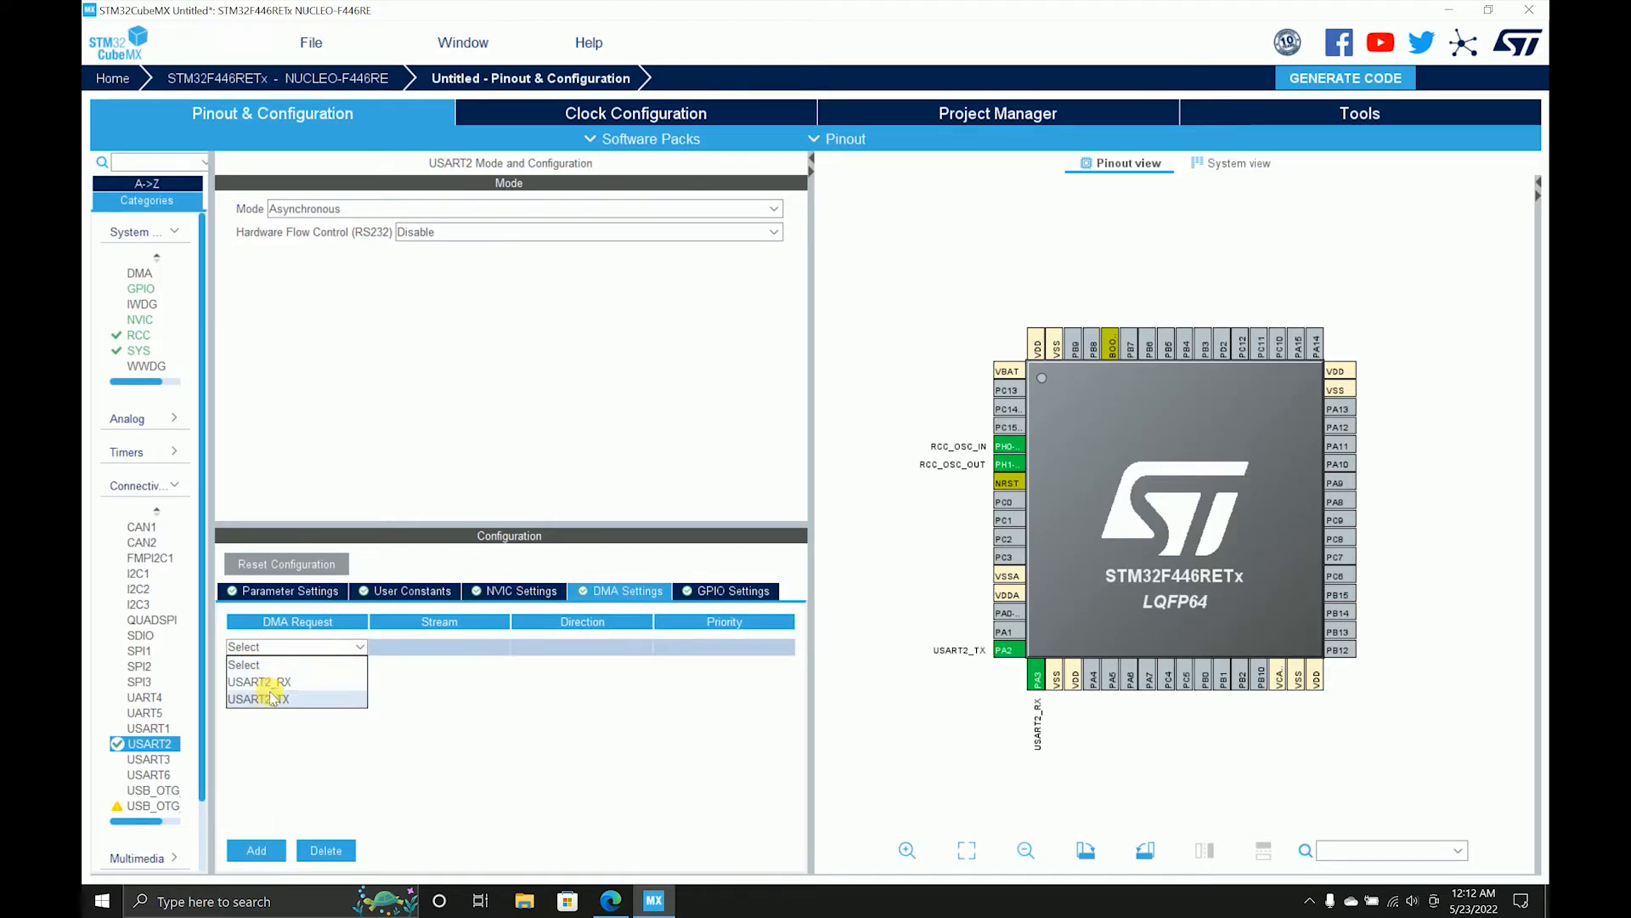
pyautogui.click(257, 681)
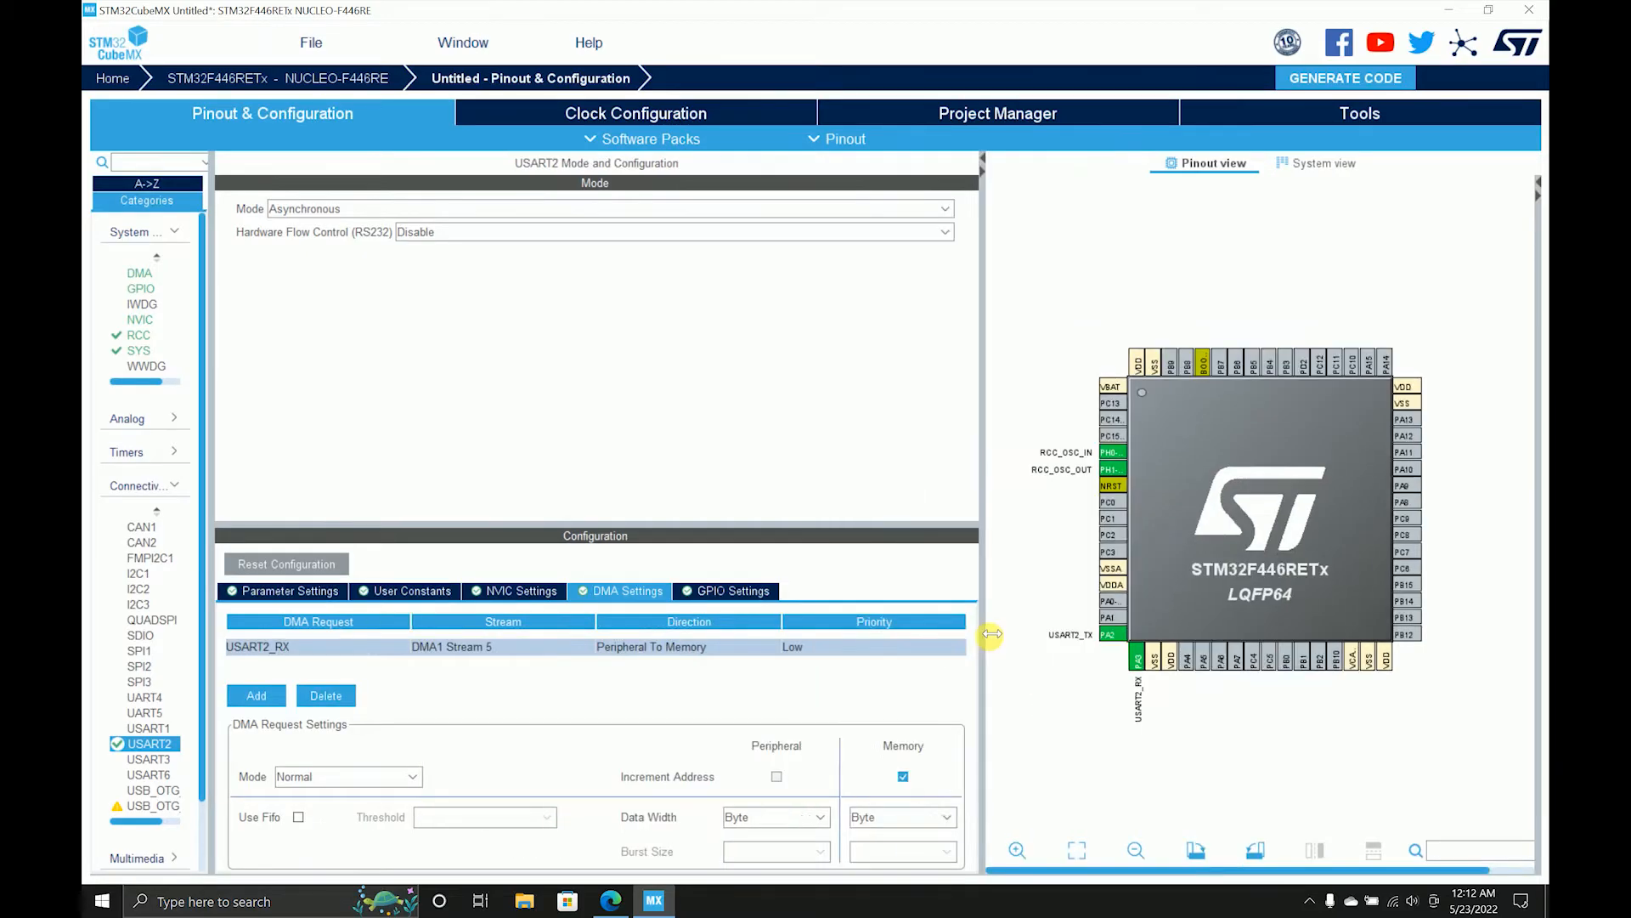
pyautogui.click(346, 775)
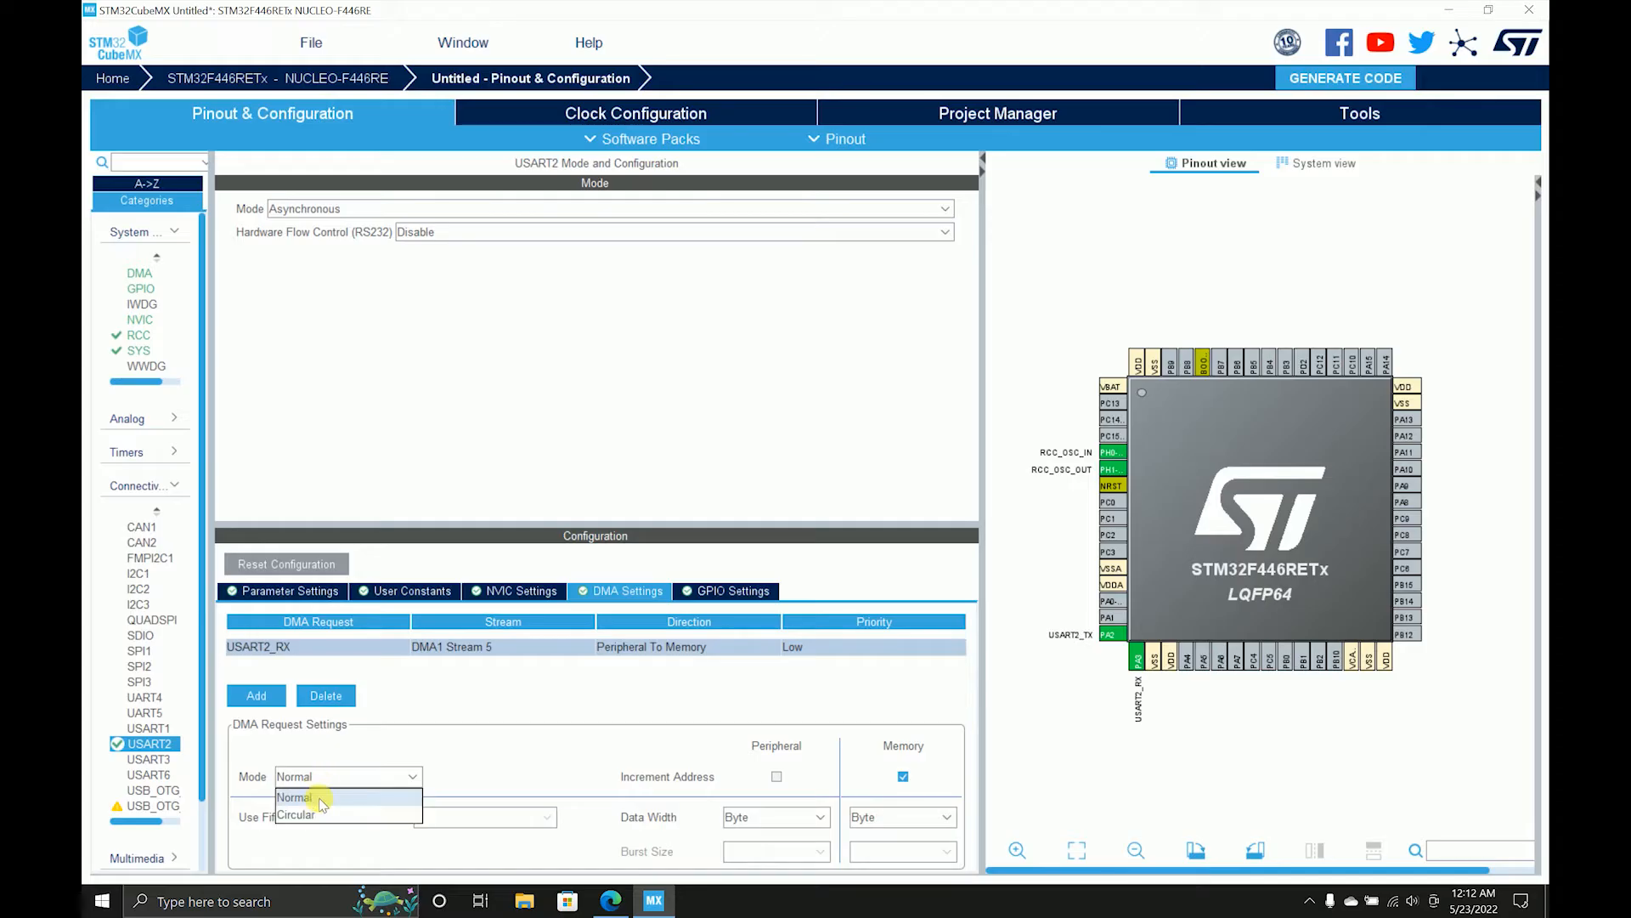
pyautogui.click(297, 814)
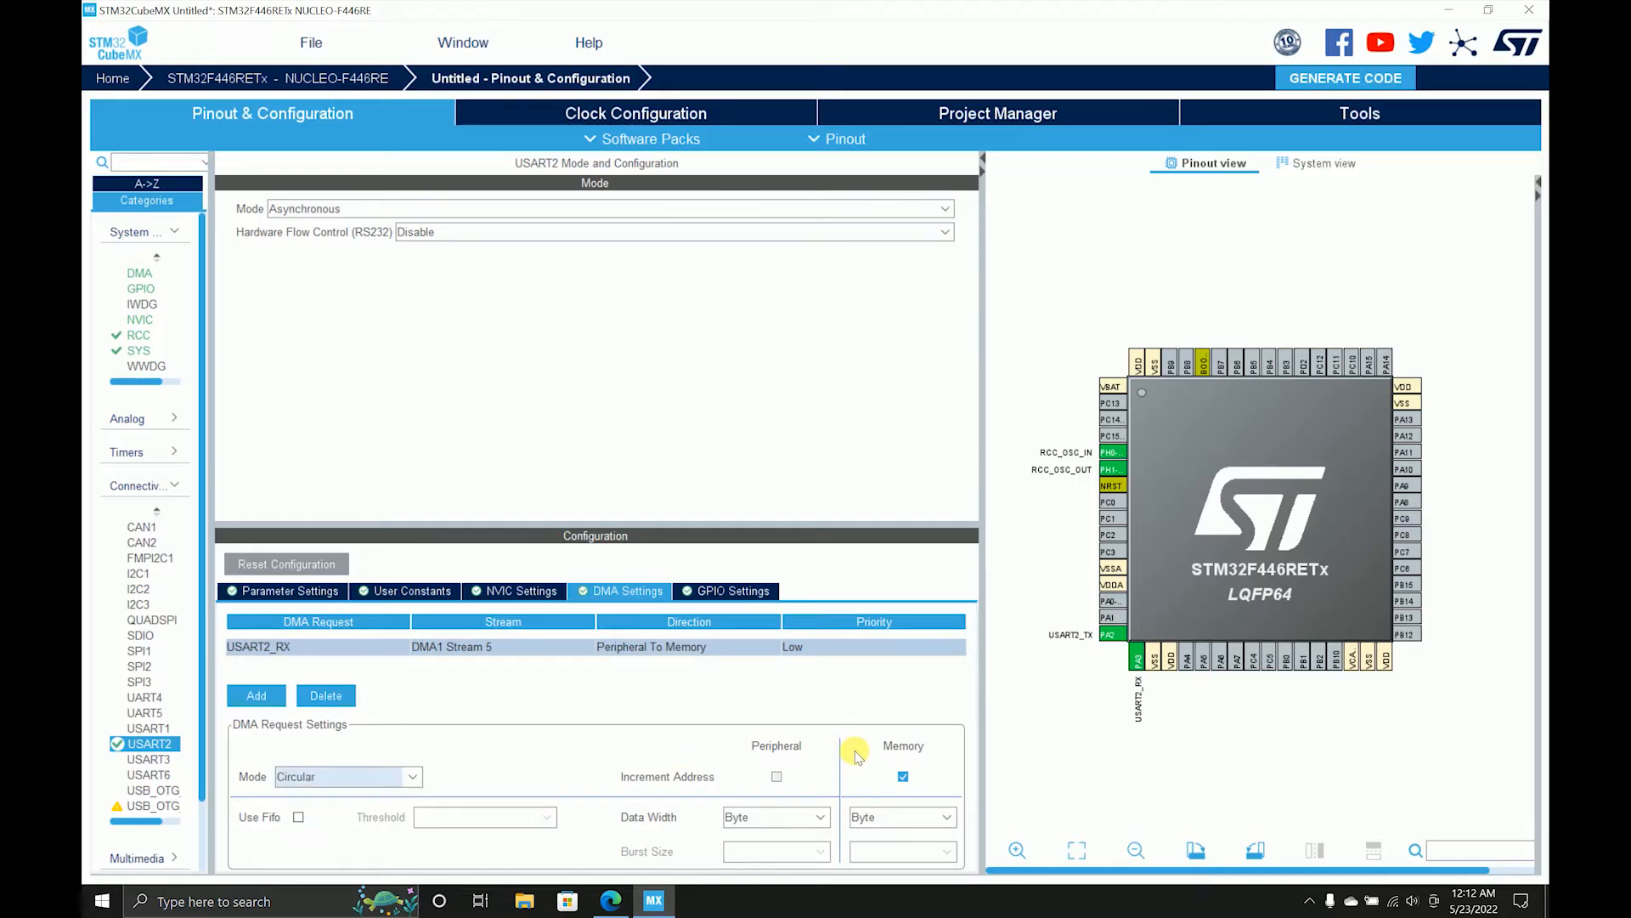
pyautogui.moveTo(711, 703)
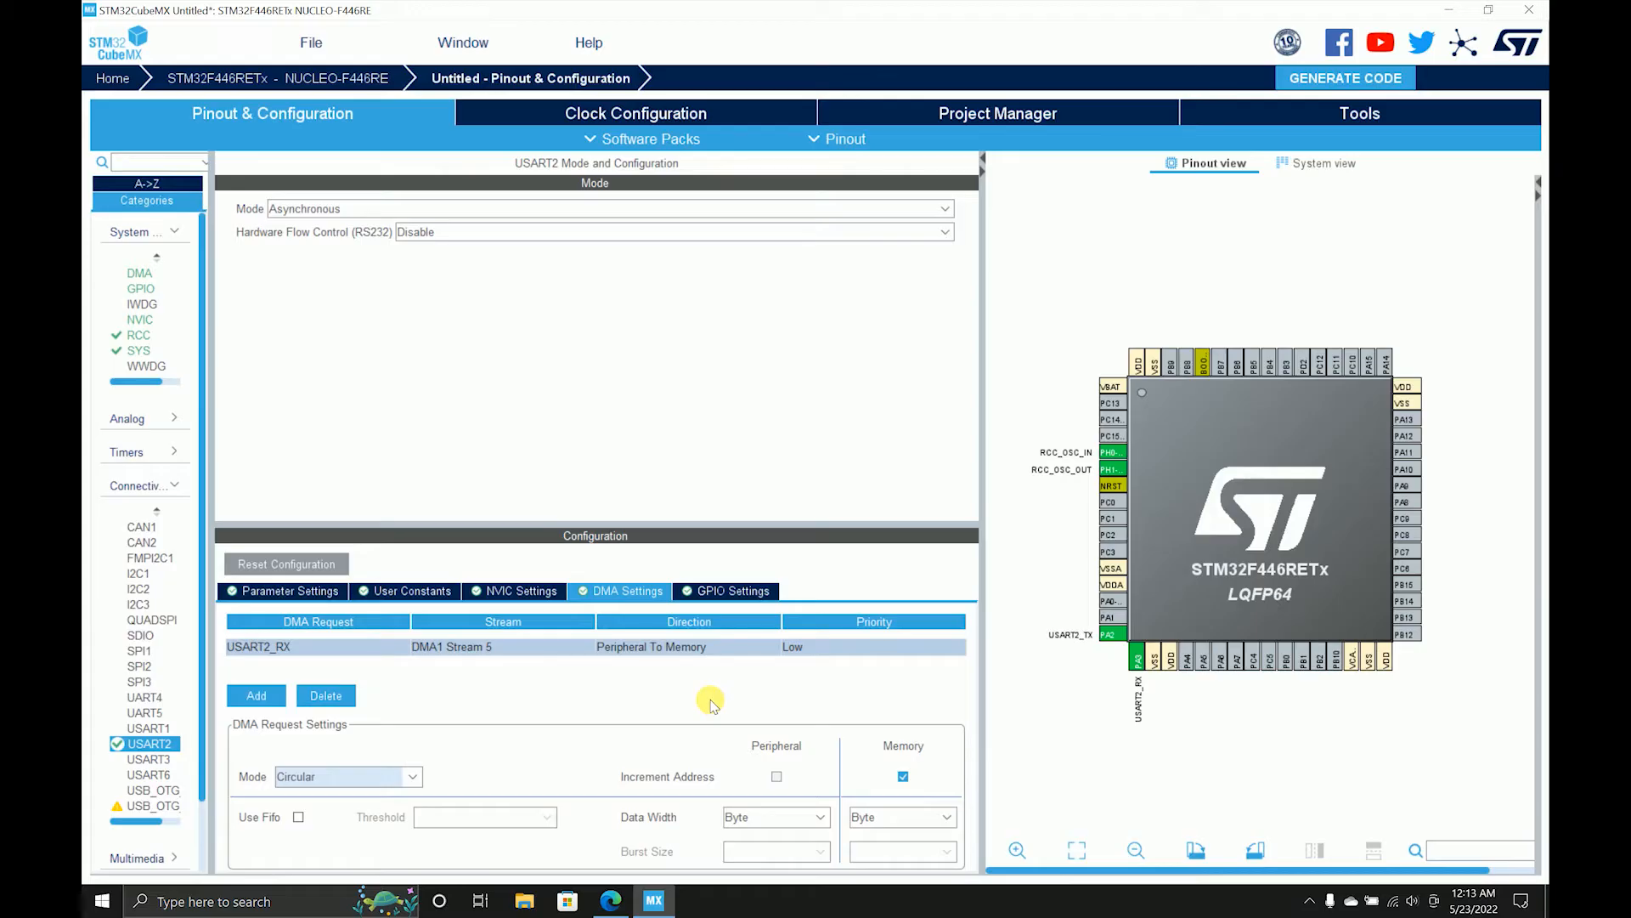
pyautogui.moveTo(722, 672)
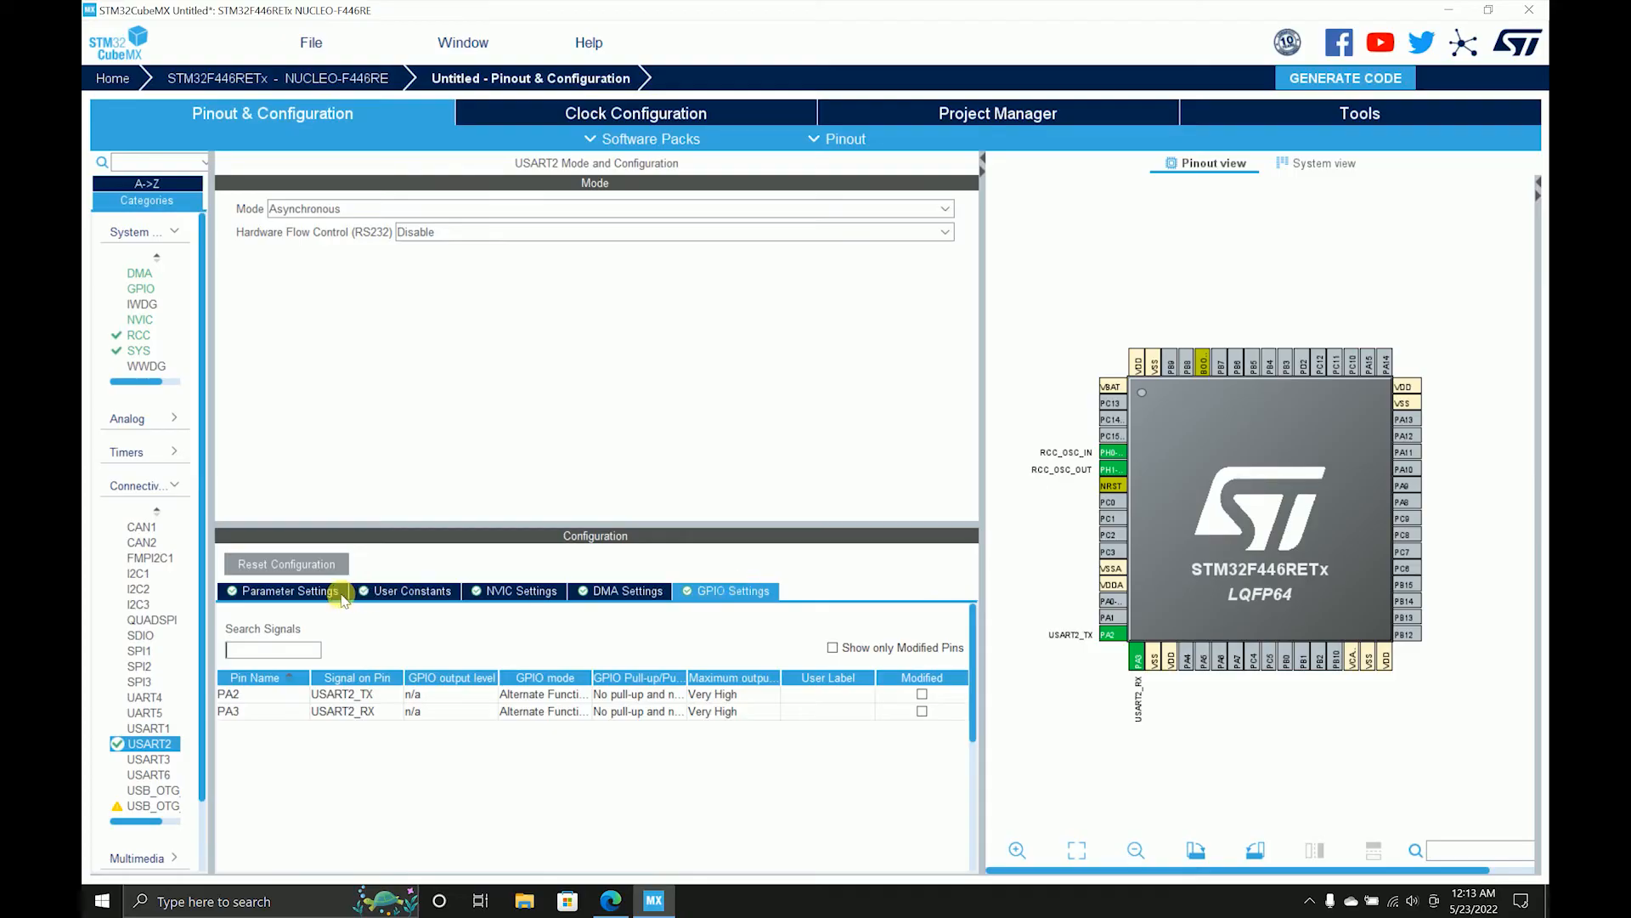
pyautogui.click(281, 592)
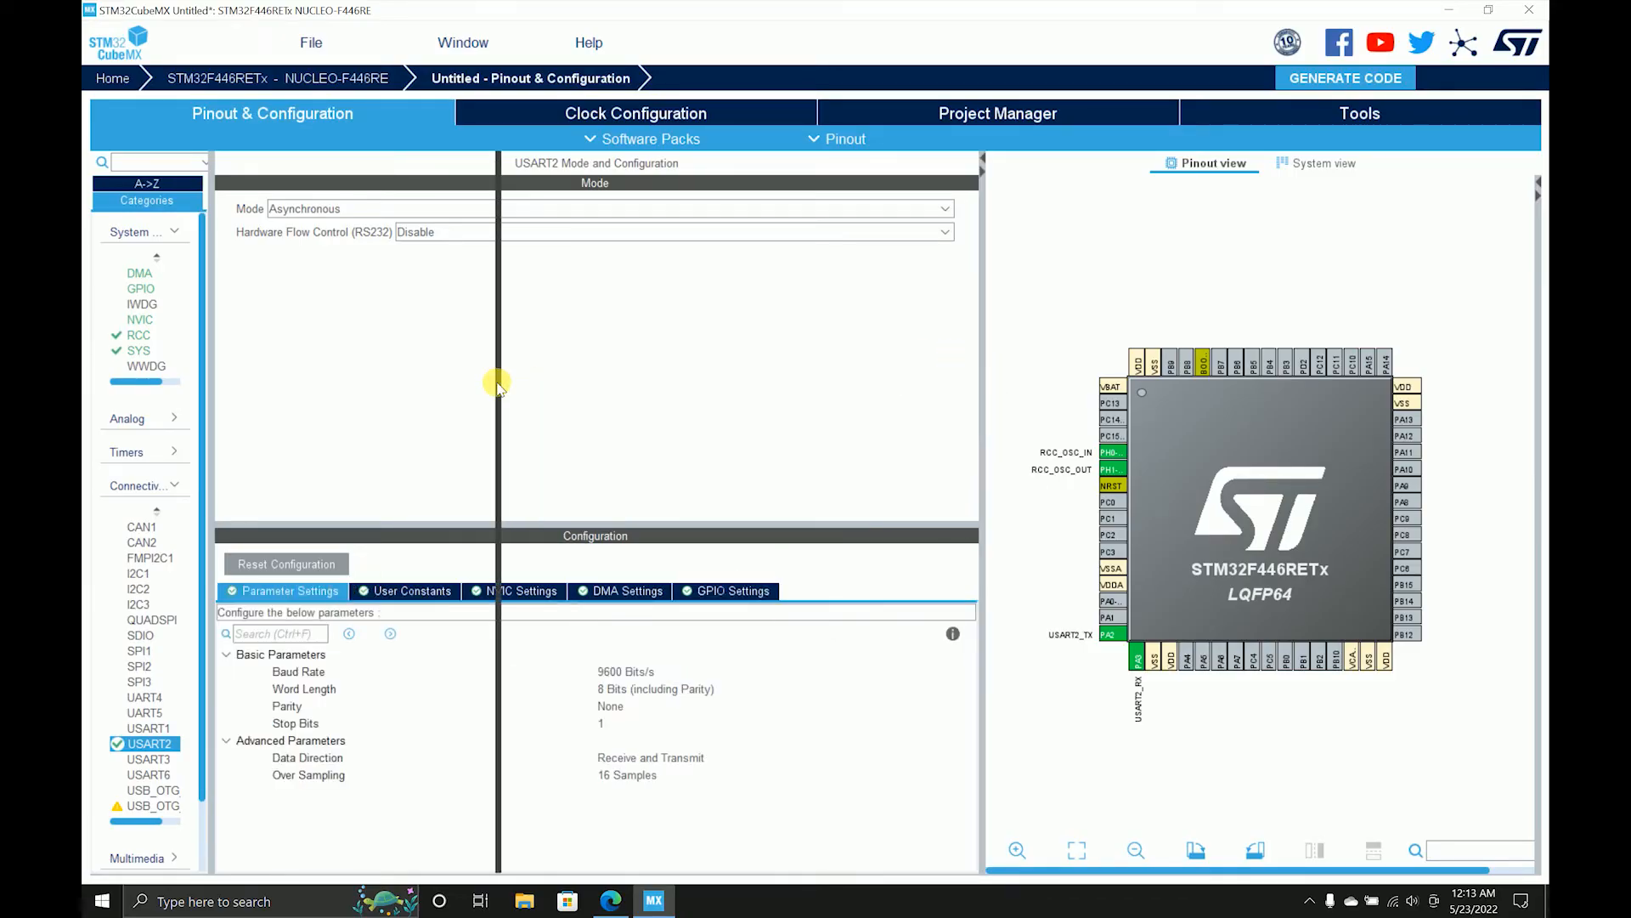
# - Name the project UART_RX_F446RE and target the MDK-ARM toolchain
pyautogui.click(996, 112)
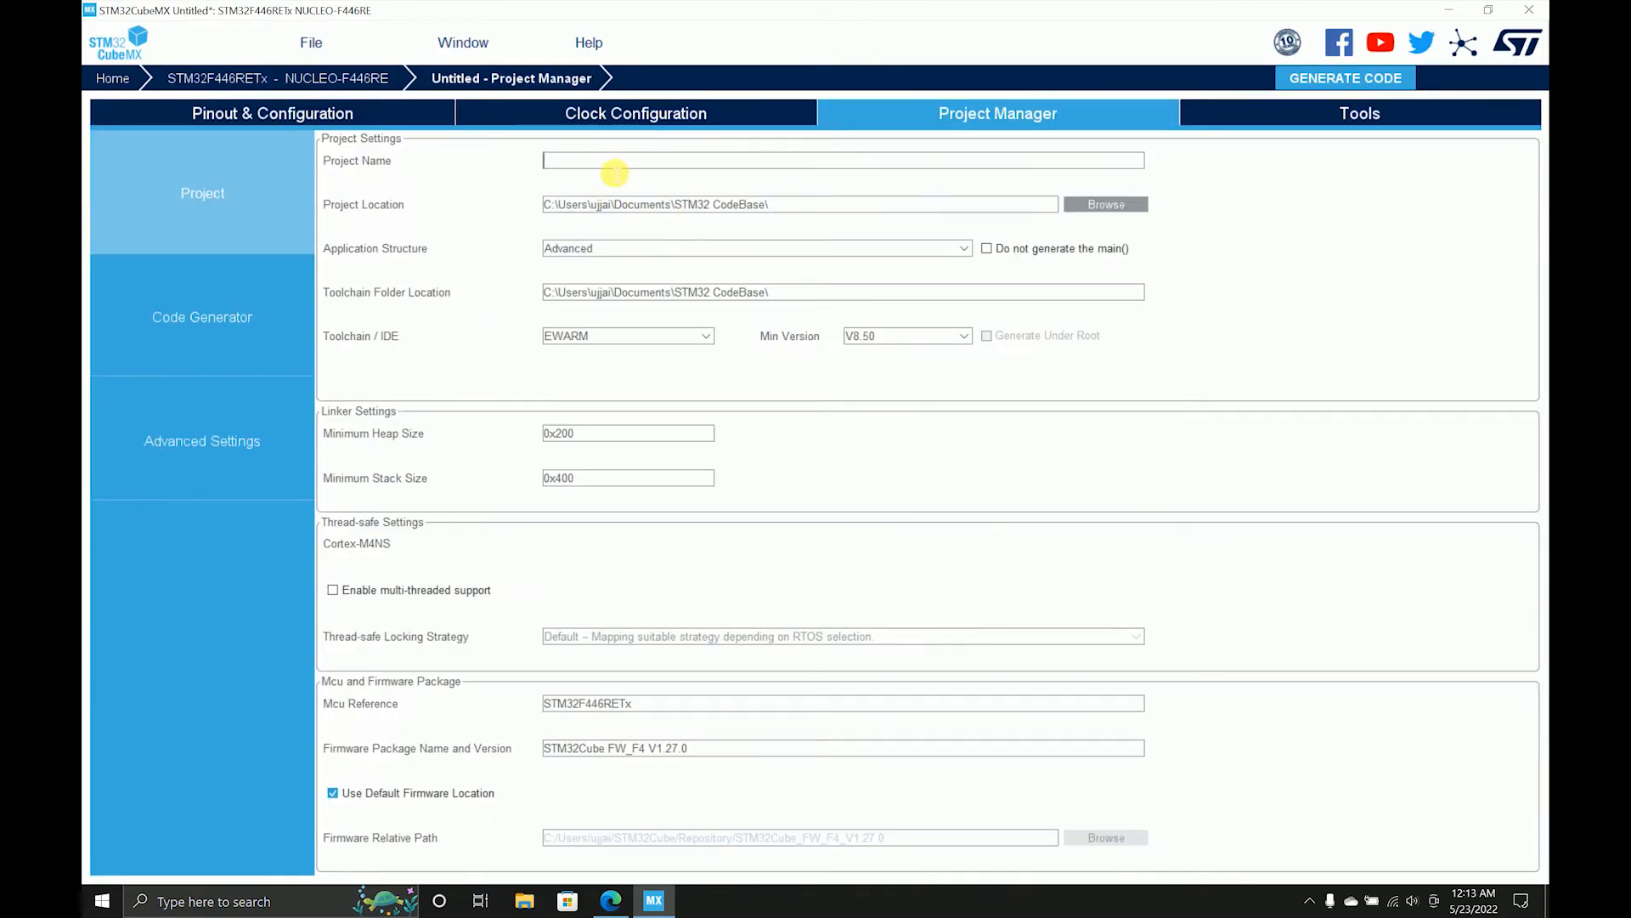
pyautogui.click(627, 335)
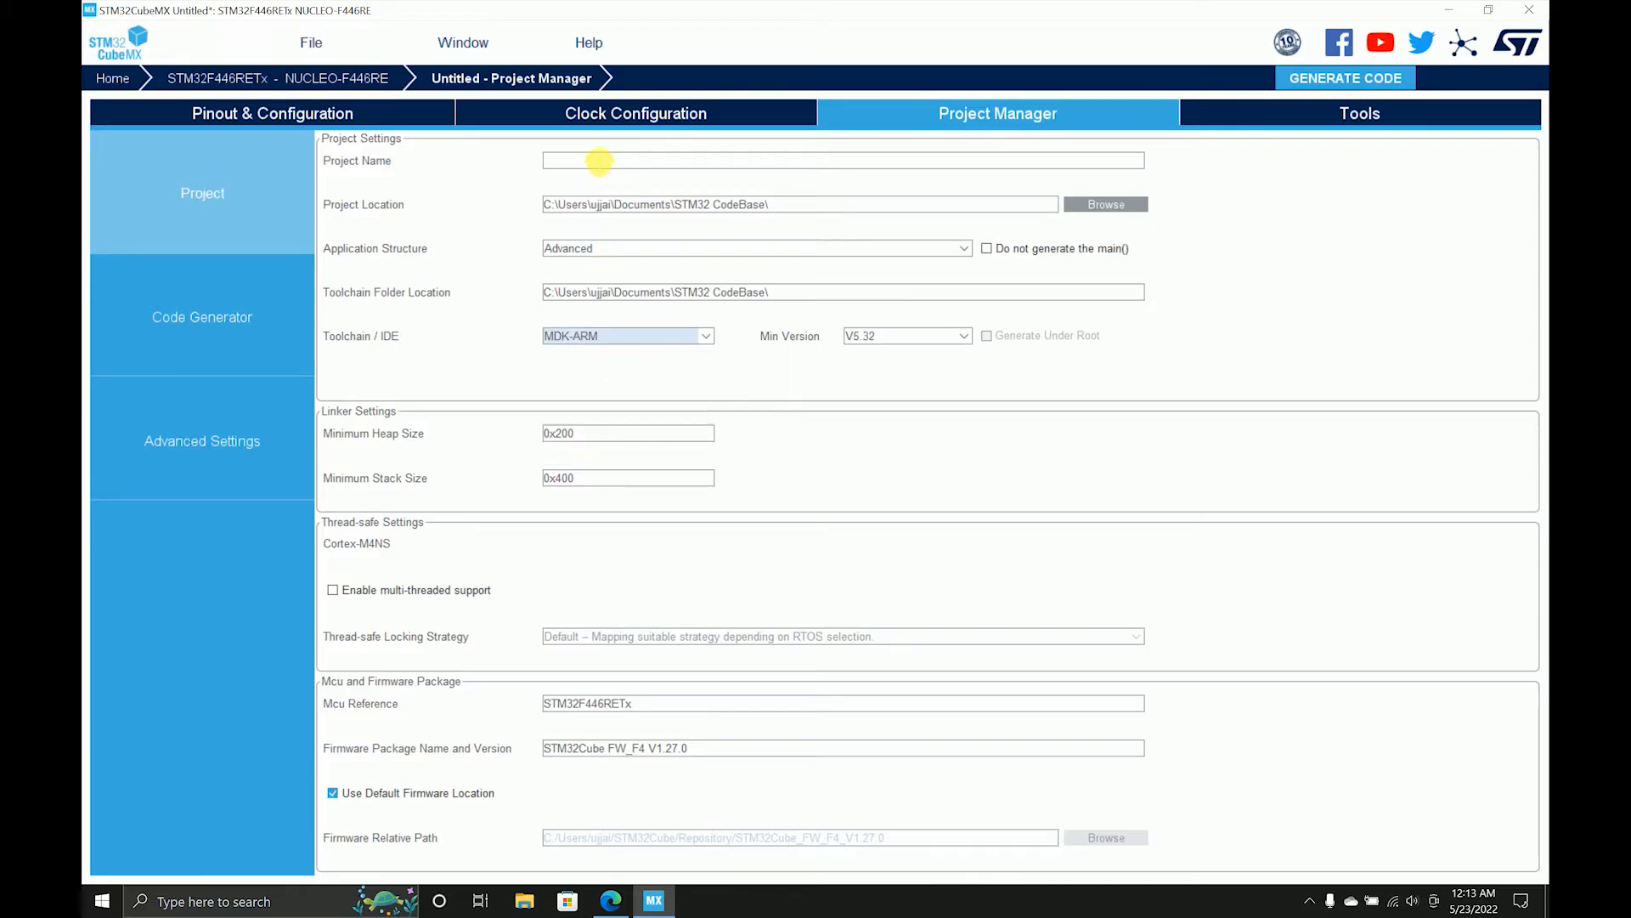
pyautogui.write('UART_RX_F44')
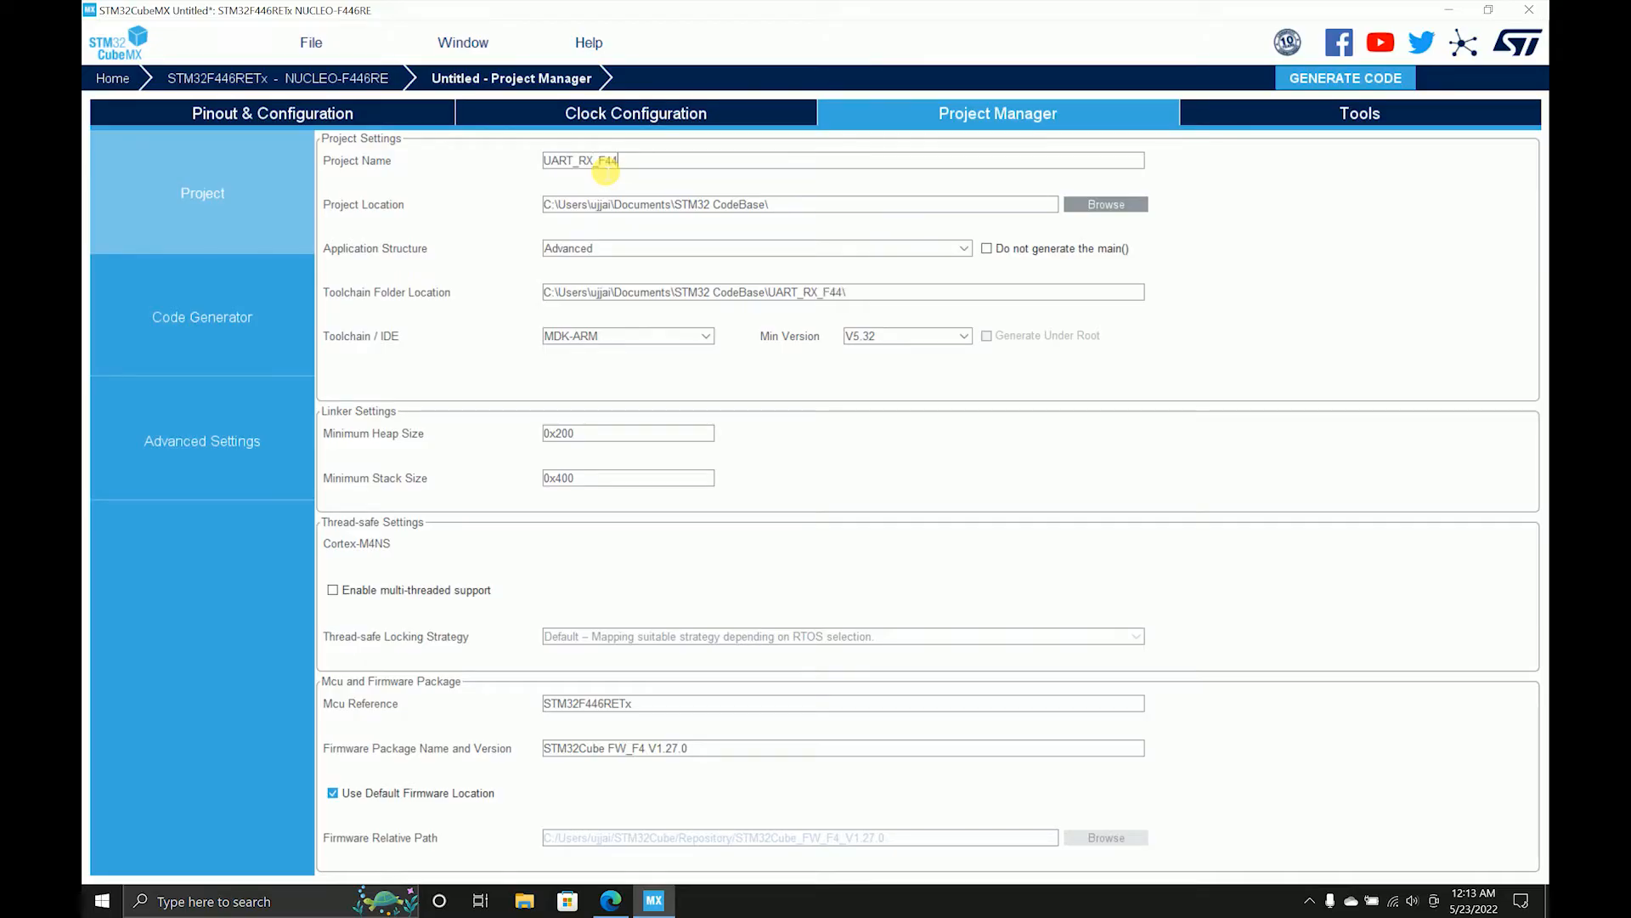
pyautogui.write('6RE')
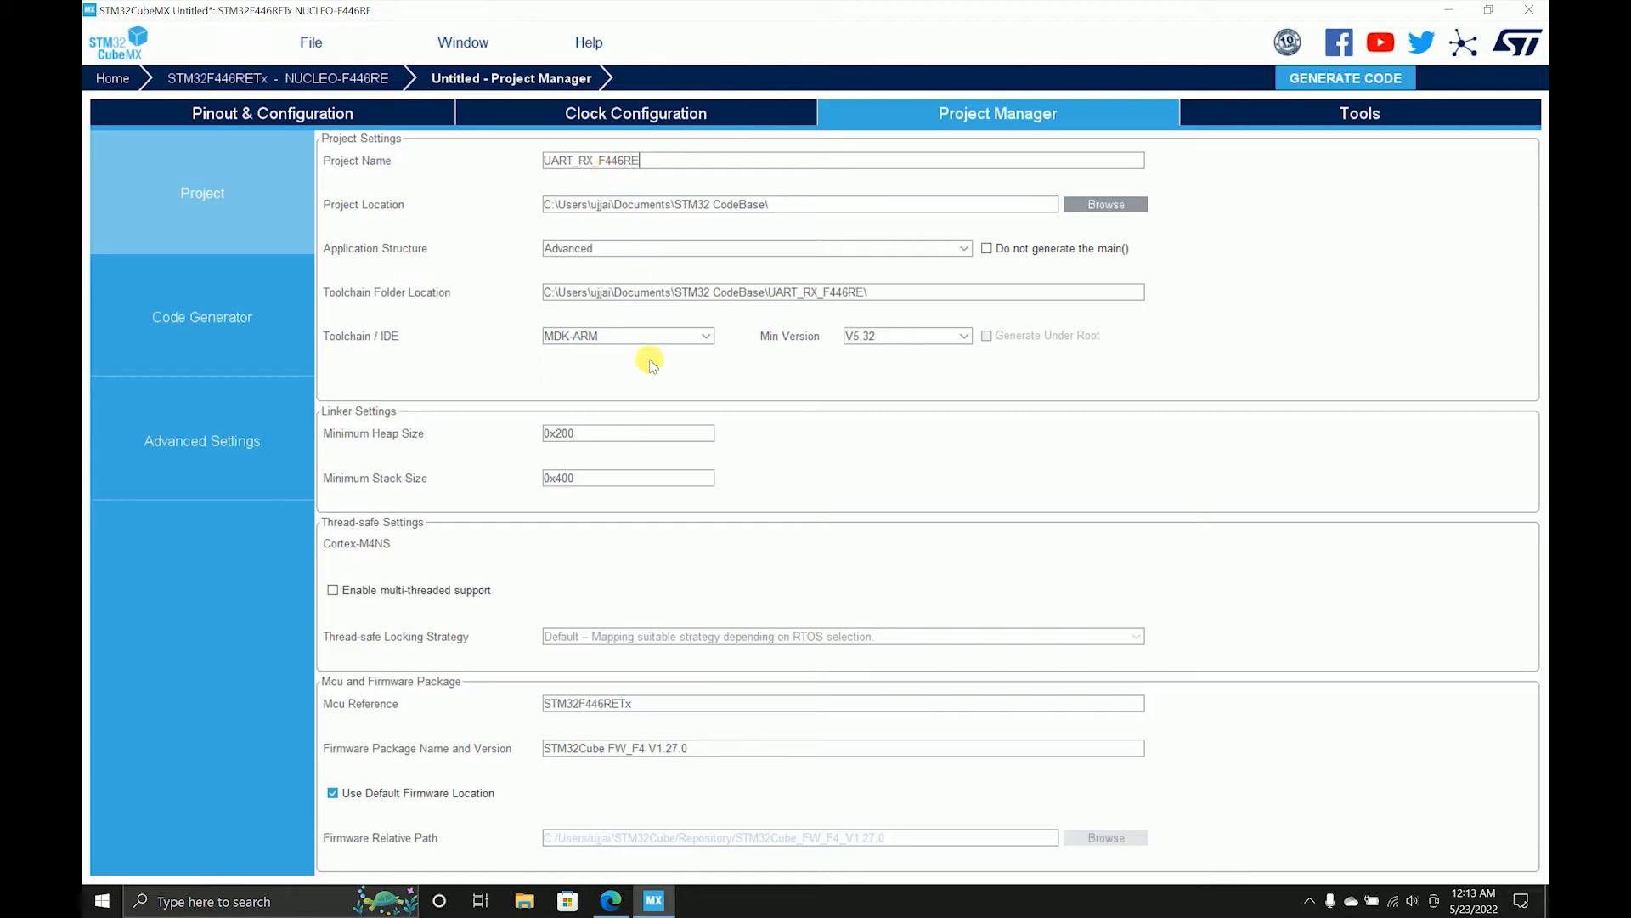
pyautogui.click(273, 113)
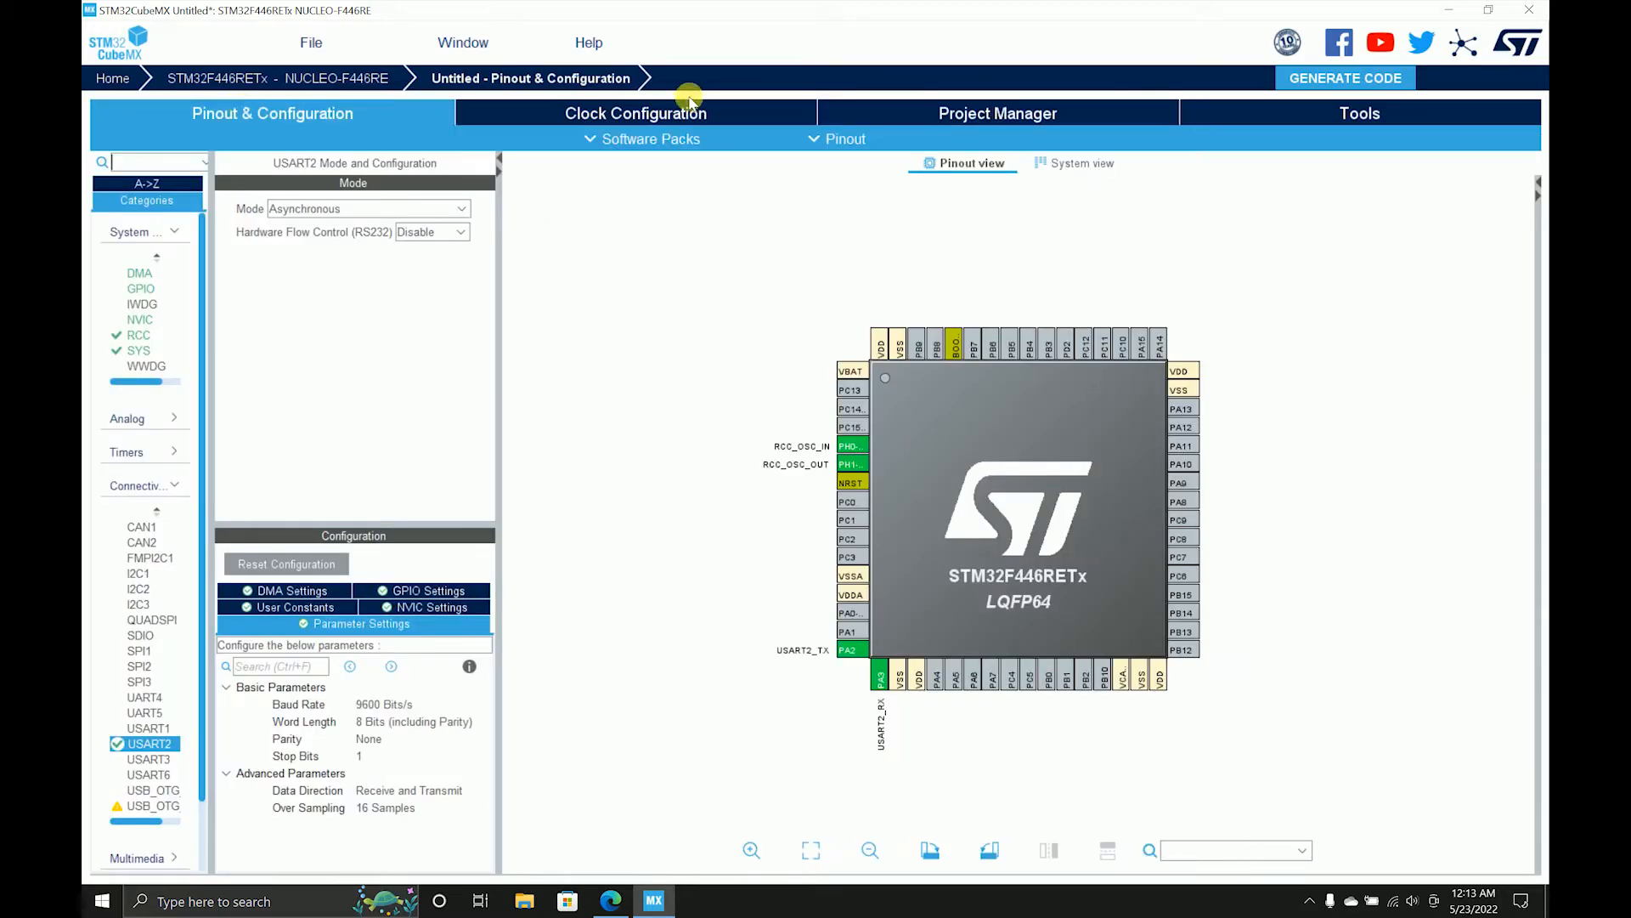
# - Copy only the necessary library files and generate the code
pyautogui.click(996, 113)
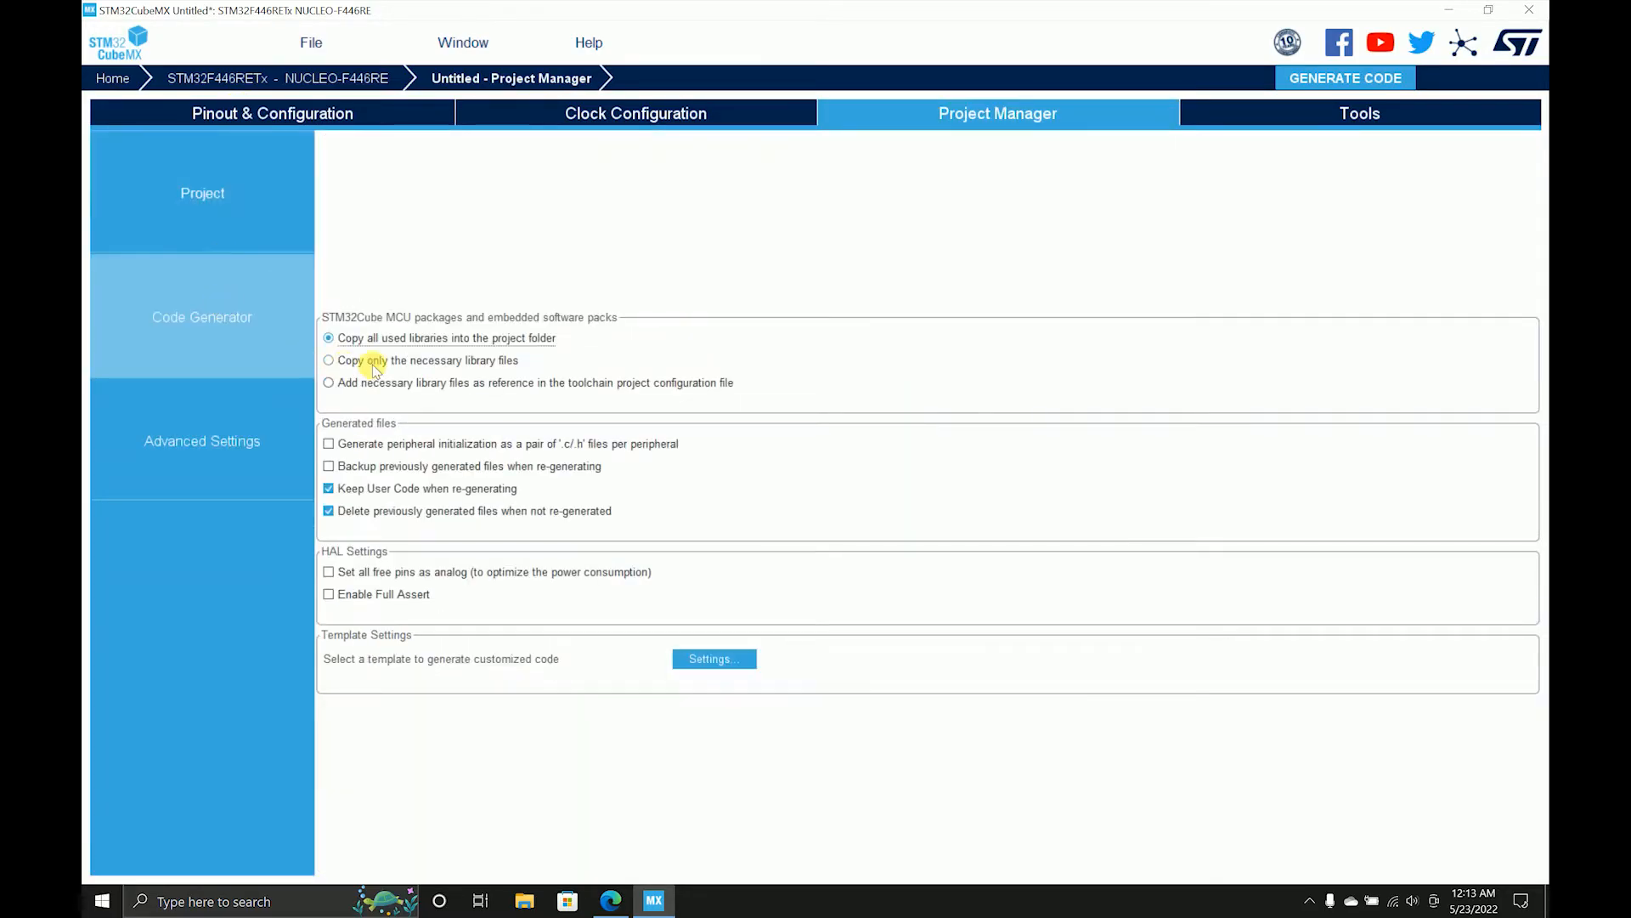
pyautogui.click(328, 361)
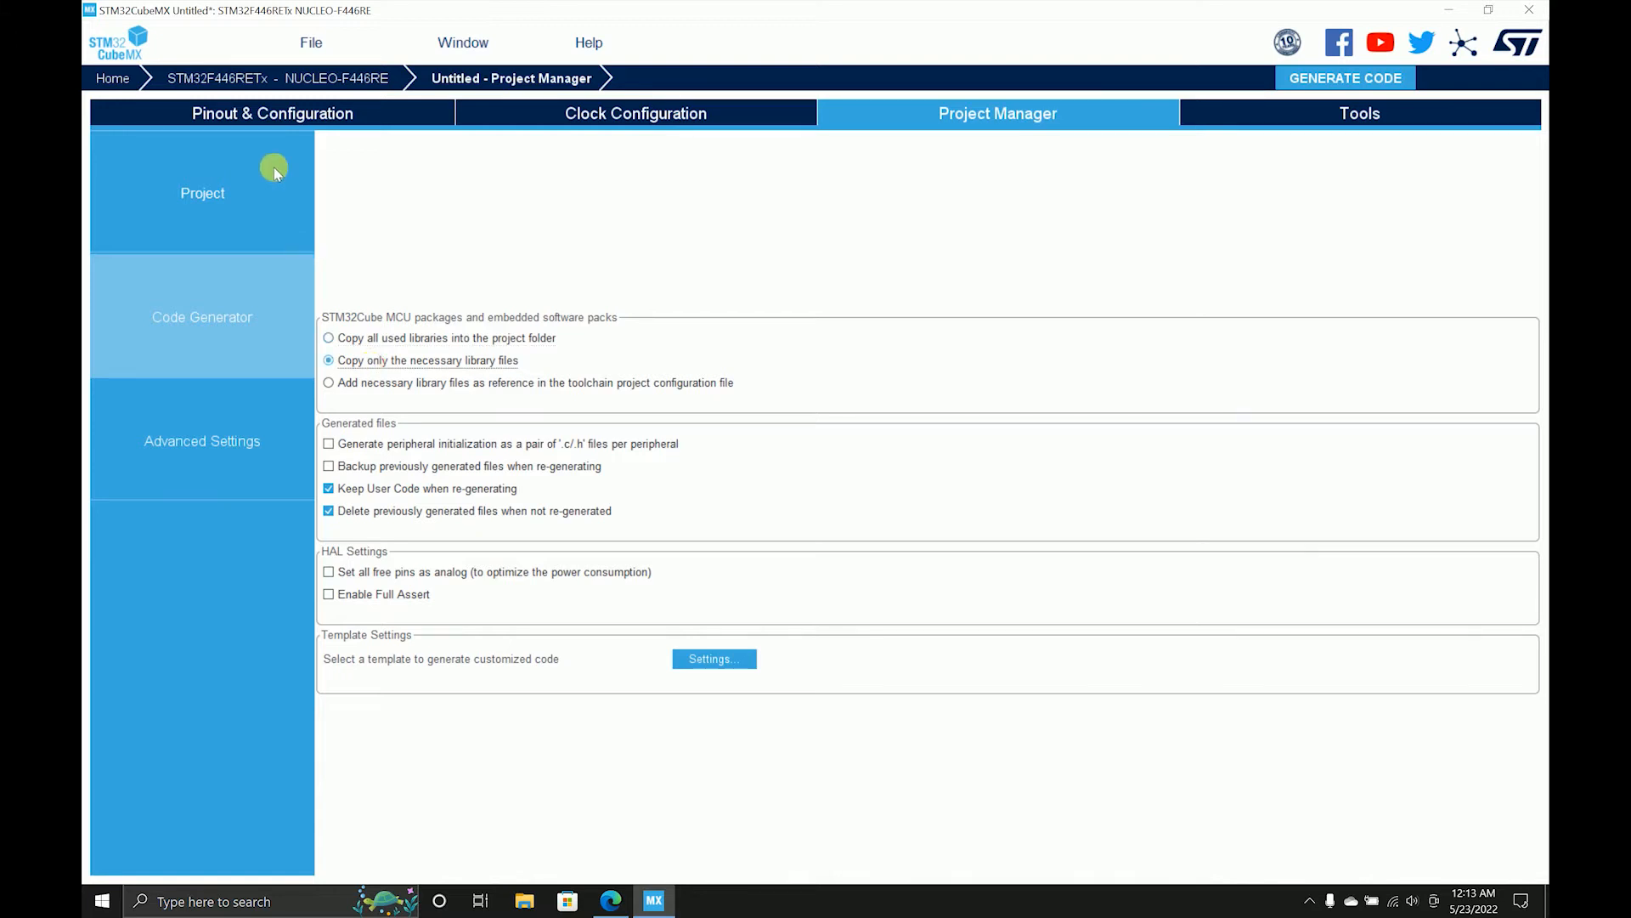
pyautogui.click(272, 113)
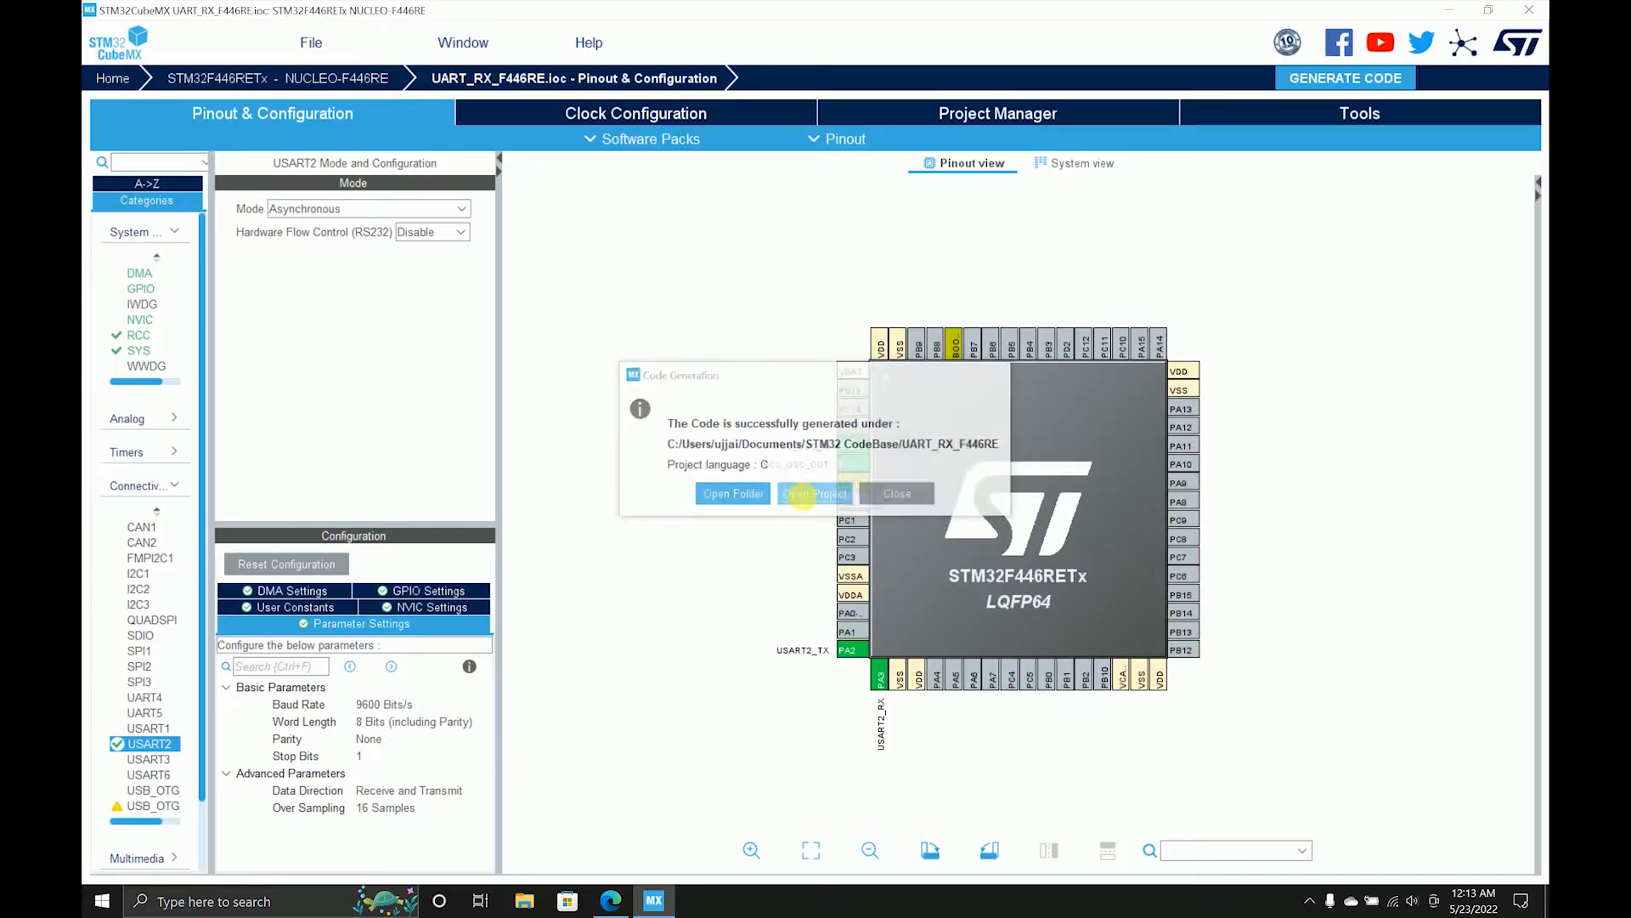
# - Open the generated project in Keil and open main.c at the private variables
pyautogui.click(815, 492)
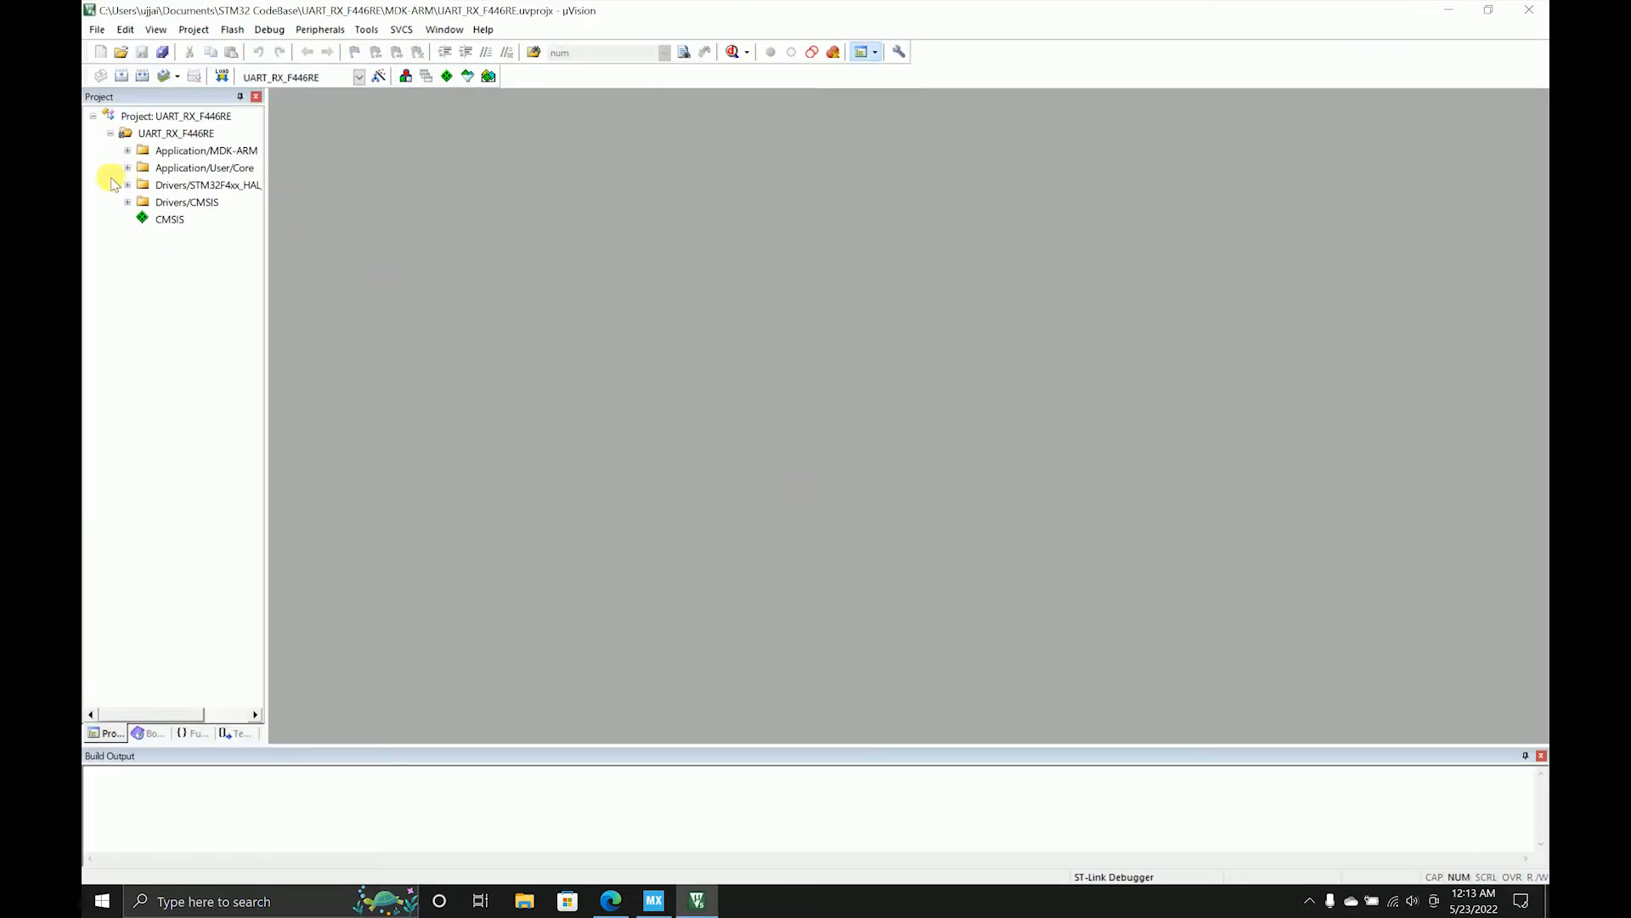
pyautogui.doubleClick(187, 184)
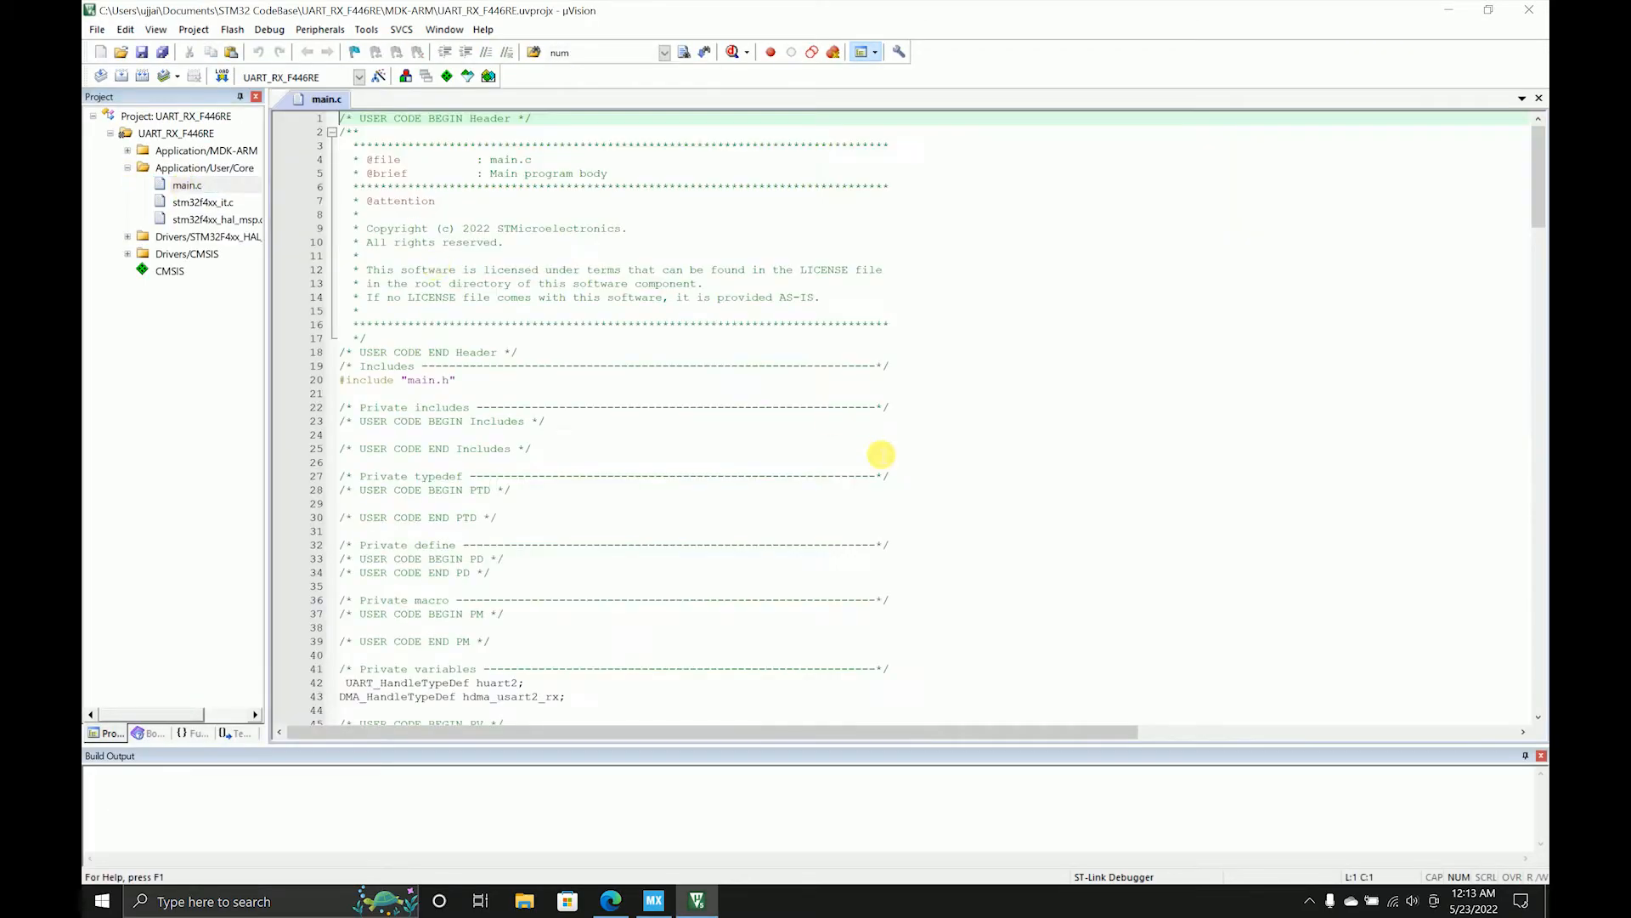
pyautogui.scroll(-3)
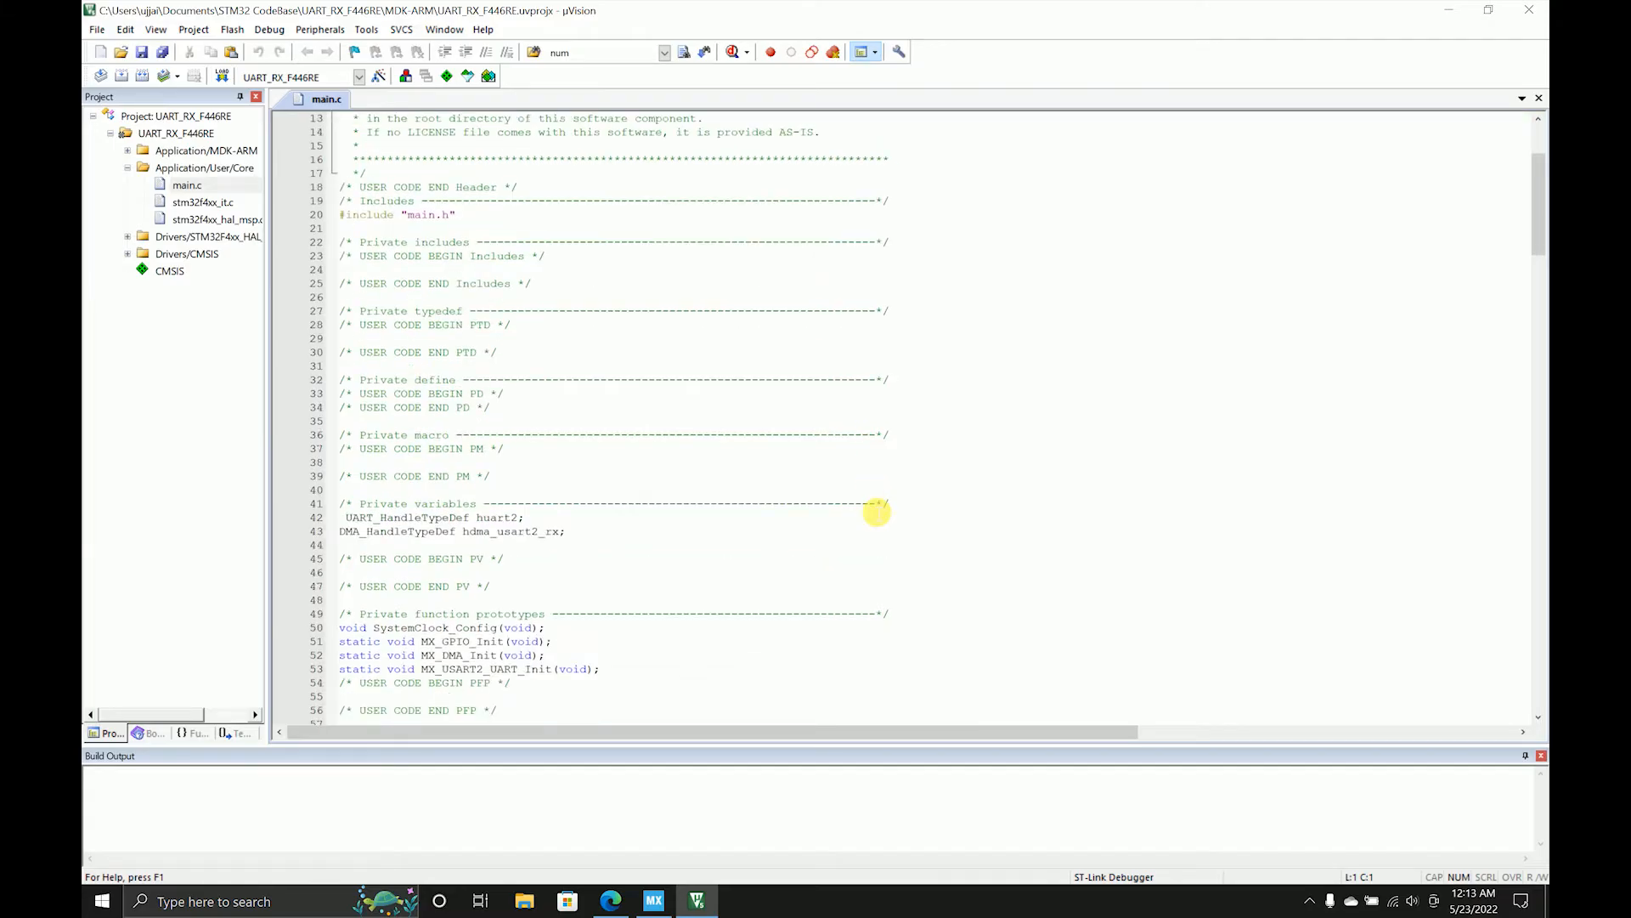
pyautogui.scroll(-3)
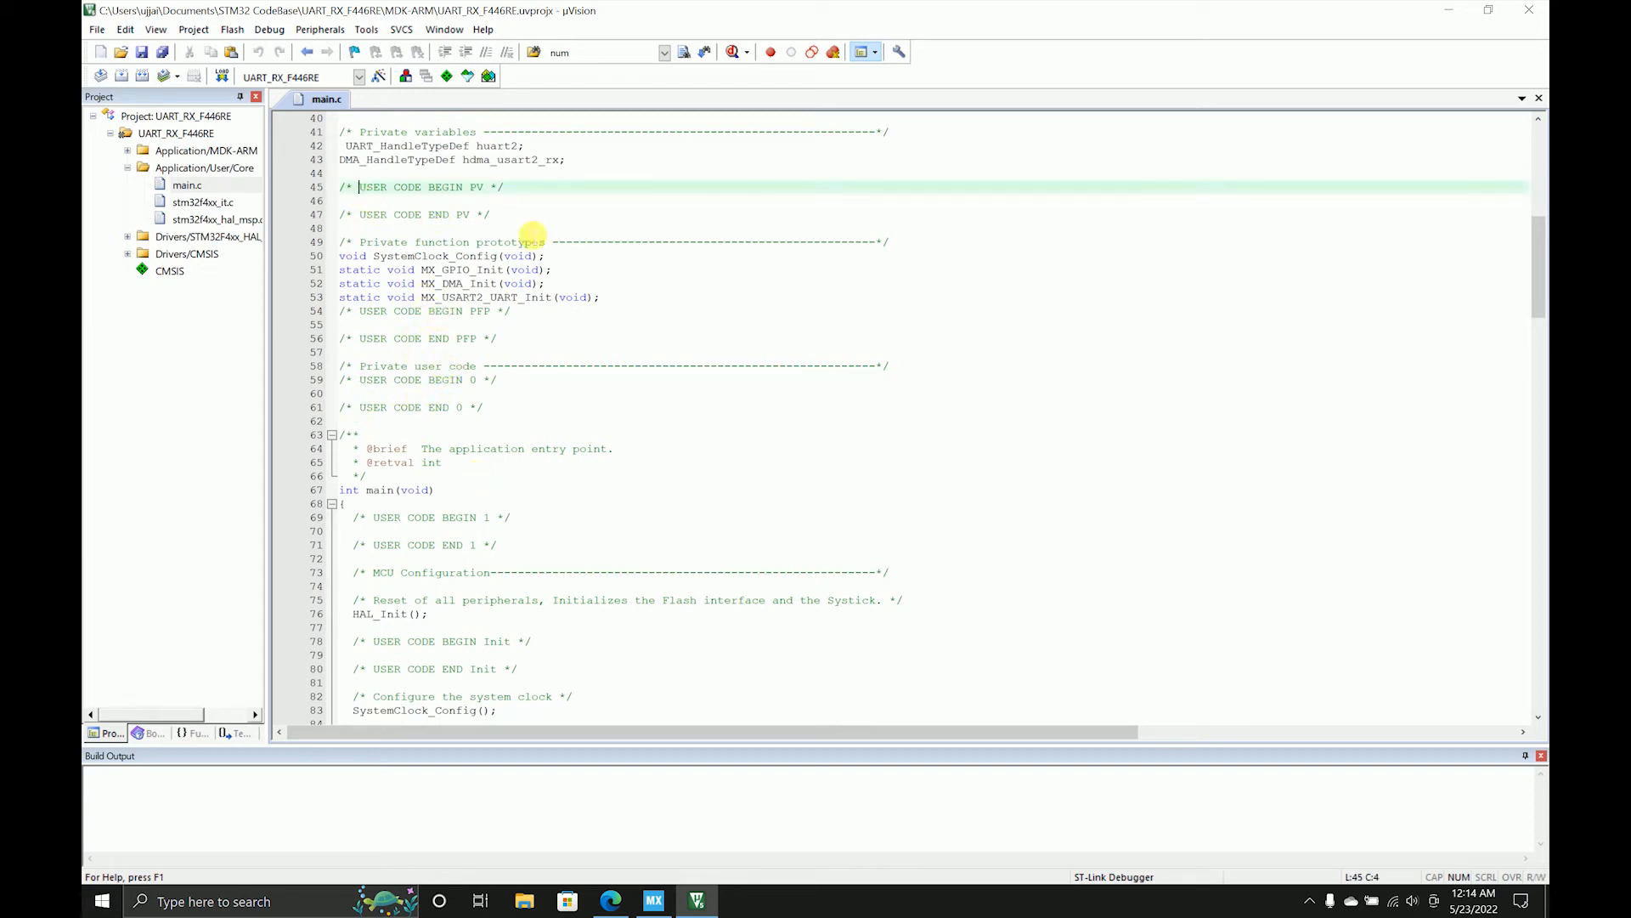
# - Declare uint8_t txdata[30] = "Hi Everyone\n\r" and uint8_t rxdata[2] under USER CODE BEGIN PV
pyautogui.write('uint')
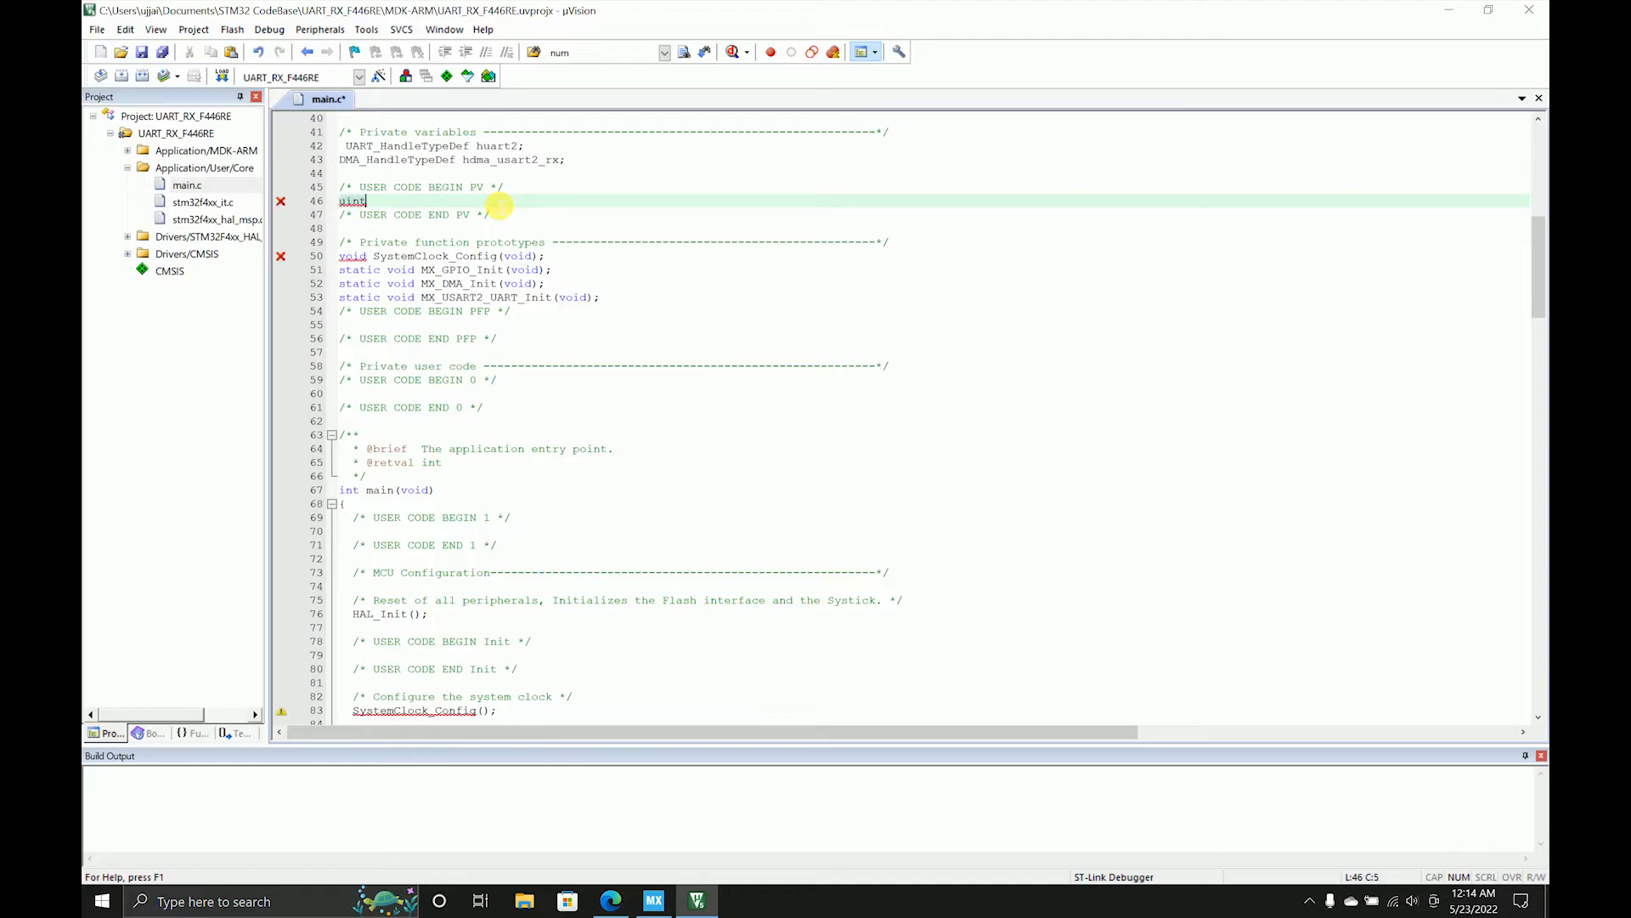
pyautogui.write('8_t')
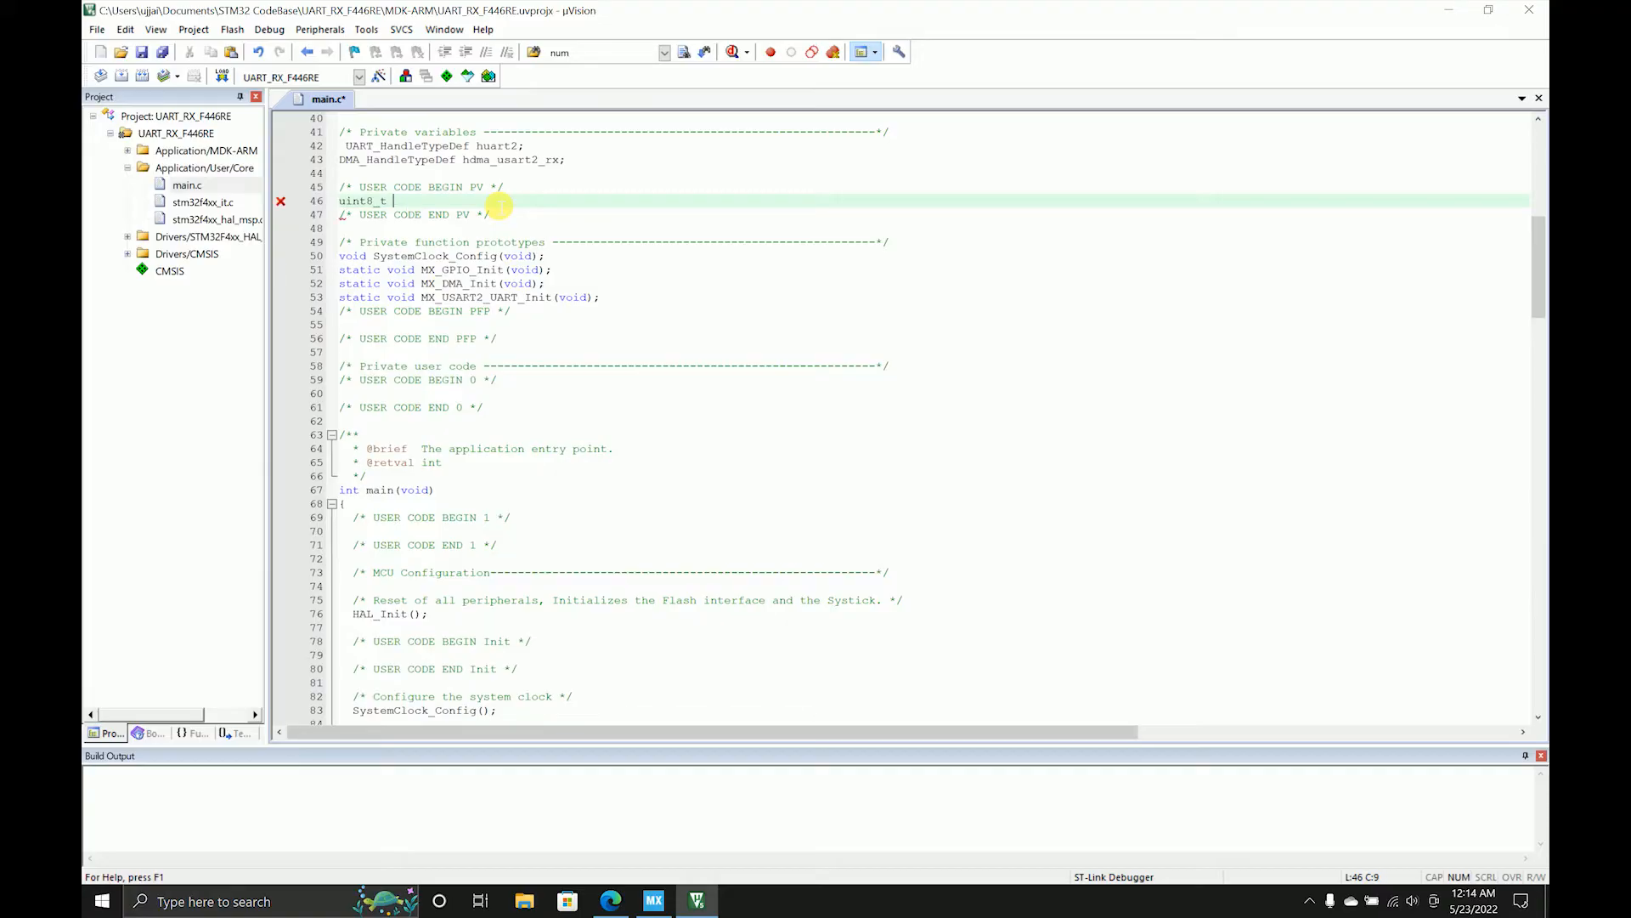
pyautogui.write('txdata')
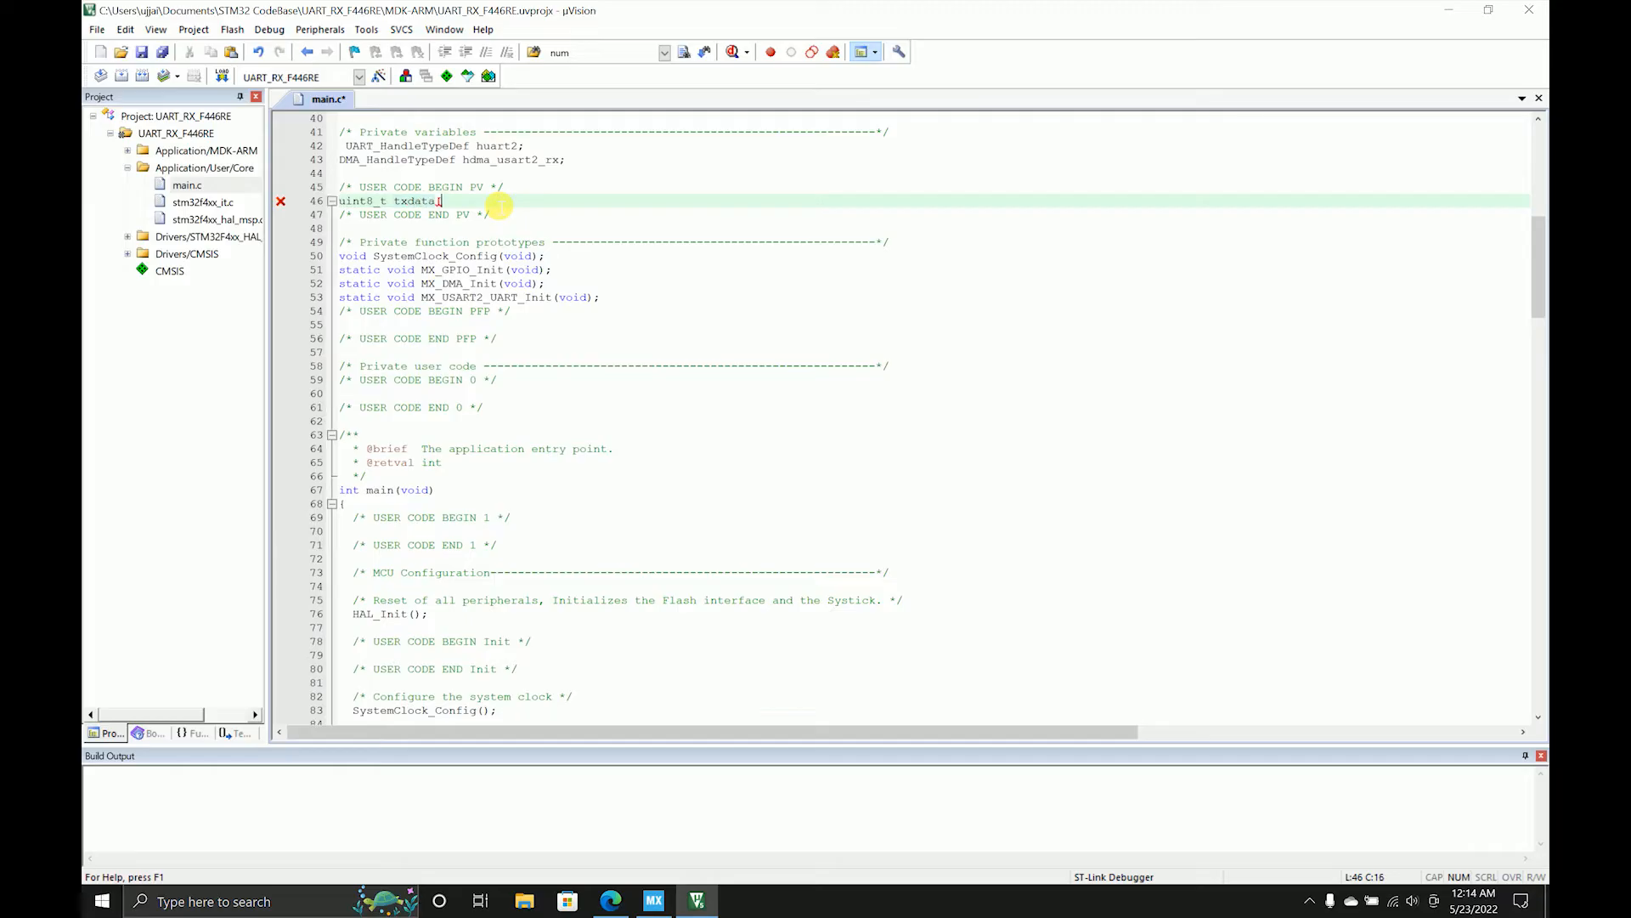
pyautogui.write('[30] =')
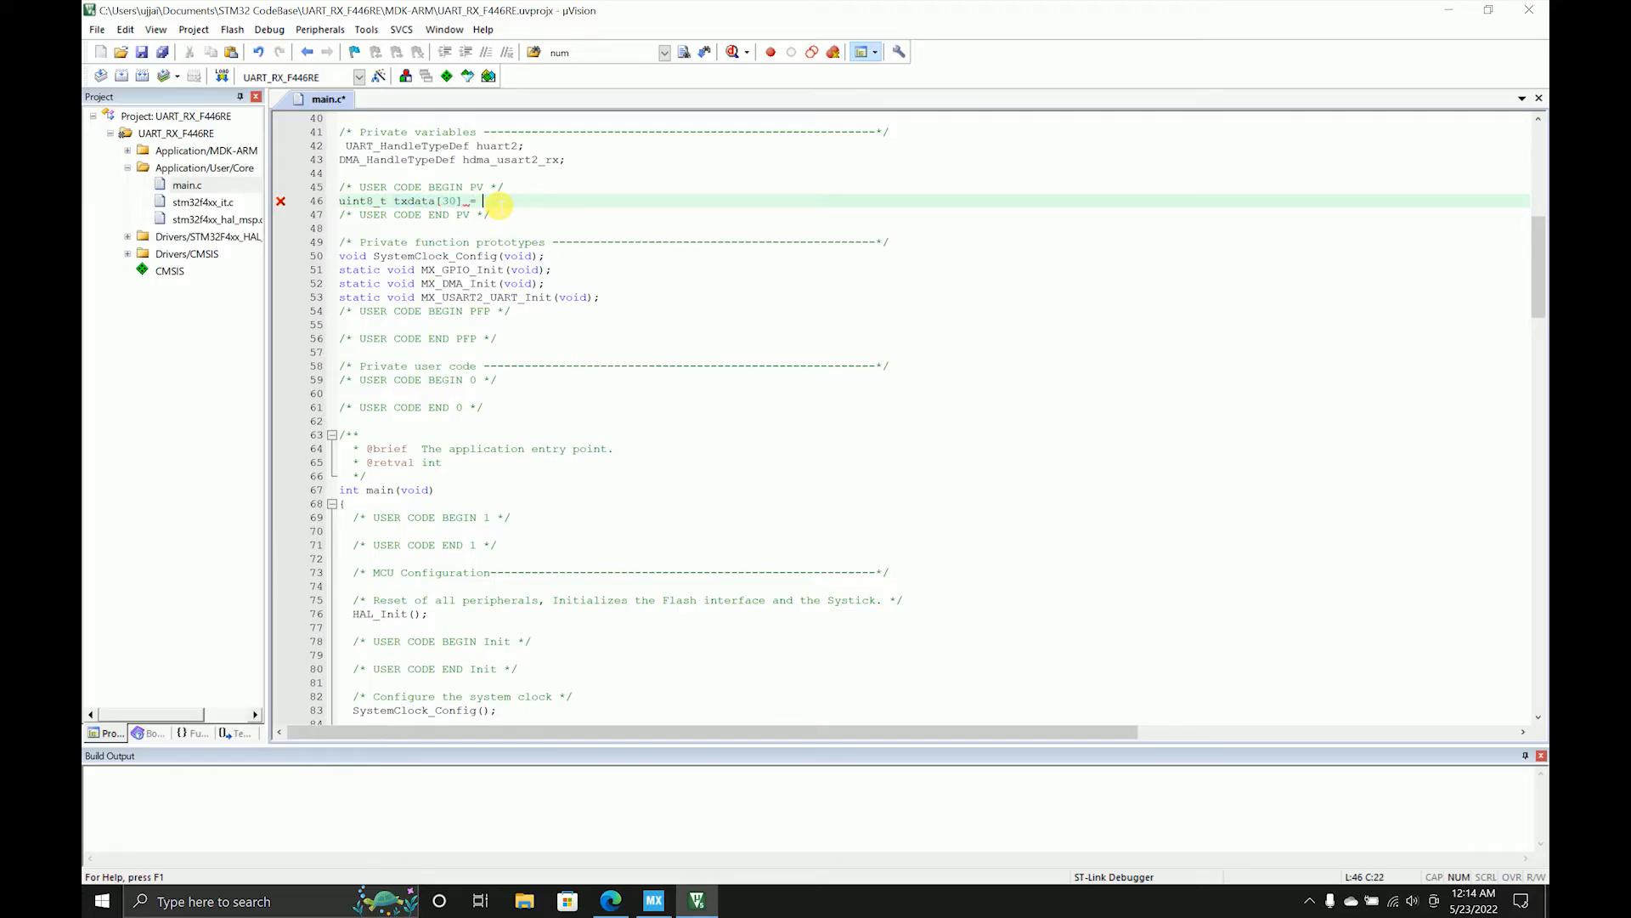
pyautogui.write('"w=1c"')
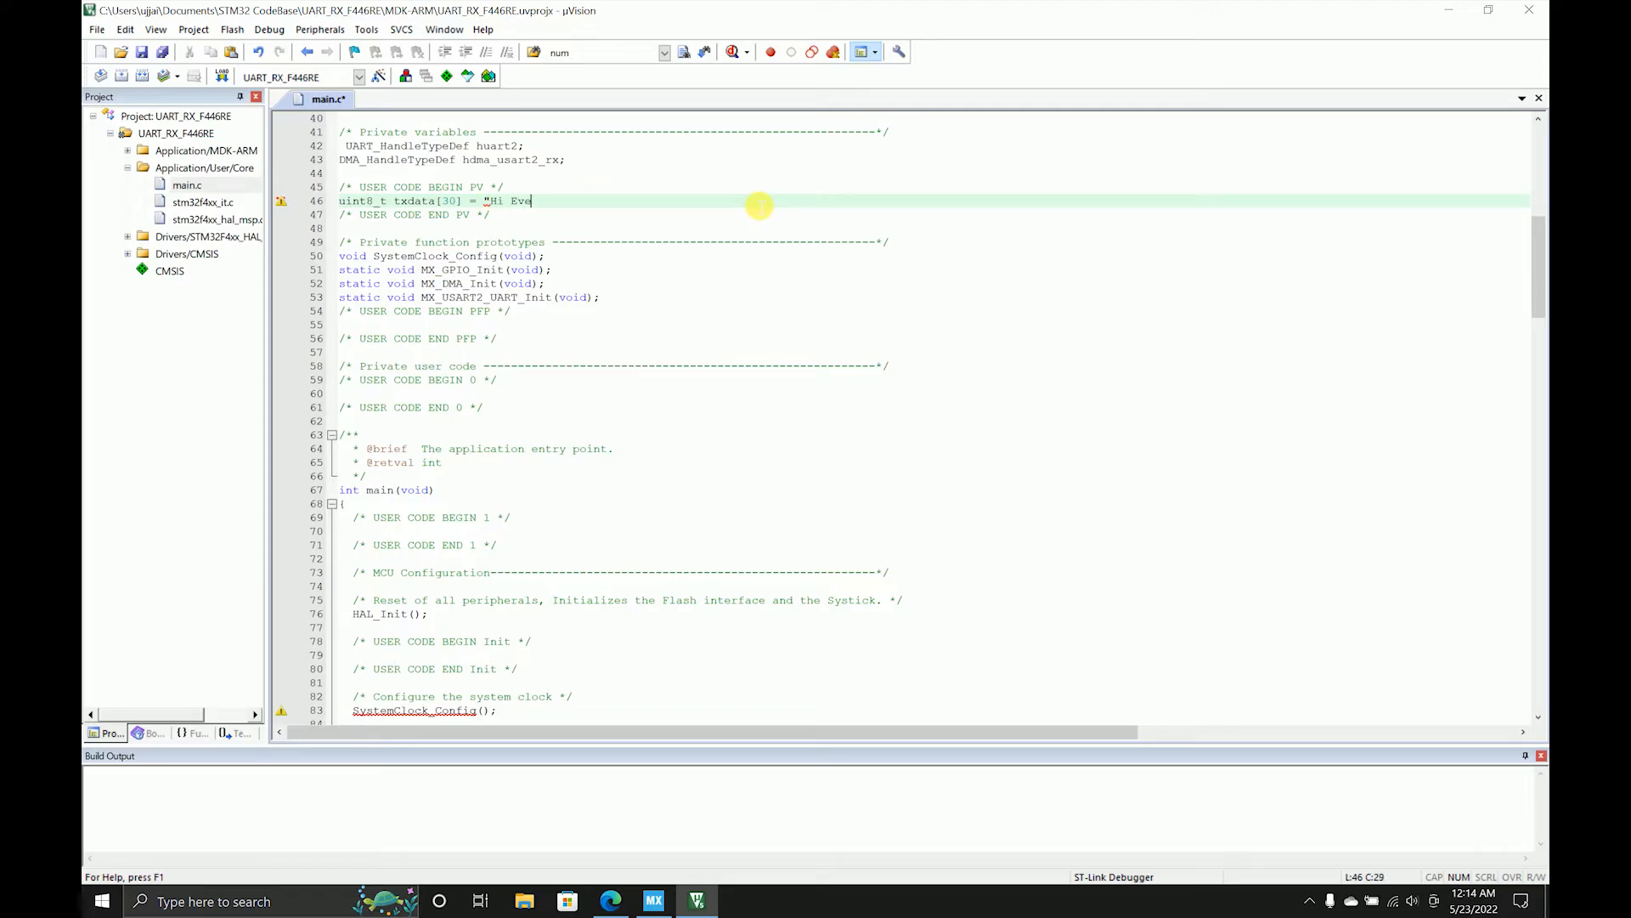
pyautogui.write('ryone')
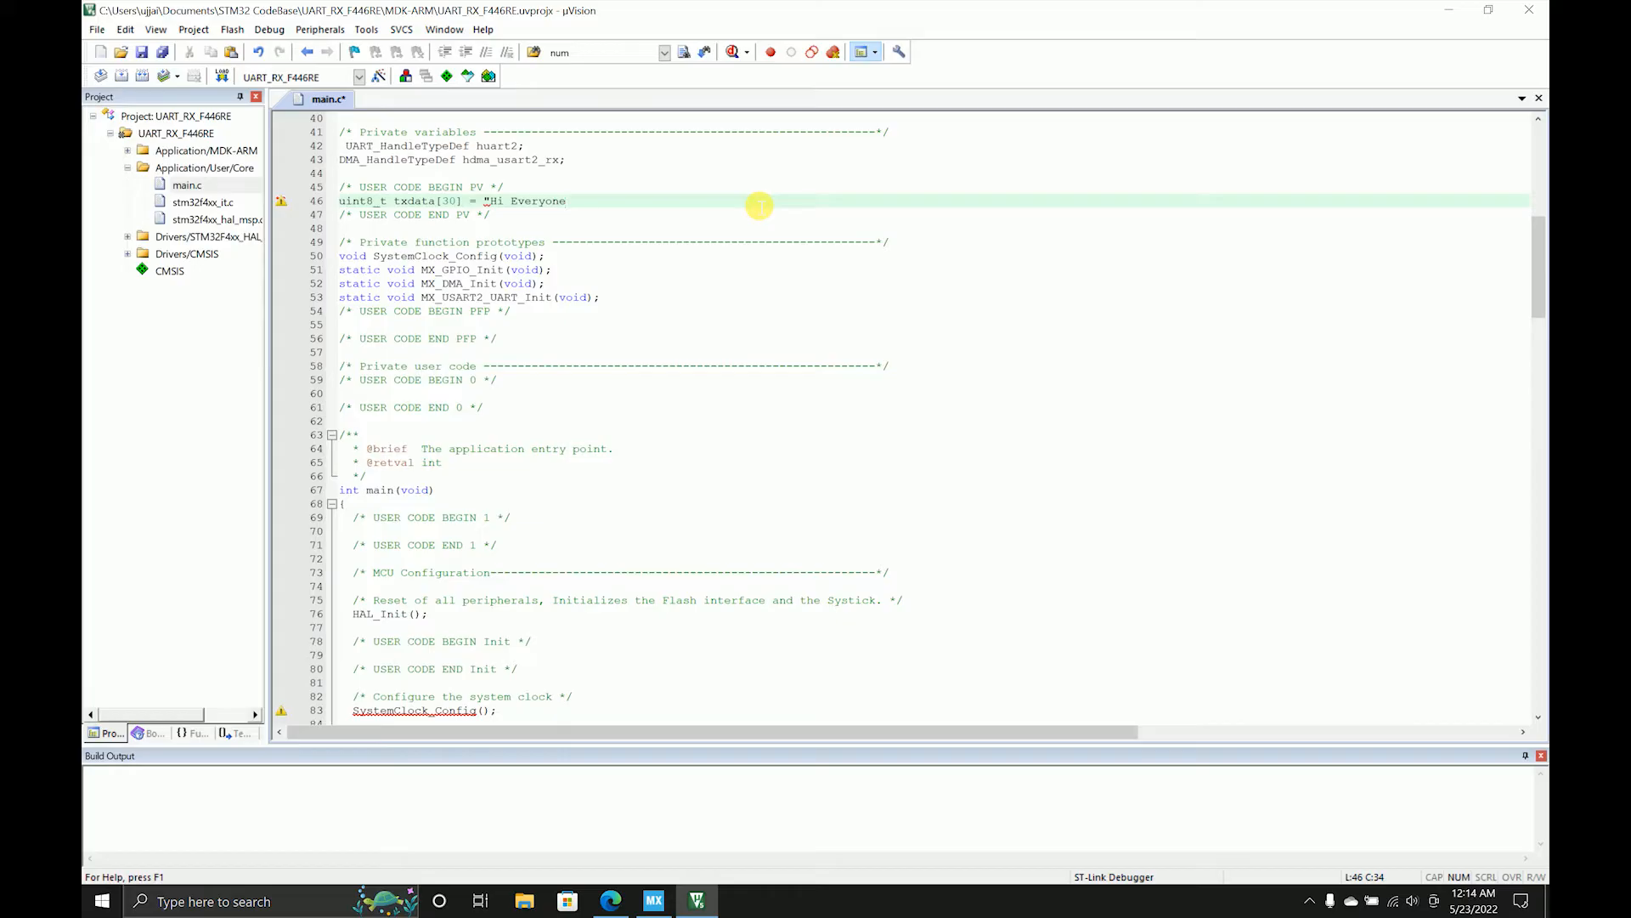
pyautogui.write('\\n\\r"')
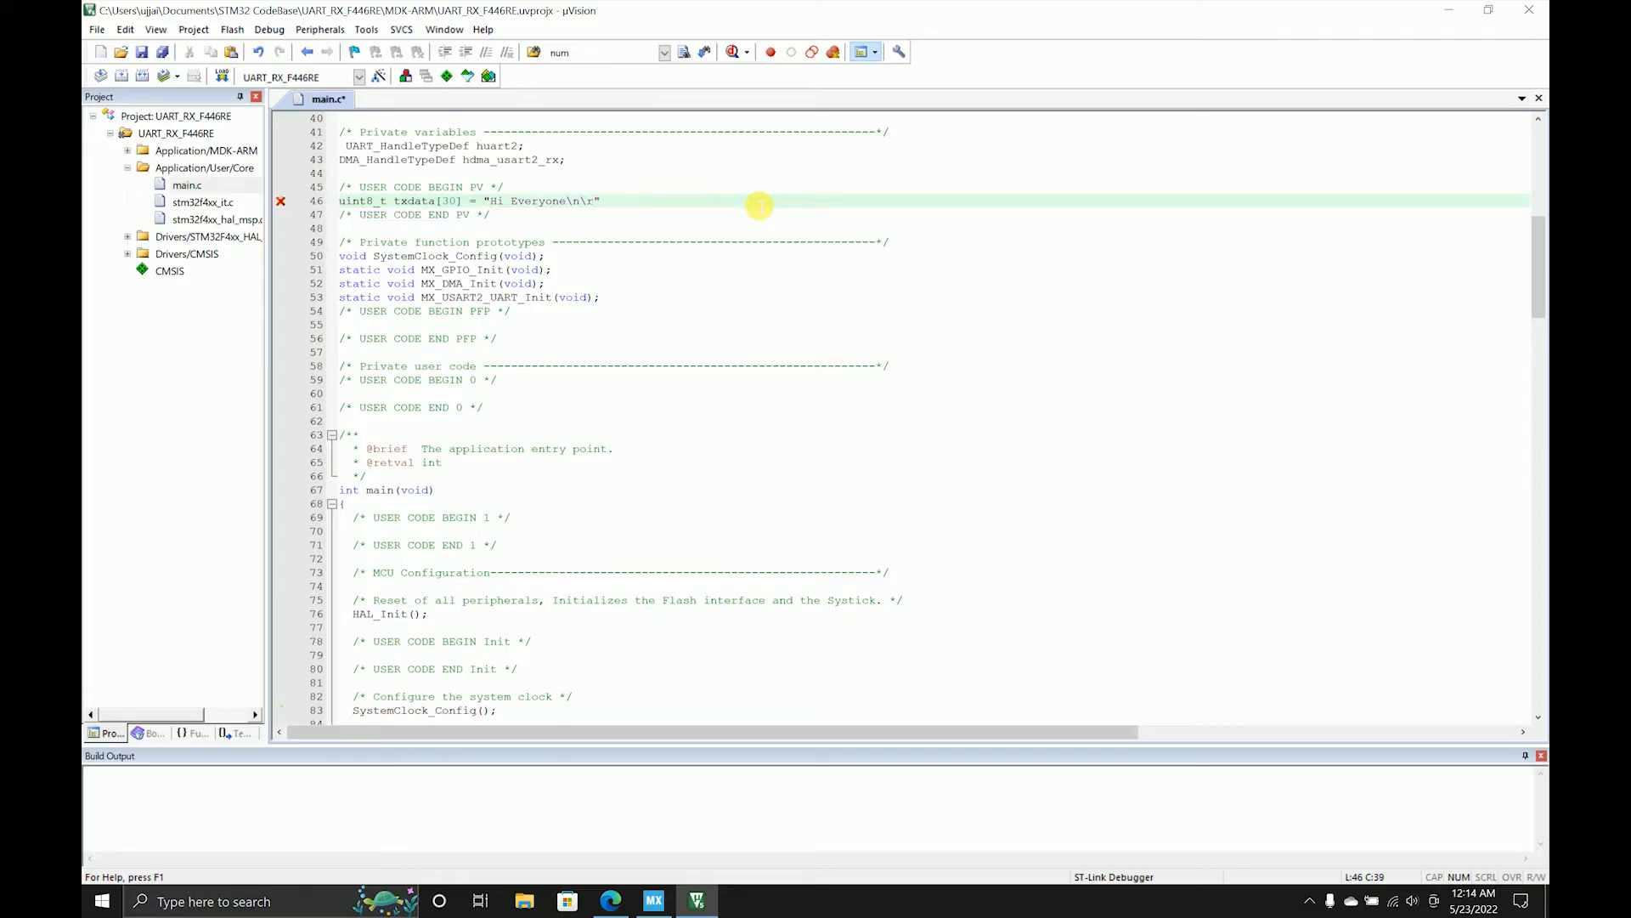
pyautogui.write('uint')
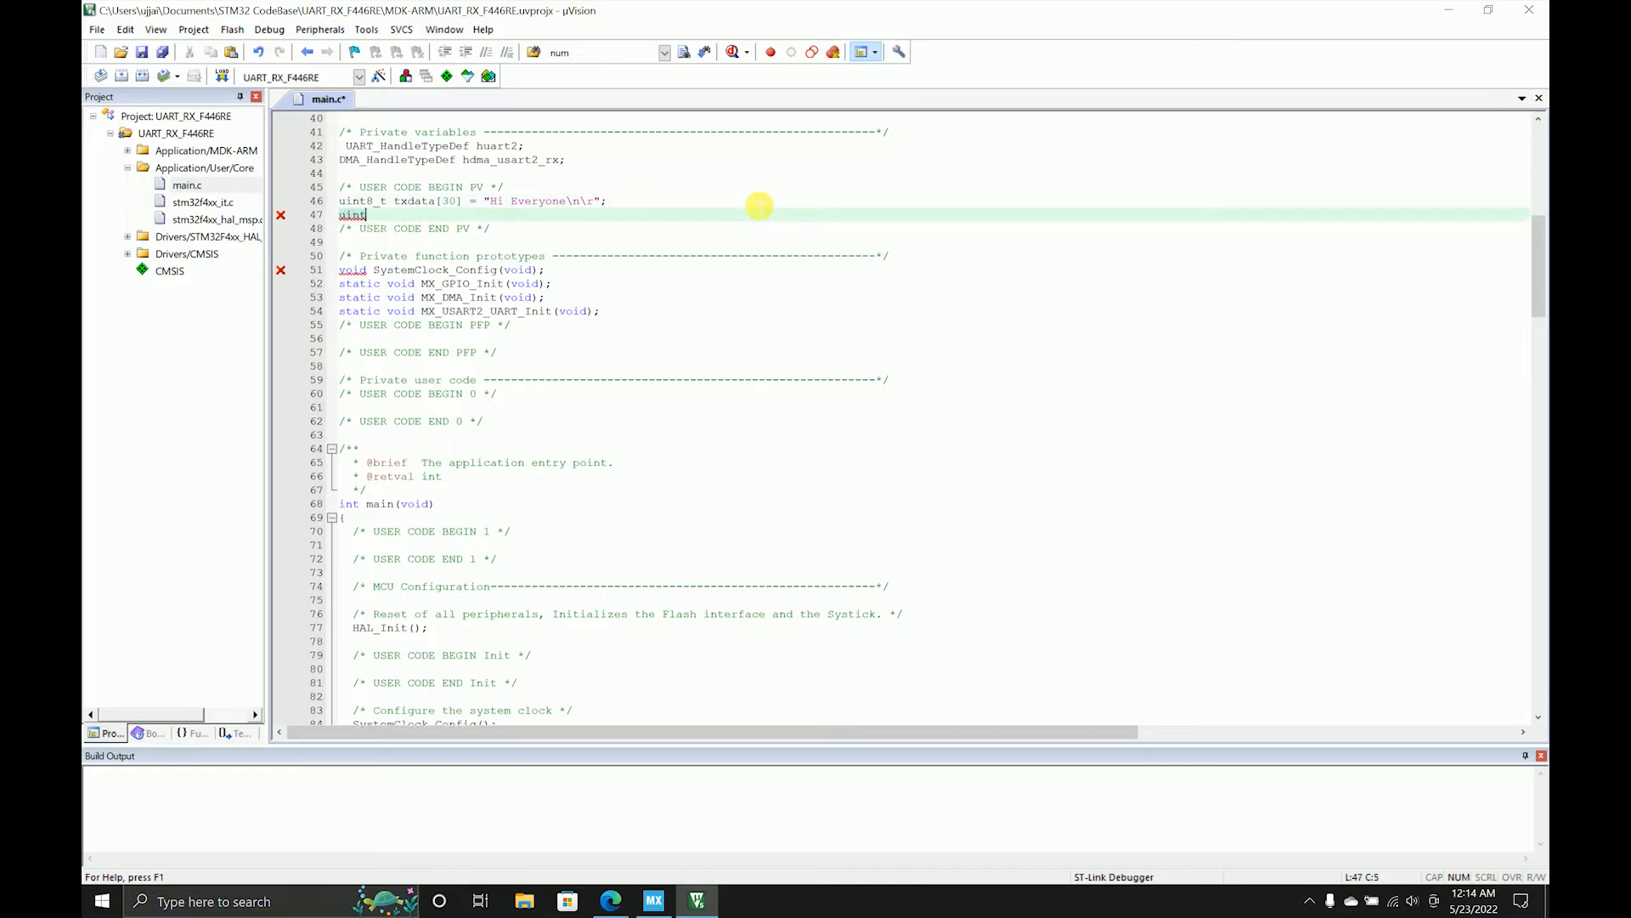
pyautogui.write('8_t')
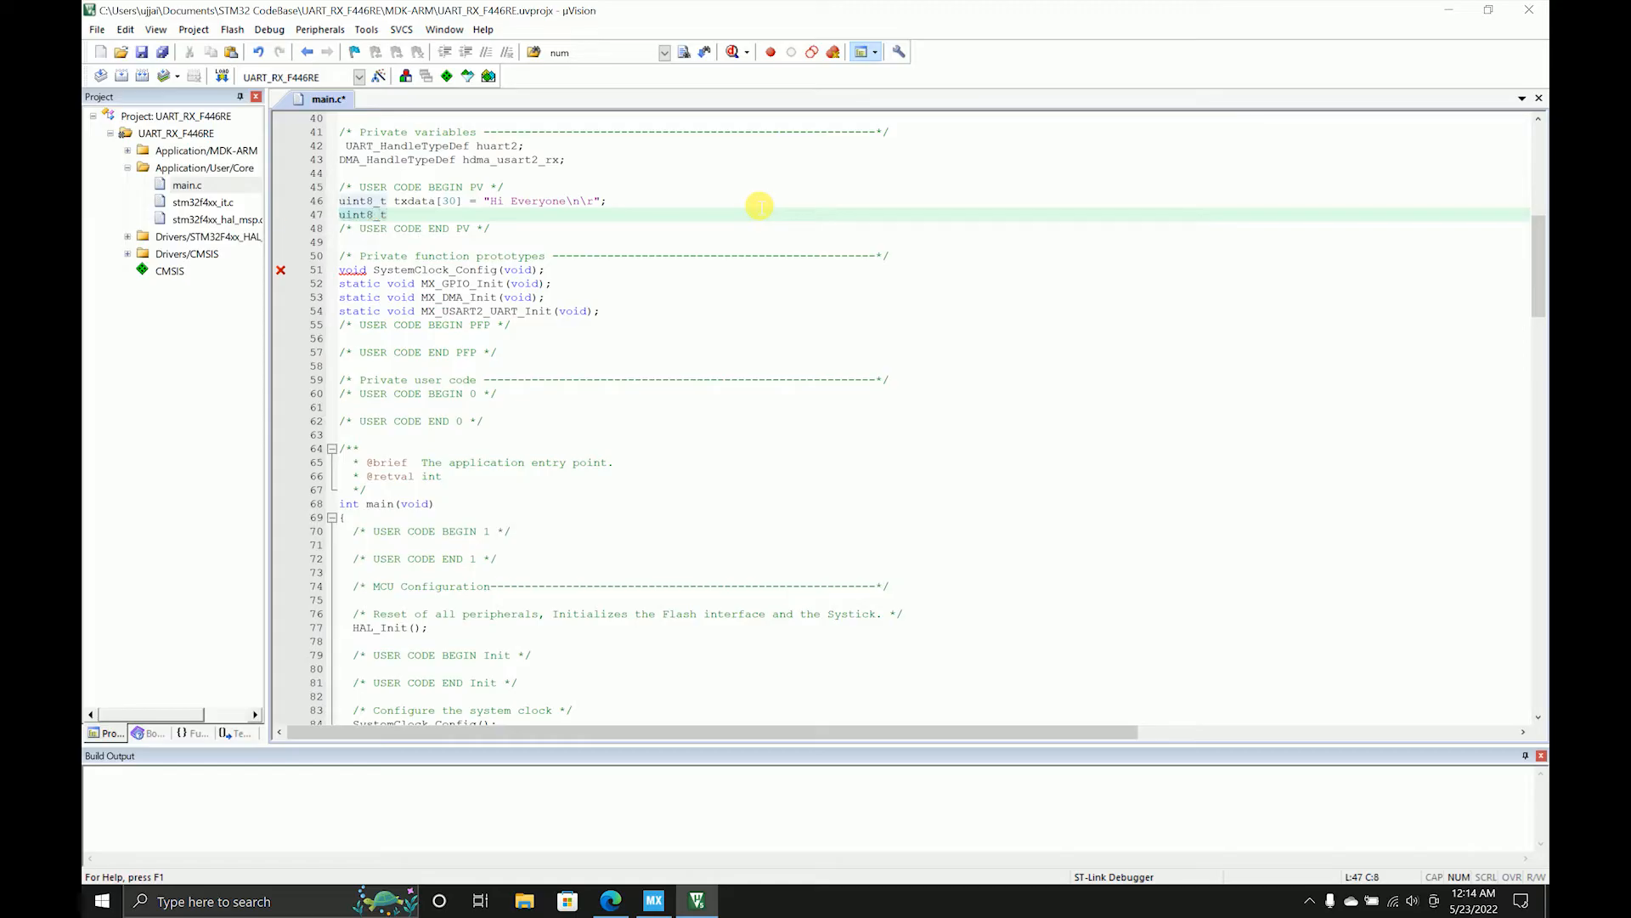
pyautogui.write('rxdata[')
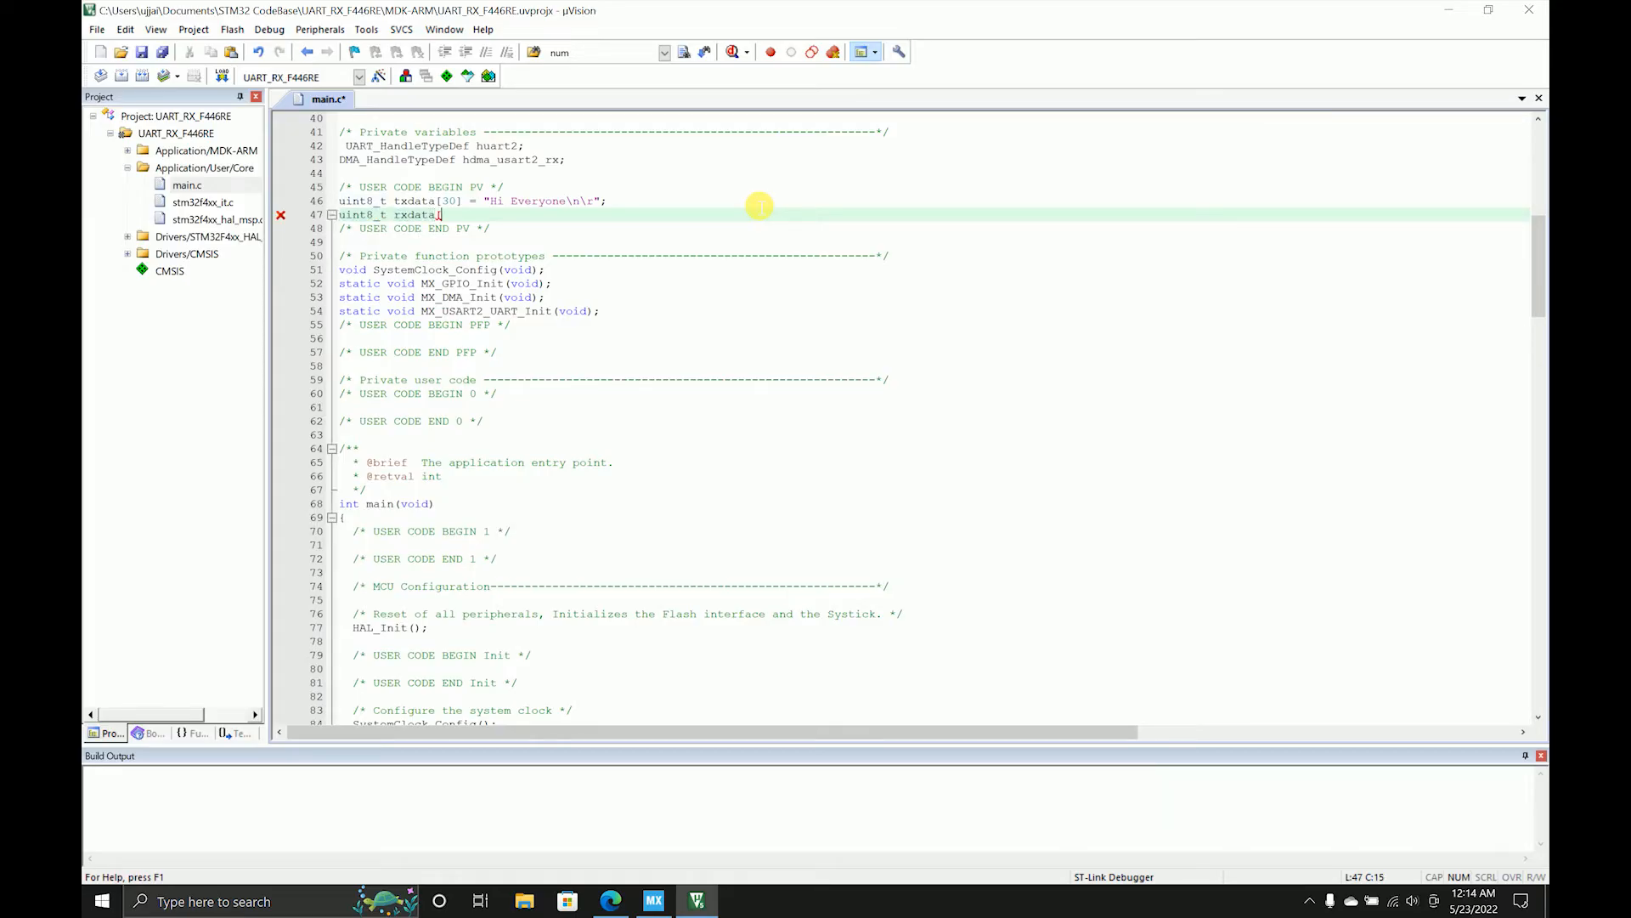
pyautogui.write('[2];')
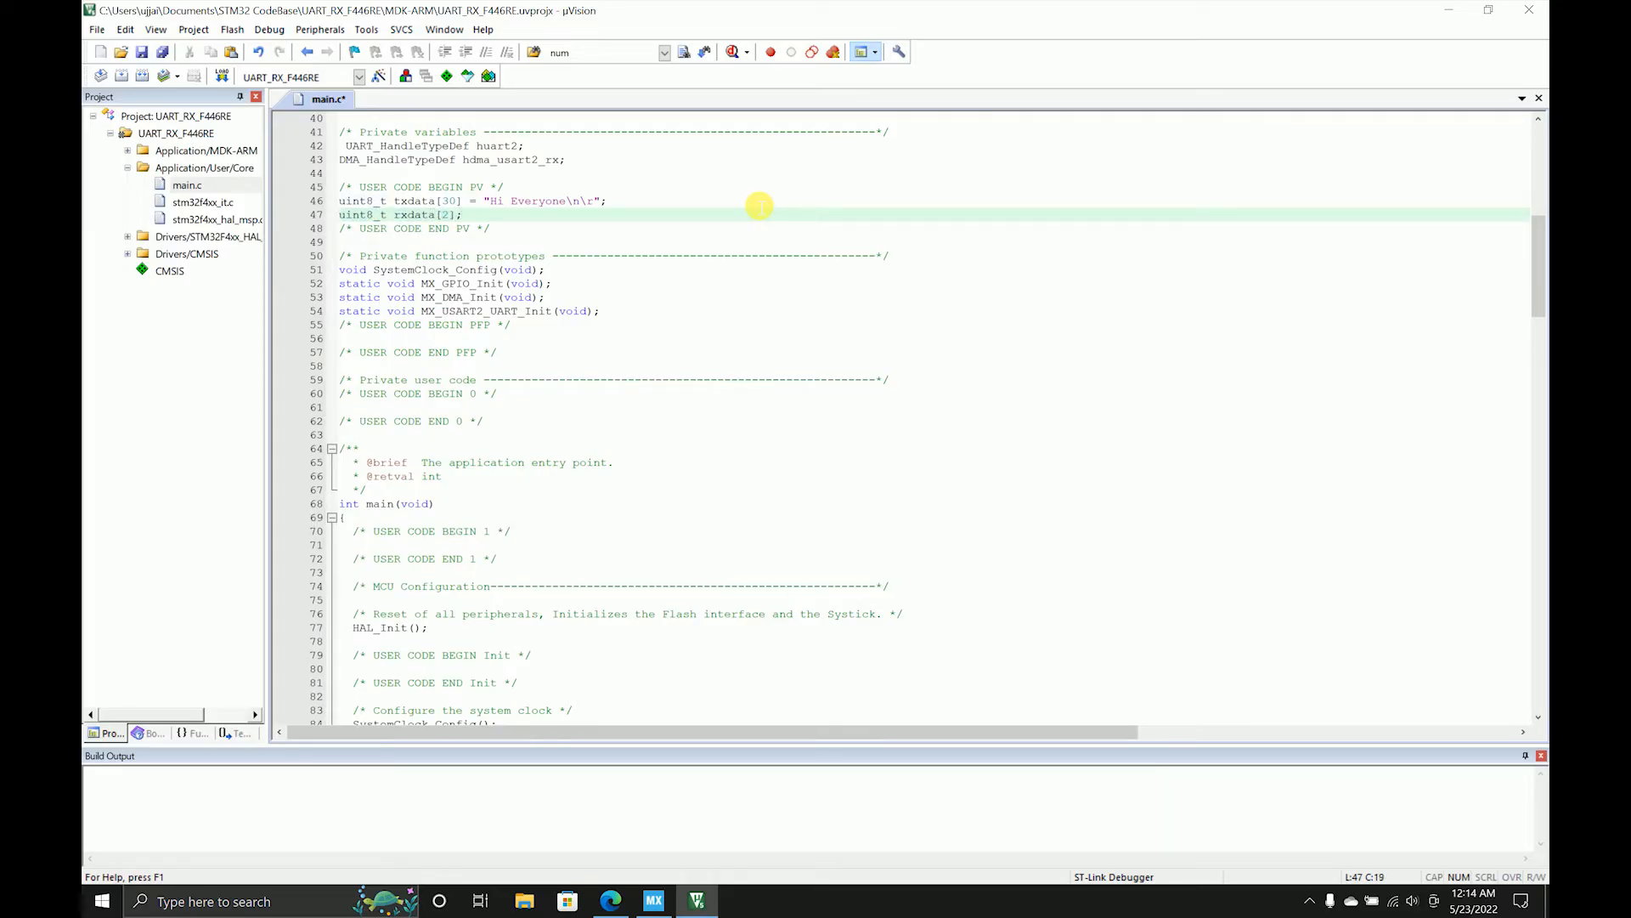
pyautogui.moveTo(788, 286)
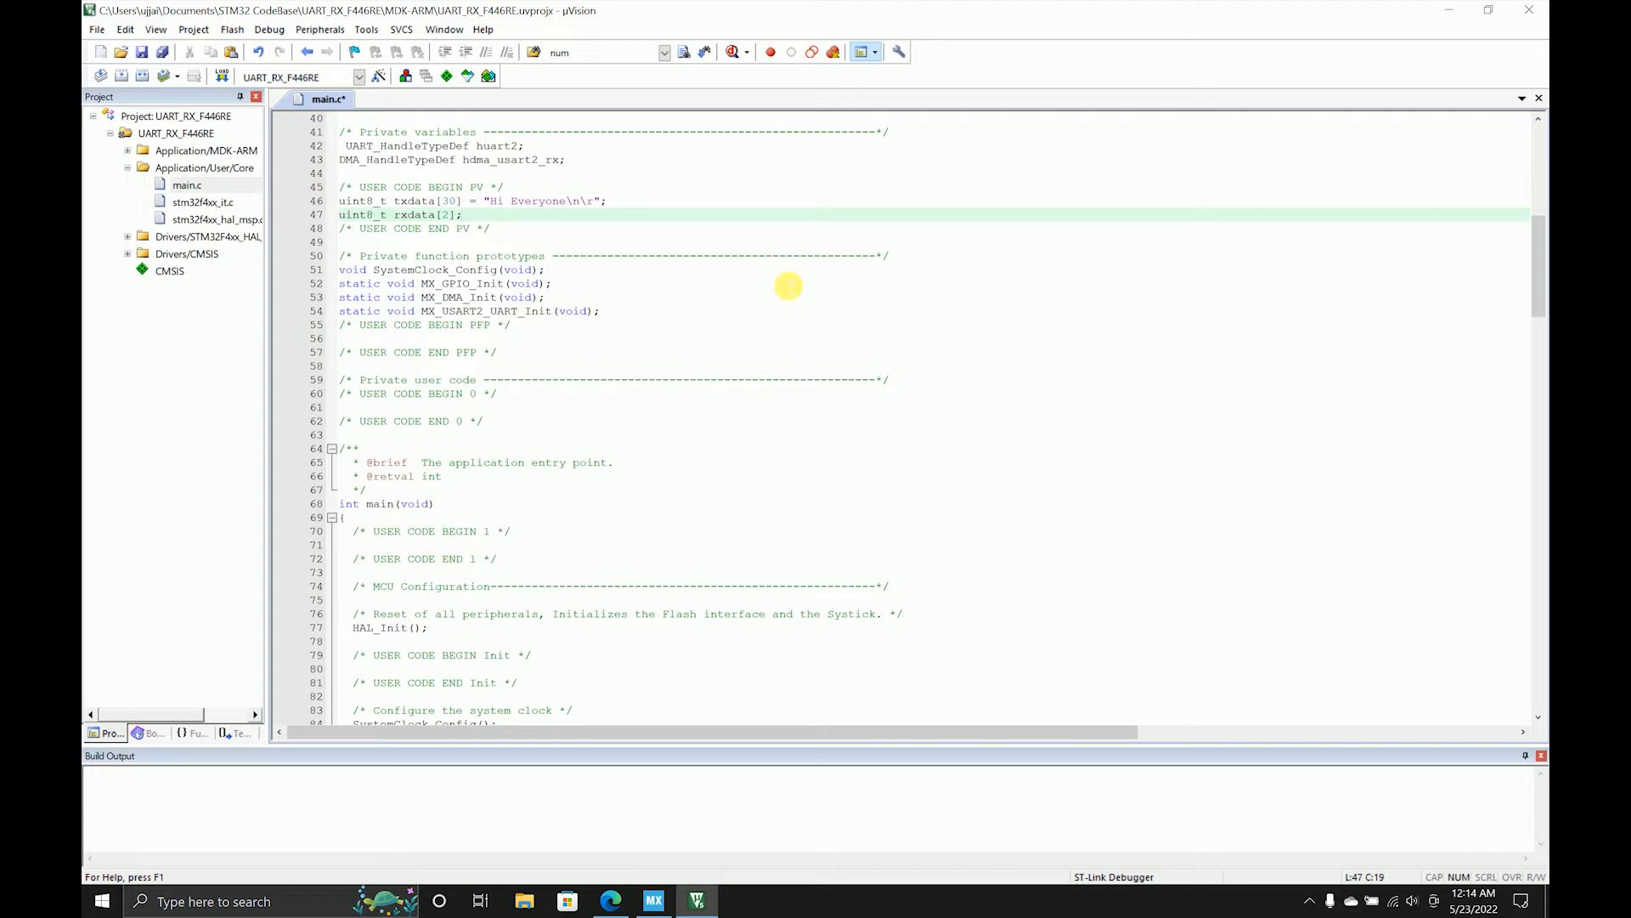
pyautogui.scroll(-3)
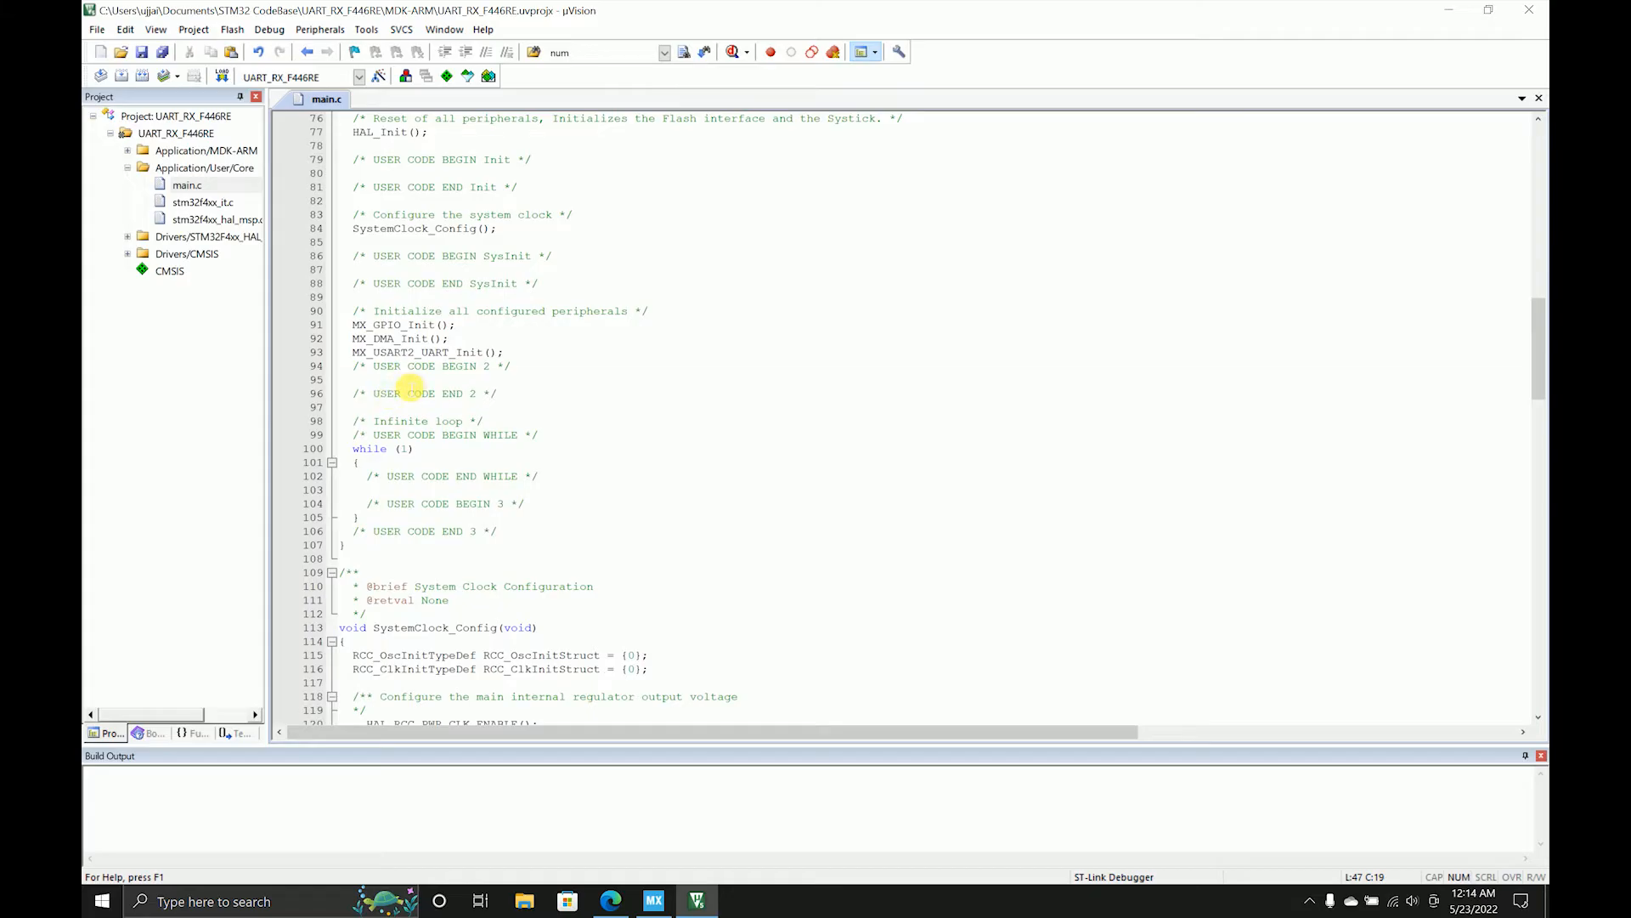
# - Add HAL_UART_Transmit(&huart2, txdata, sizeof(txdata), 100); in USER CODE BEGIN 2
pyautogui.click(359, 379)
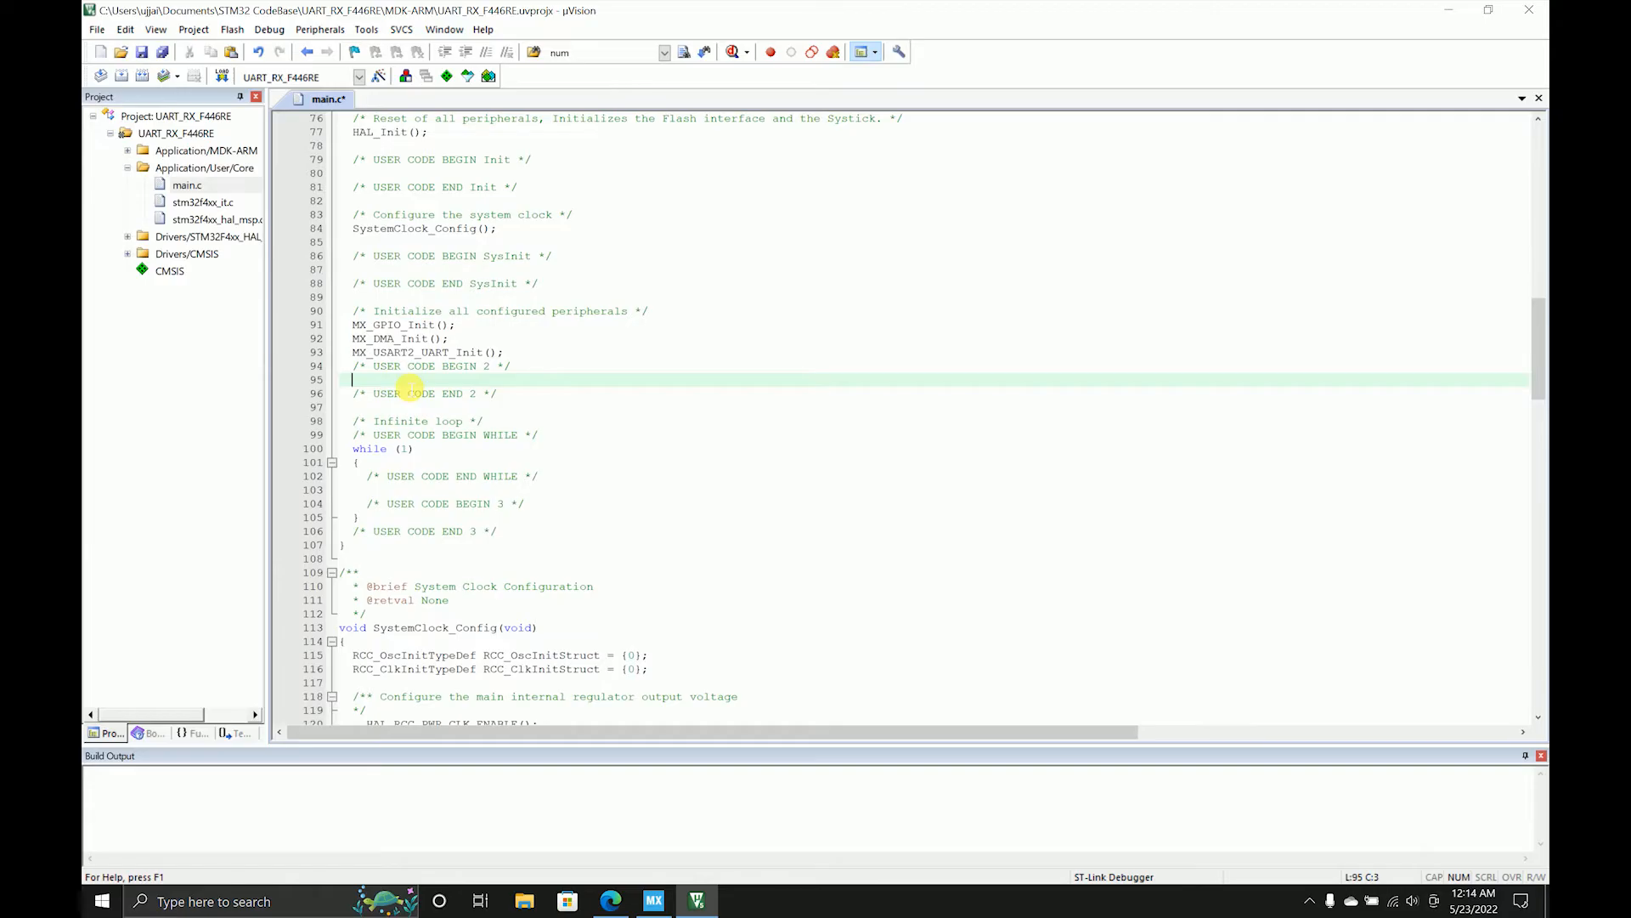
pyautogui.write('HAL_')
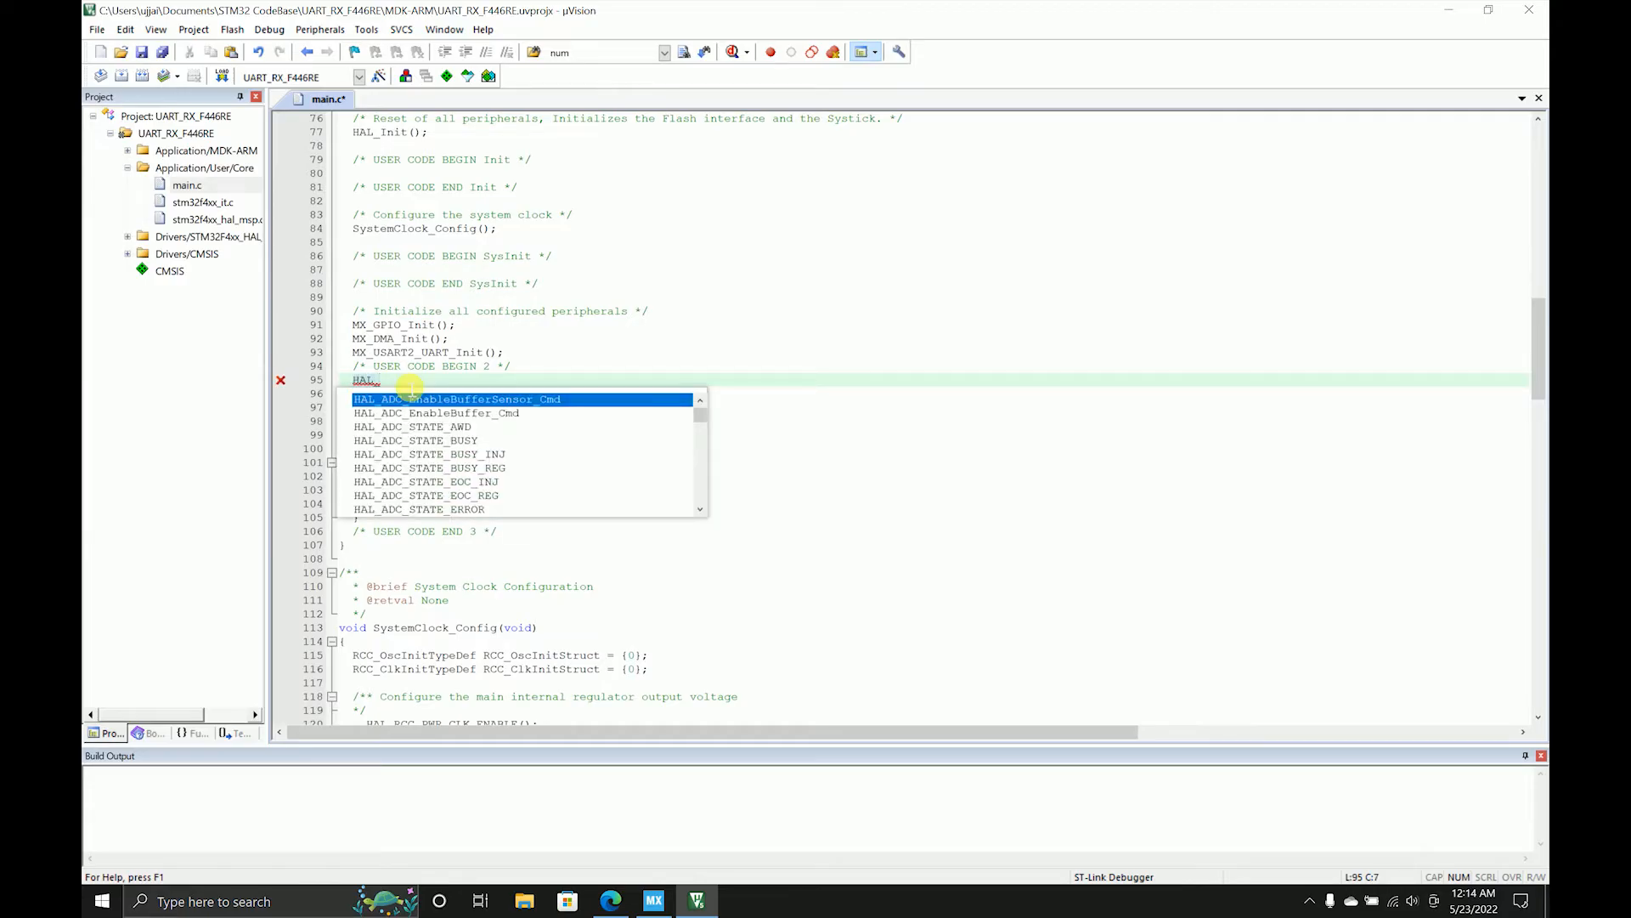
pyautogui.write('UART_Transmit')
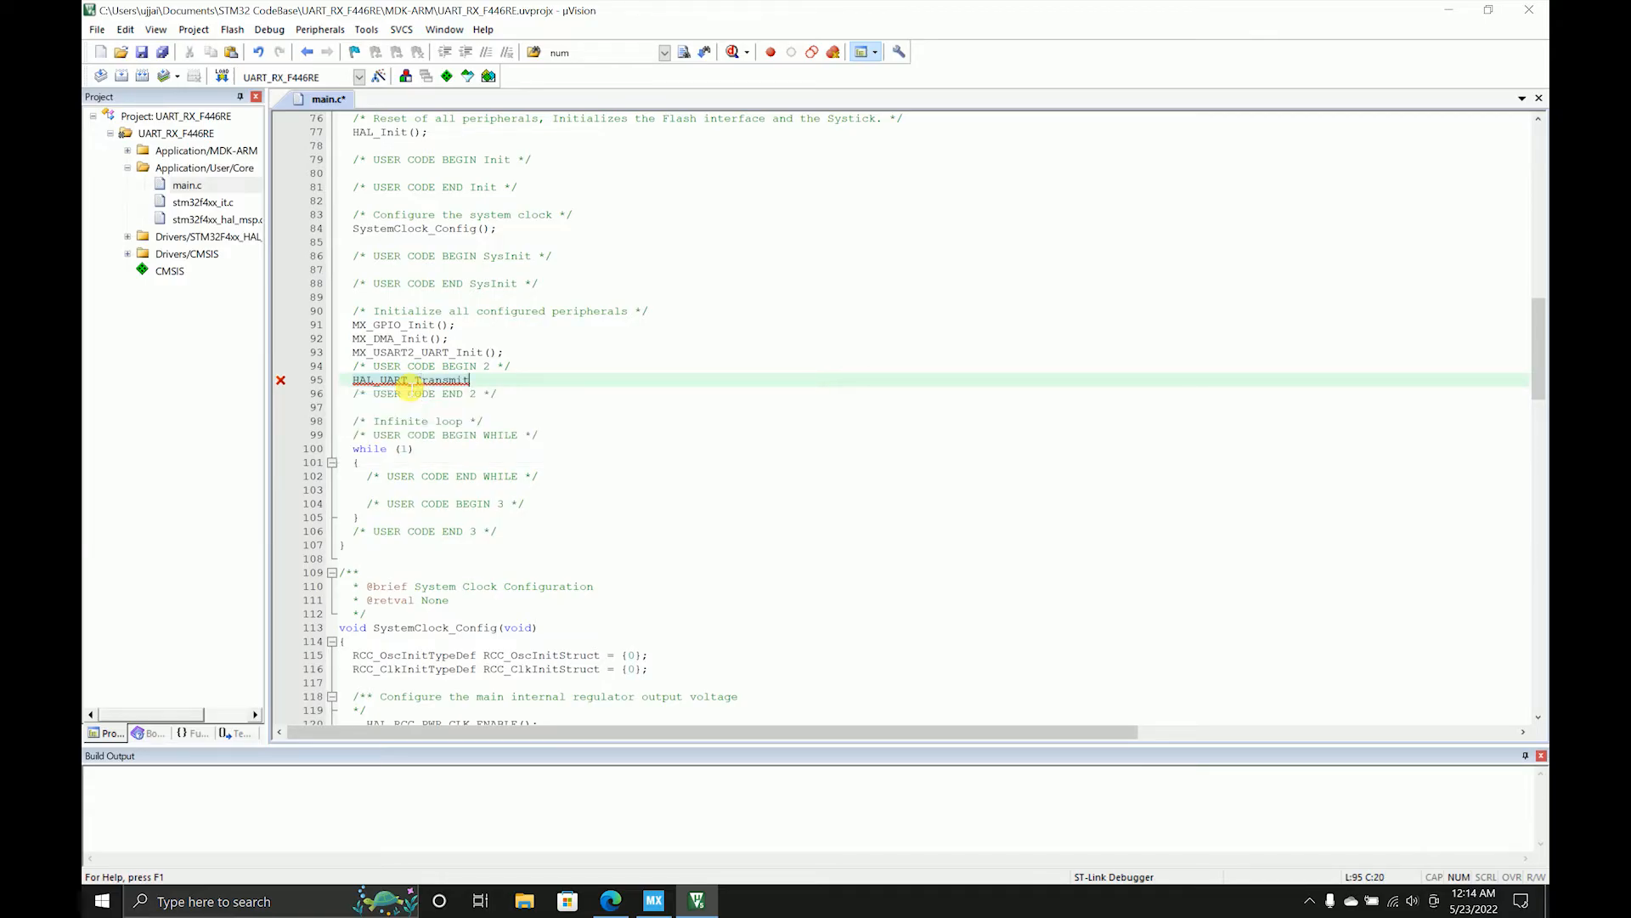
pyautogui.write('(')
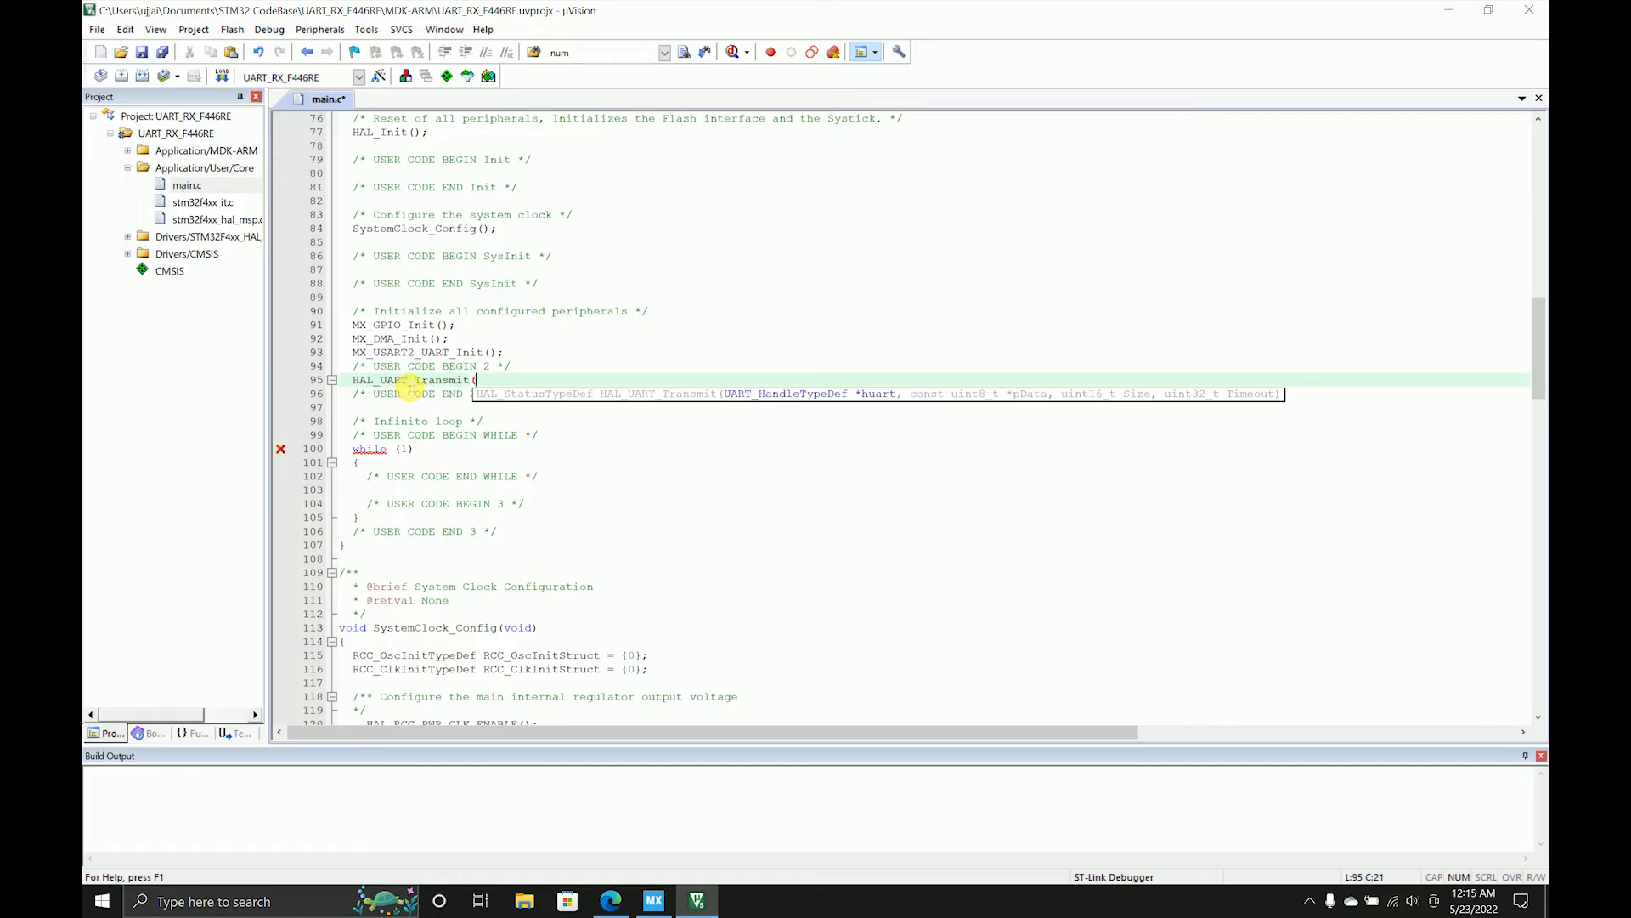
pyautogui.write('&huart2')
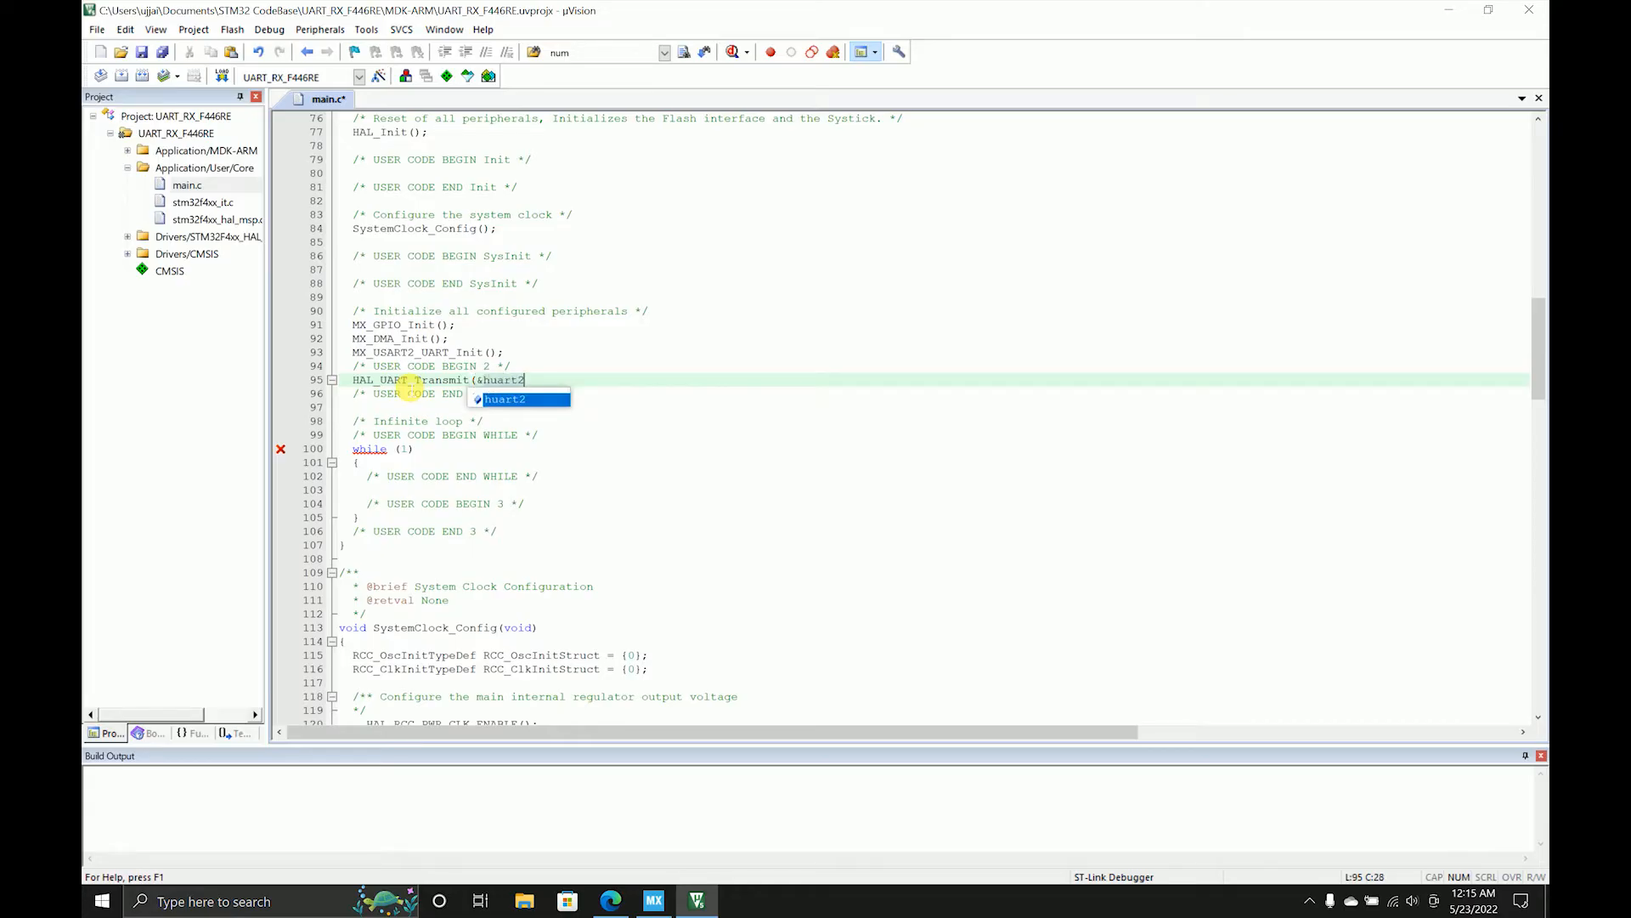
pyautogui.write(',')
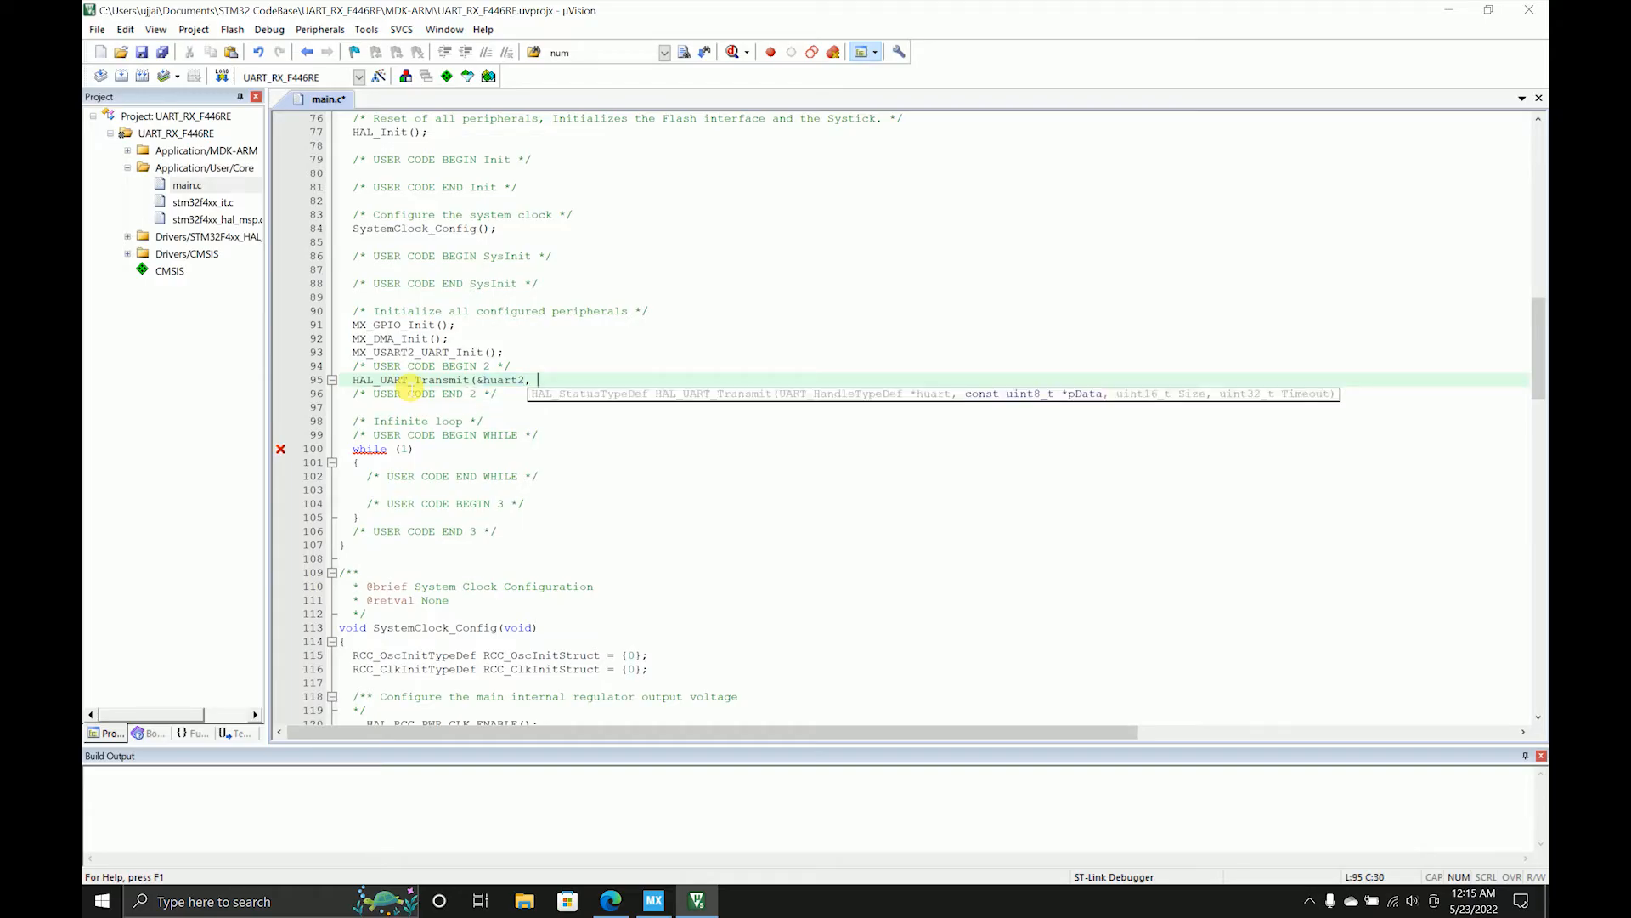
pyautogui.write('txdata')
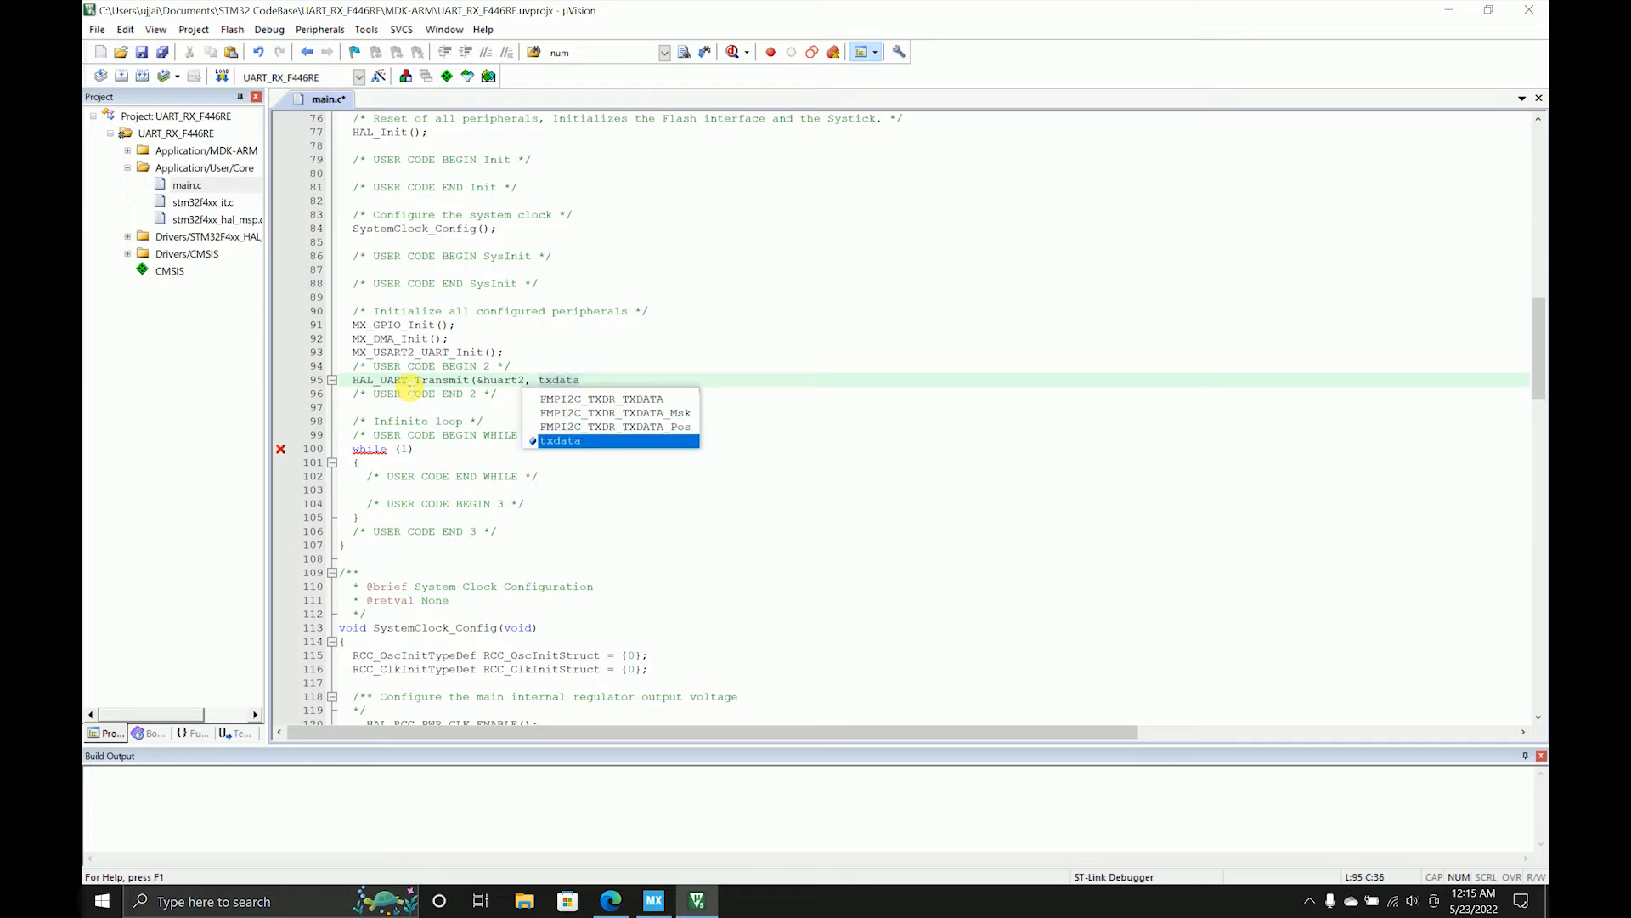
pyautogui.write(',')
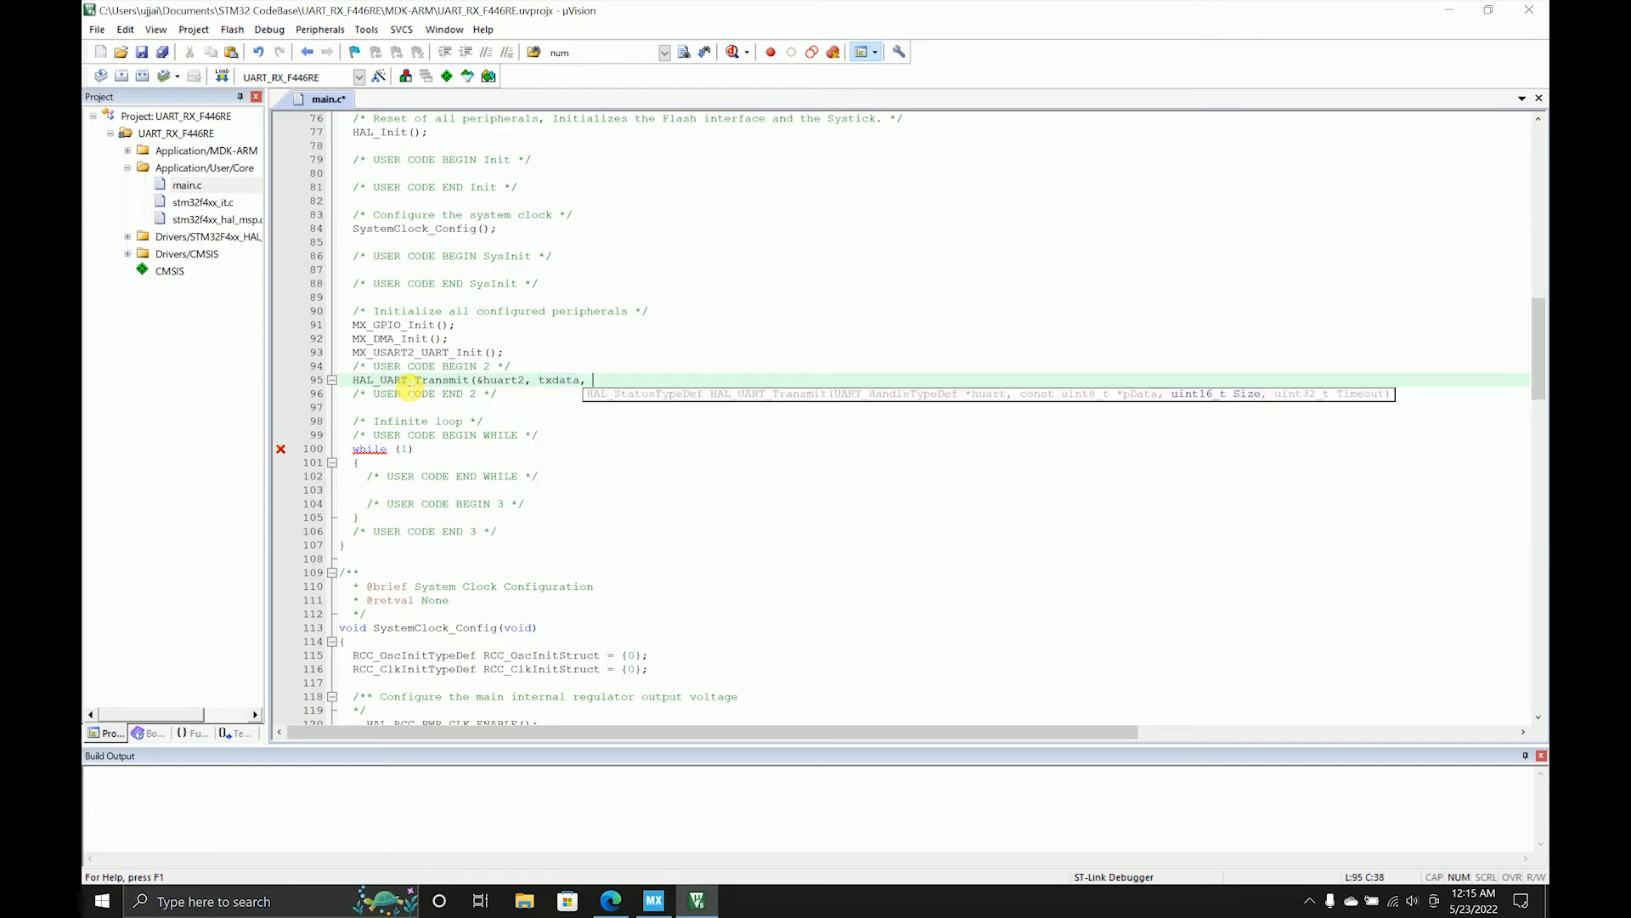
pyautogui.write('siz')
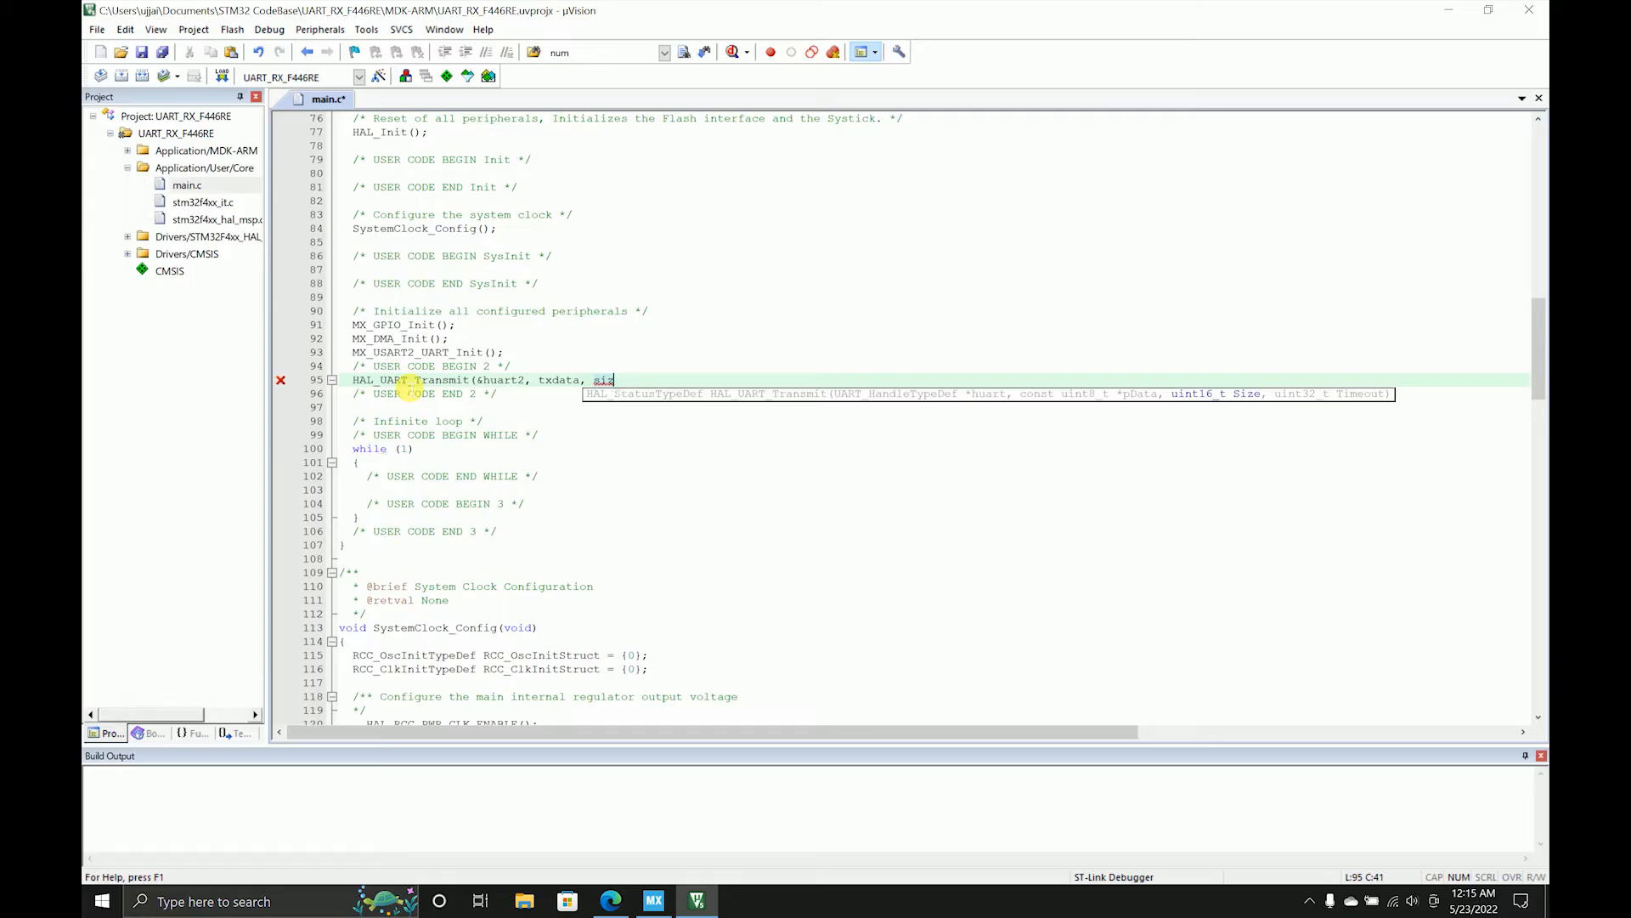
pyautogui.write('izeof(tx')
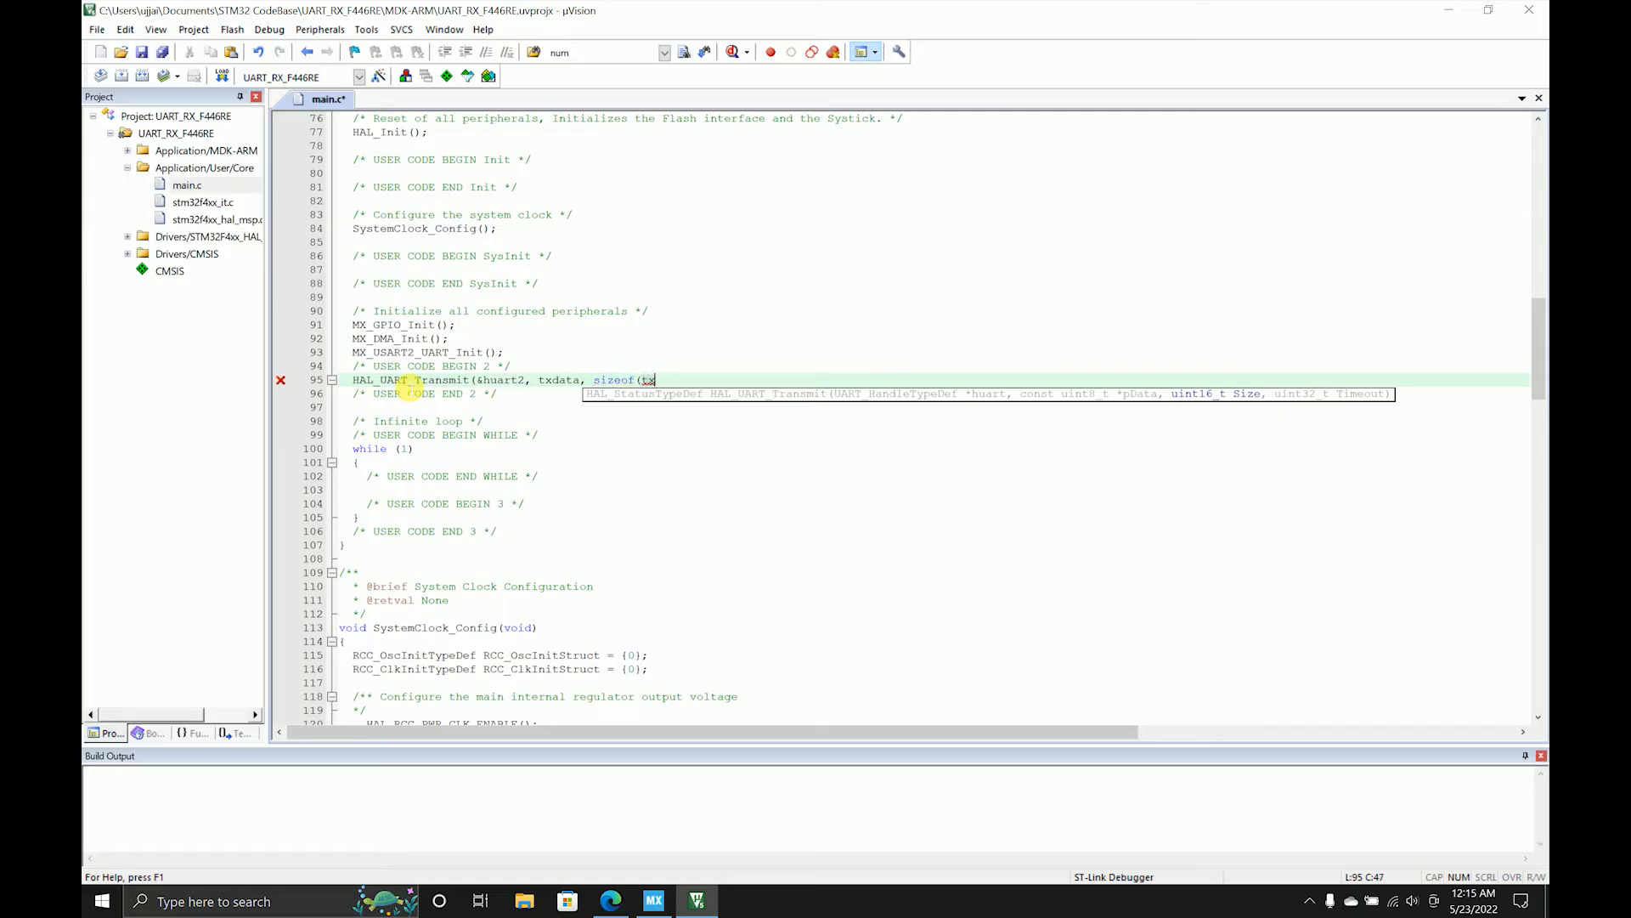
pyautogui.write('data)p')
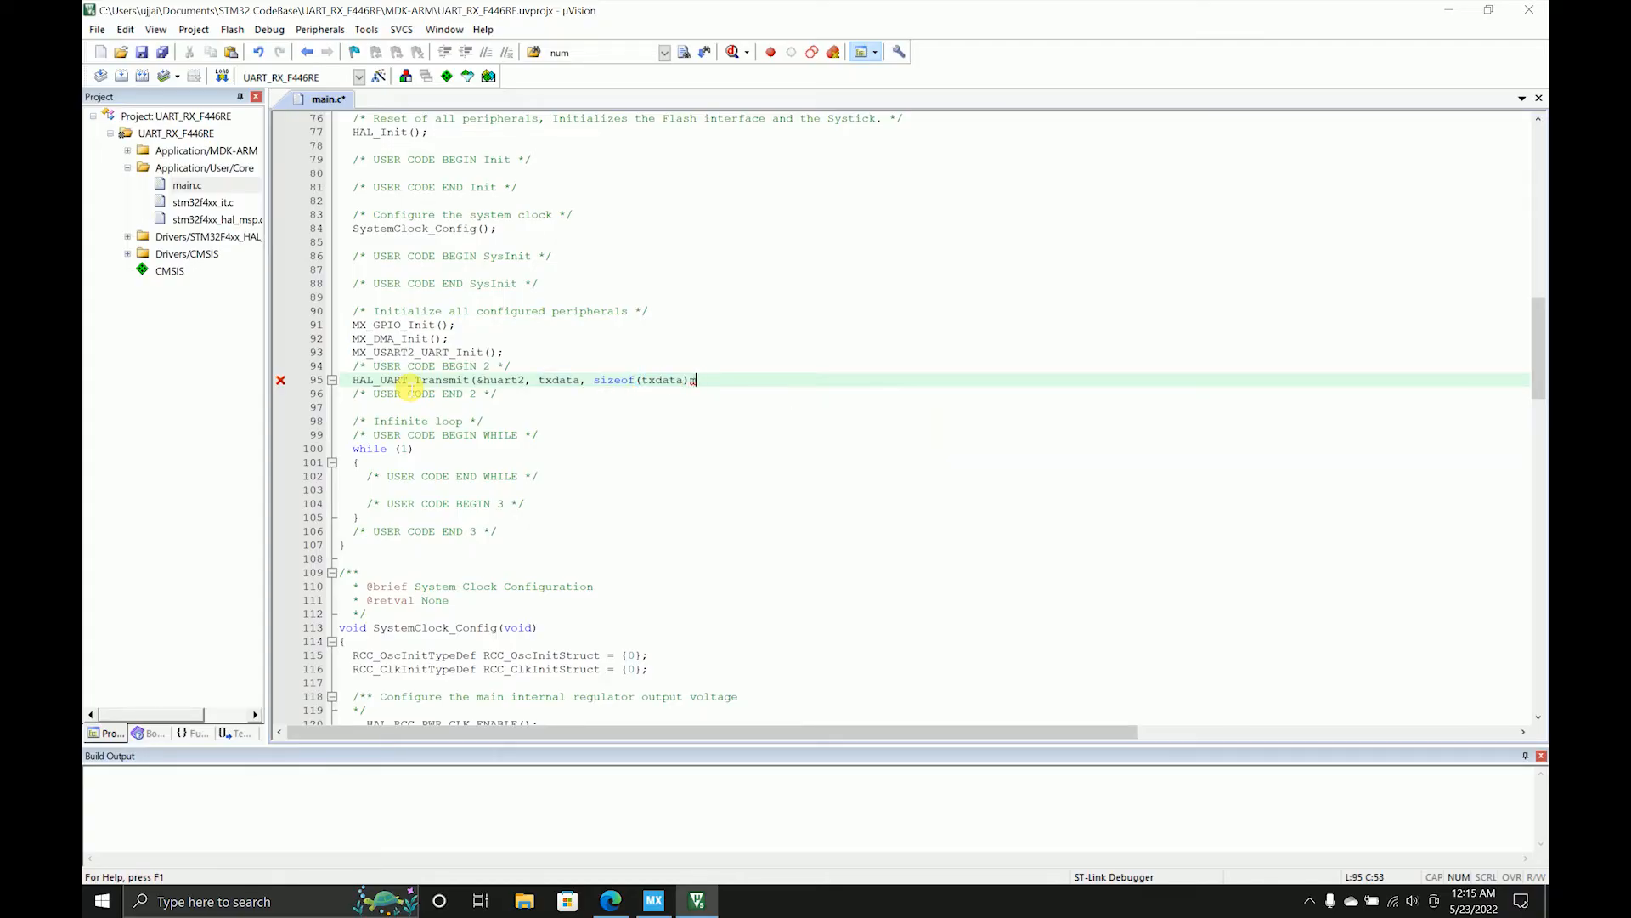
pyautogui.write(', 100')
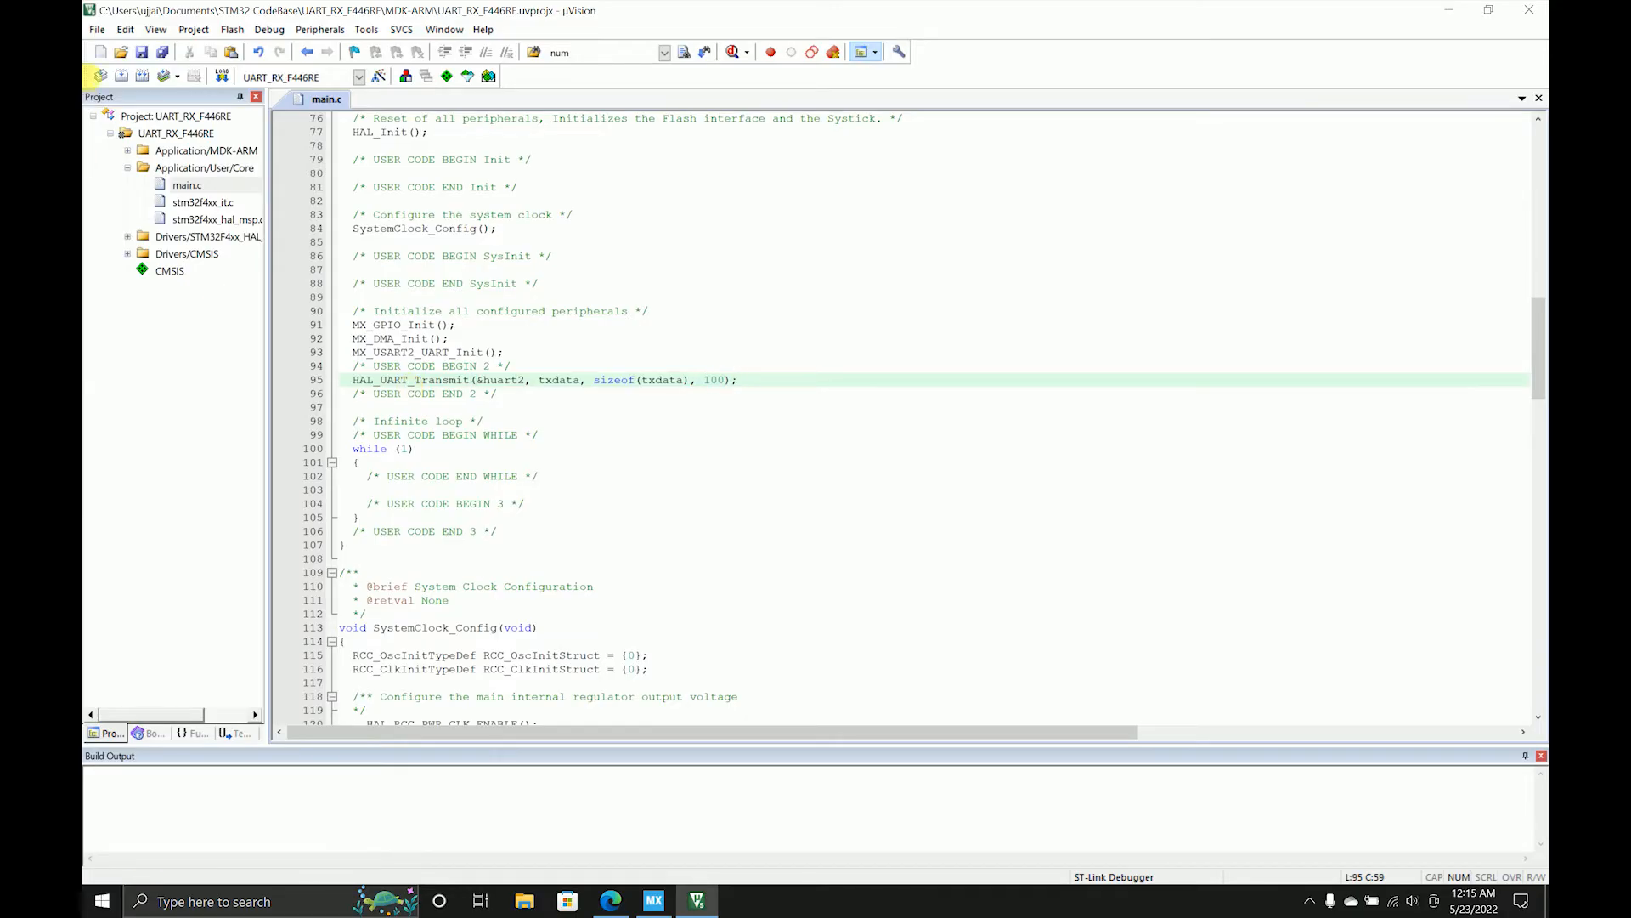
# - Rebuild UART_RX_F446RE with 0 errors, then search for Tera Term
pyautogui.click(100, 75)
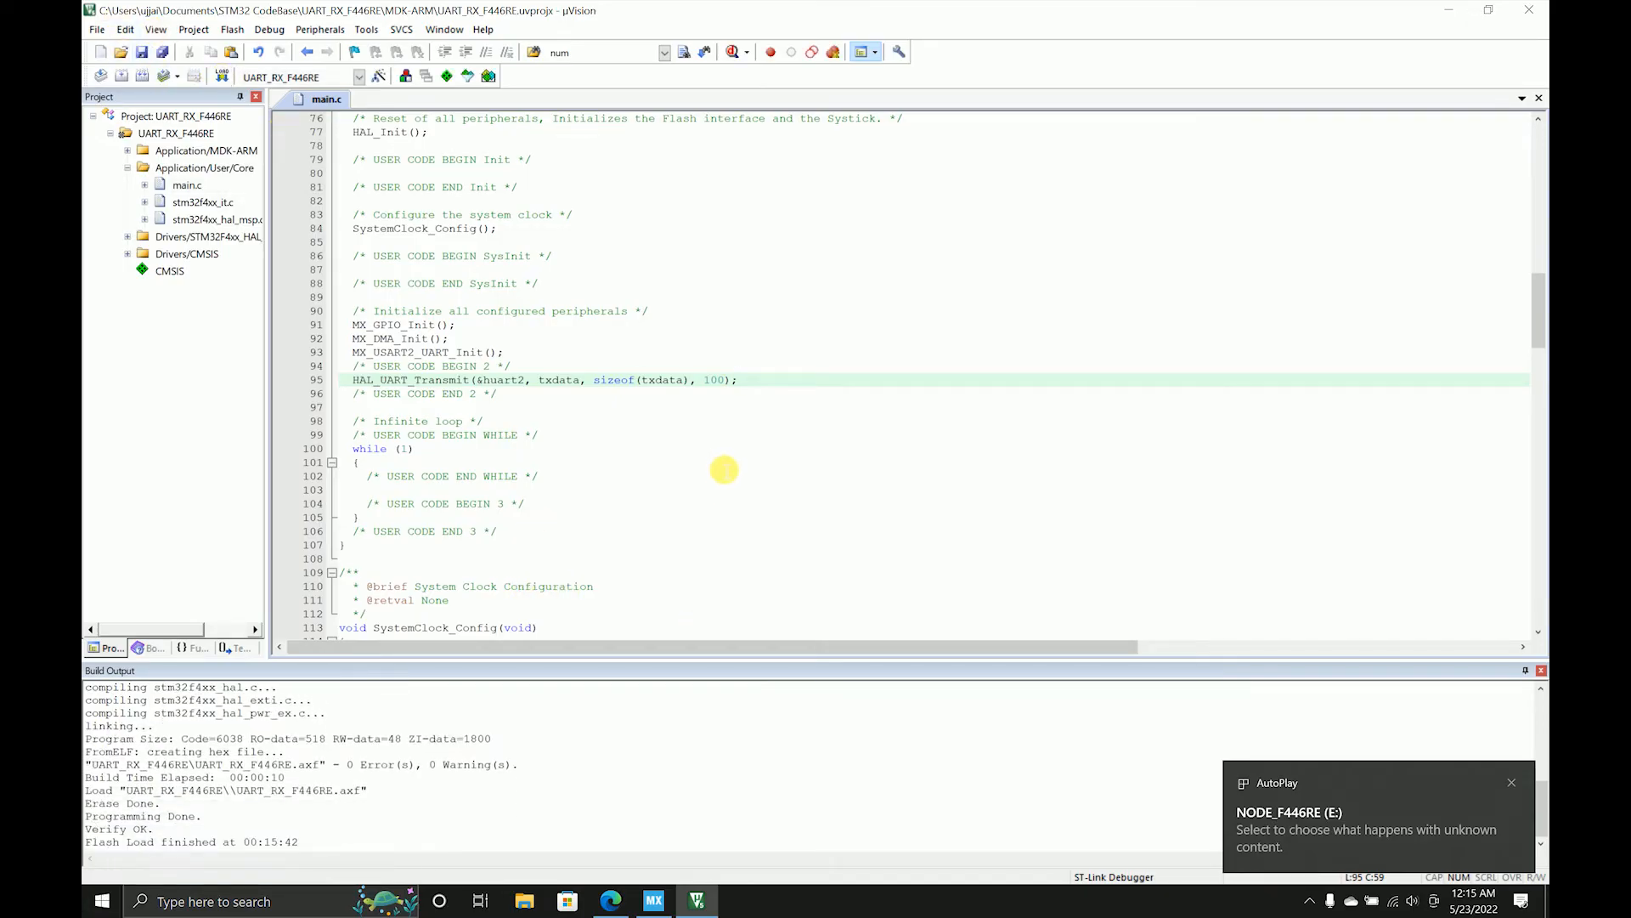
pyautogui.write('te')
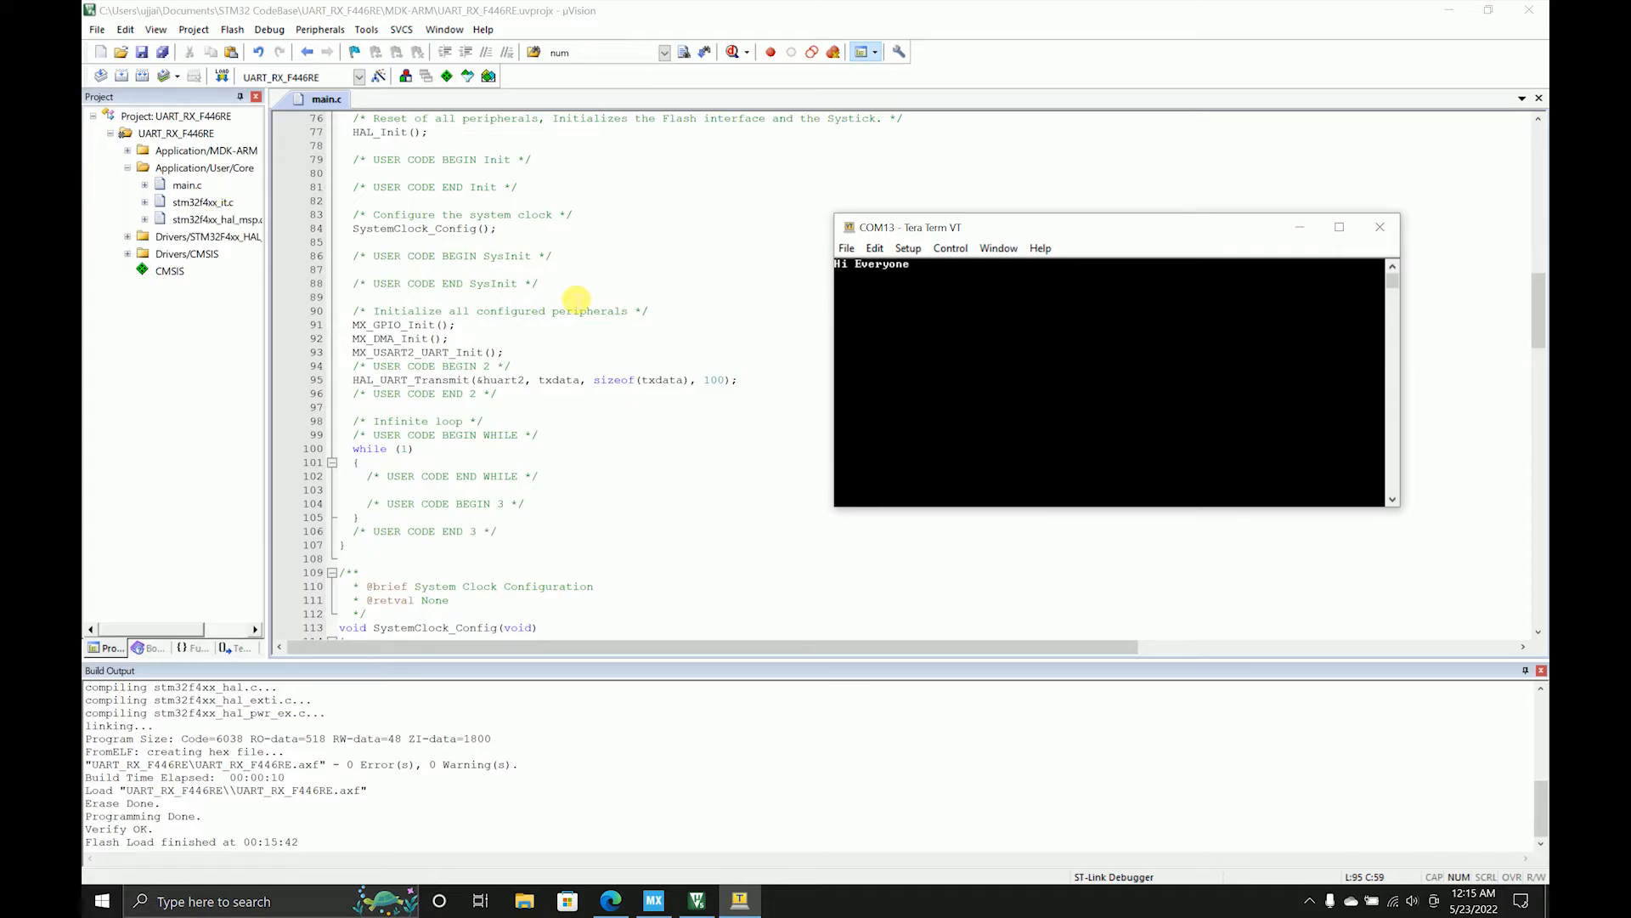
pyautogui.moveTo(530, 283)
pyautogui.write('//')
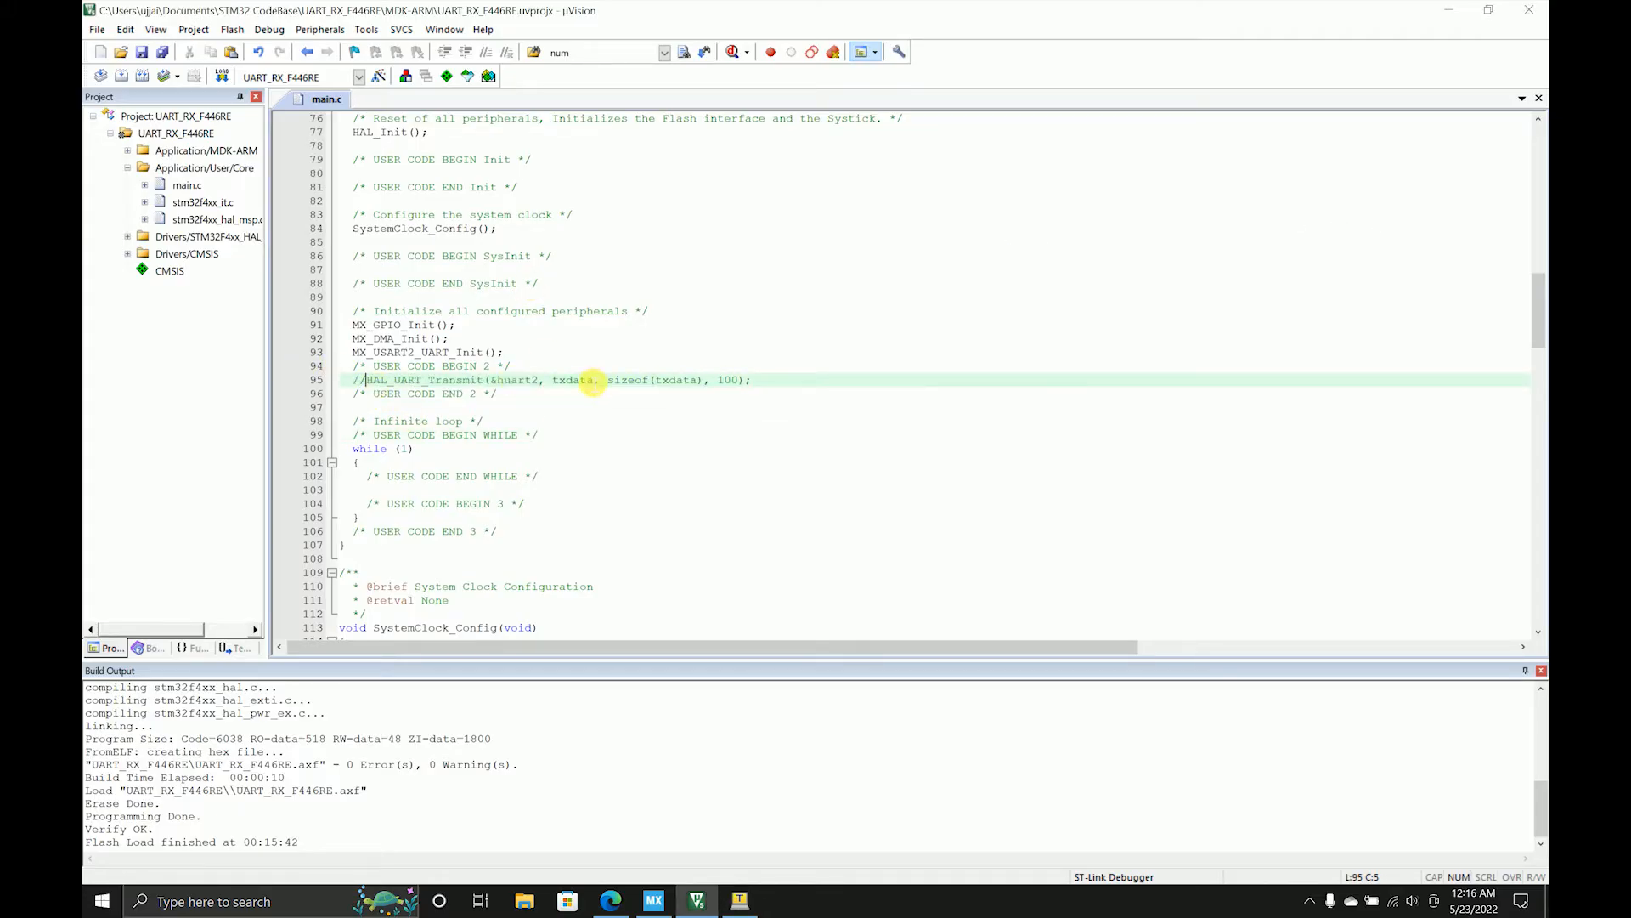
# - Browse stm32f4xx_hal_uart.c in the Functions list and jump to HAL_UART_Receive's definition
pyautogui.scroll(-3)
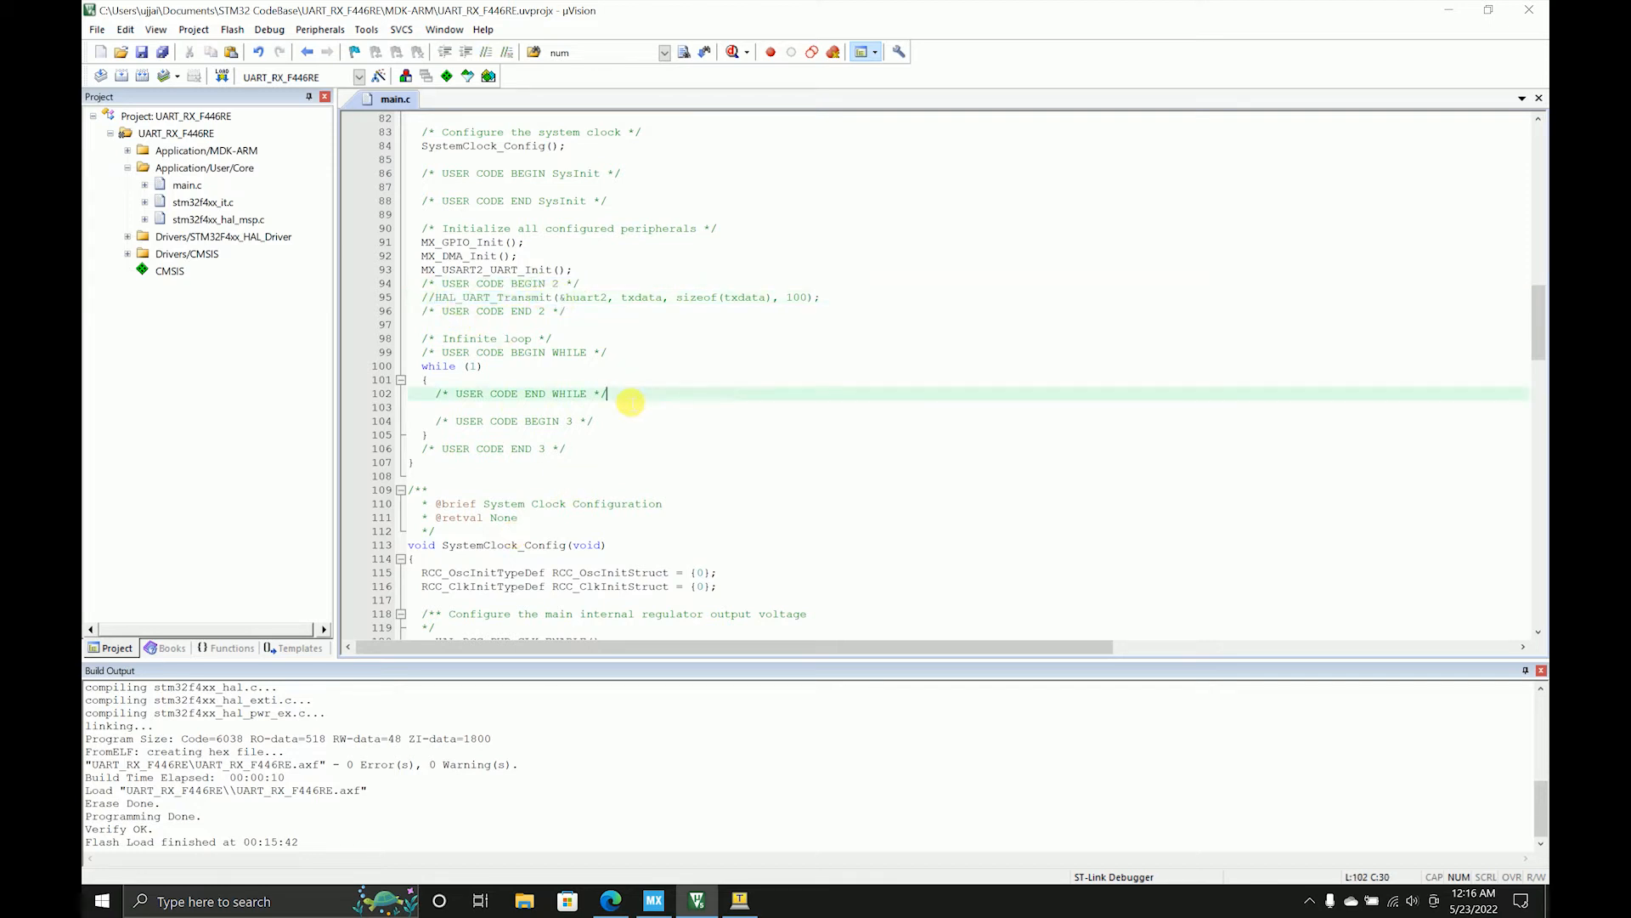
pyautogui.click(231, 648)
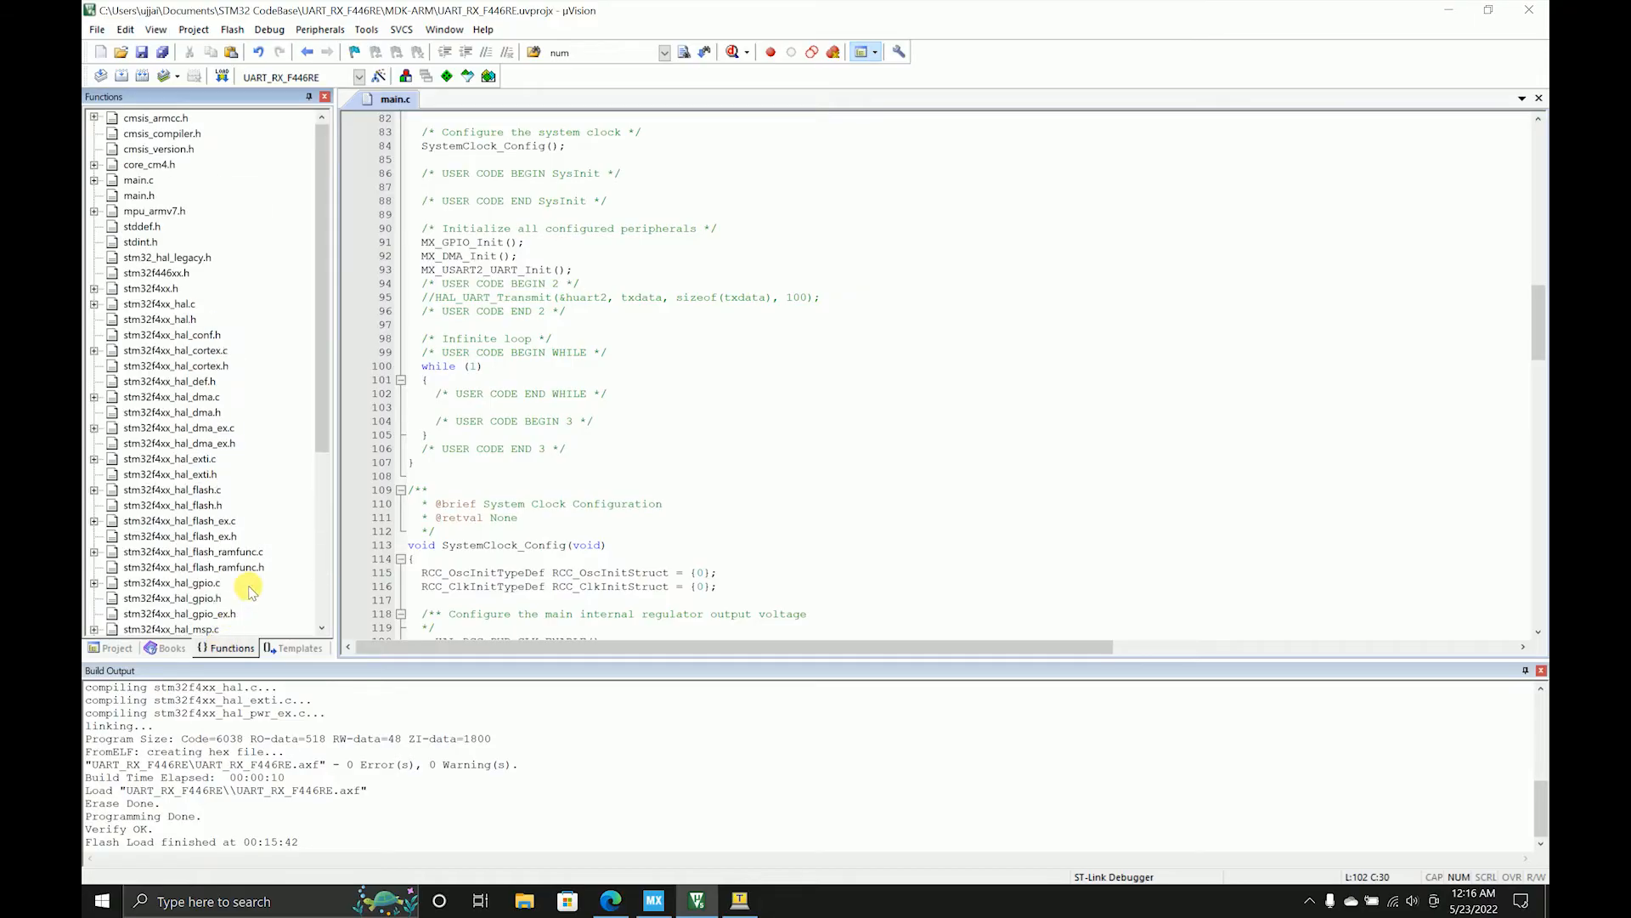
pyautogui.scroll(-3)
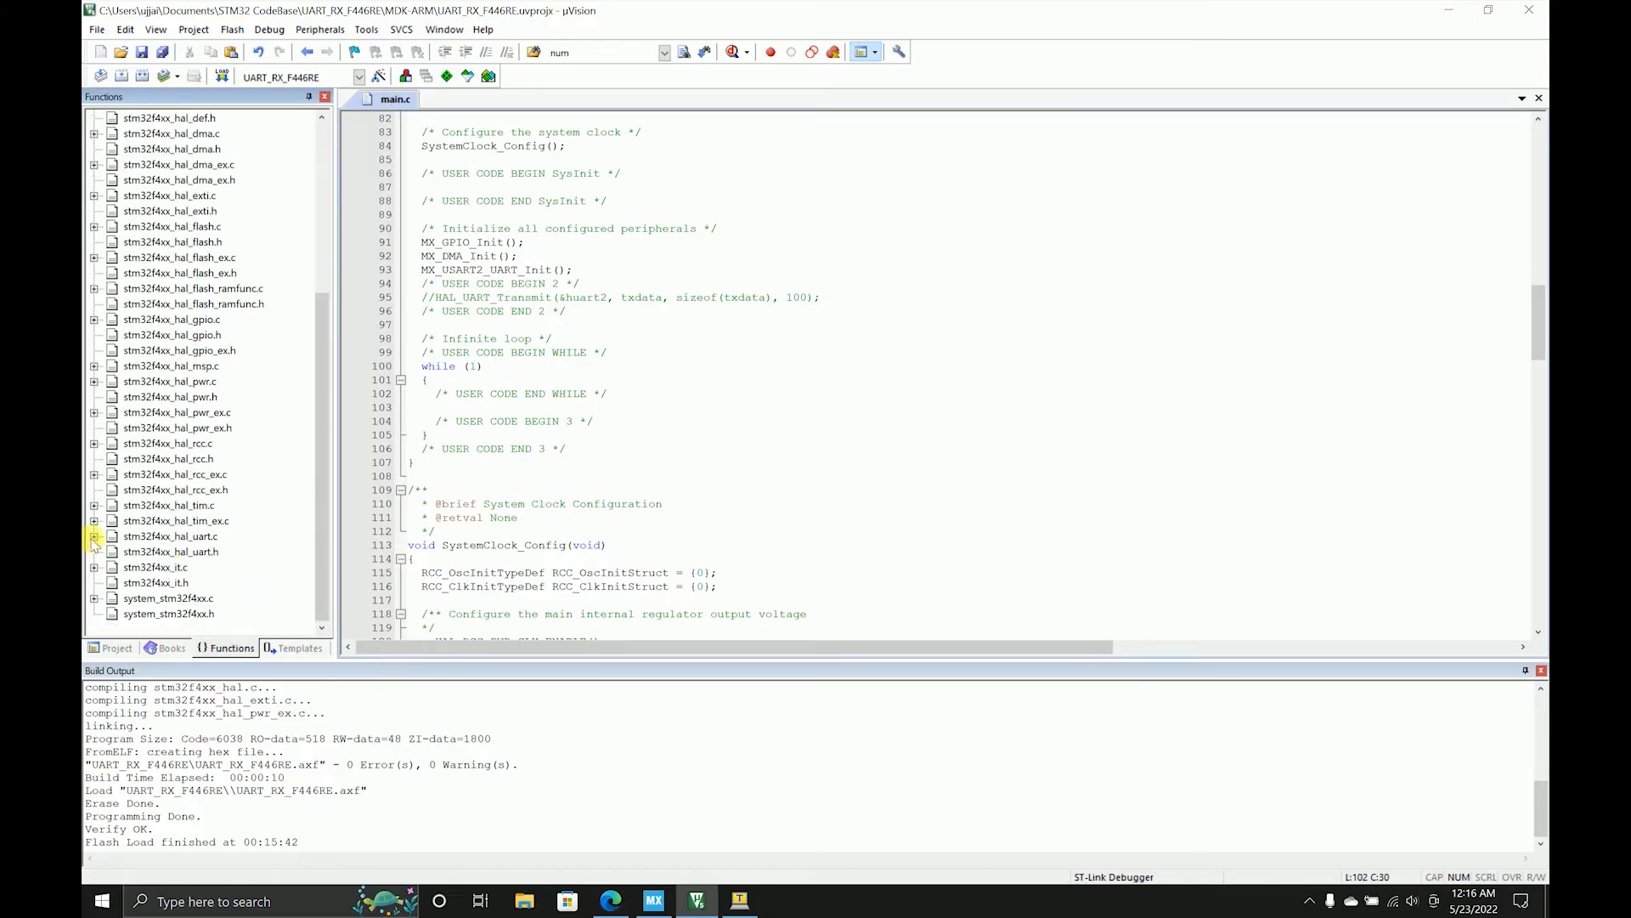
pyautogui.click(93, 536)
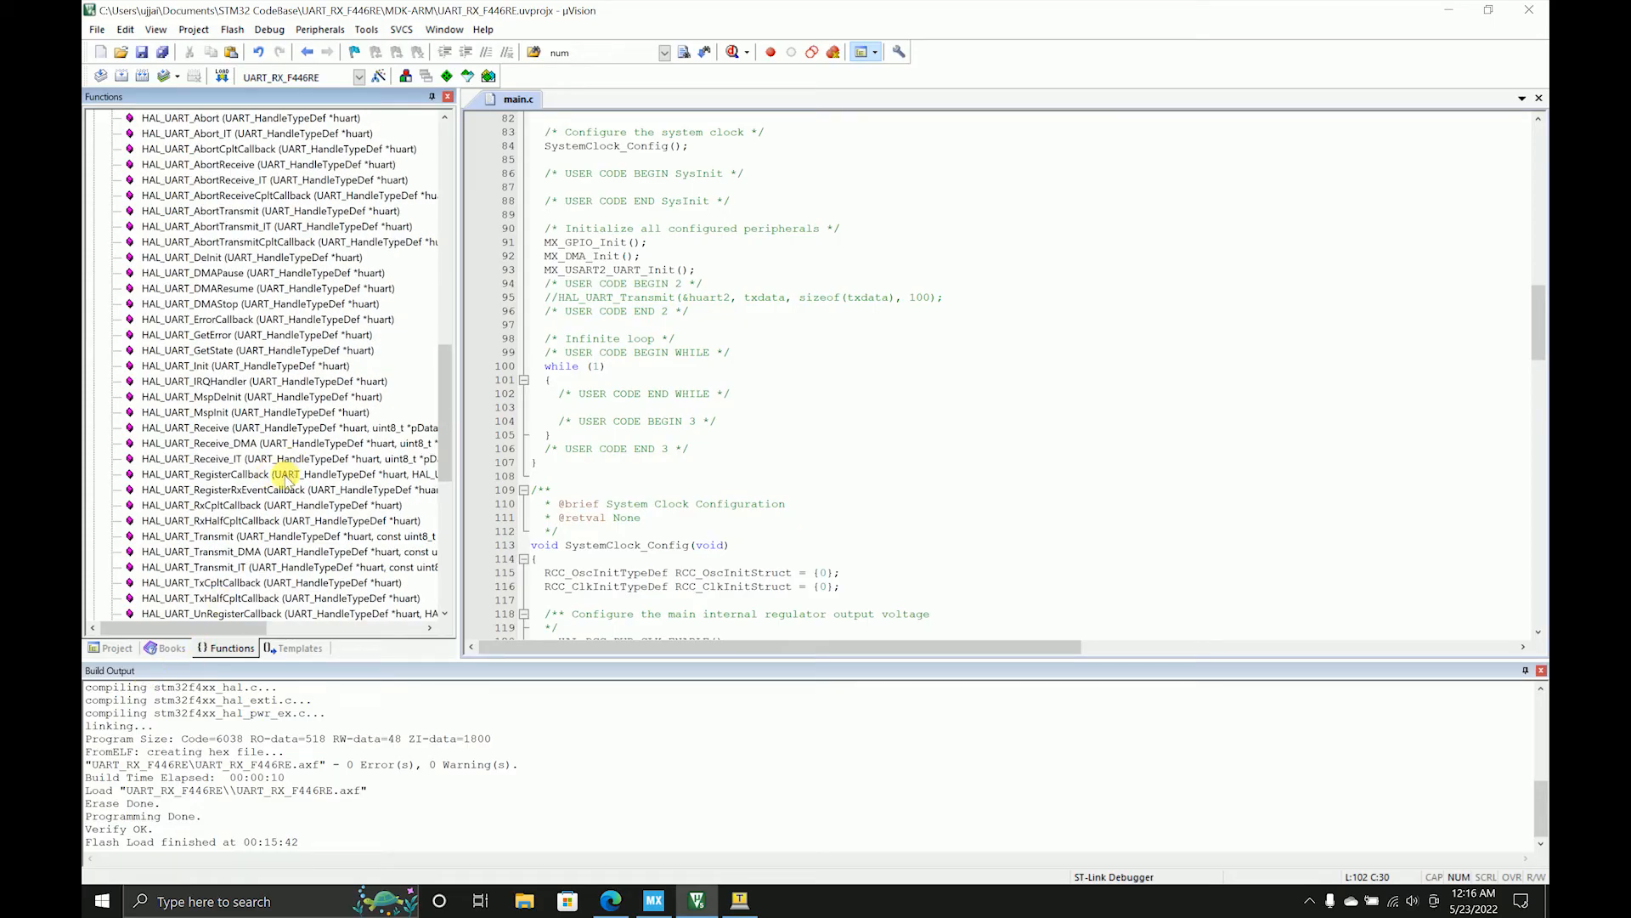
pyautogui.moveTo(286, 520)
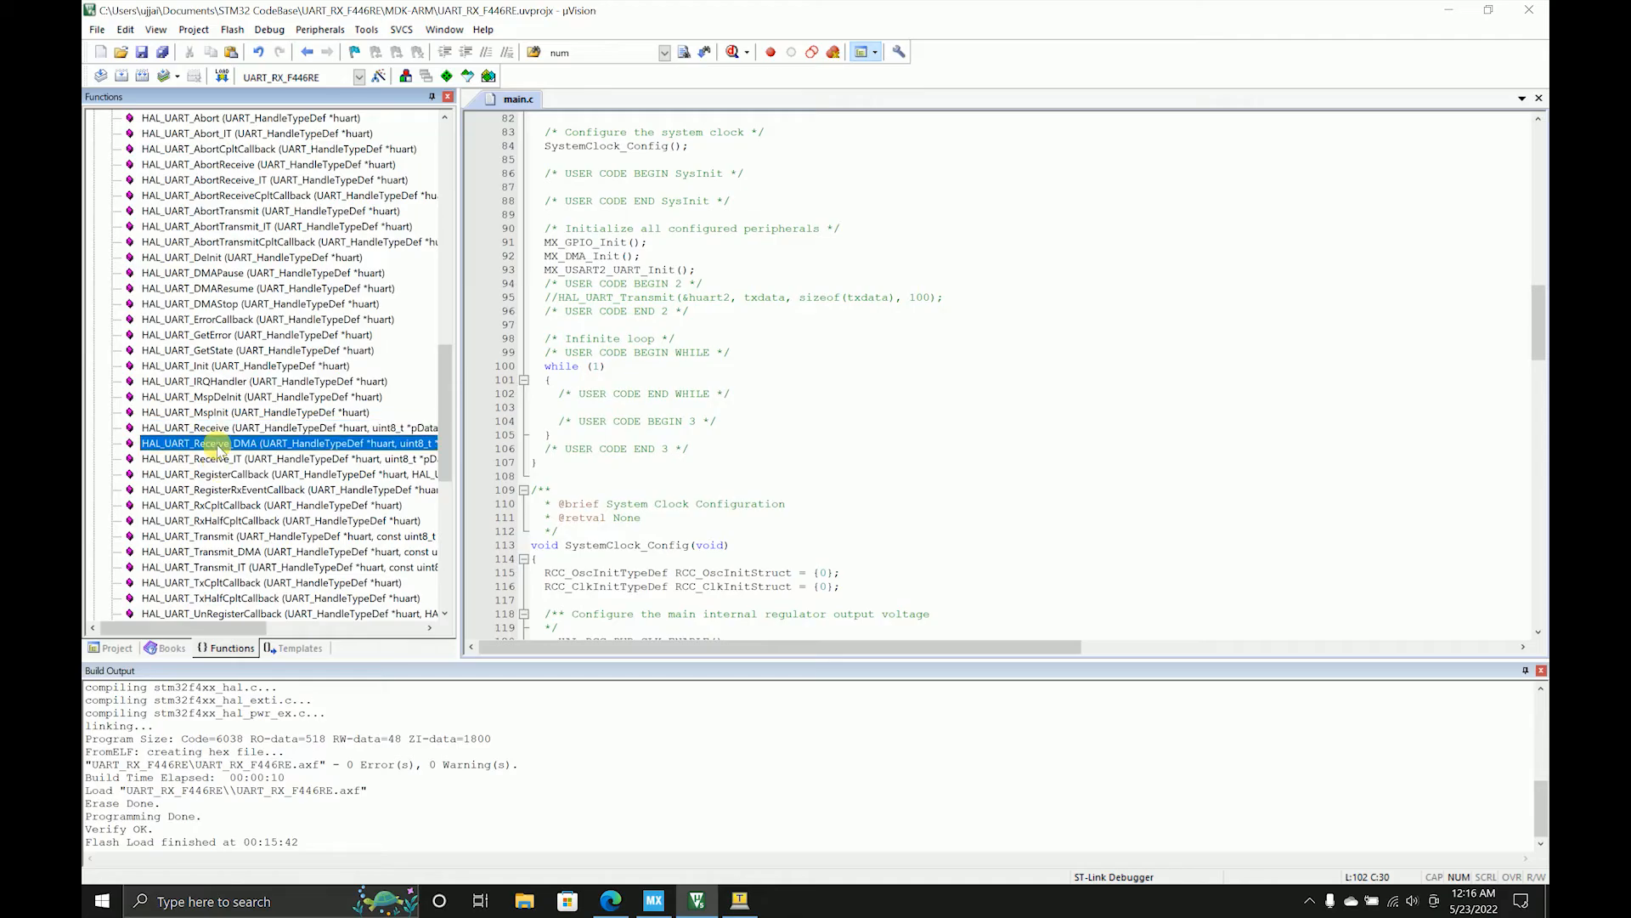
pyautogui.click(250, 458)
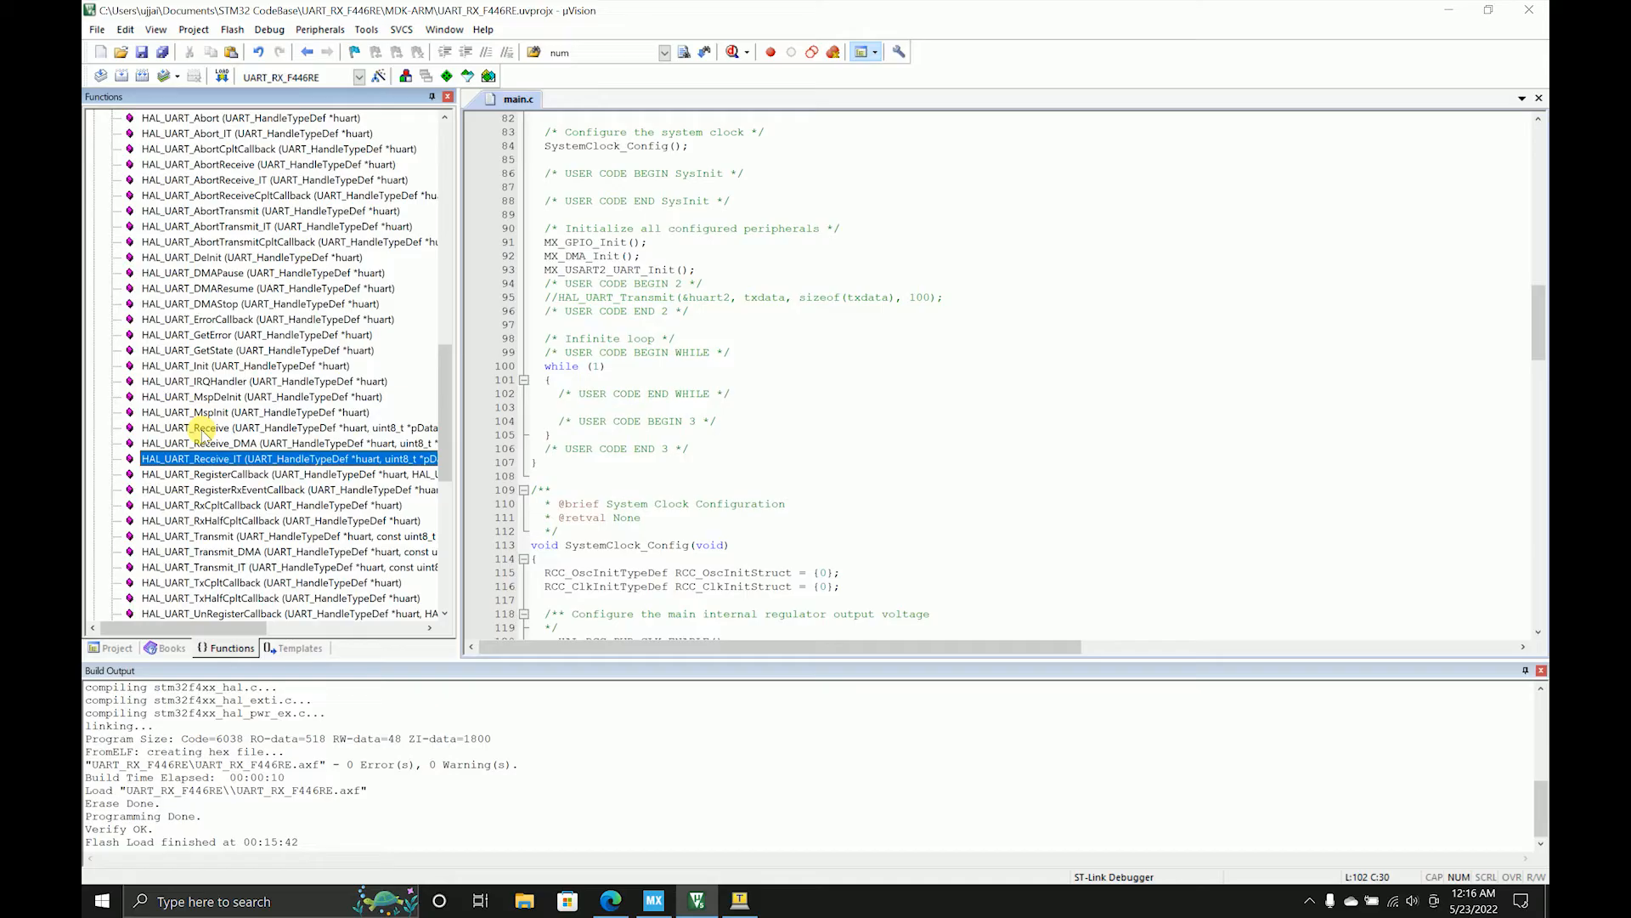
pyautogui.doubleClick(205, 426)
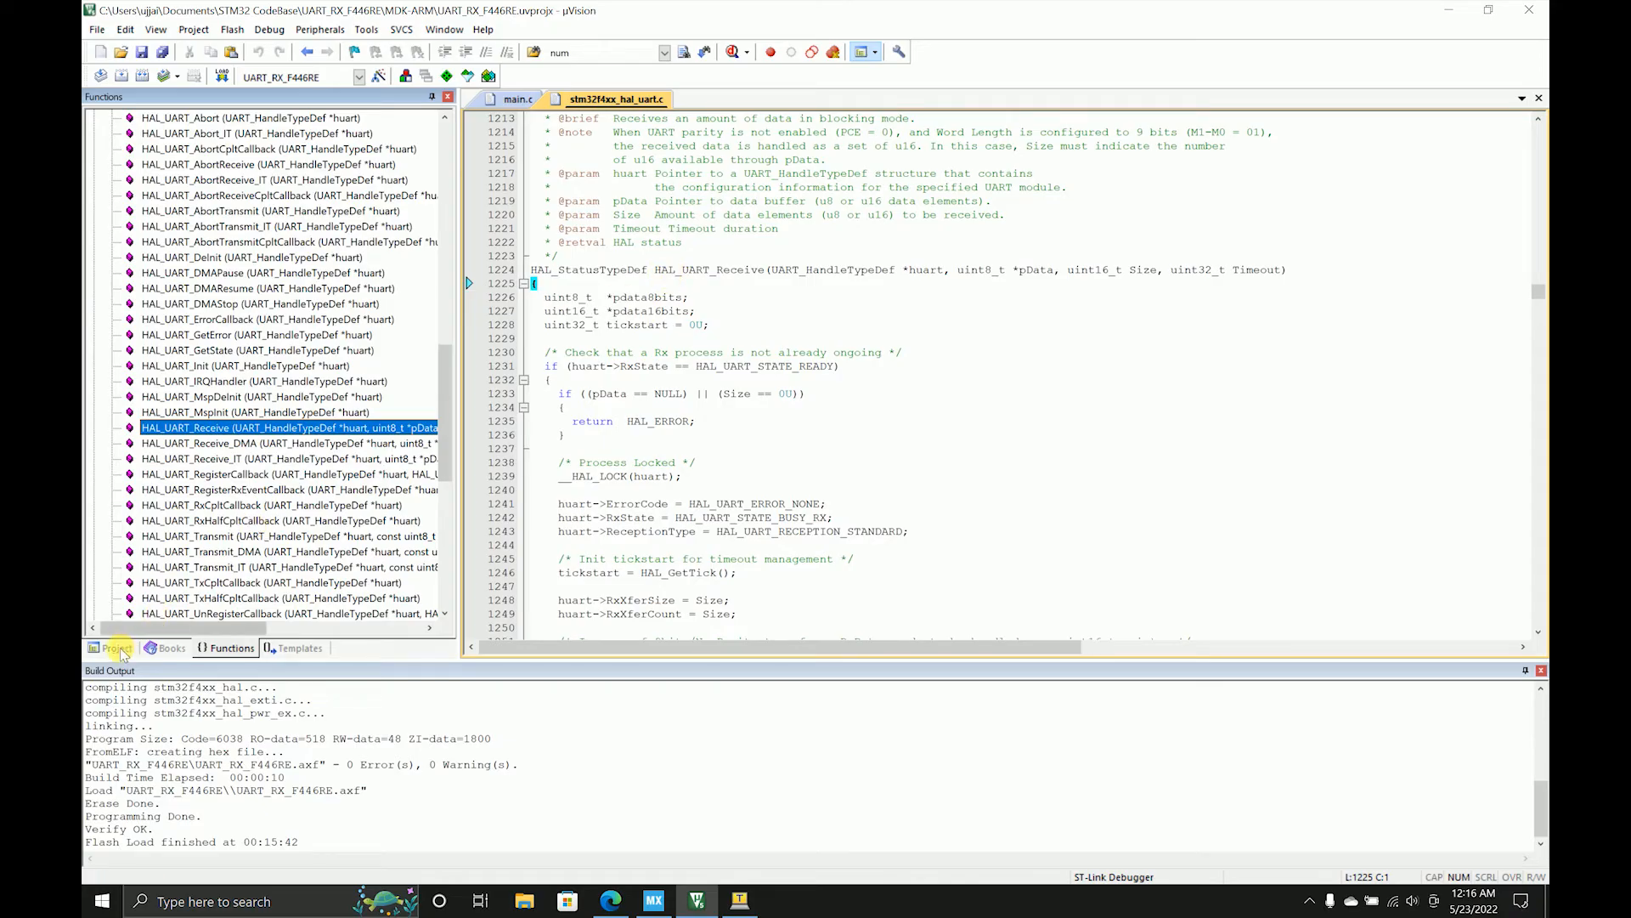
# - Add HAL_UART_Receive(&huart2, rxdata, sizeof(rxdata), 100); inside while(1) in main.c
pyautogui.click(115, 648)
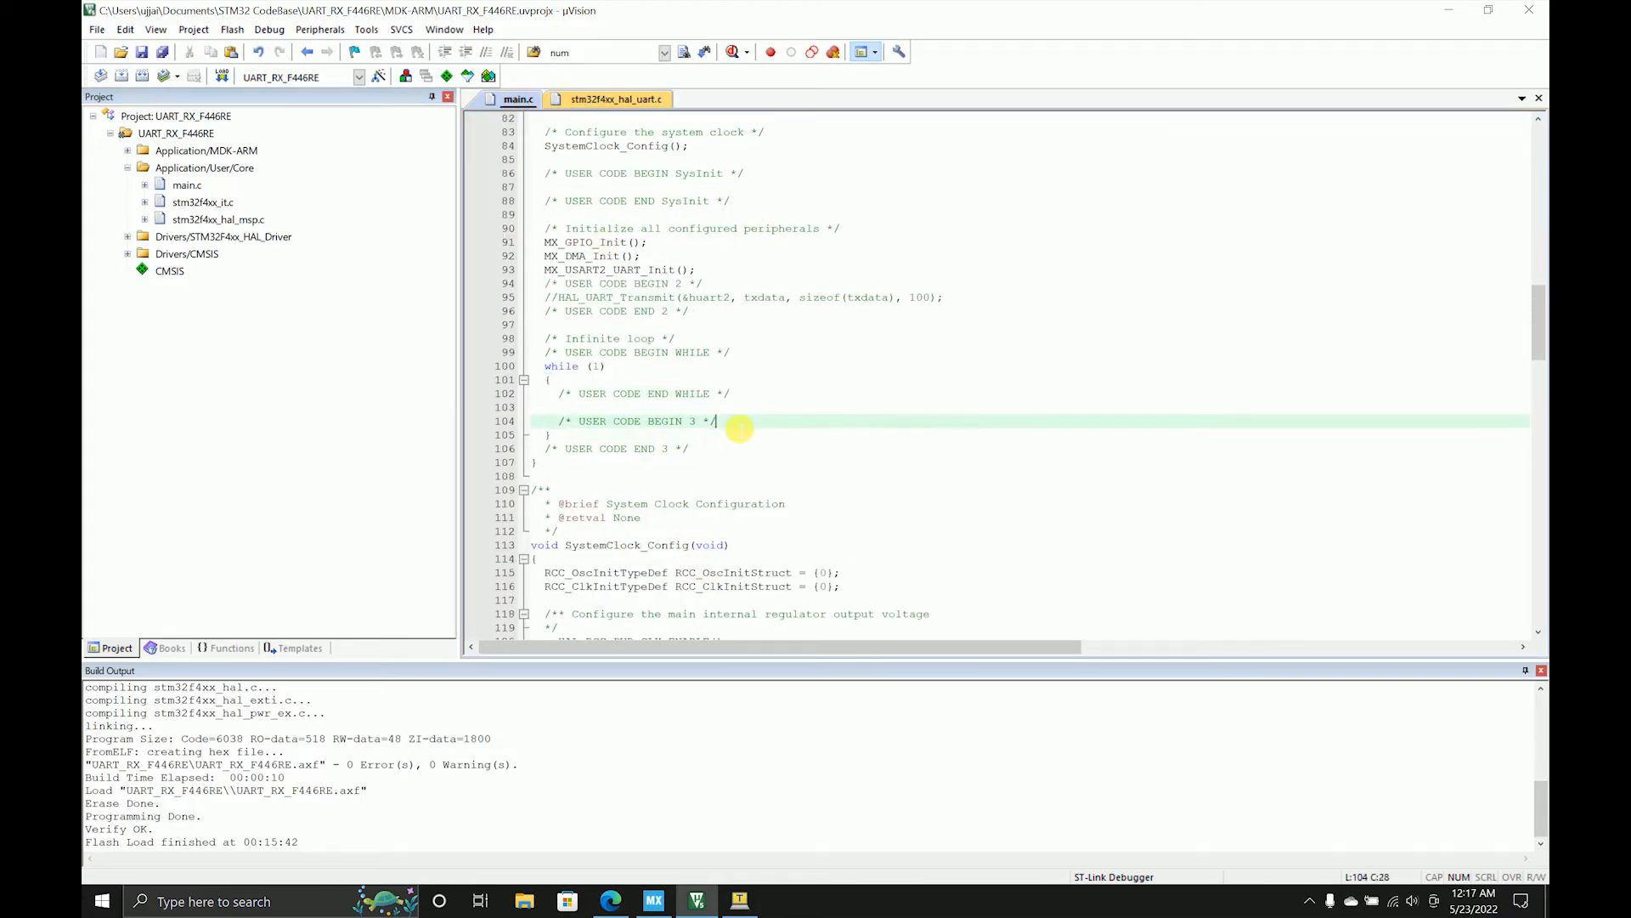
pyautogui.write('HAL')
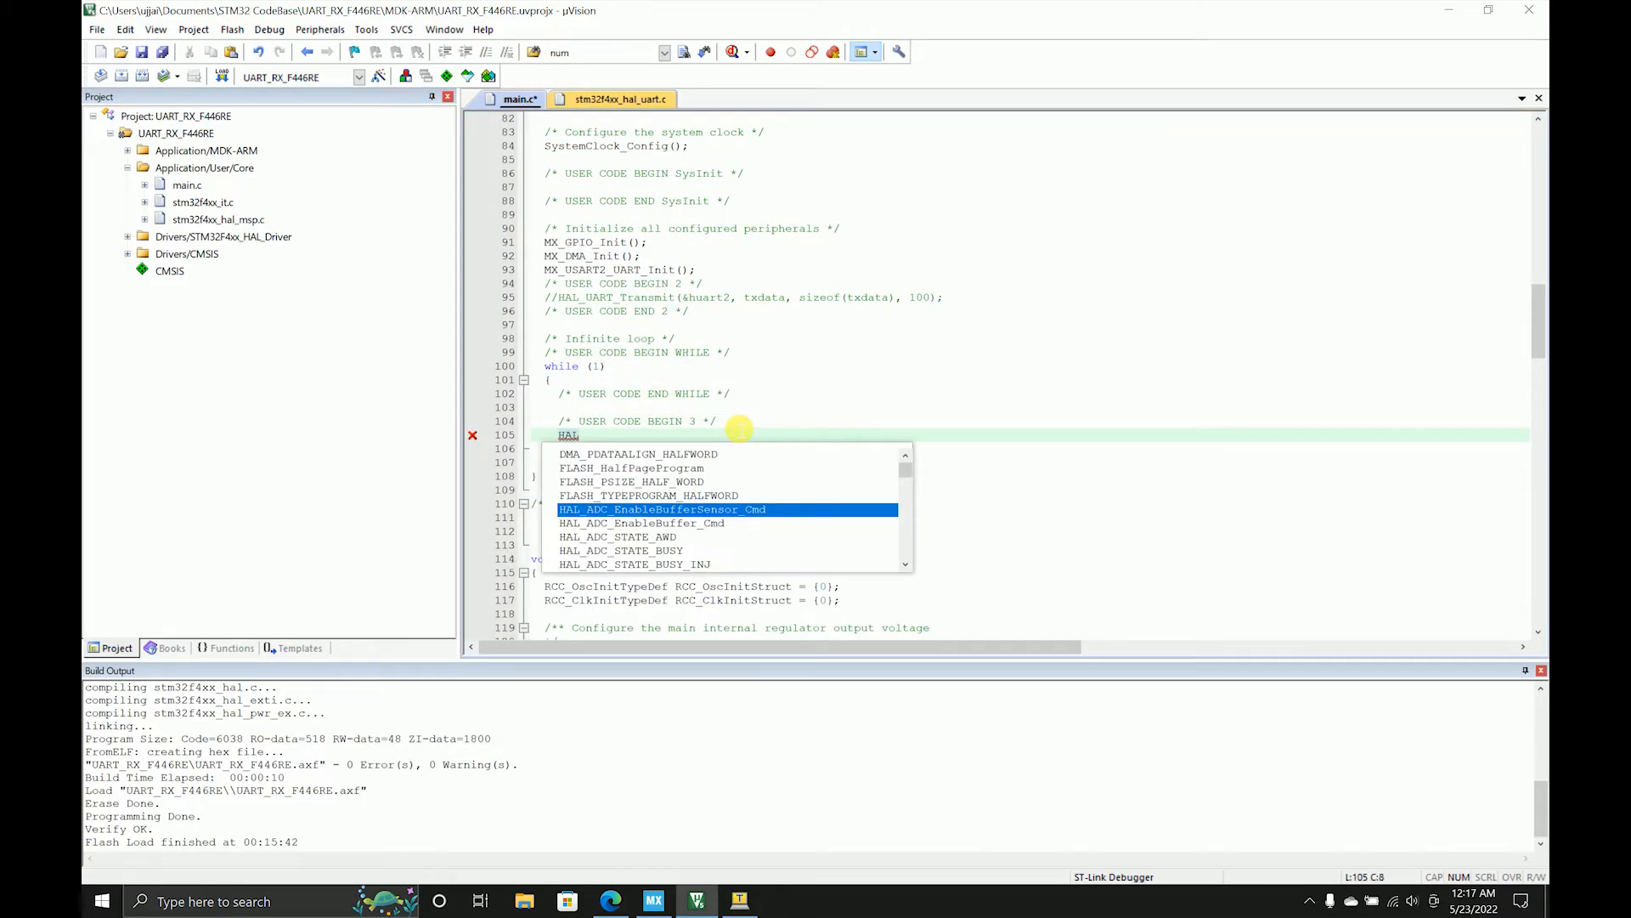
pyautogui.write('_UART_Receive(')
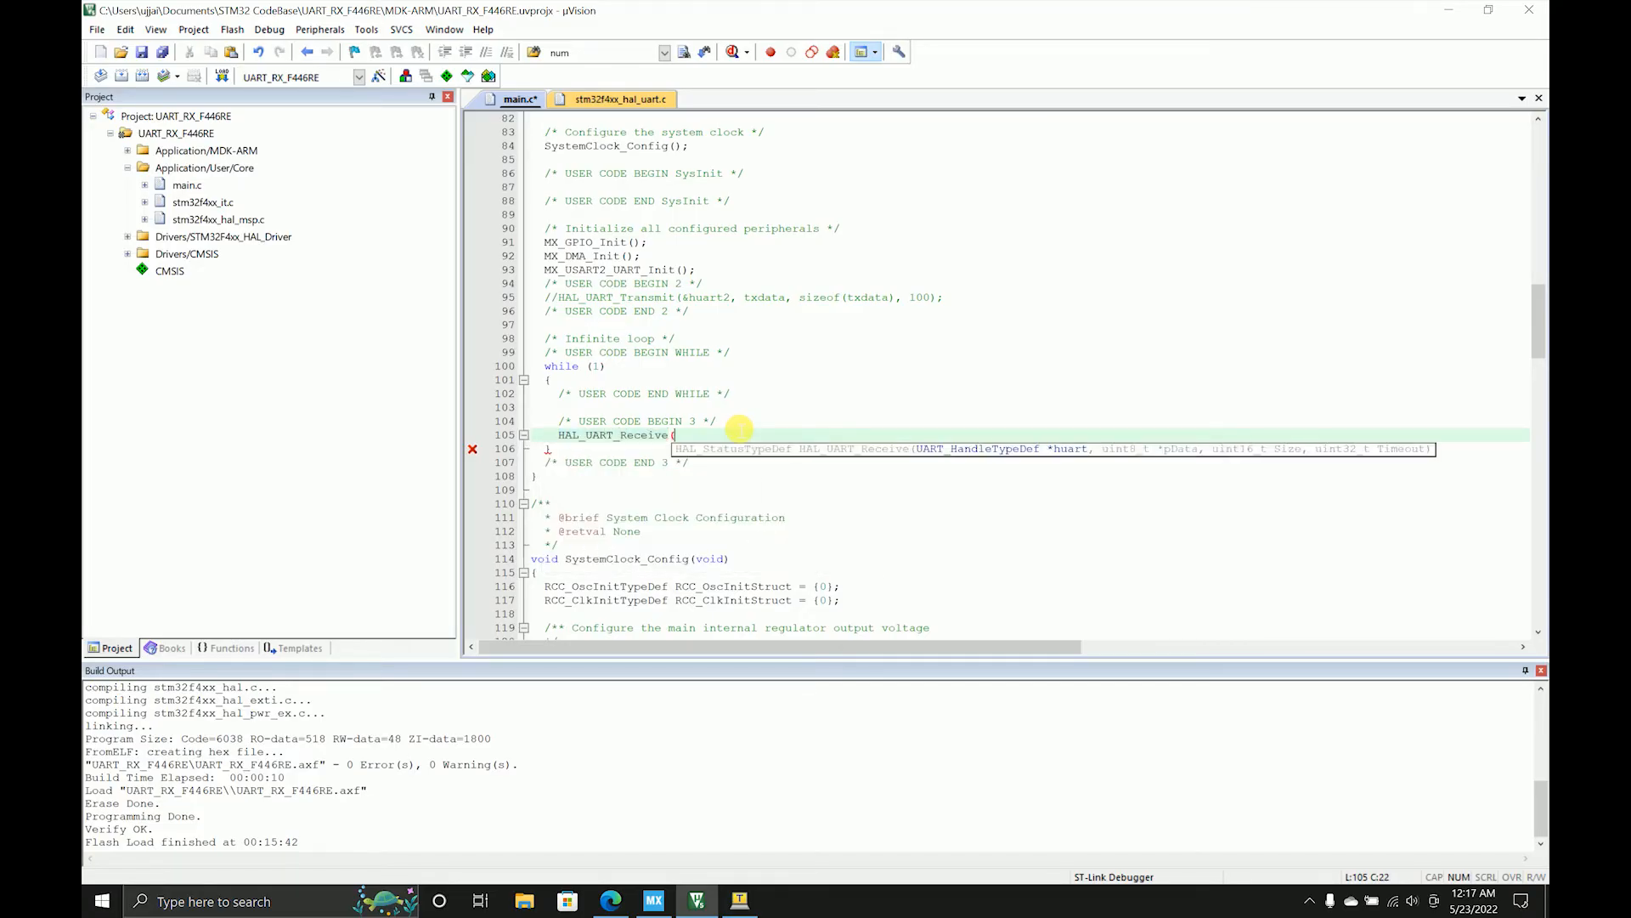
pyautogui.write('&')
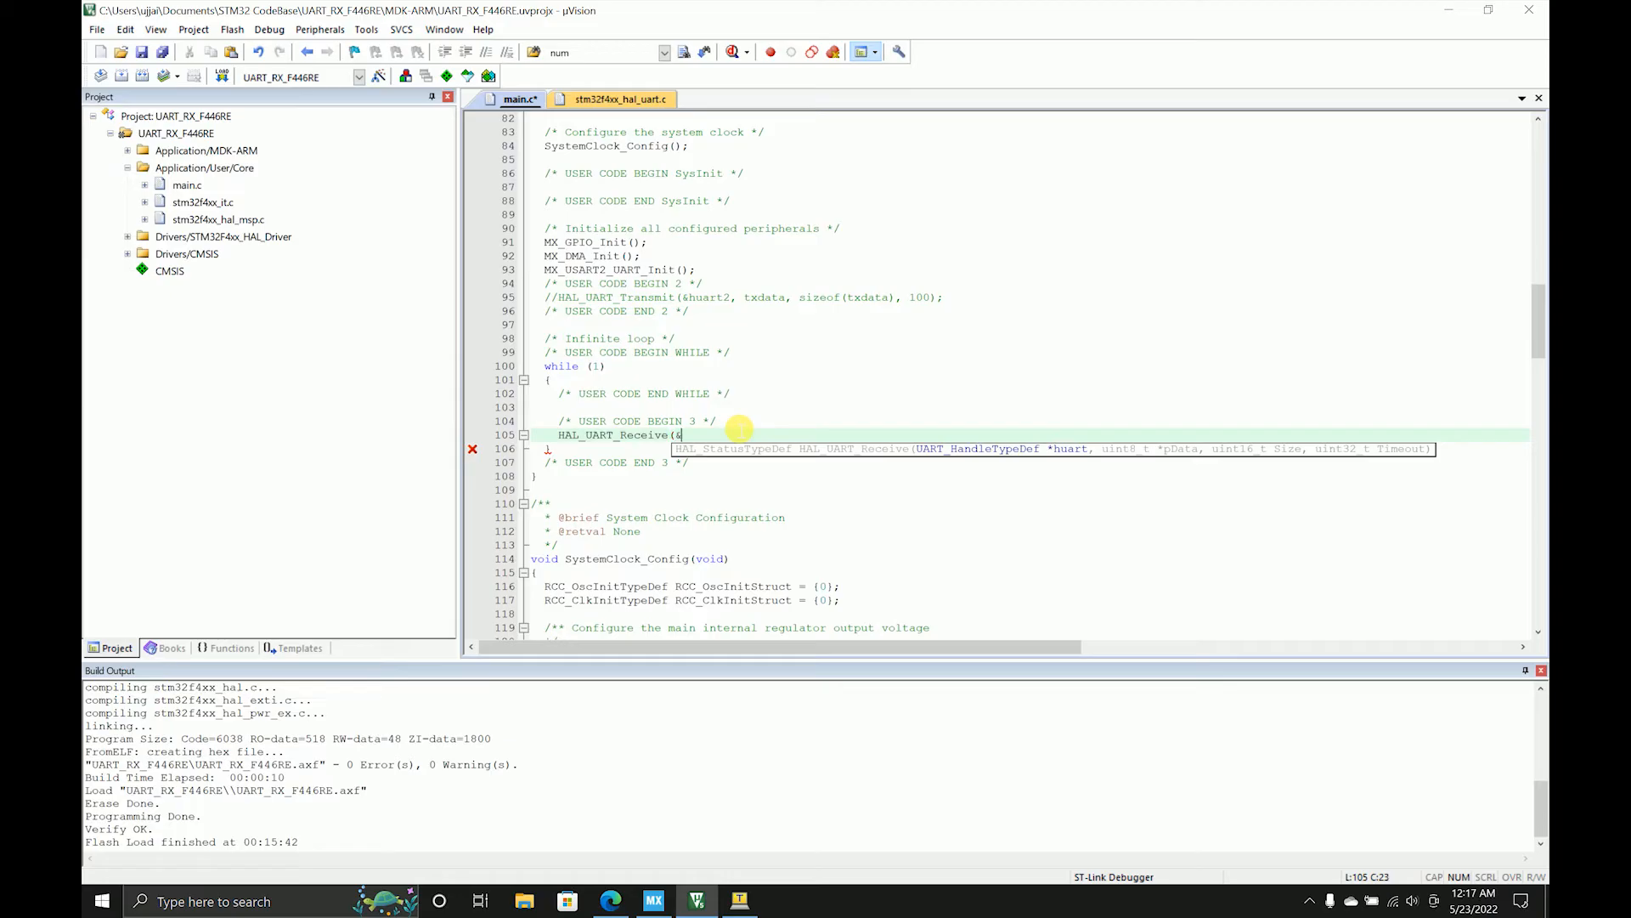
pyautogui.write('huart2')
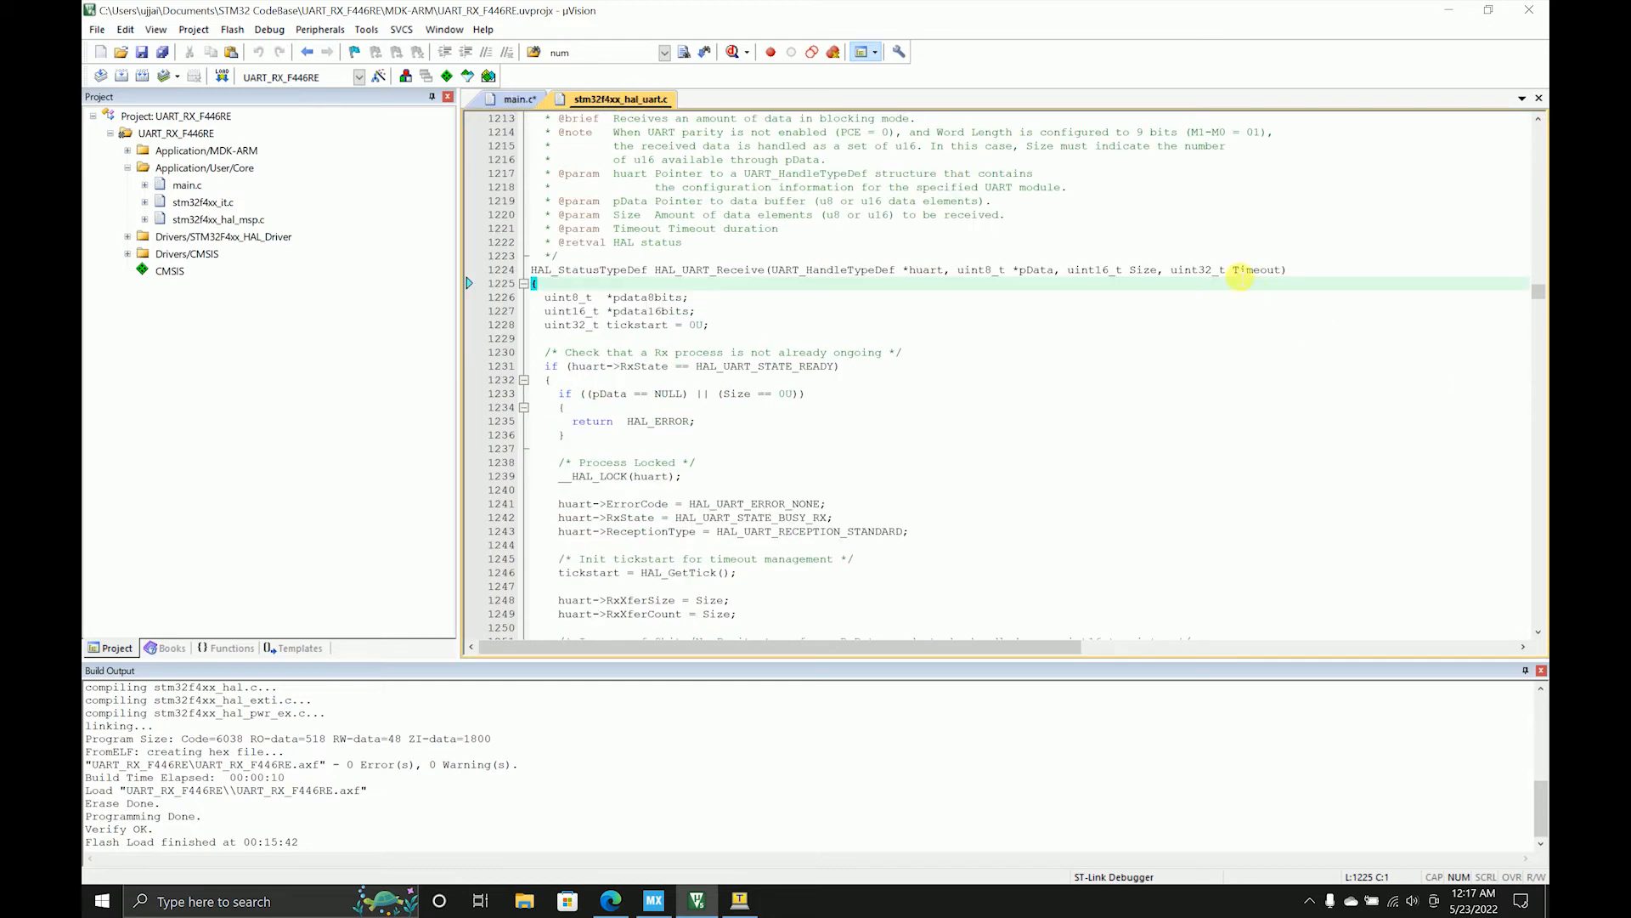
pyautogui.moveTo(1238, 275)
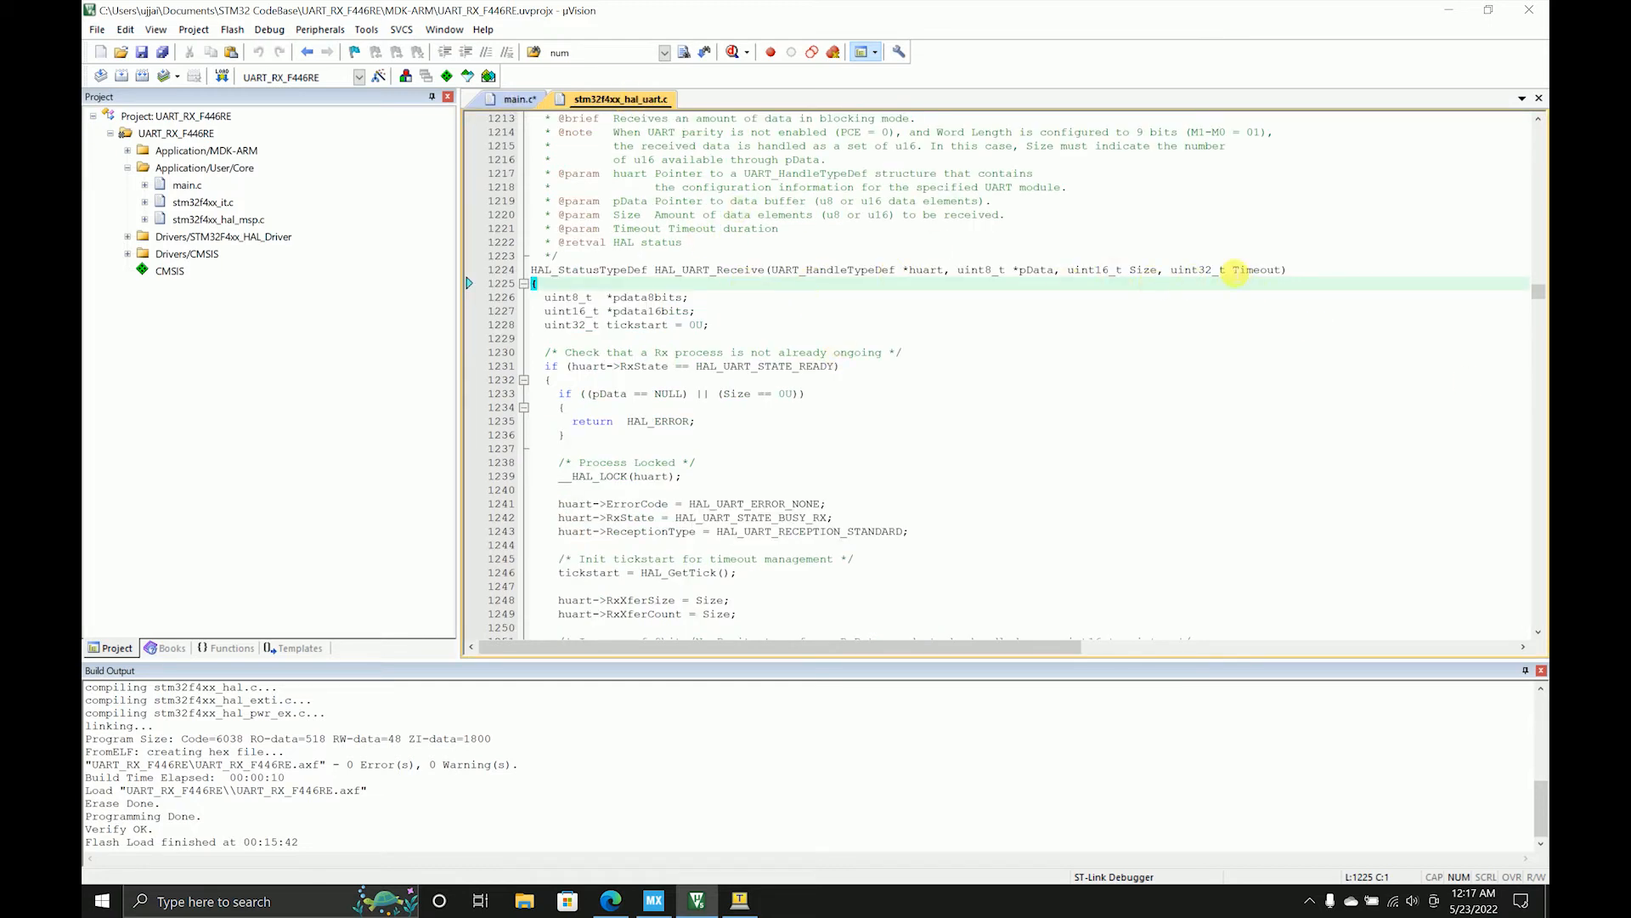
pyautogui.click(519, 98)
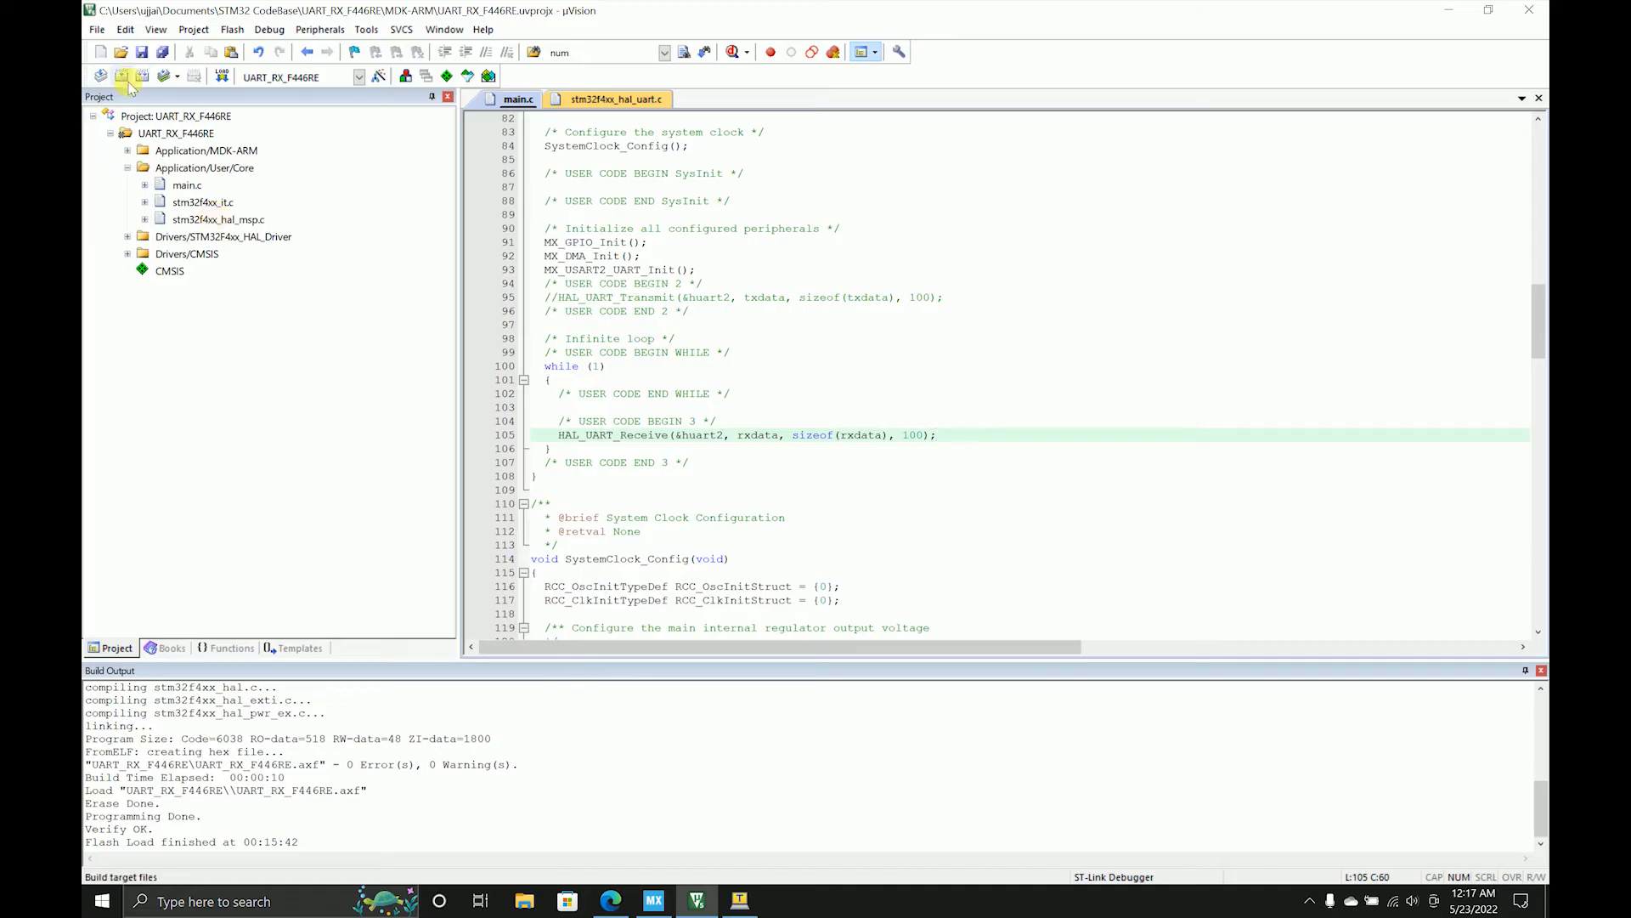
# - Build, start debugging, and add rxdata to Watch 1, both bytes at 0x00
pyautogui.click(123, 75)
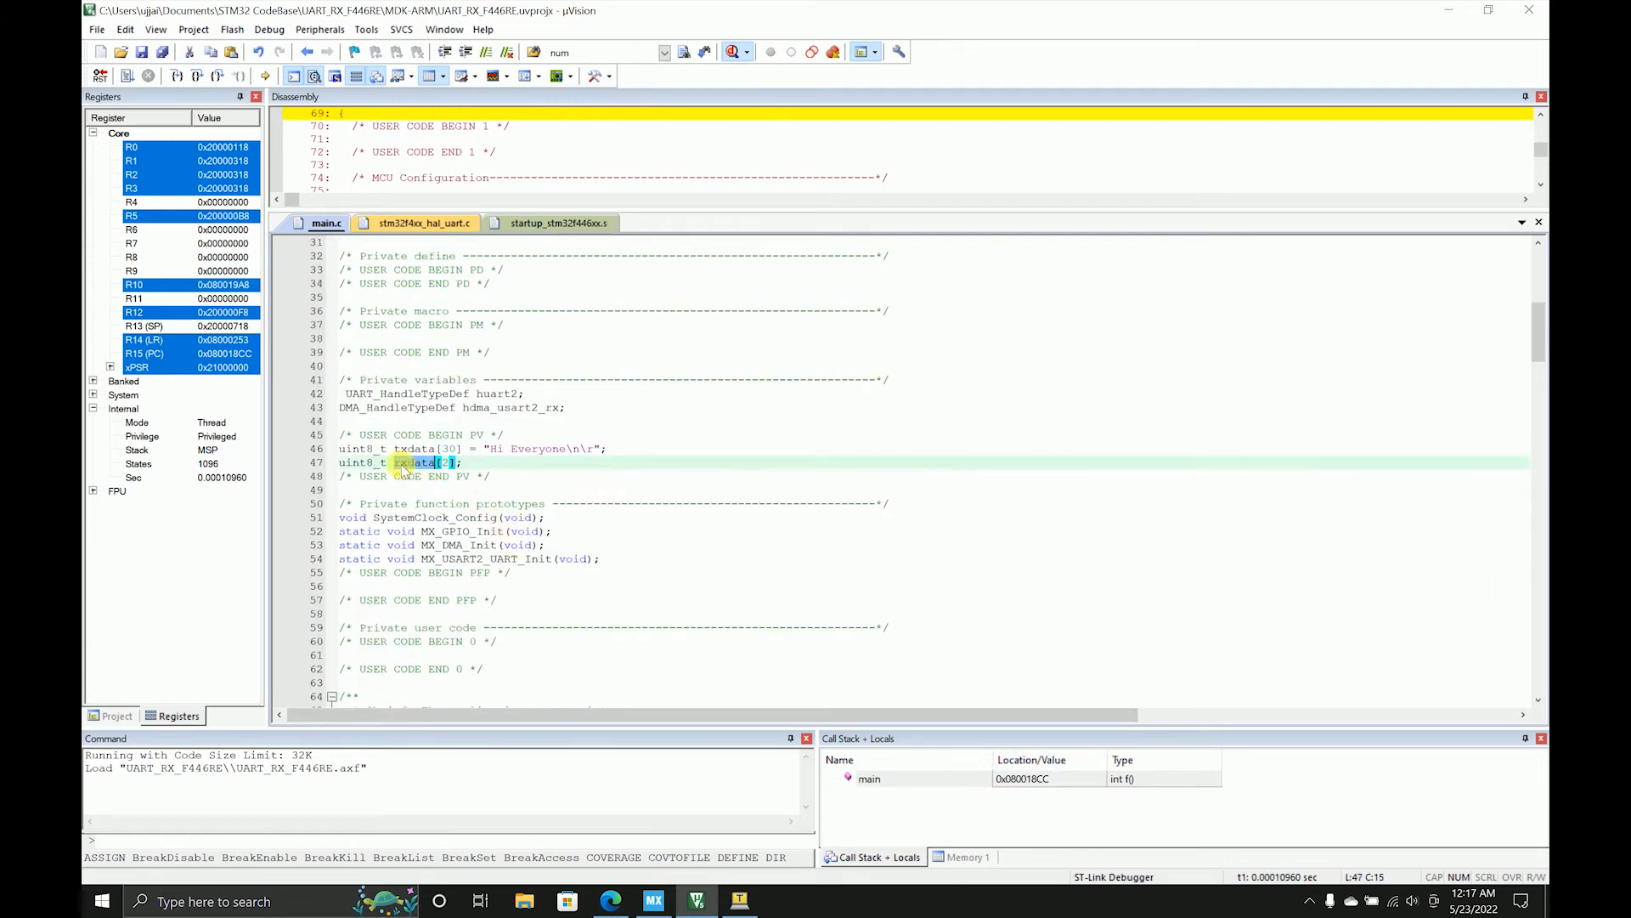
pyautogui.rightClick(414, 462)
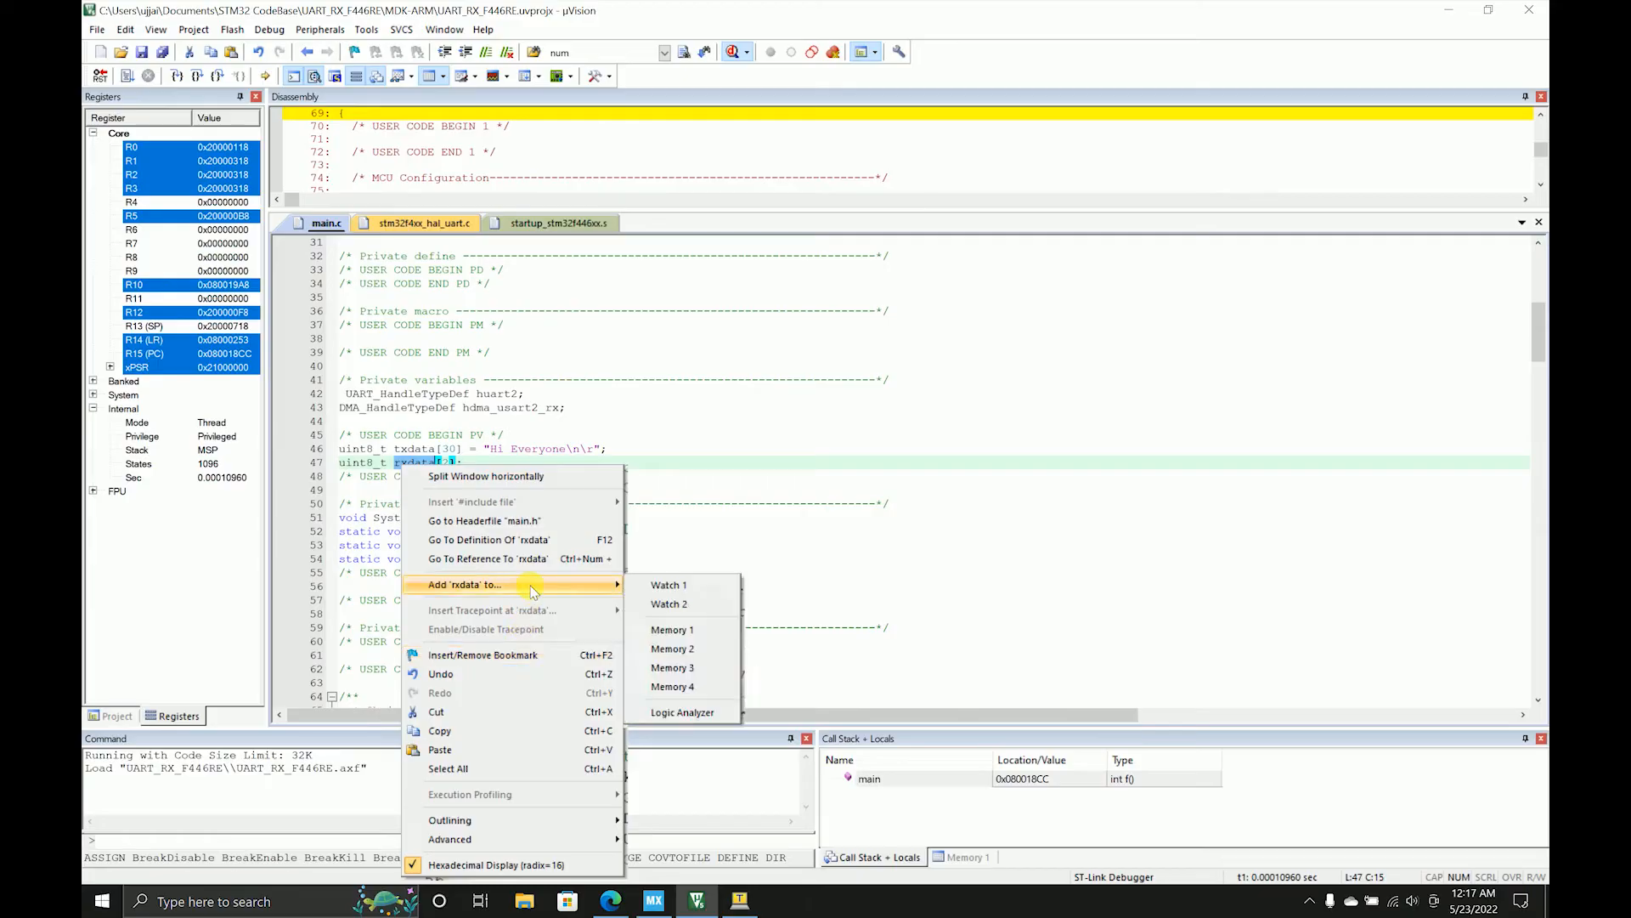
pyautogui.click(668, 584)
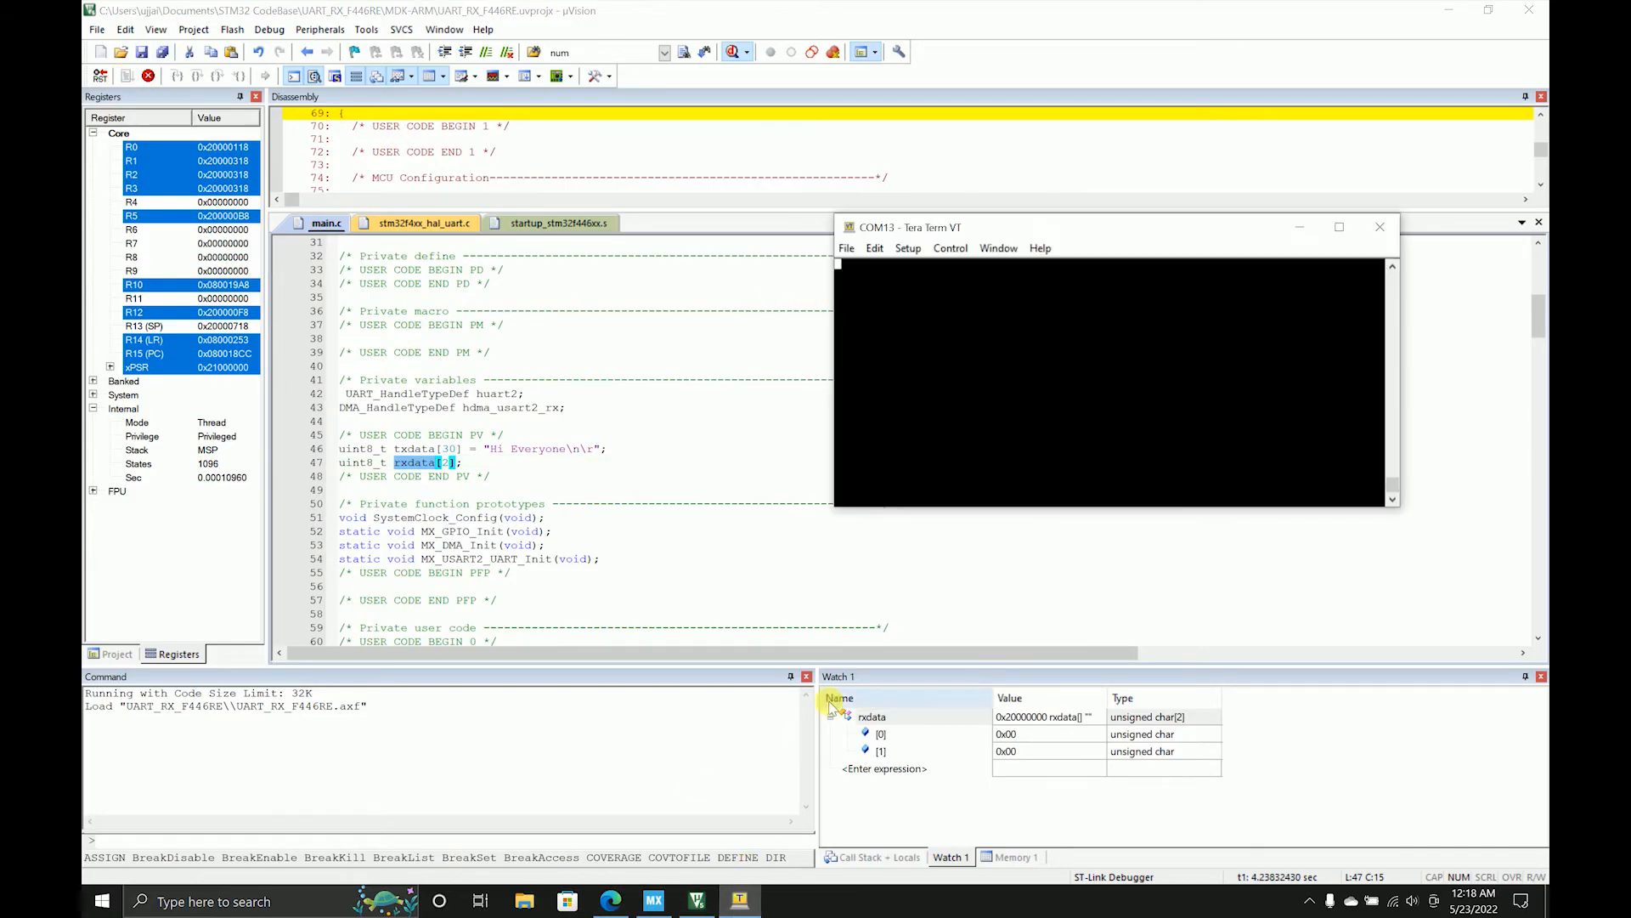
# - Send a character from Tera Term so rxdata[0] shows 122 'z'
pyautogui.rightClick(872, 715)
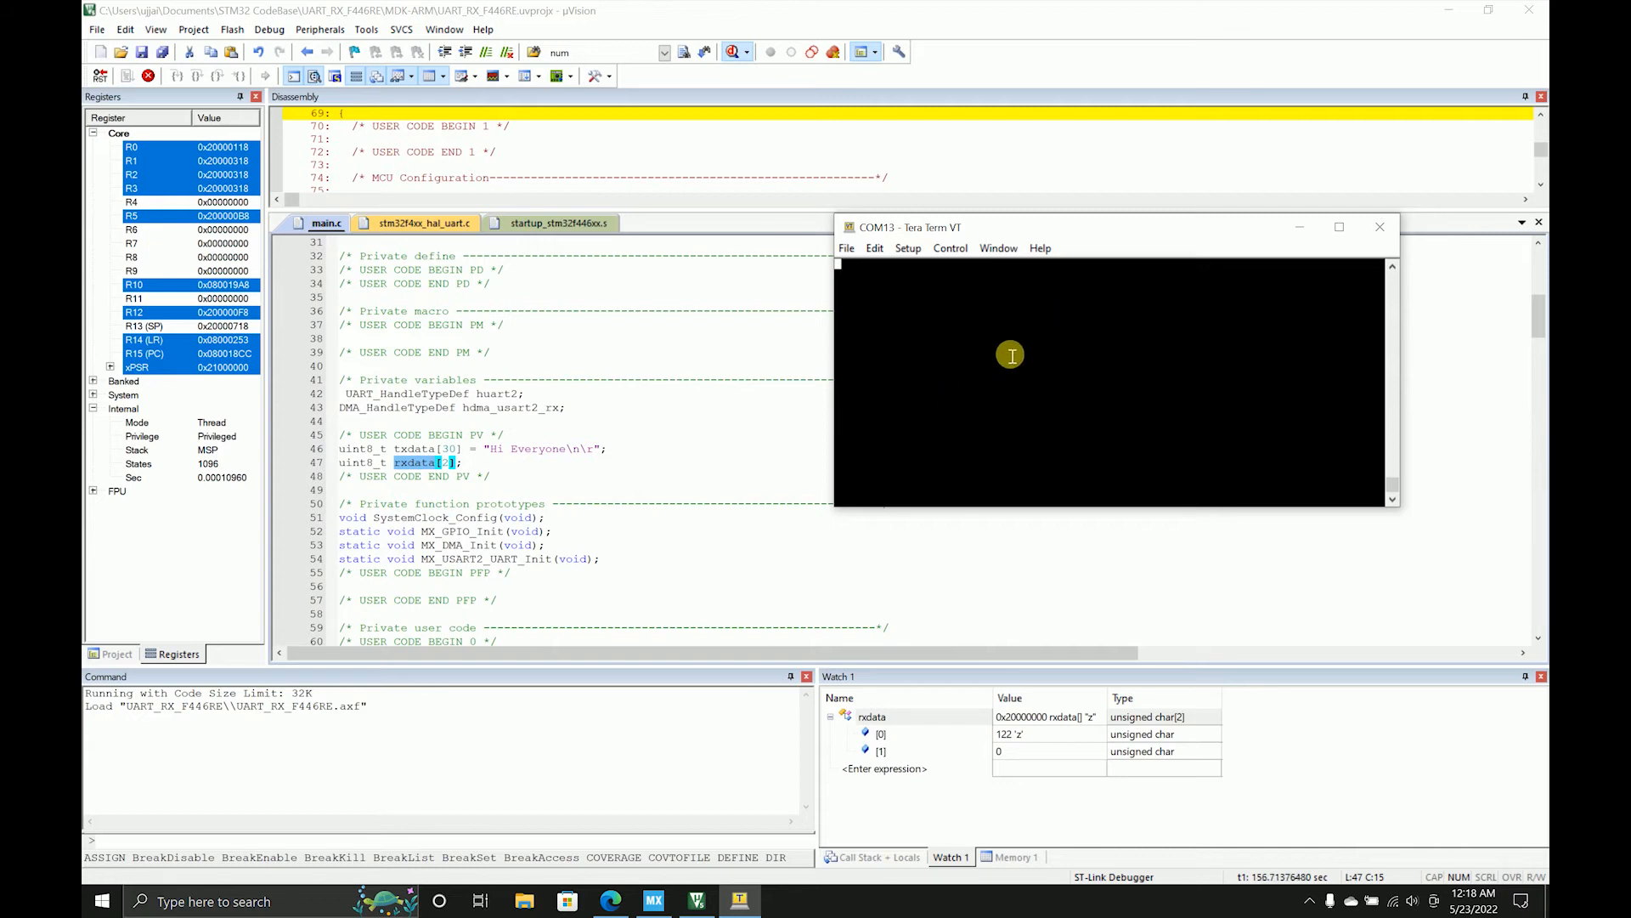
pyautogui.moveTo(1040, 305)
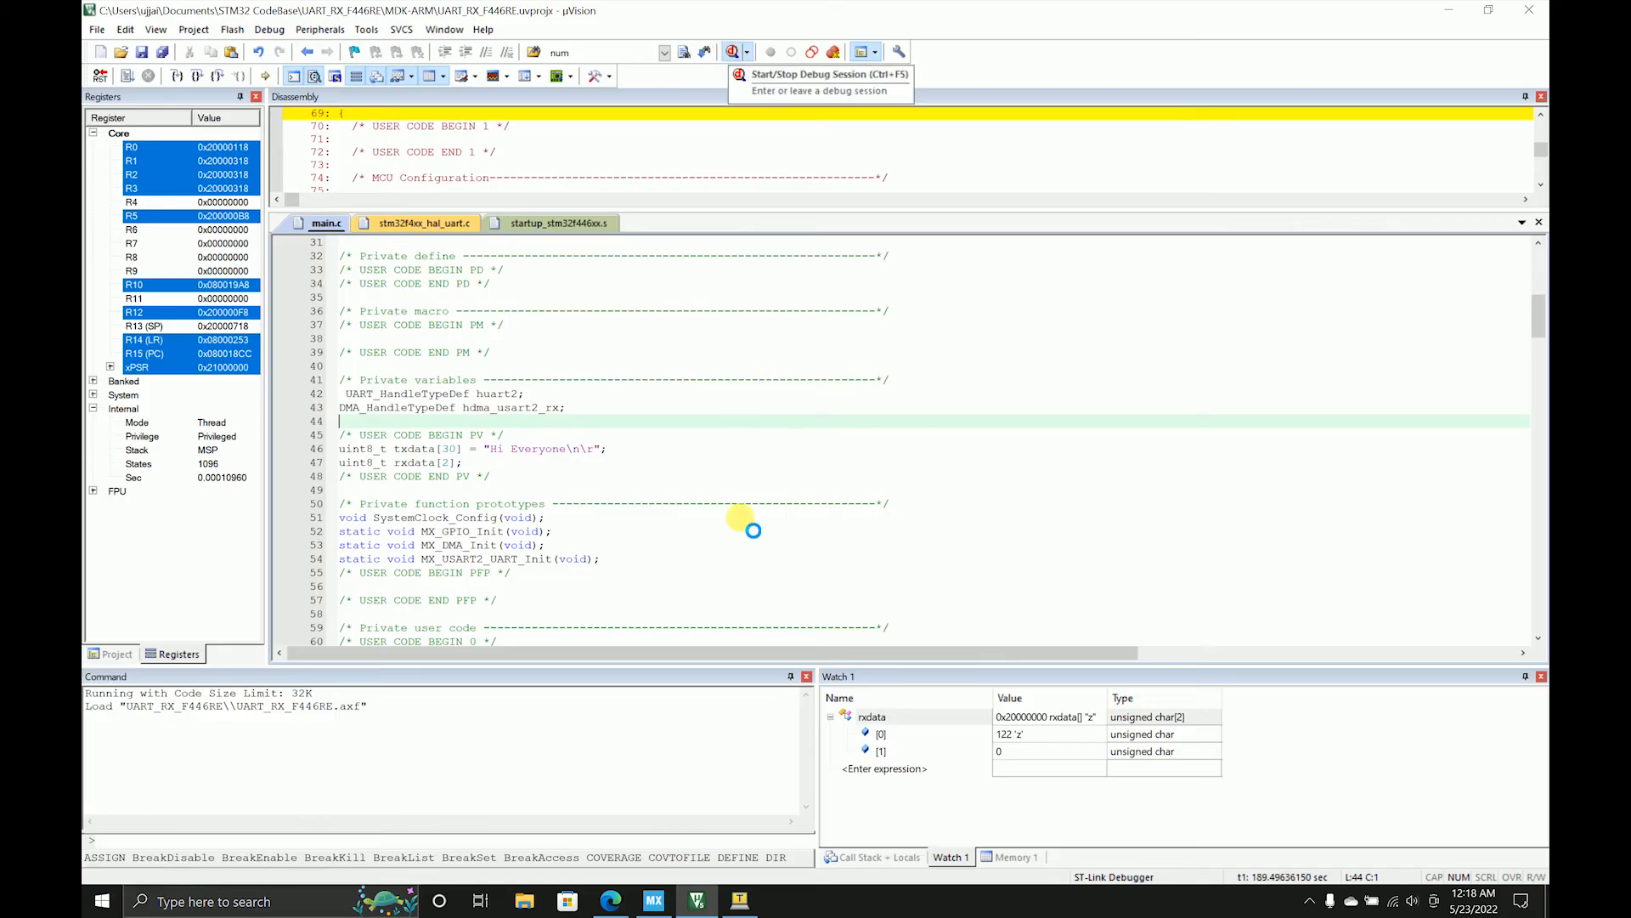
# - Stop debugging, comment out HAL_UART_Receive, and look up HAL_UART_Receive_DMA in stm32f4xx_hal_uart.c
pyautogui.click(734, 52)
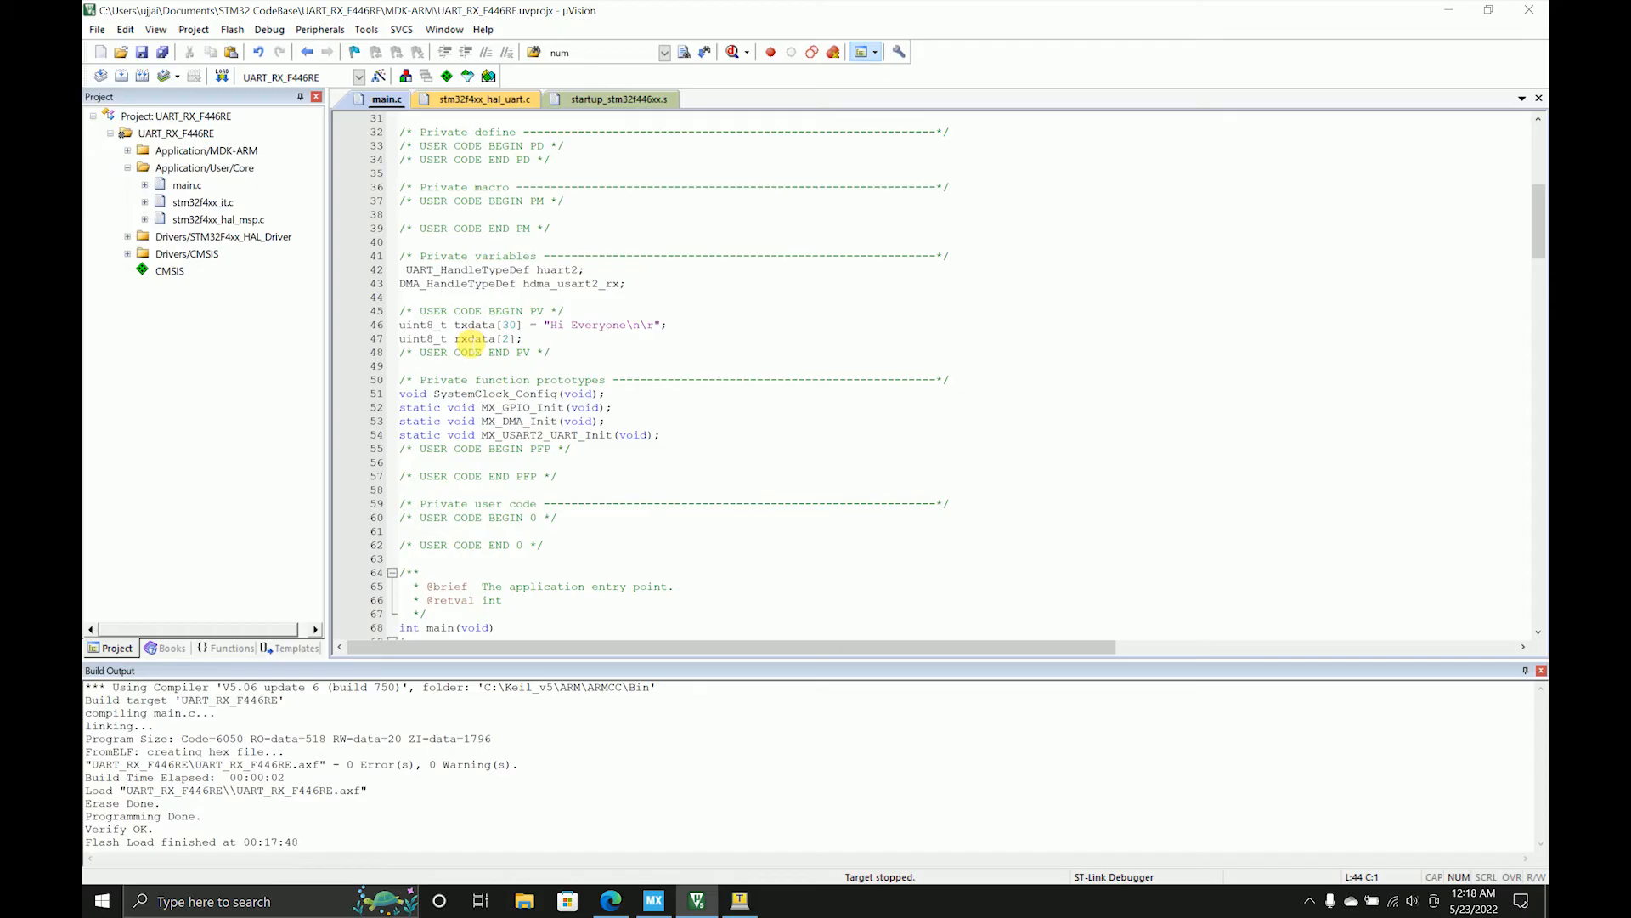
pyautogui.scroll(-3)
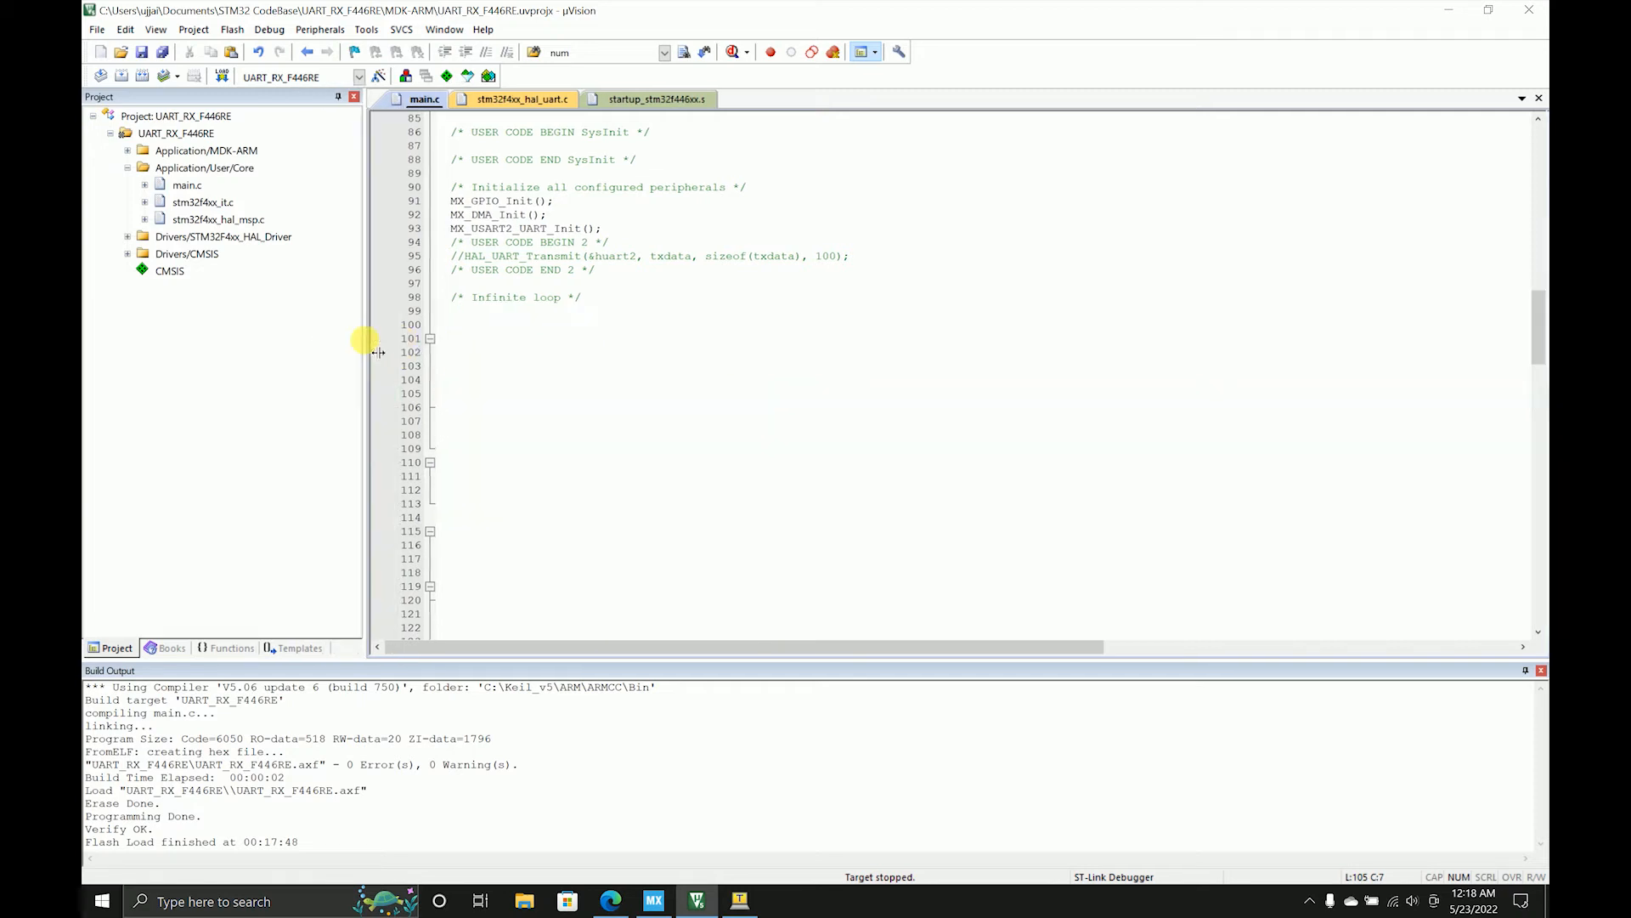
pyautogui.click(231, 648)
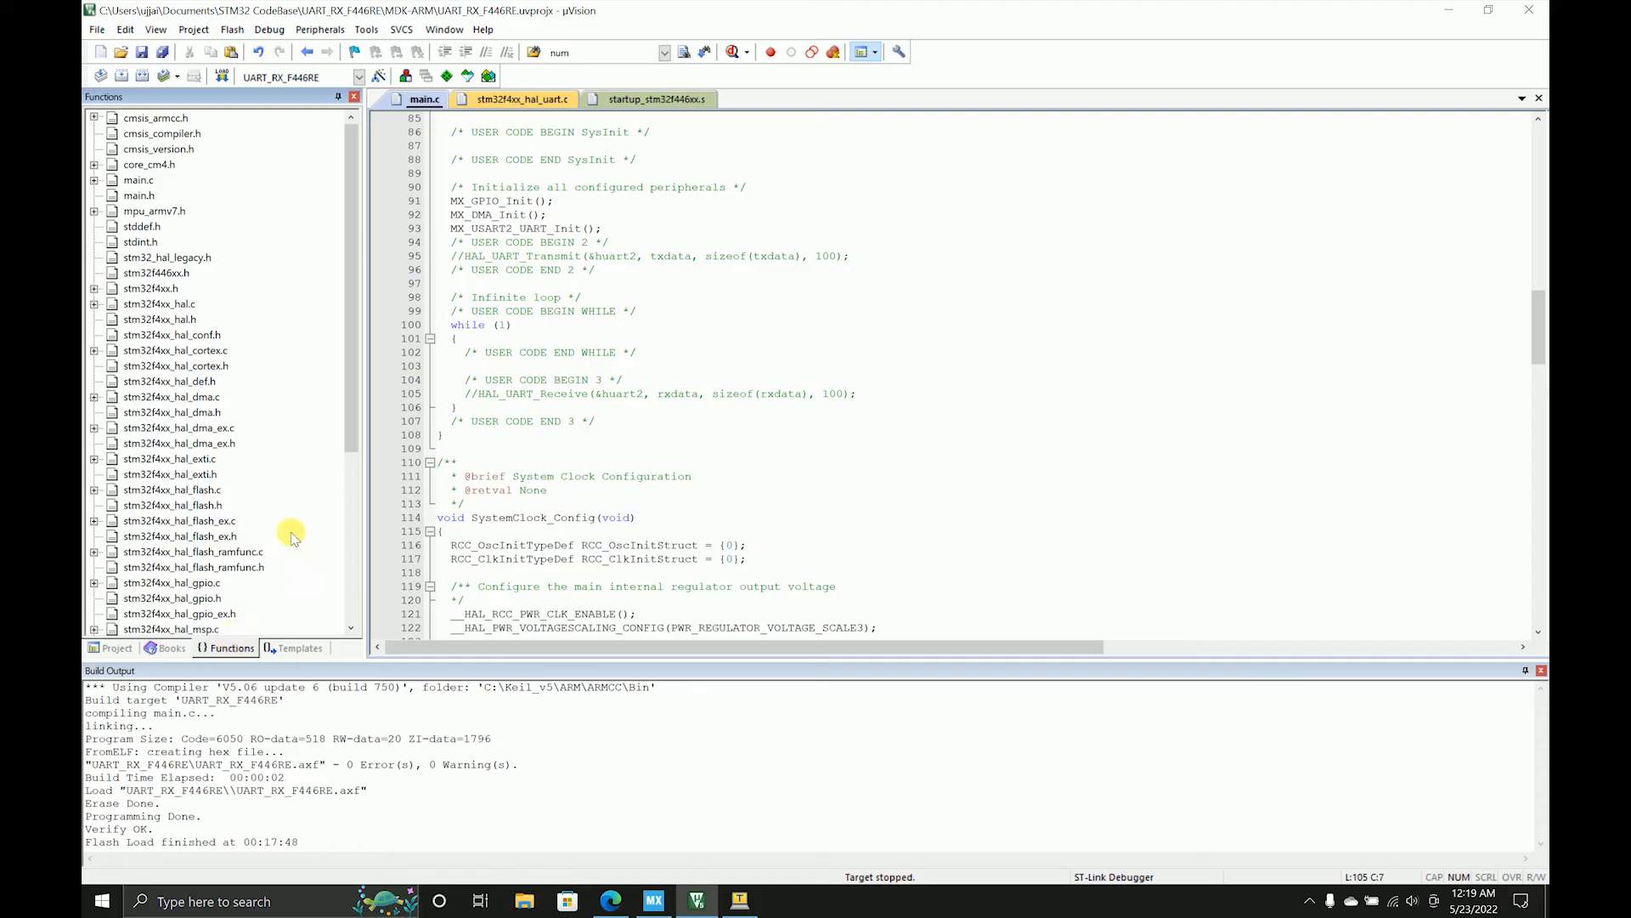
pyautogui.scroll(-3)
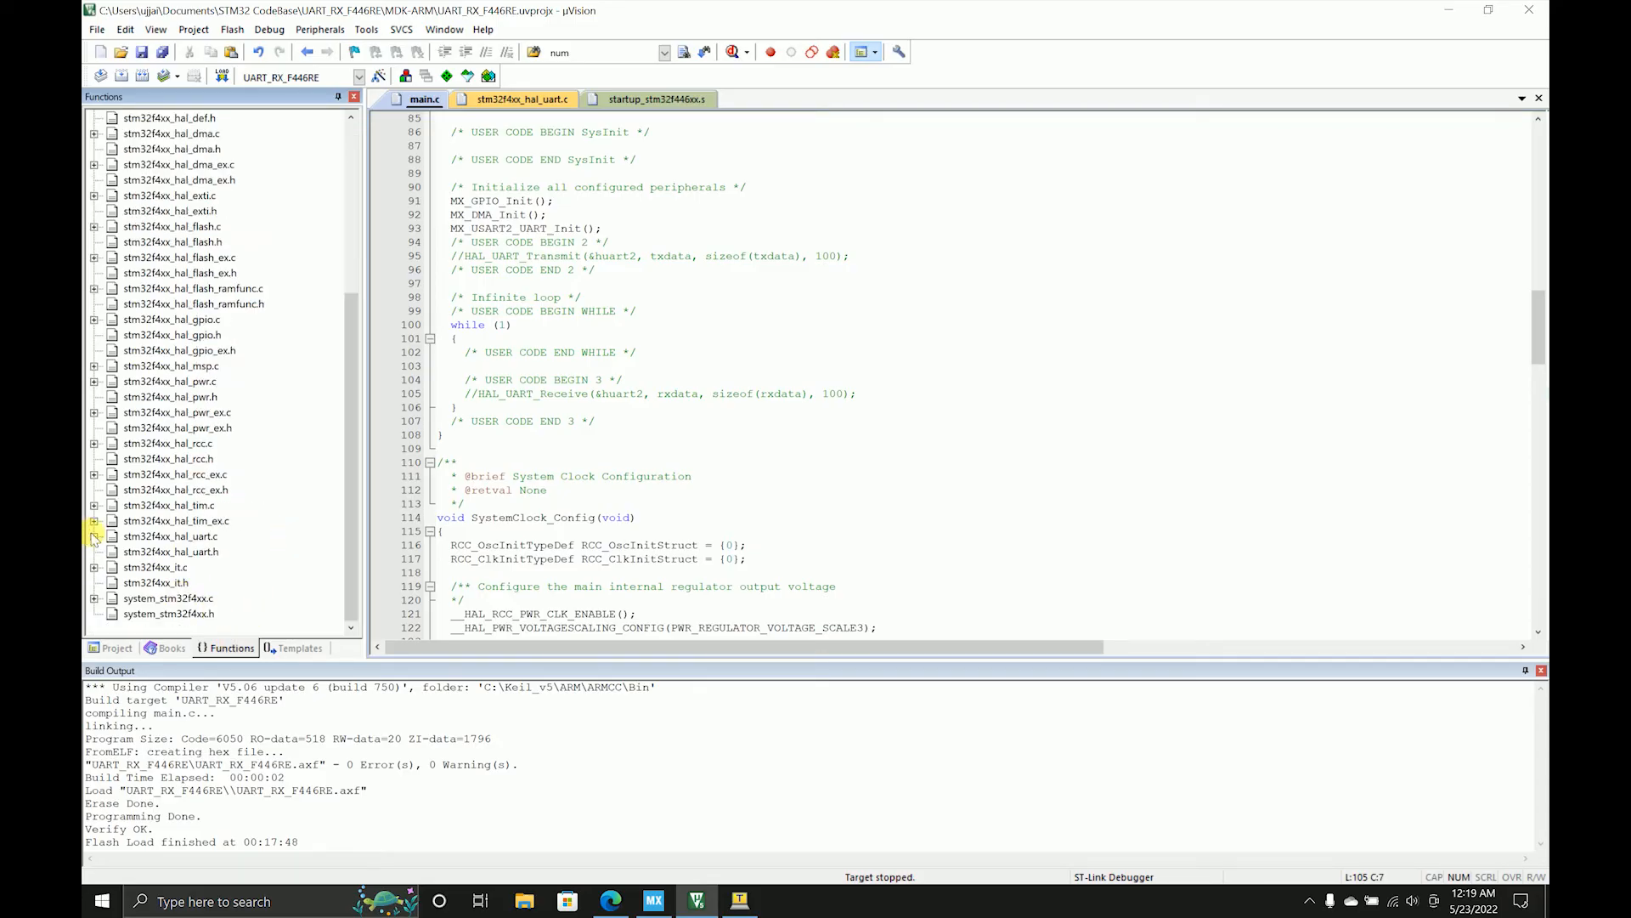
pyautogui.click(93, 535)
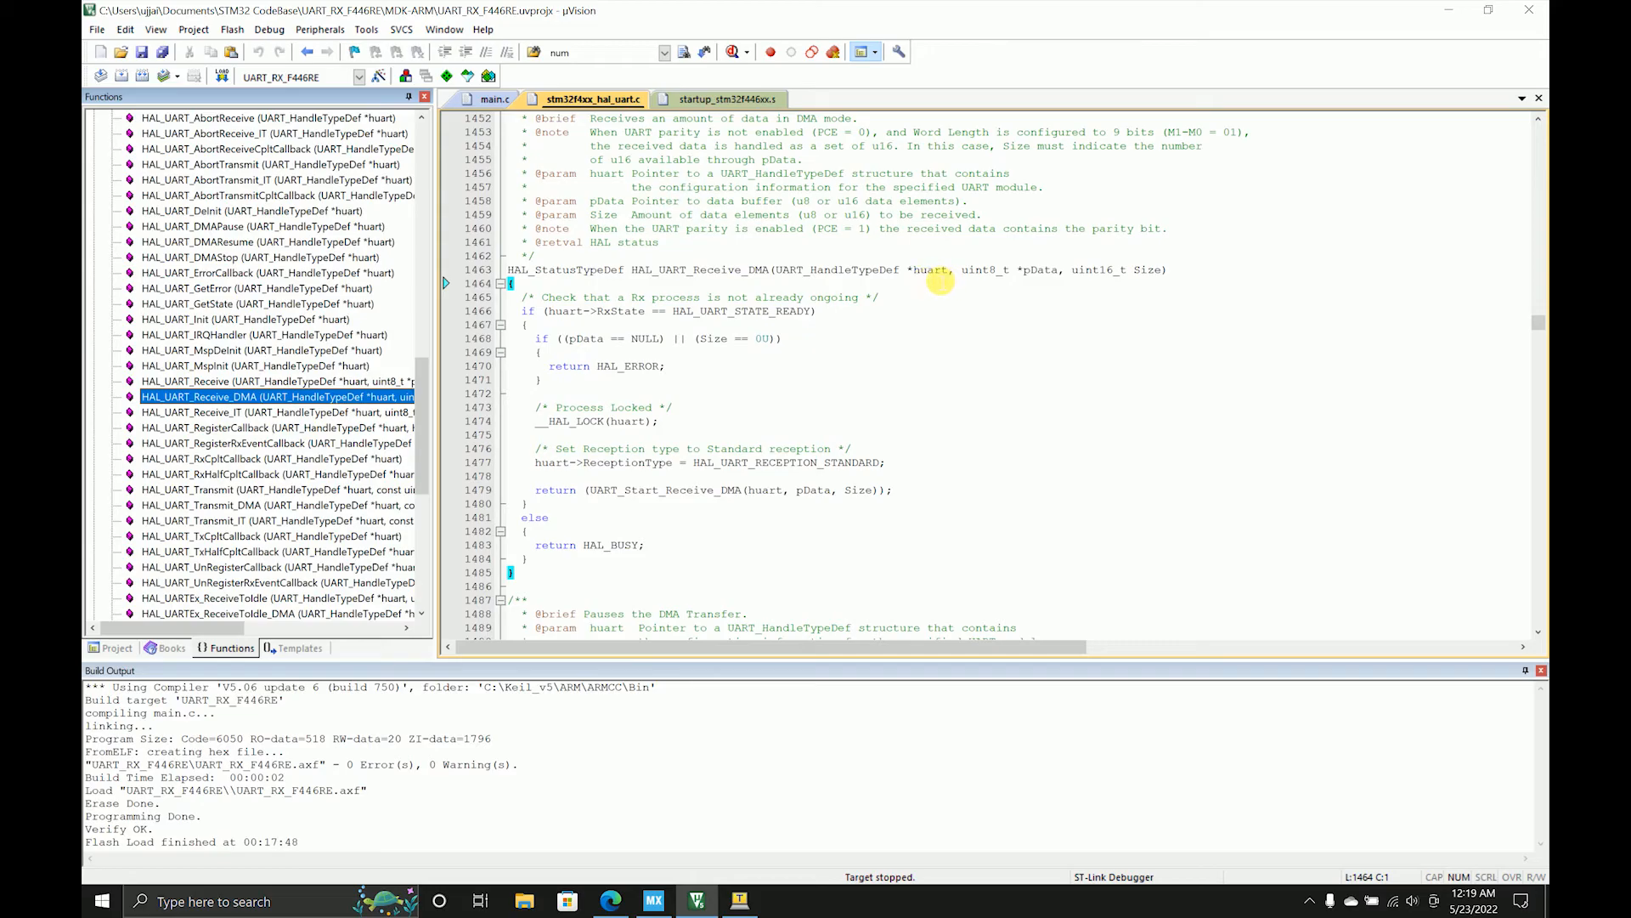
pyautogui.moveTo(1035, 282)
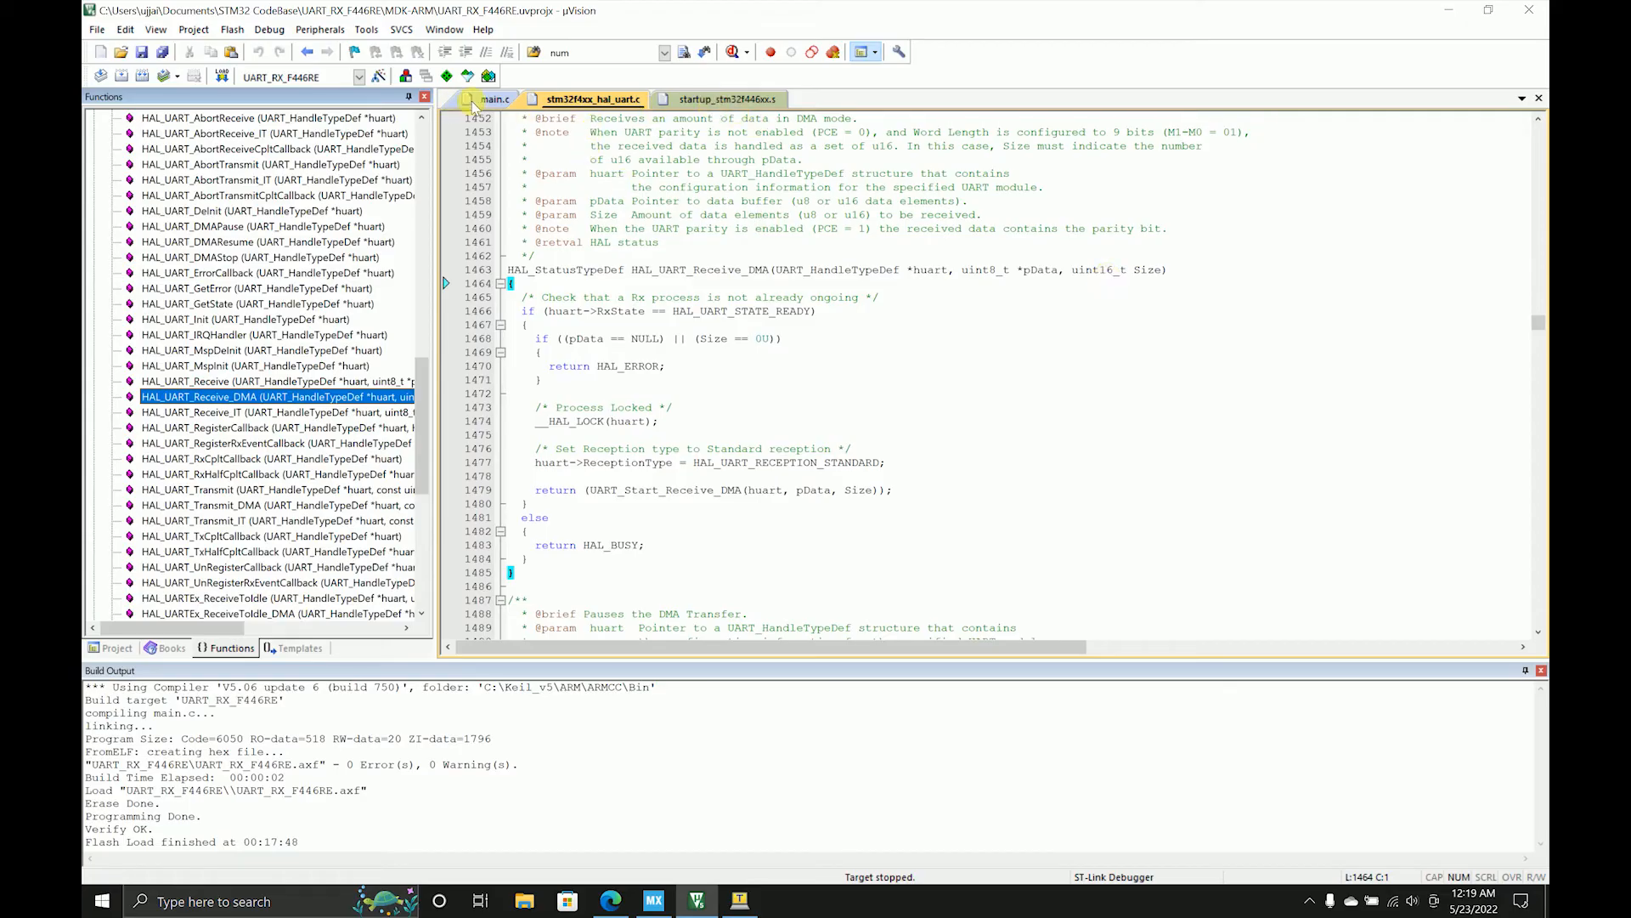
pyautogui.click(490, 98)
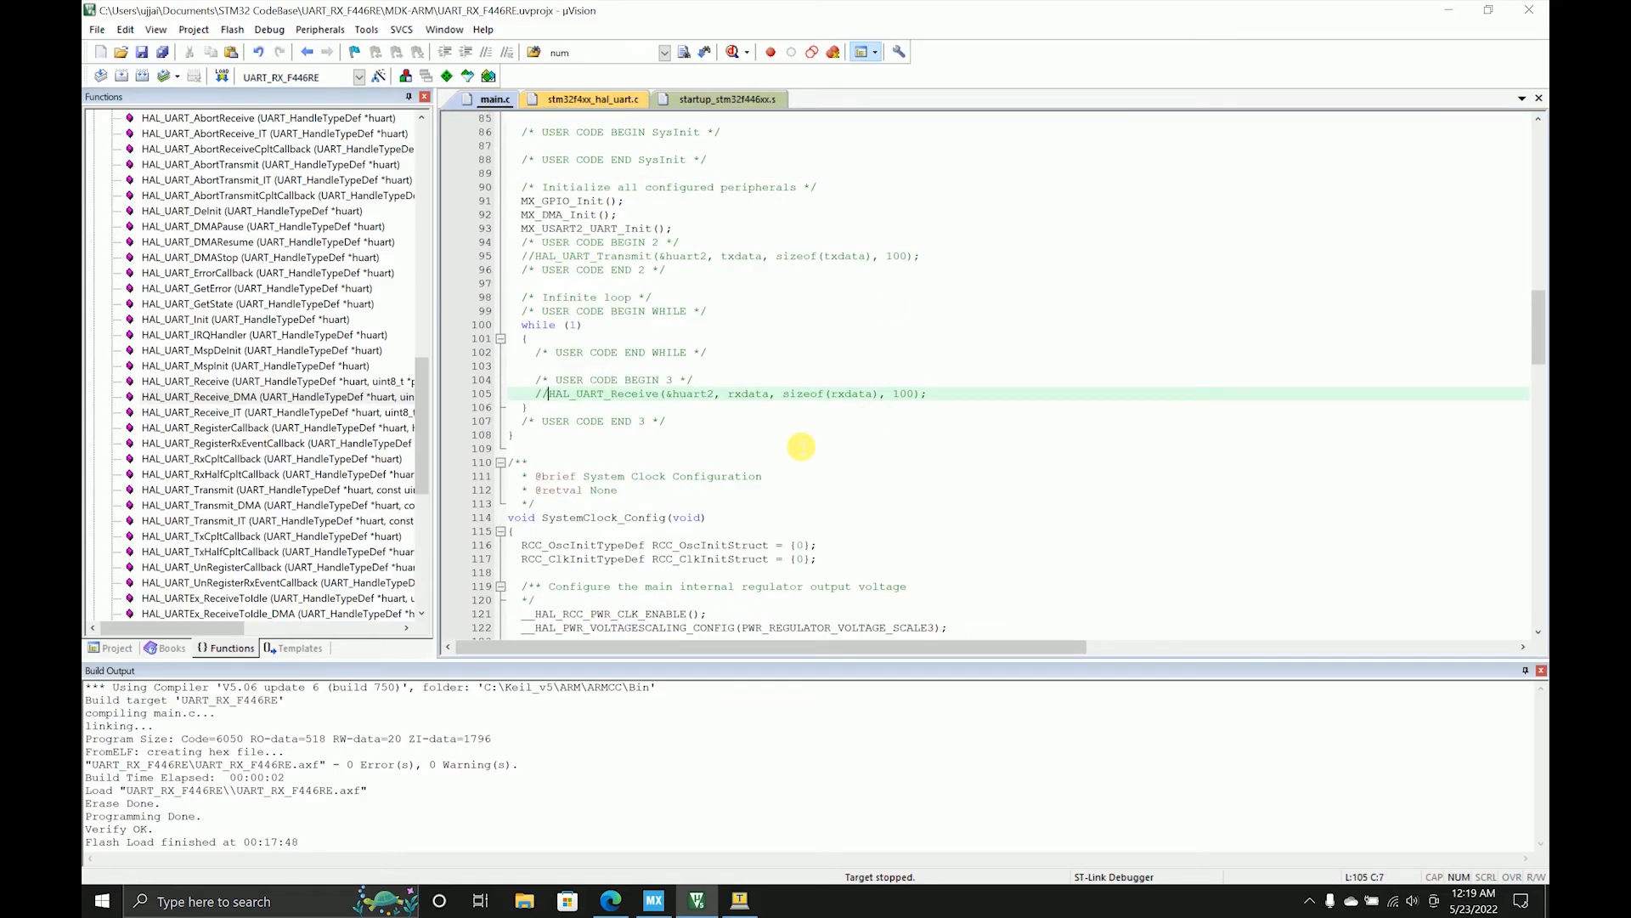
pyautogui.moveTo(722, 445)
pyautogui.write('uint8_t rxdata[];')
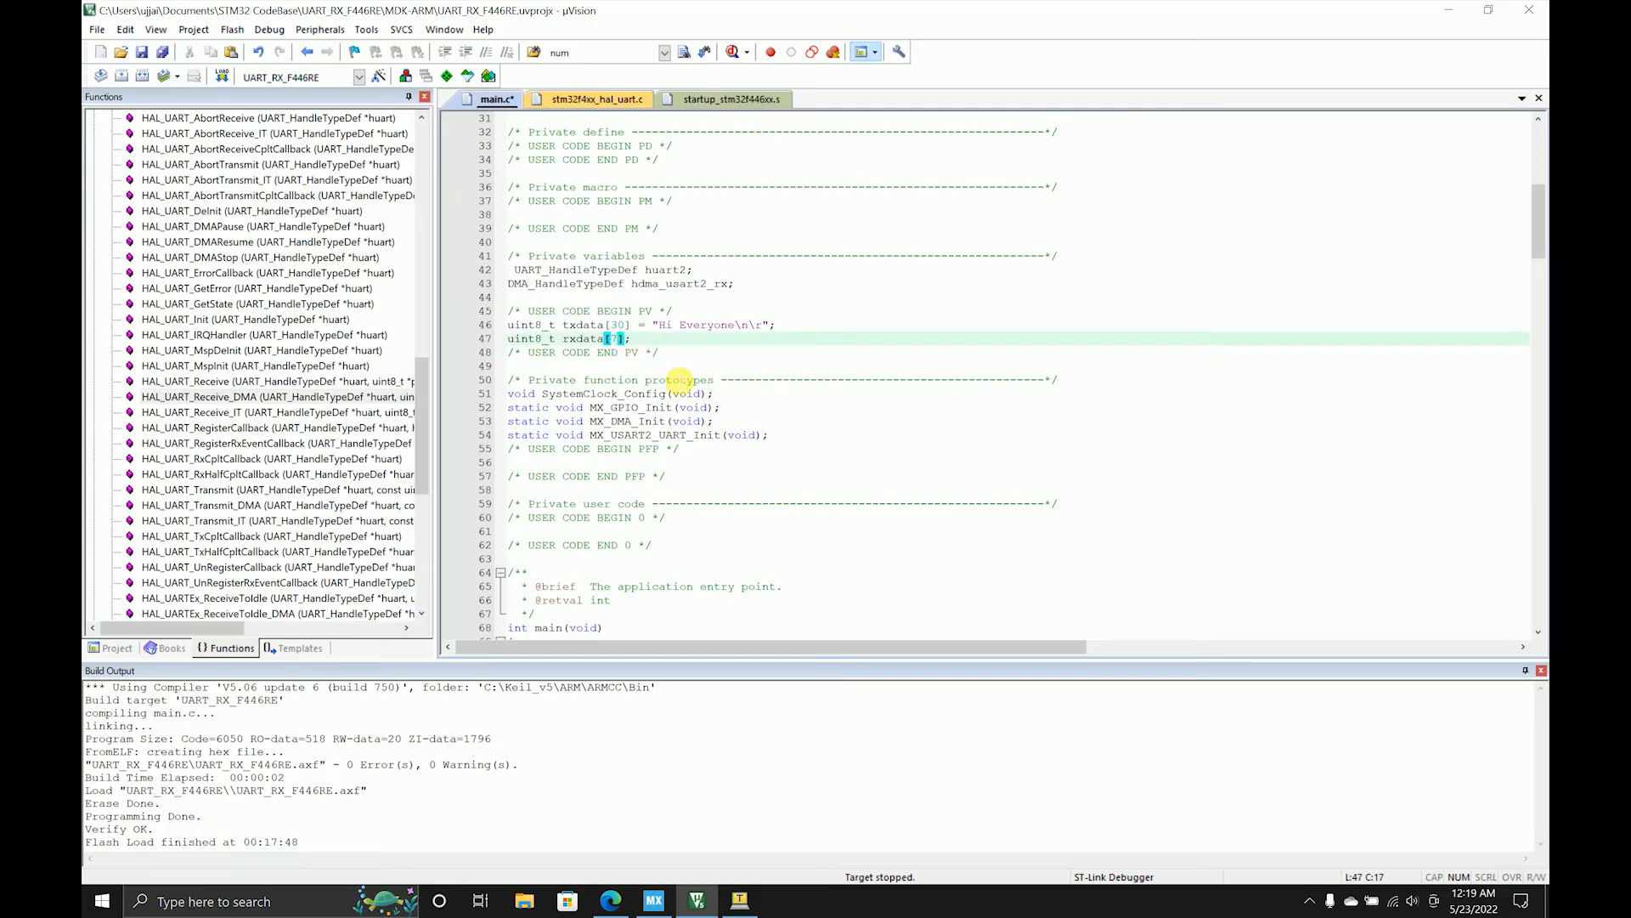
# - Add HAL_UART_Receive_DMA(&huart2, rxdata, sizeof(rxdata)); in USER CODE BEGIN 2, copied from its definition
pyautogui.scroll(-3)
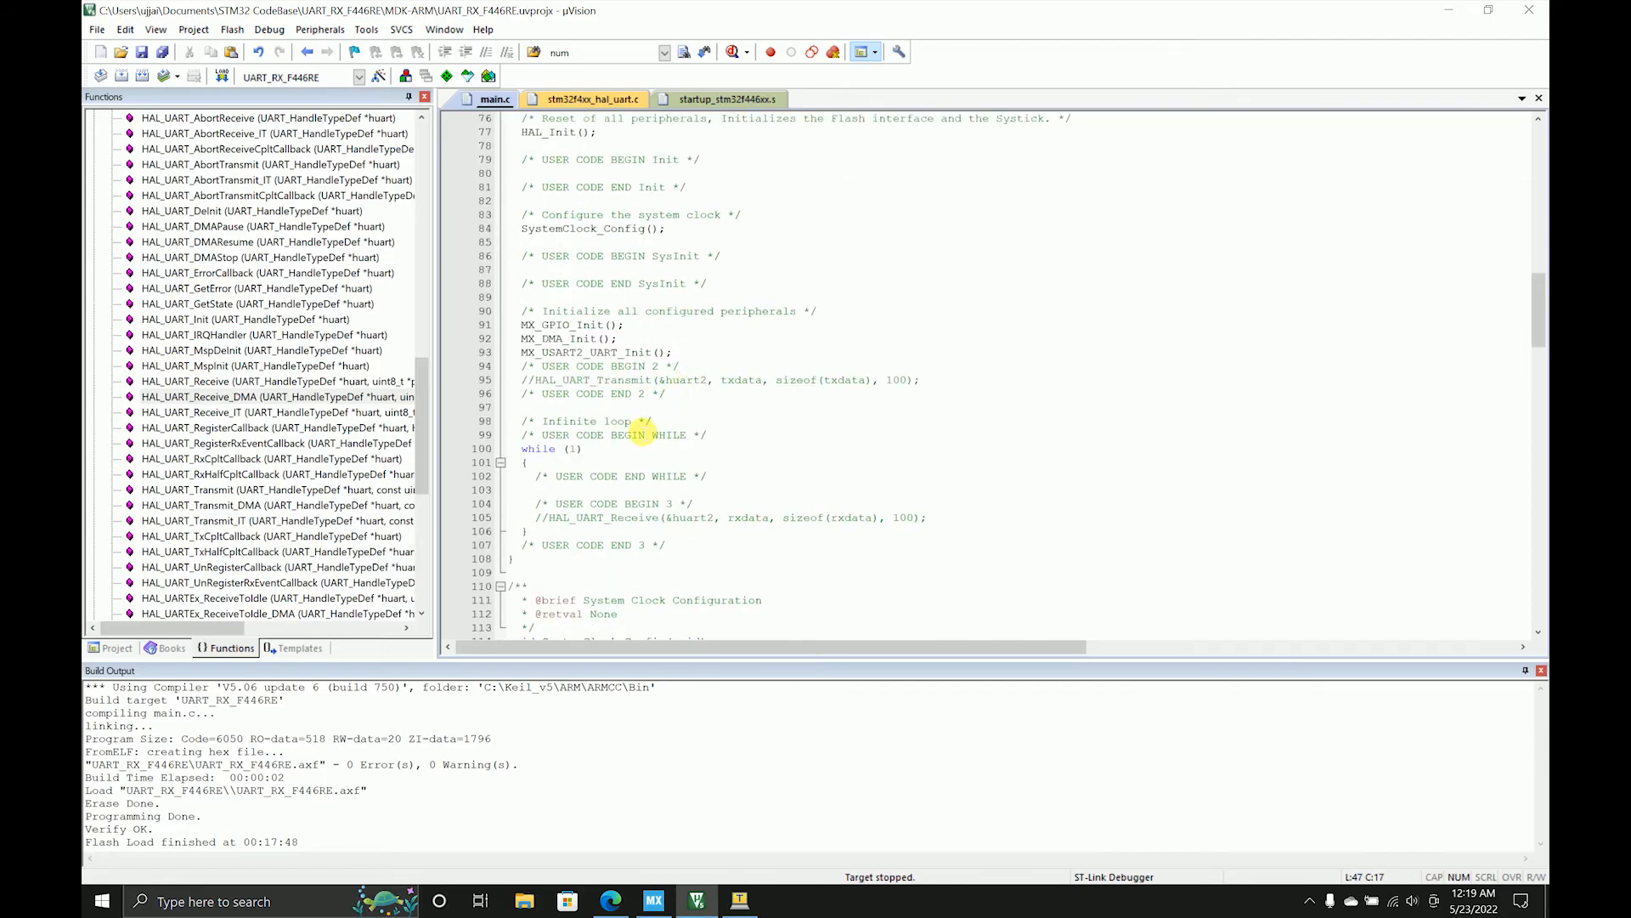
pyautogui.click(733, 406)
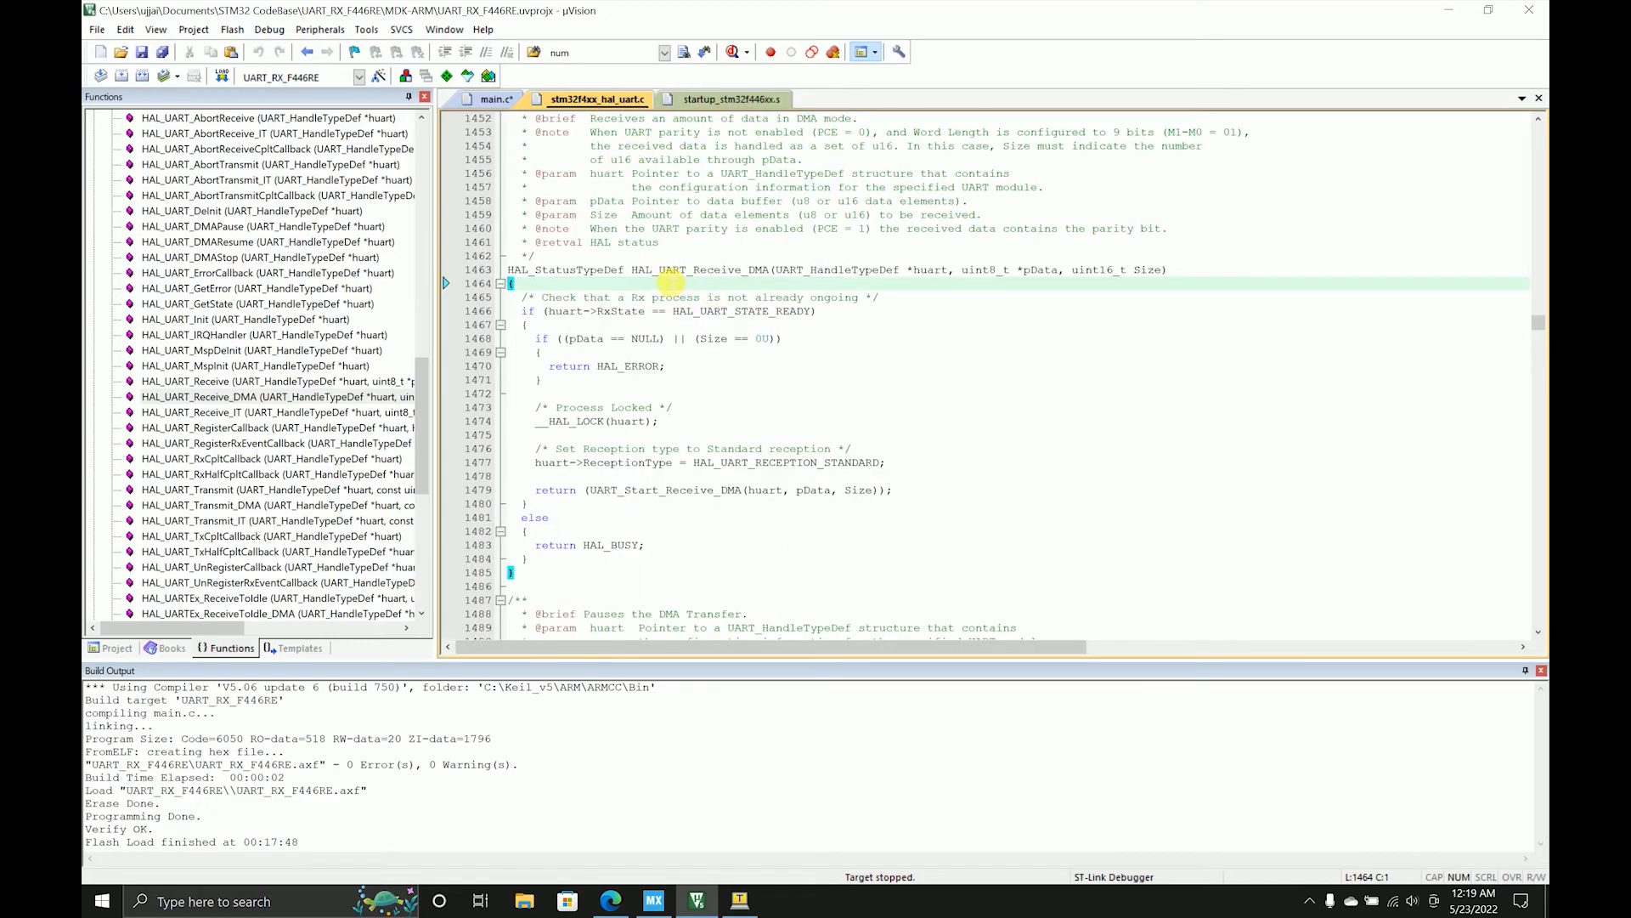
pyautogui.doubleClick(699, 270)
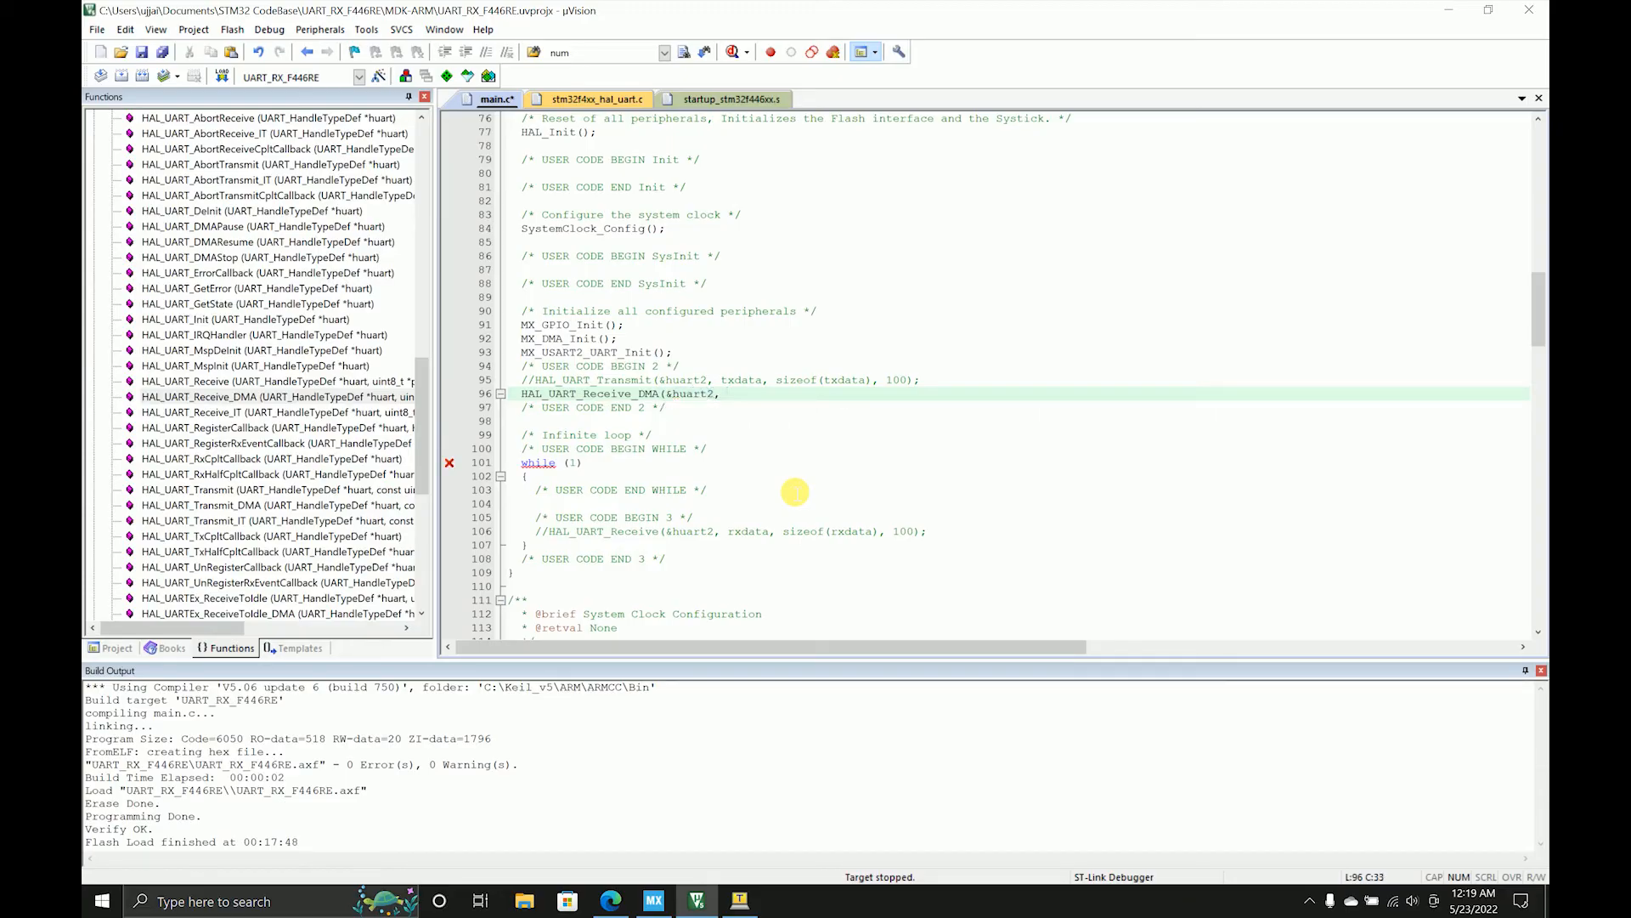
pyautogui.write('rxdata, sizeof(')
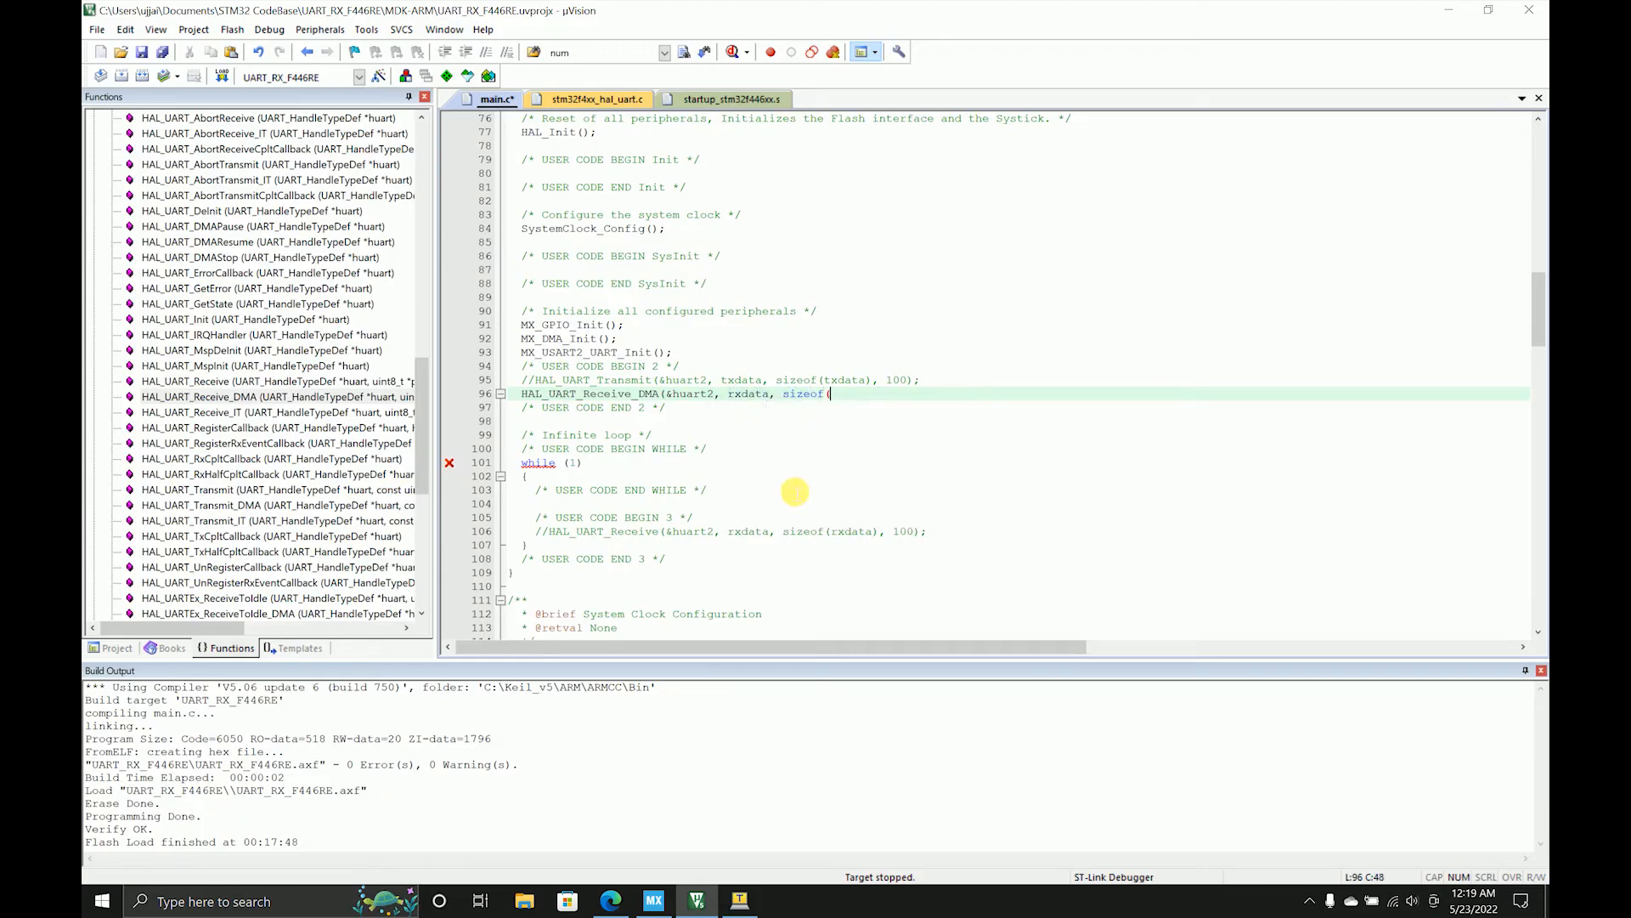
pyautogui.write('rxdata));')
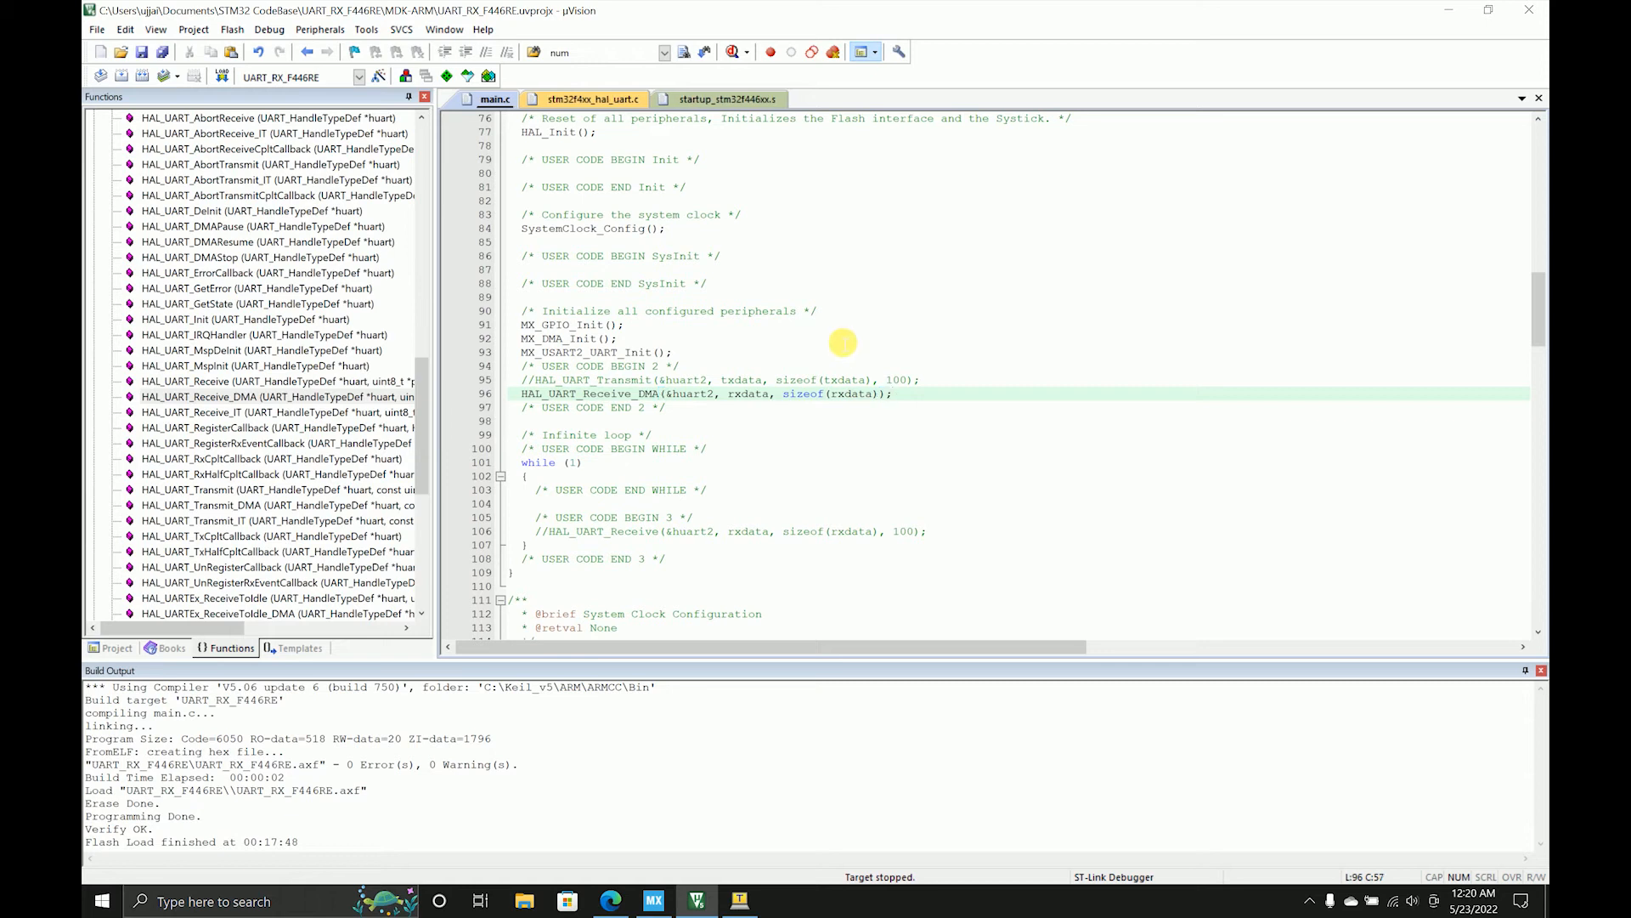
pyautogui.moveTo(414, 506)
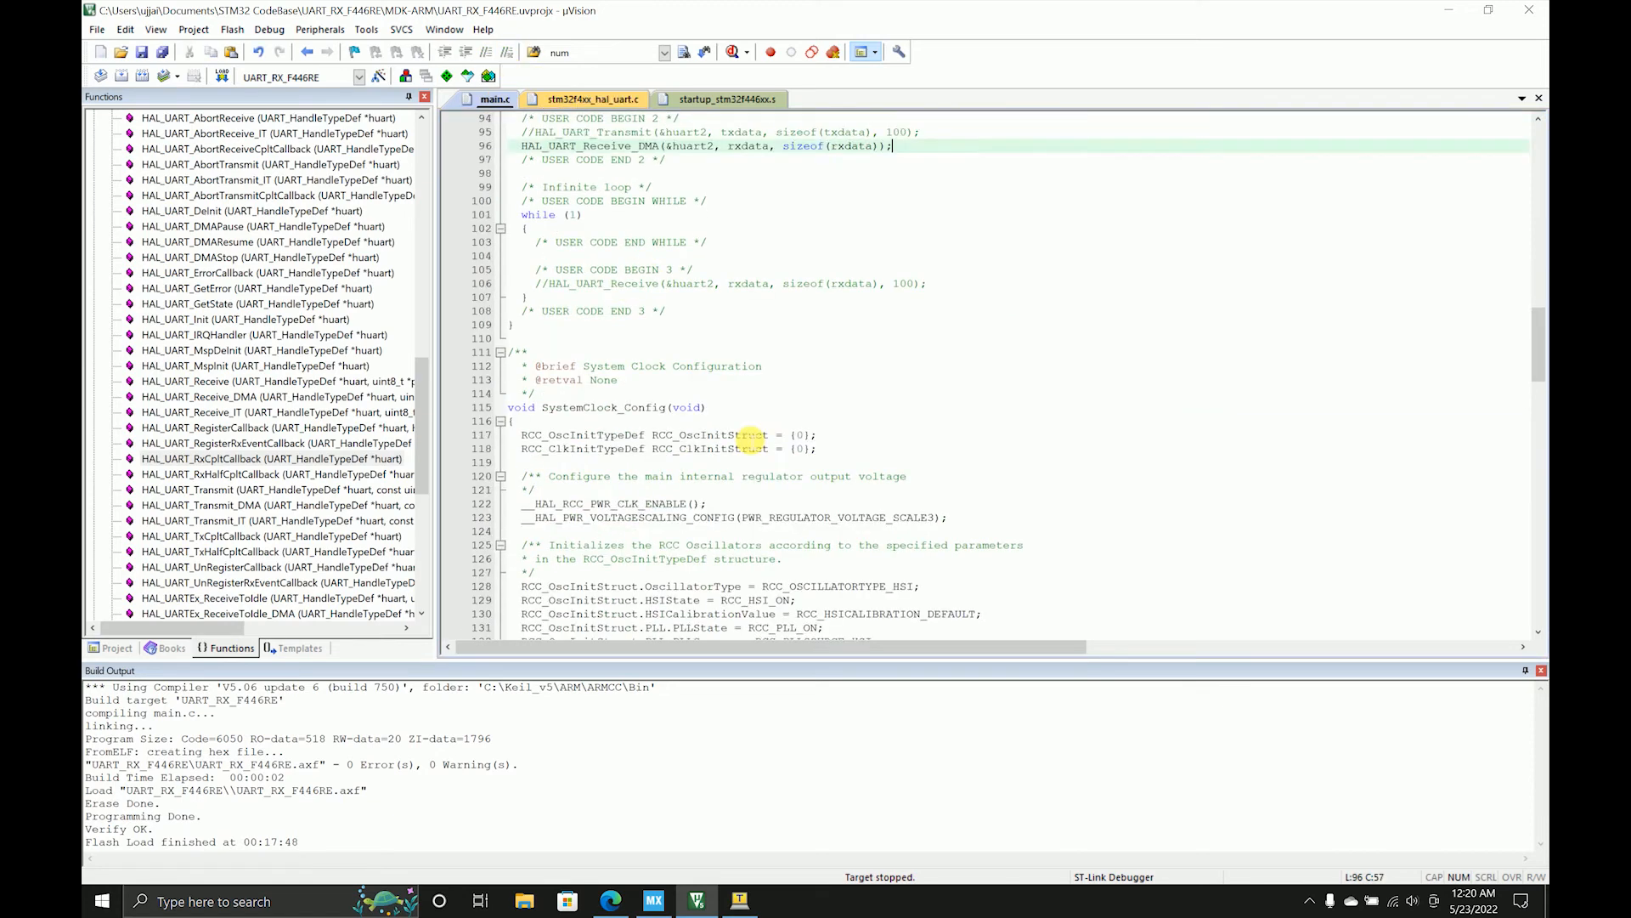
pyautogui.scroll(-3)
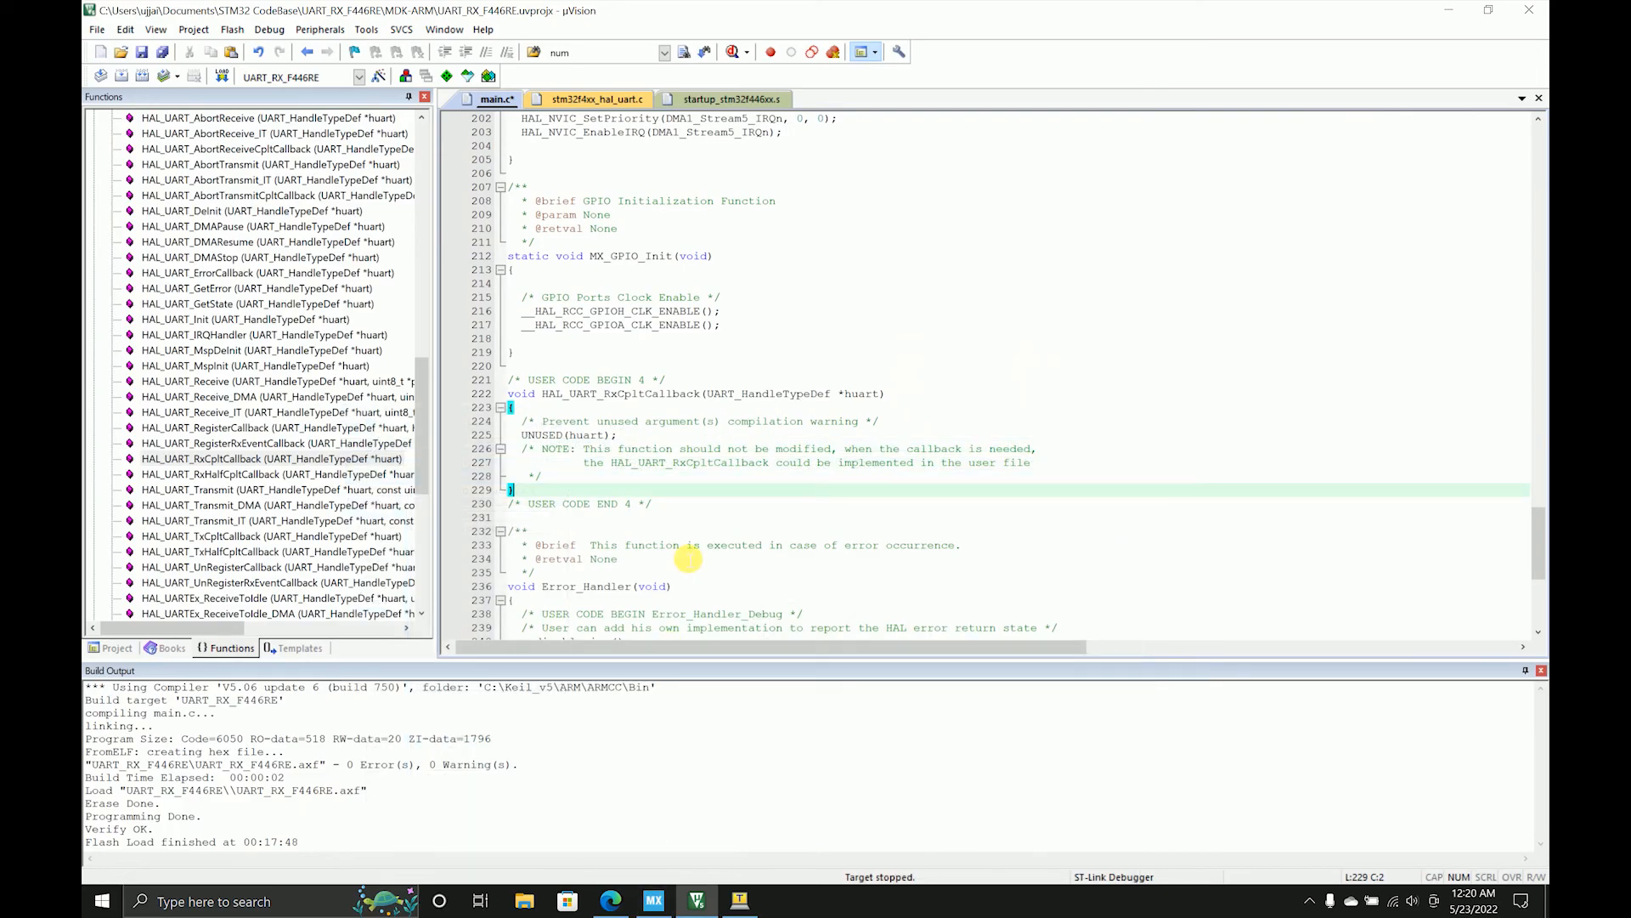
# - Put HAL_UART_Transmit(&huart2, rxdata, sizeof(rxdata), 100); inside HAL_UART_RxCpltCallback, replacing txdata
pyautogui.click(570, 477)
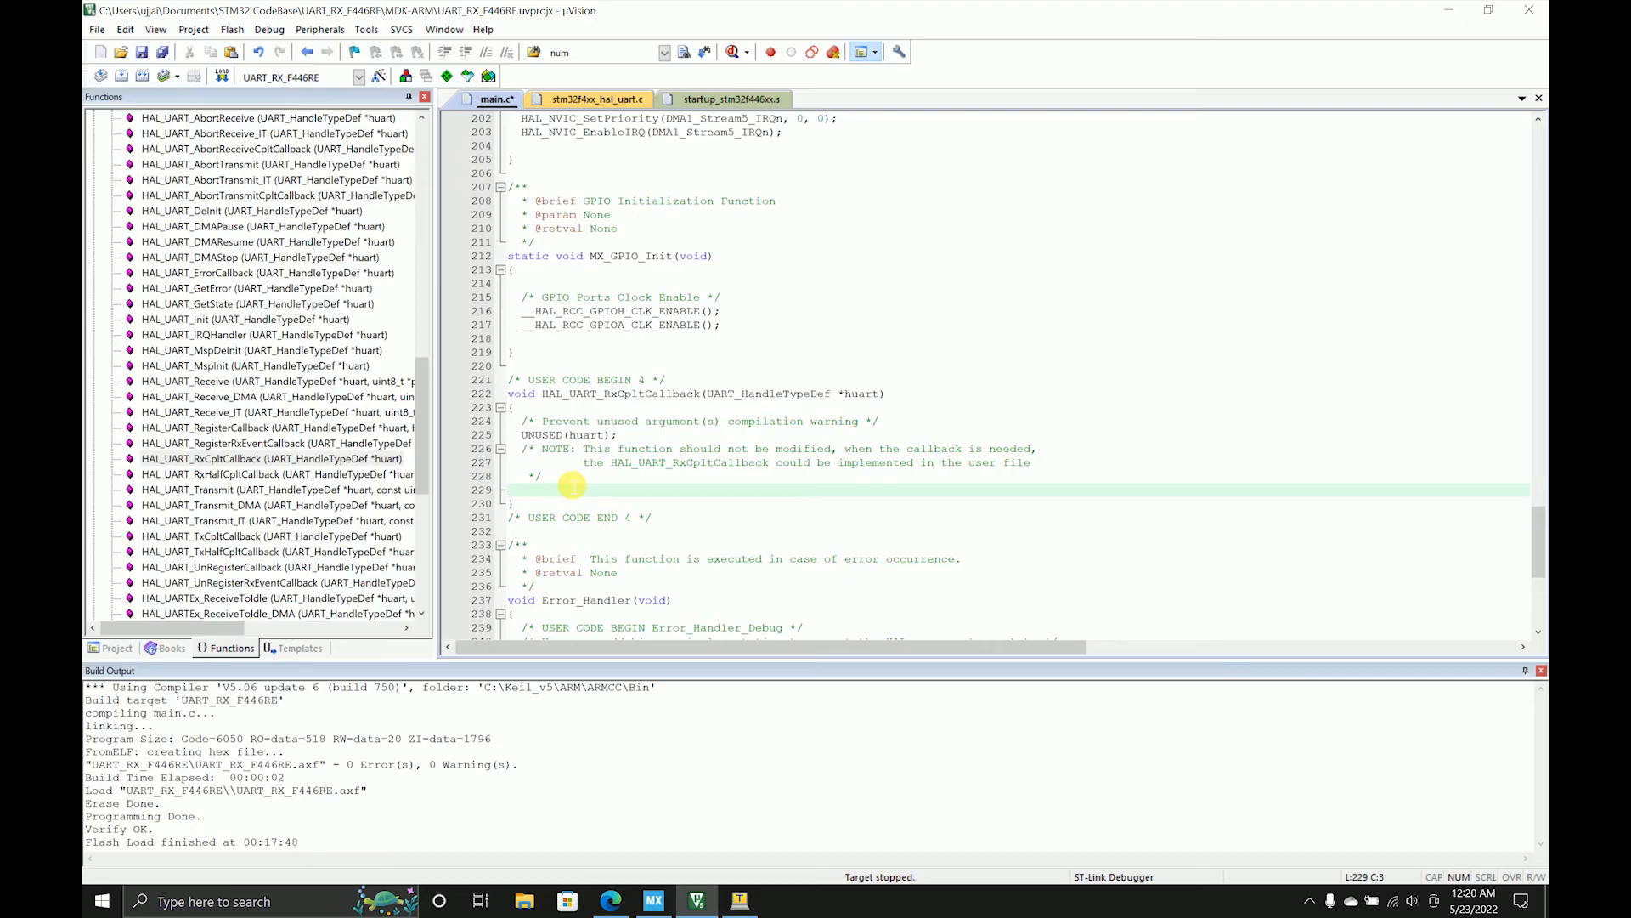
pyautogui.click(110, 647)
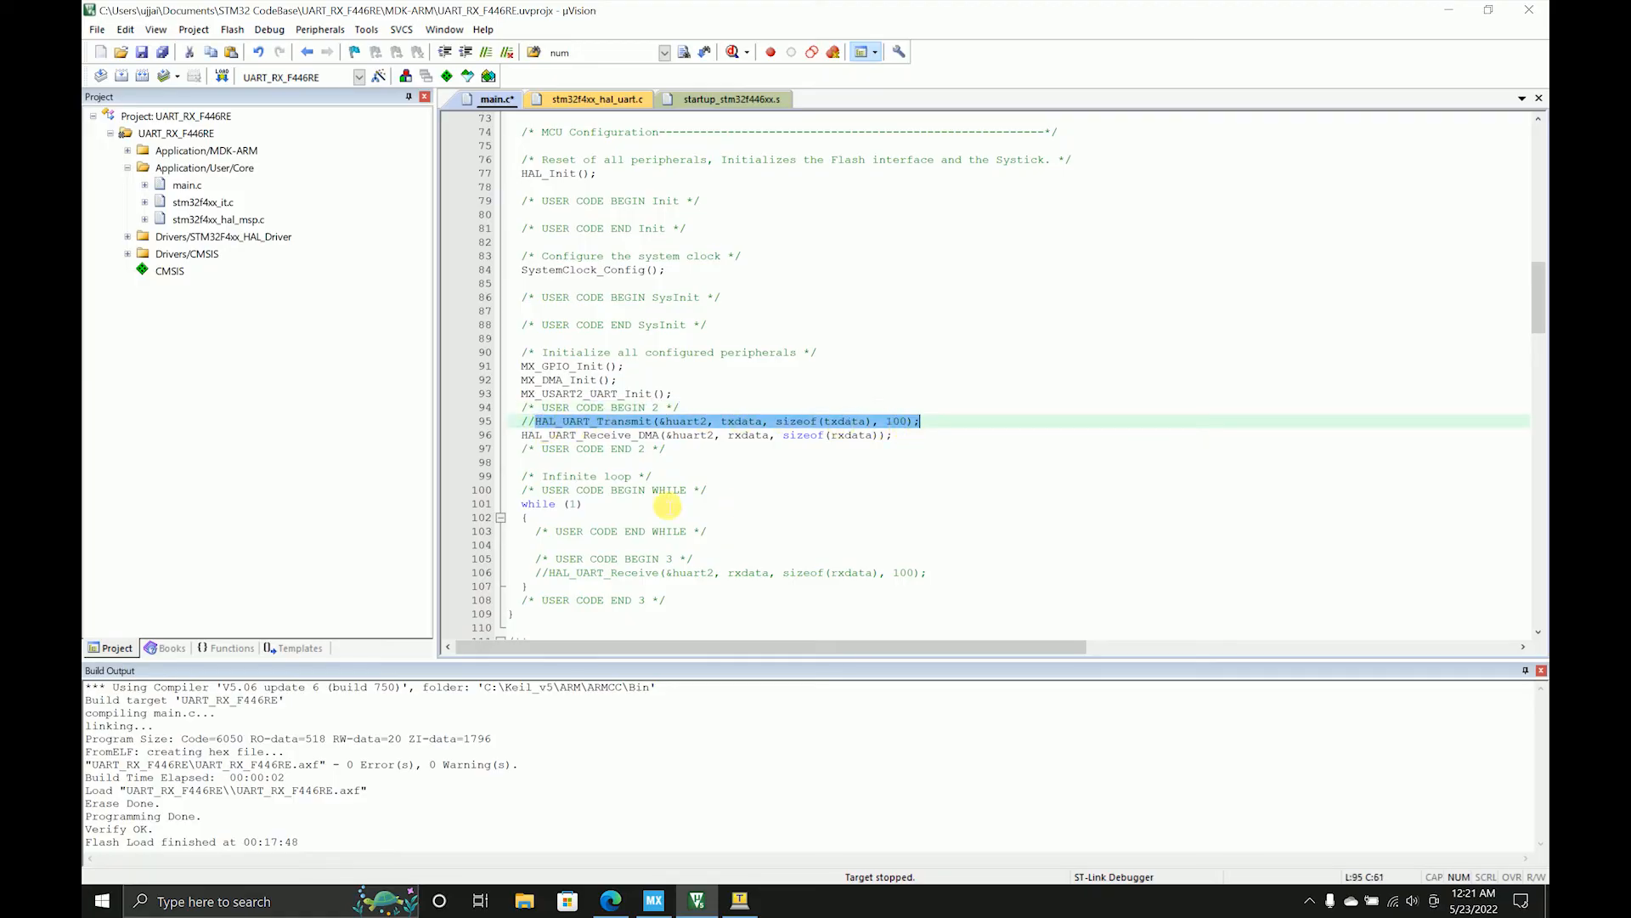
pyautogui.scroll(-3)
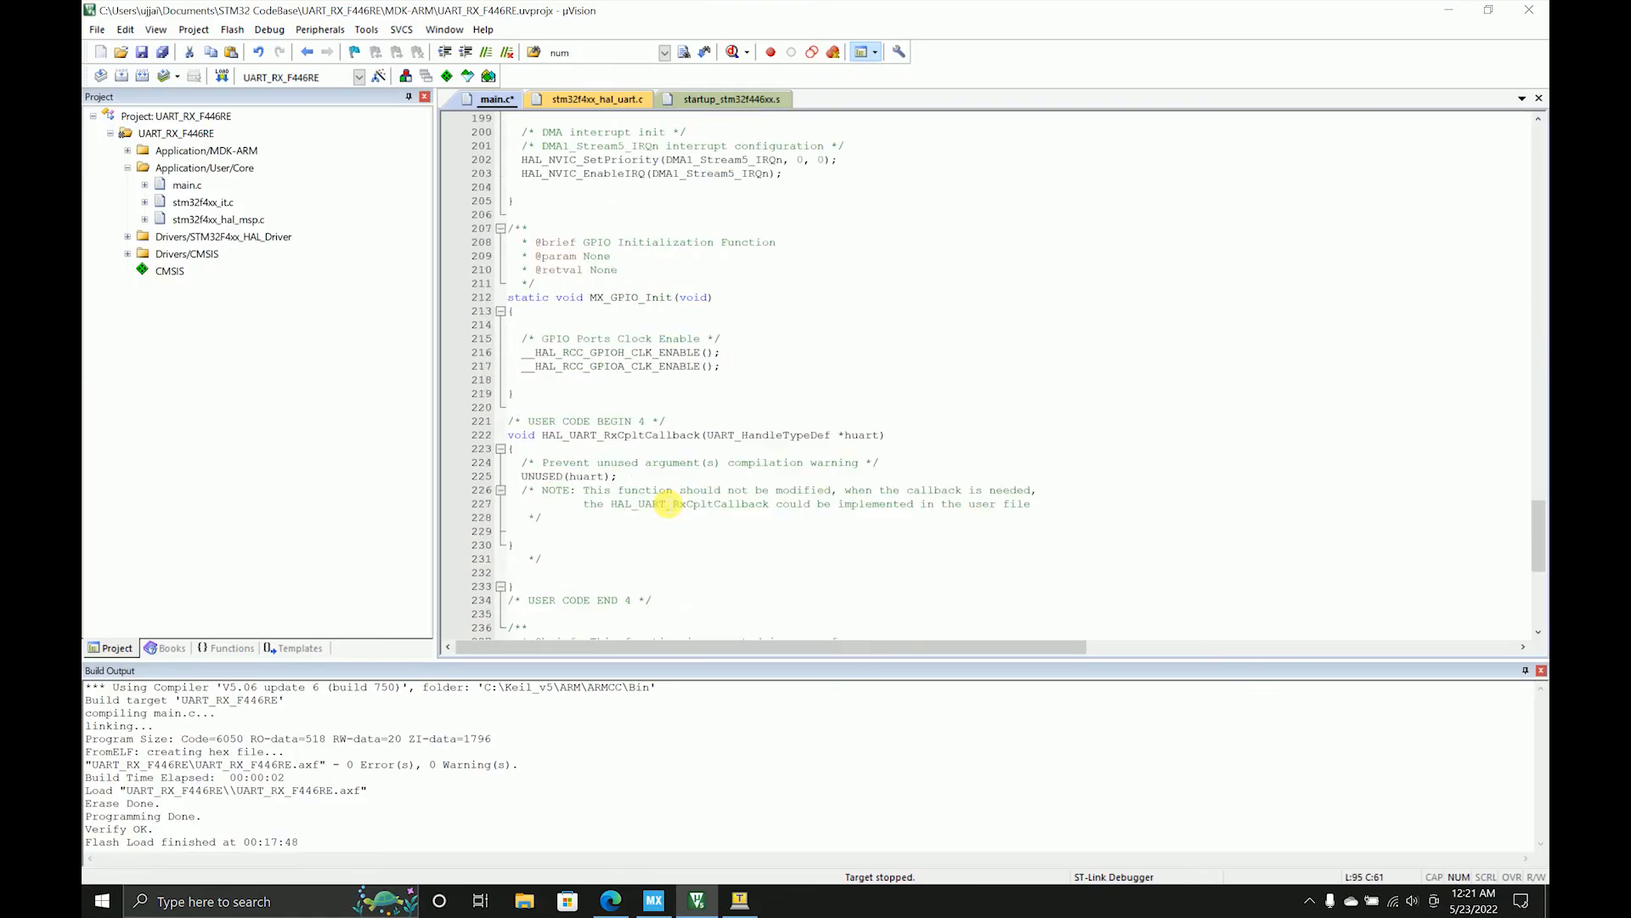
pyautogui.scroll(-3)
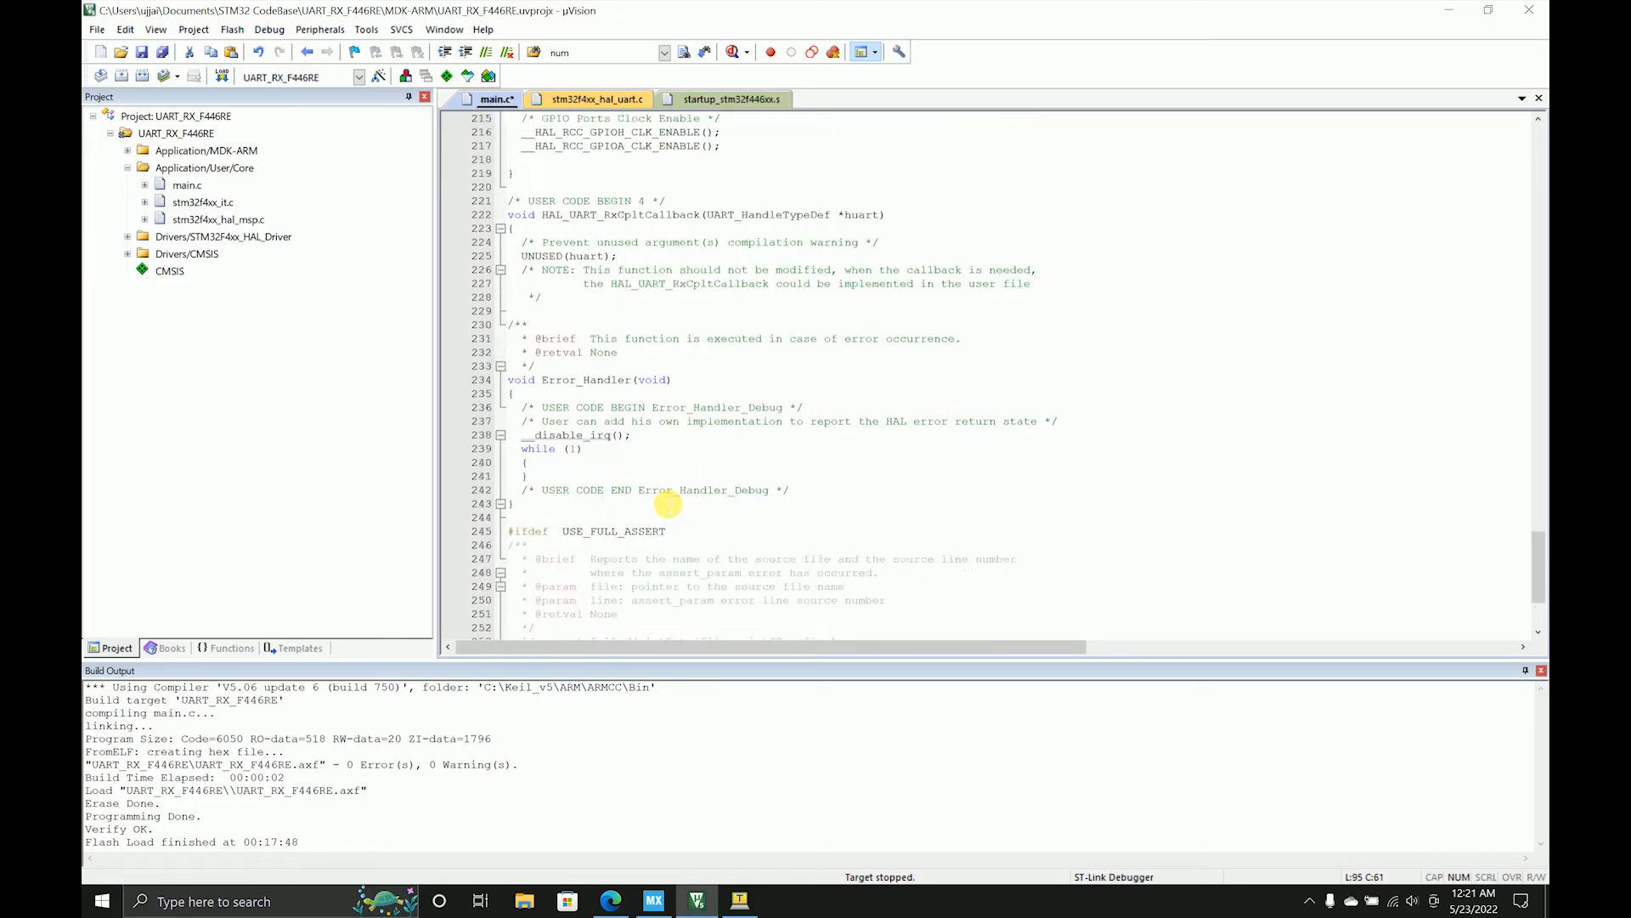
pyautogui.write('HAL_UART_Transmit(&huart2, txdata, sizeof(txdata), 100);')
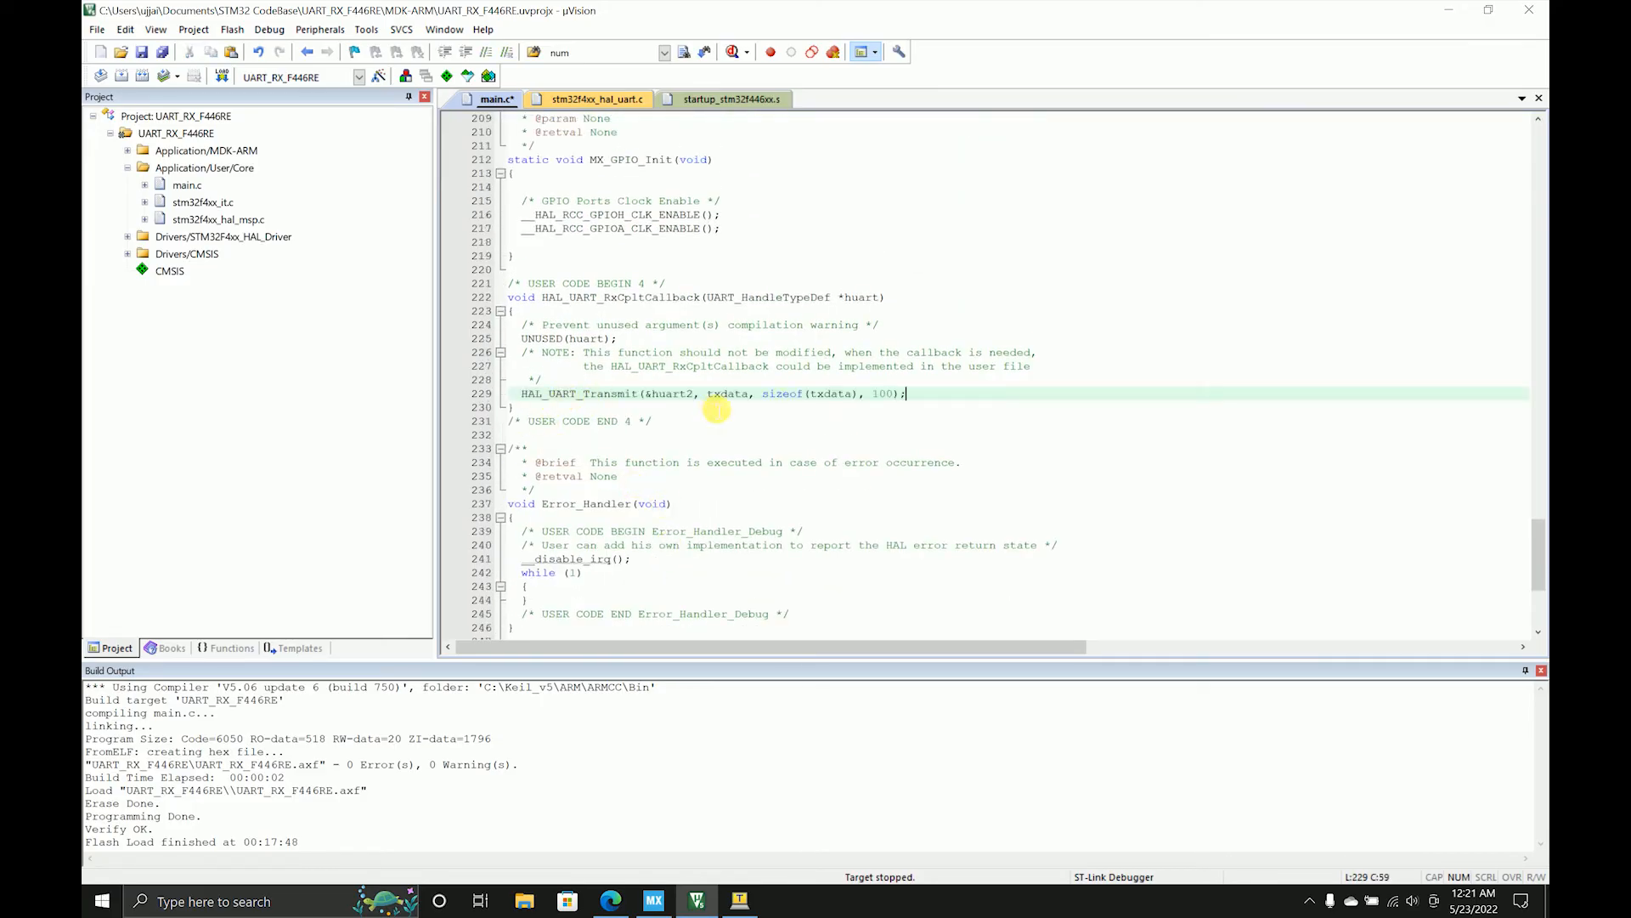
pyautogui.doubleClick(728, 393)
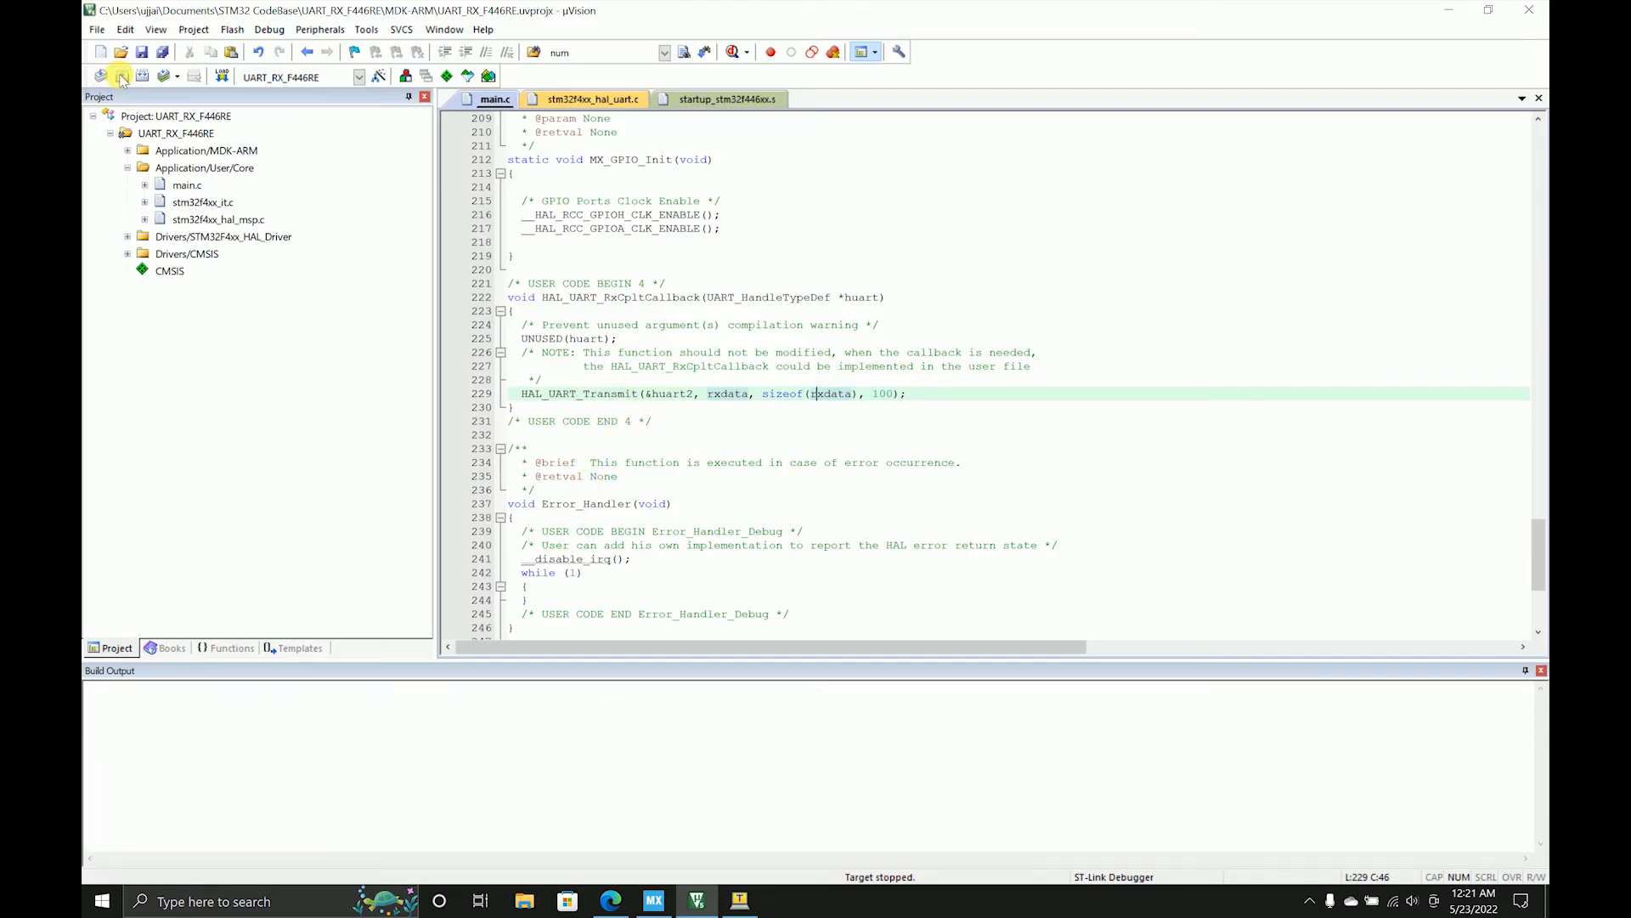
# - Build and flash the echo firmware, then bring up RealTerm
pyautogui.click(120, 74)
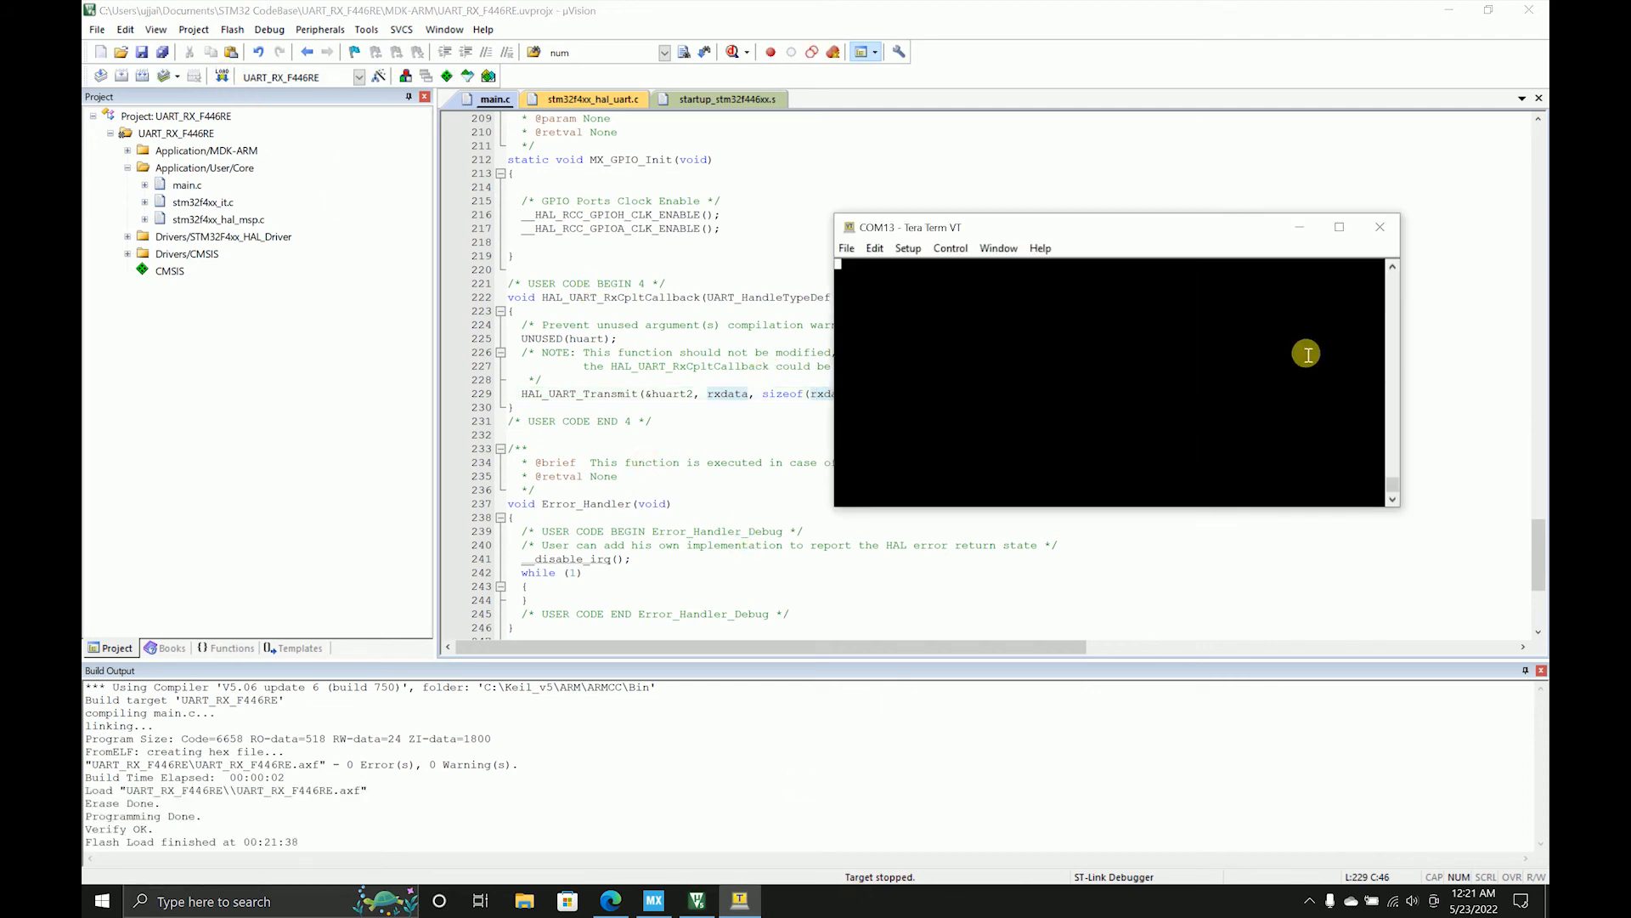
pyautogui.click(101, 901)
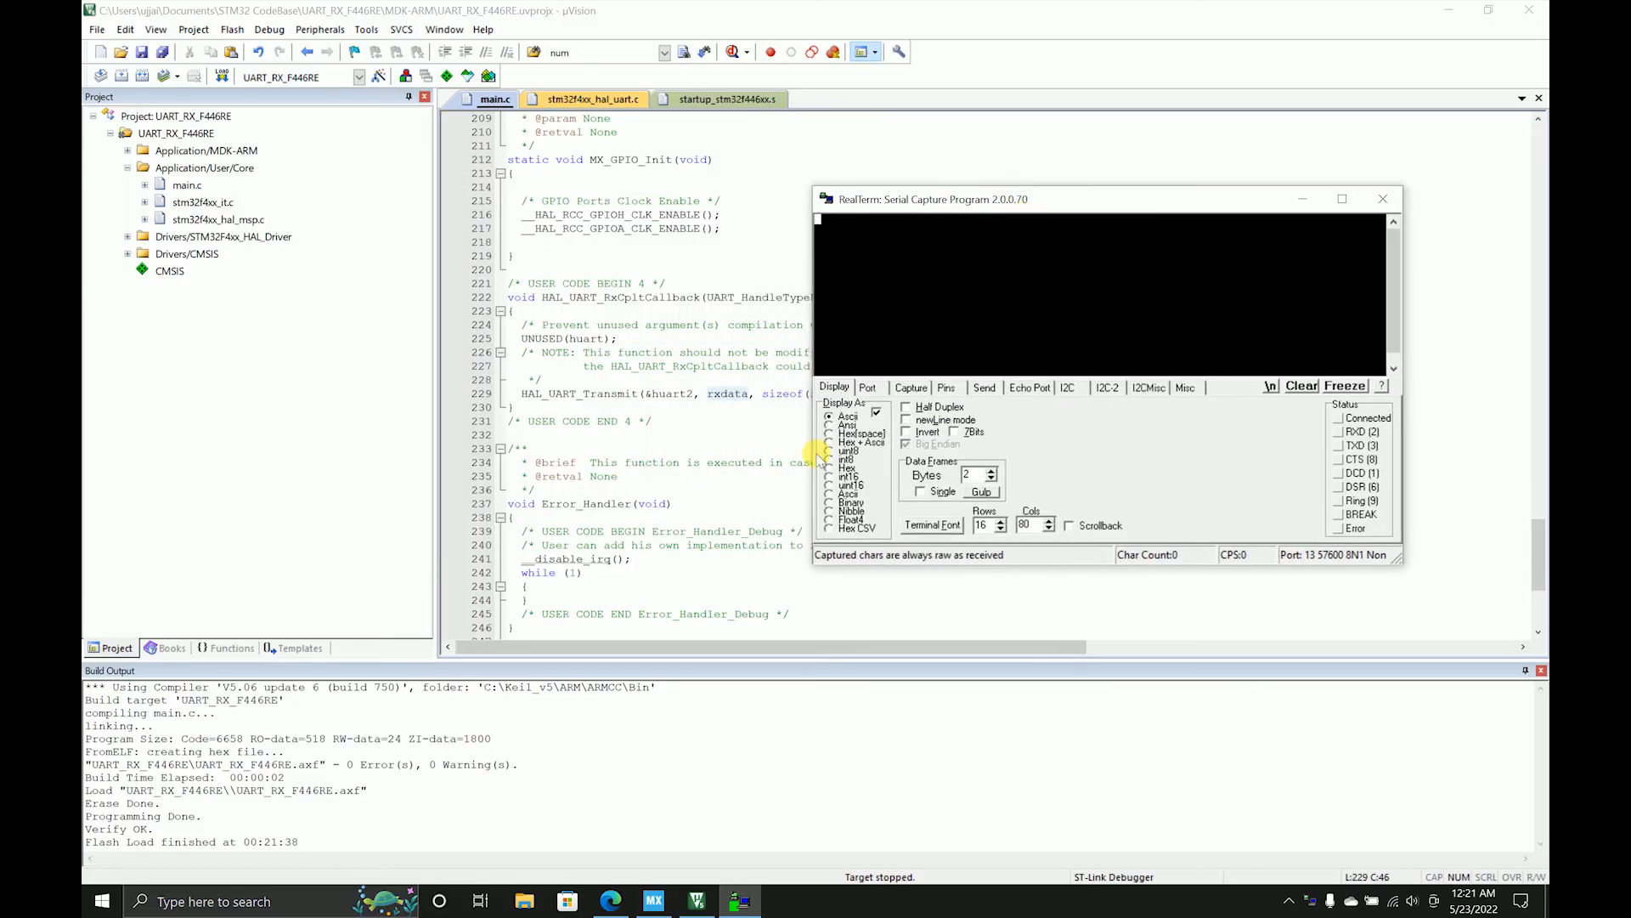
# - Connect RealTerm at 9600 baud on port 13 and send Hello twice
pyautogui.click(907, 407)
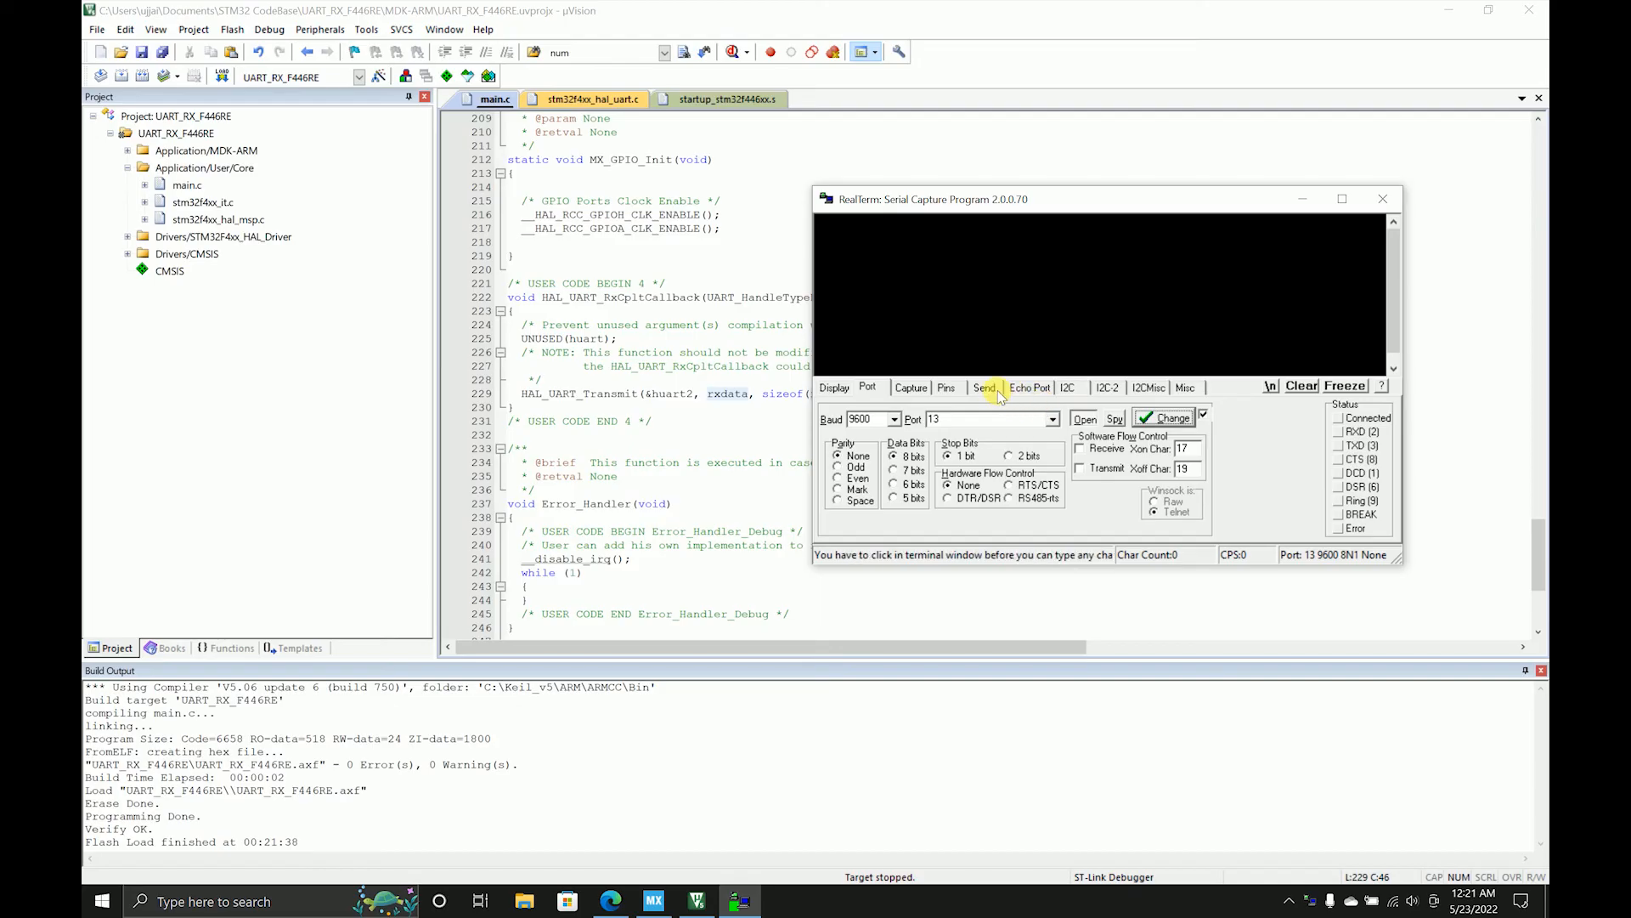
pyautogui.click(983, 388)
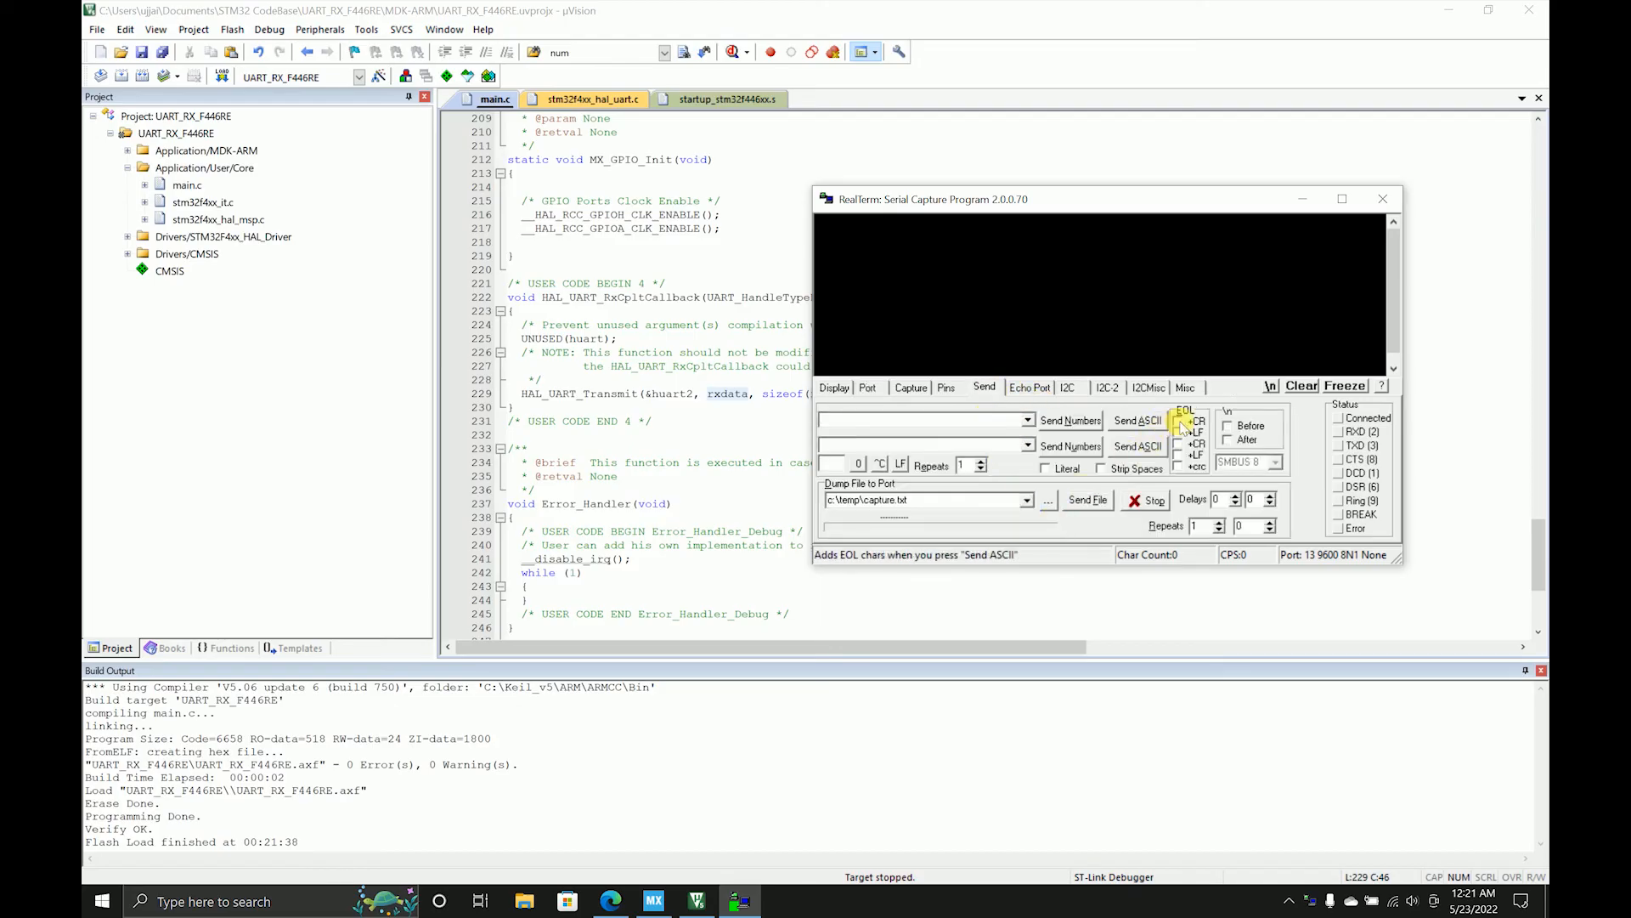
pyautogui.click(1178, 422)
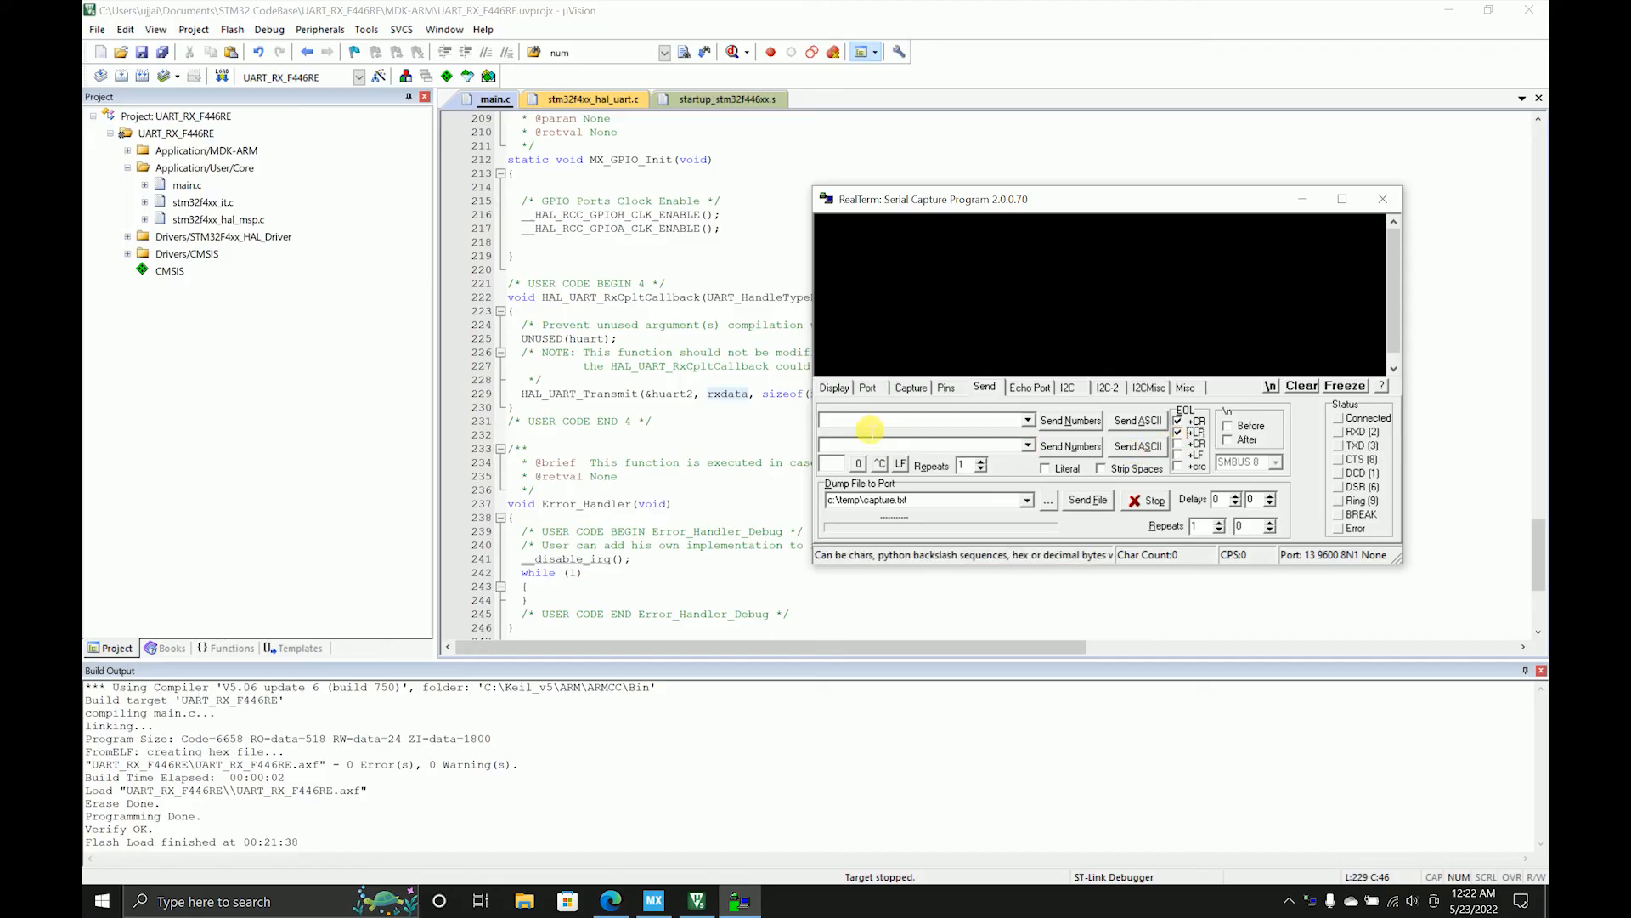
pyautogui.write('Hello')
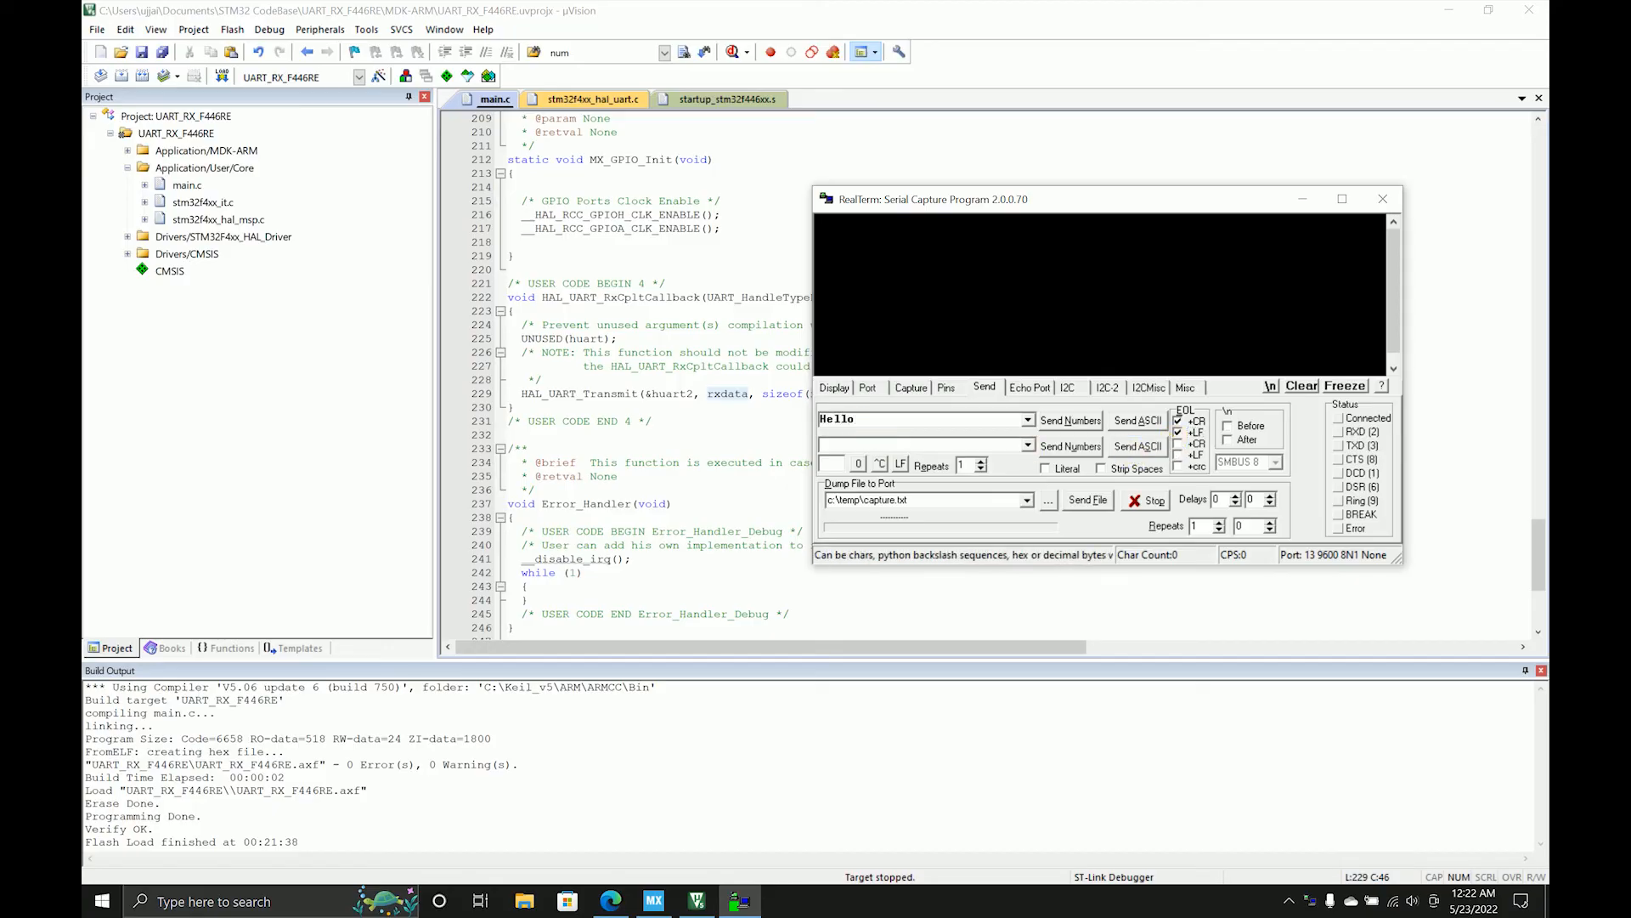
pyautogui.click(1135, 421)
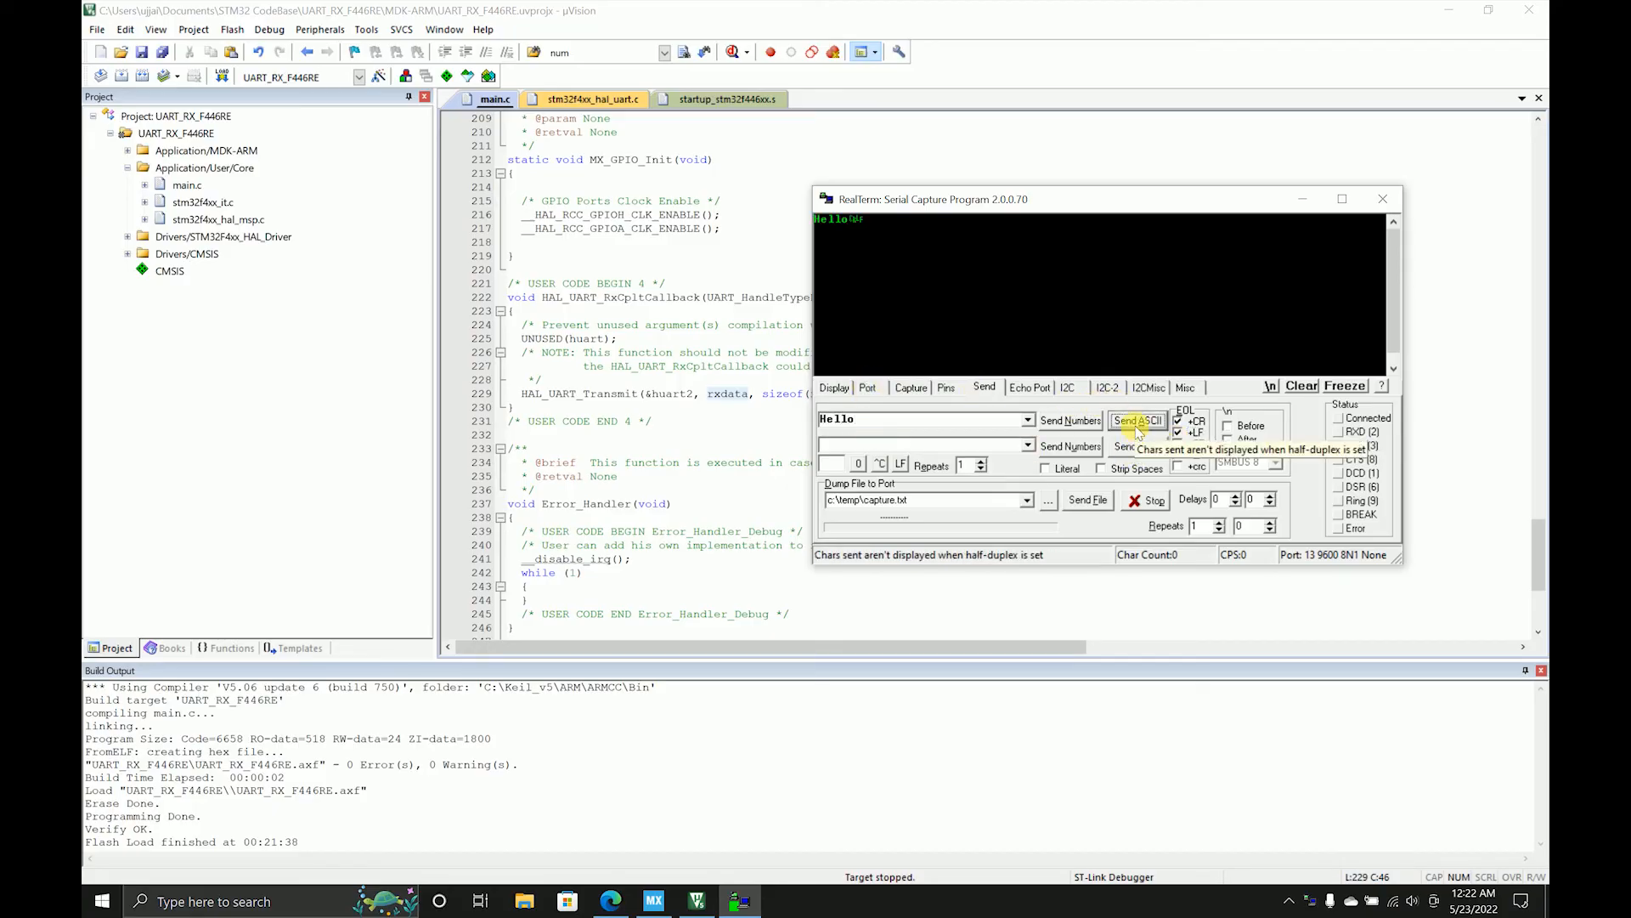
pyautogui.click(1136, 421)
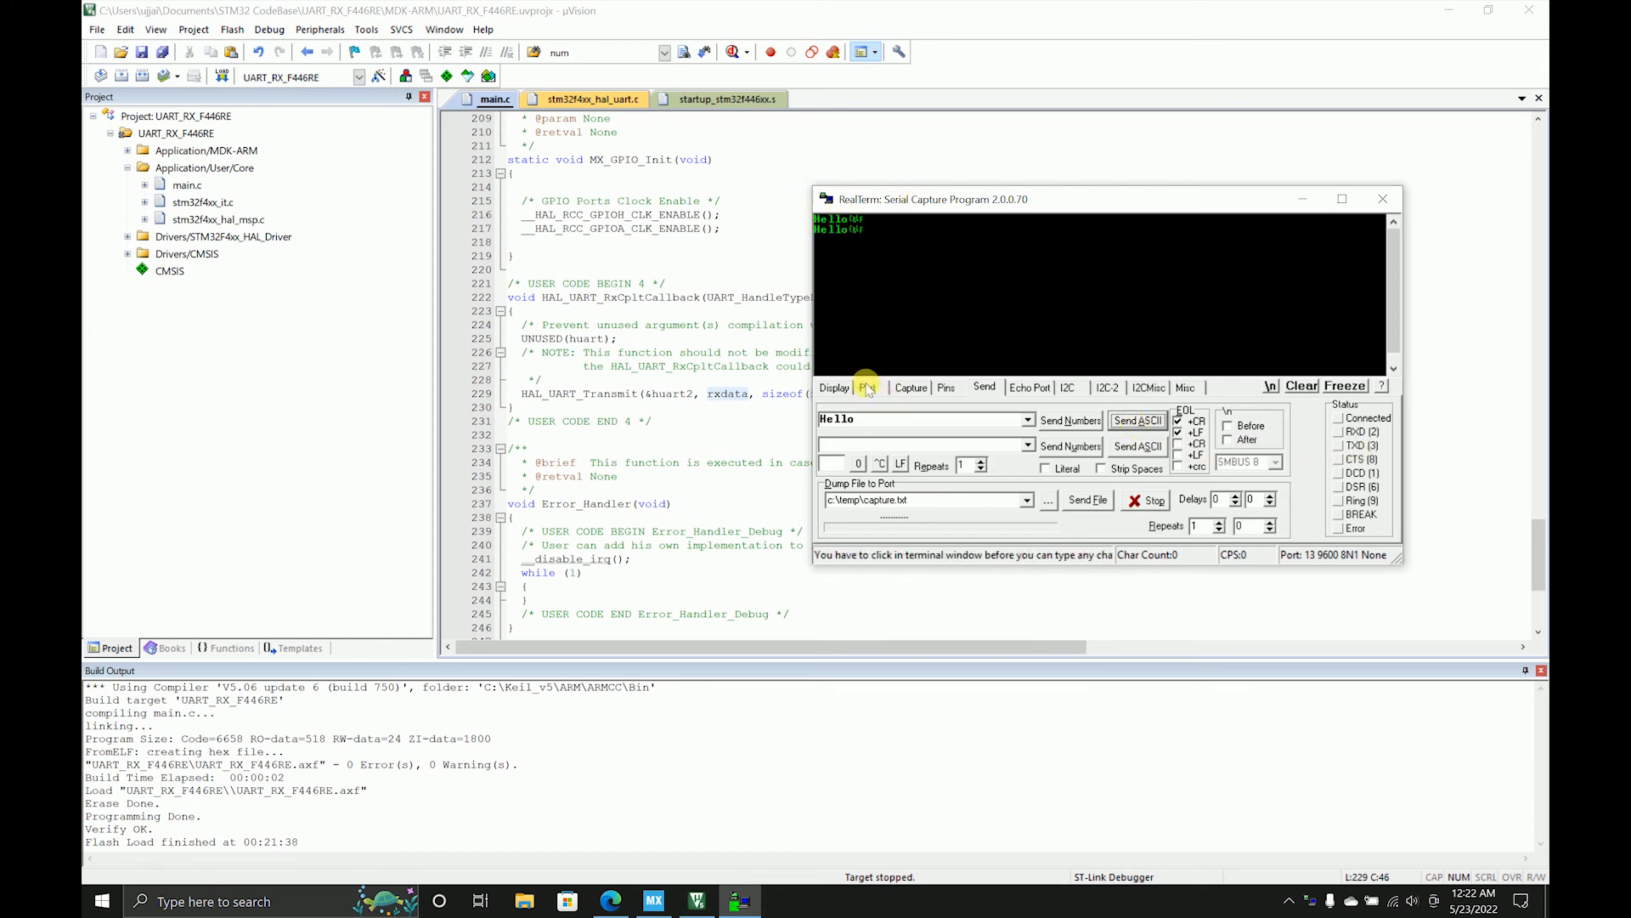
# - Look through RealTerm's Display, Port and Send tabs
pyautogui.click(833, 388)
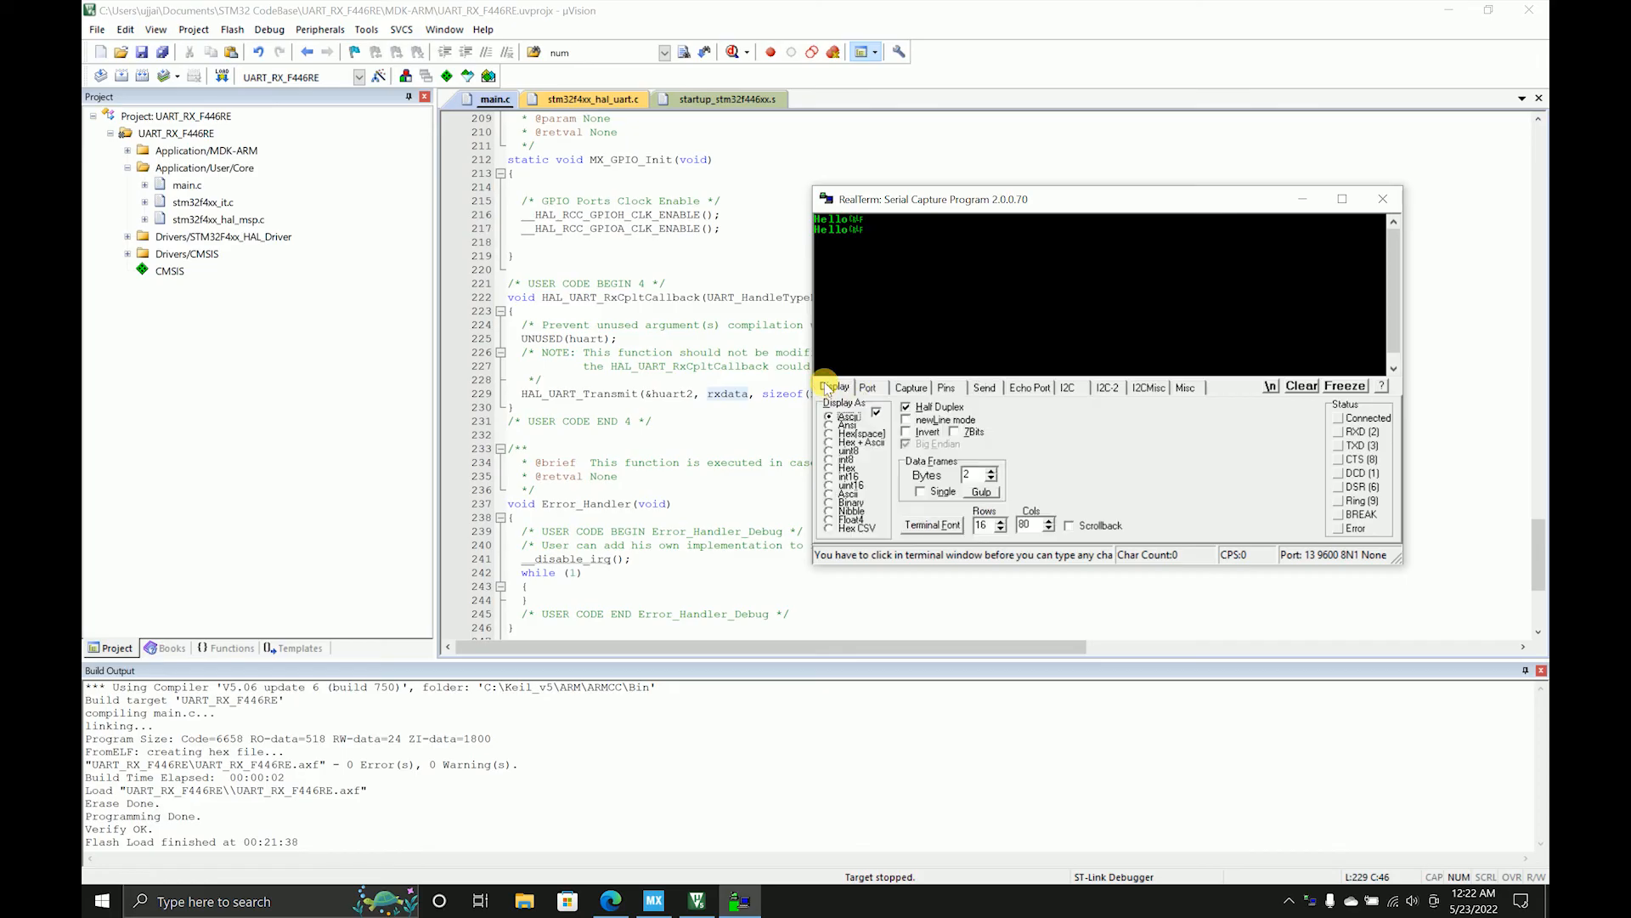
pyautogui.click(866, 388)
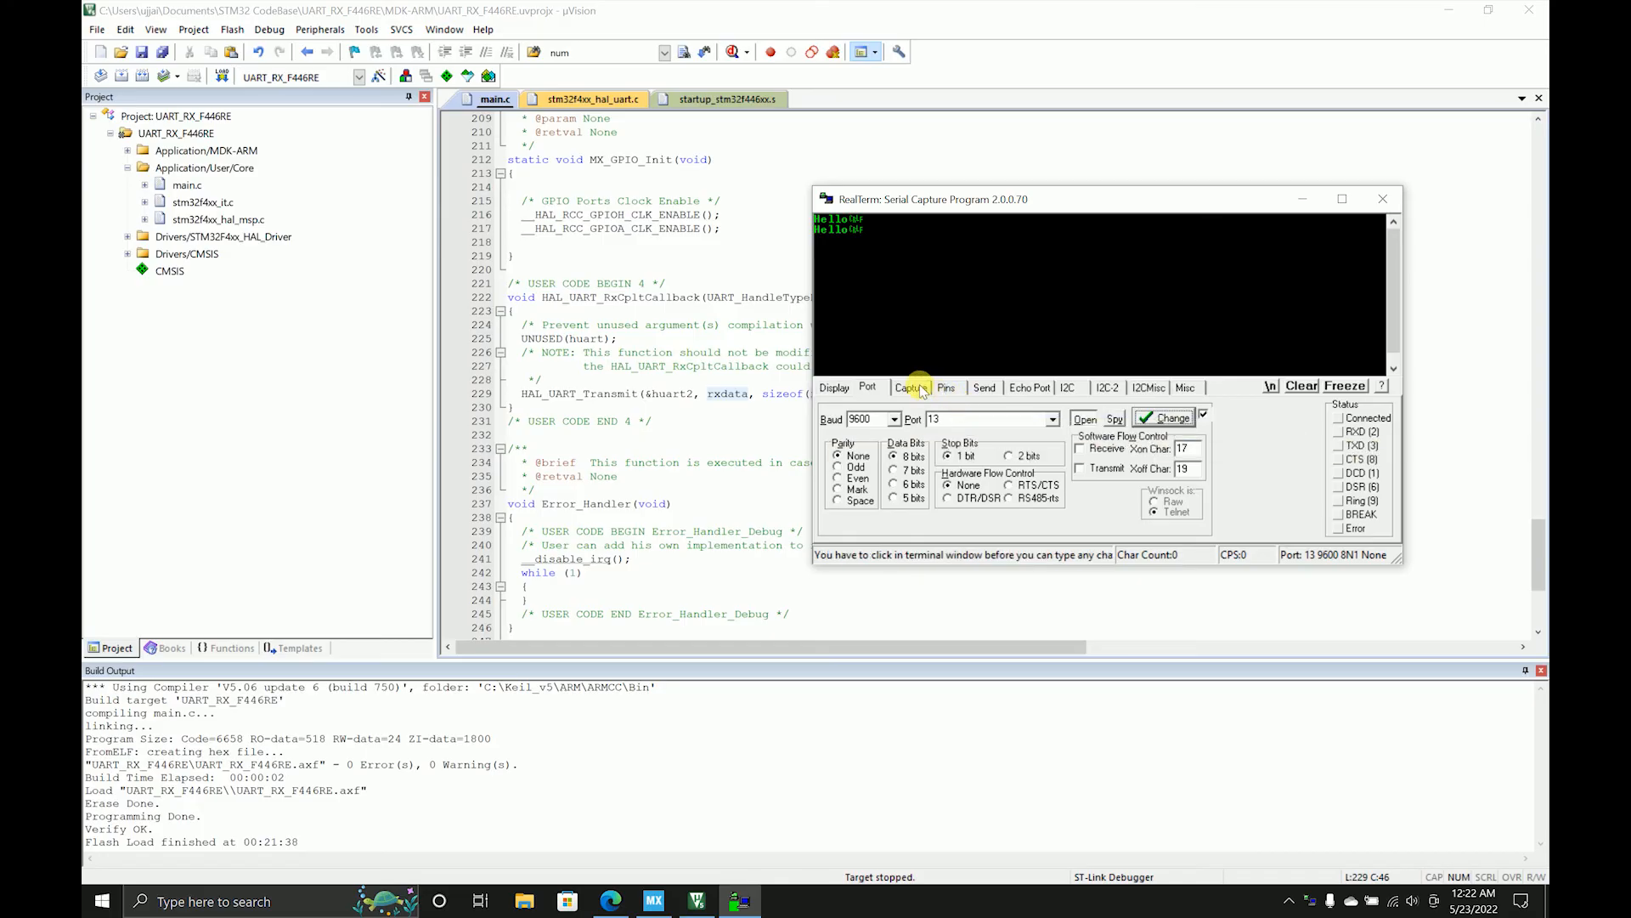
pyautogui.click(983, 387)
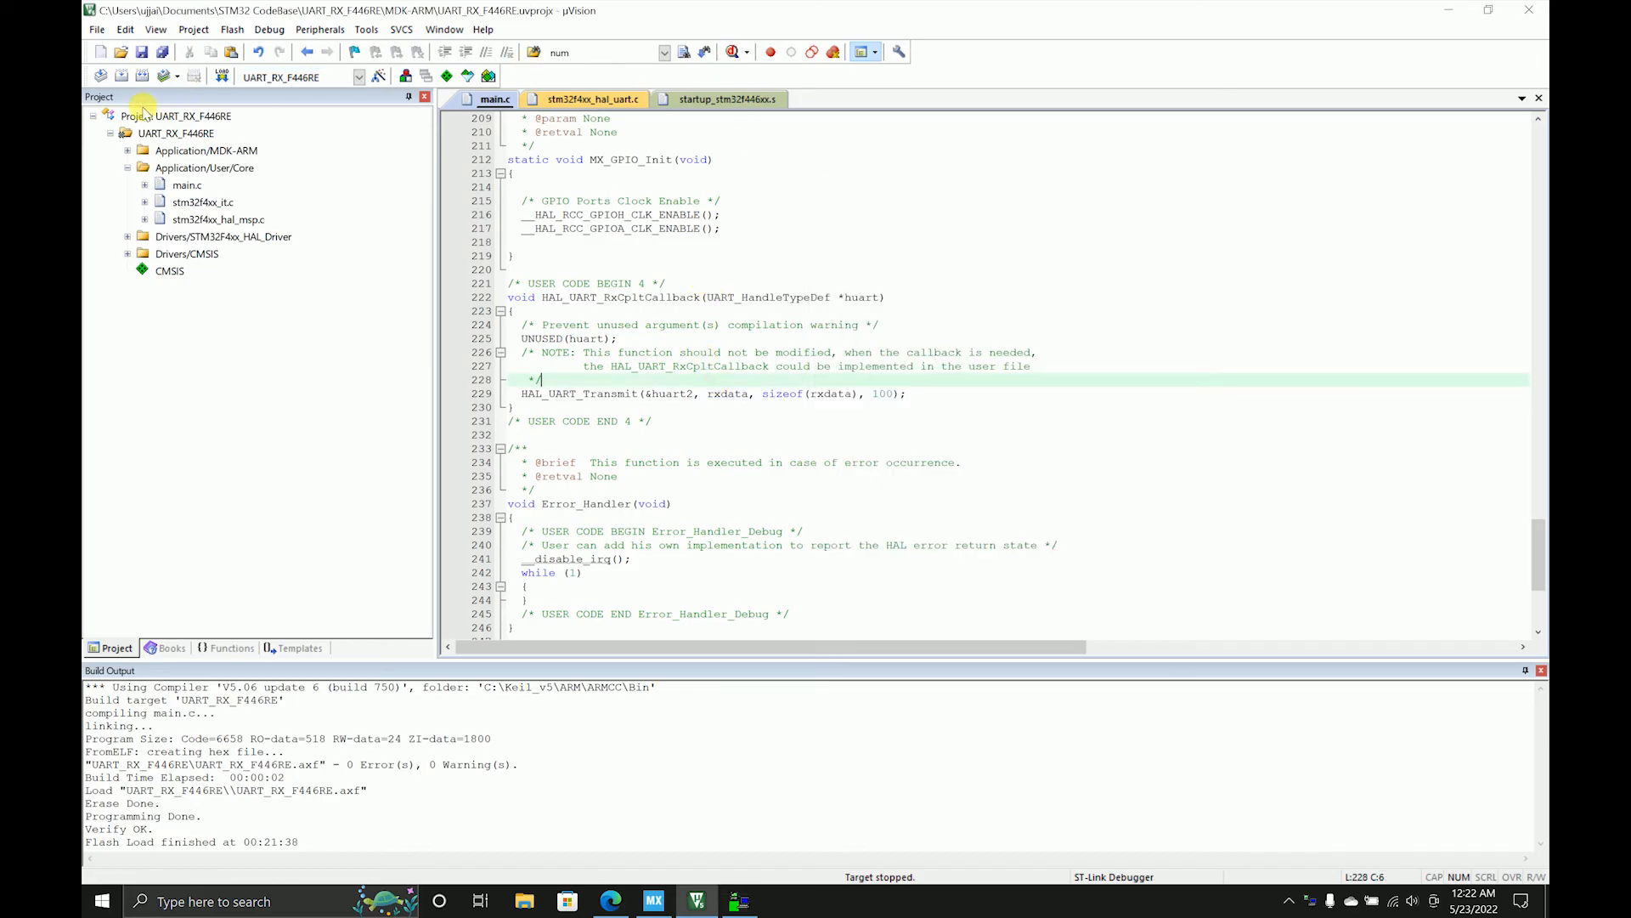
# - Reopen RealTerm's port 13 connection and send Hello repeatedly, each echoed back
pyautogui.click(737, 900)
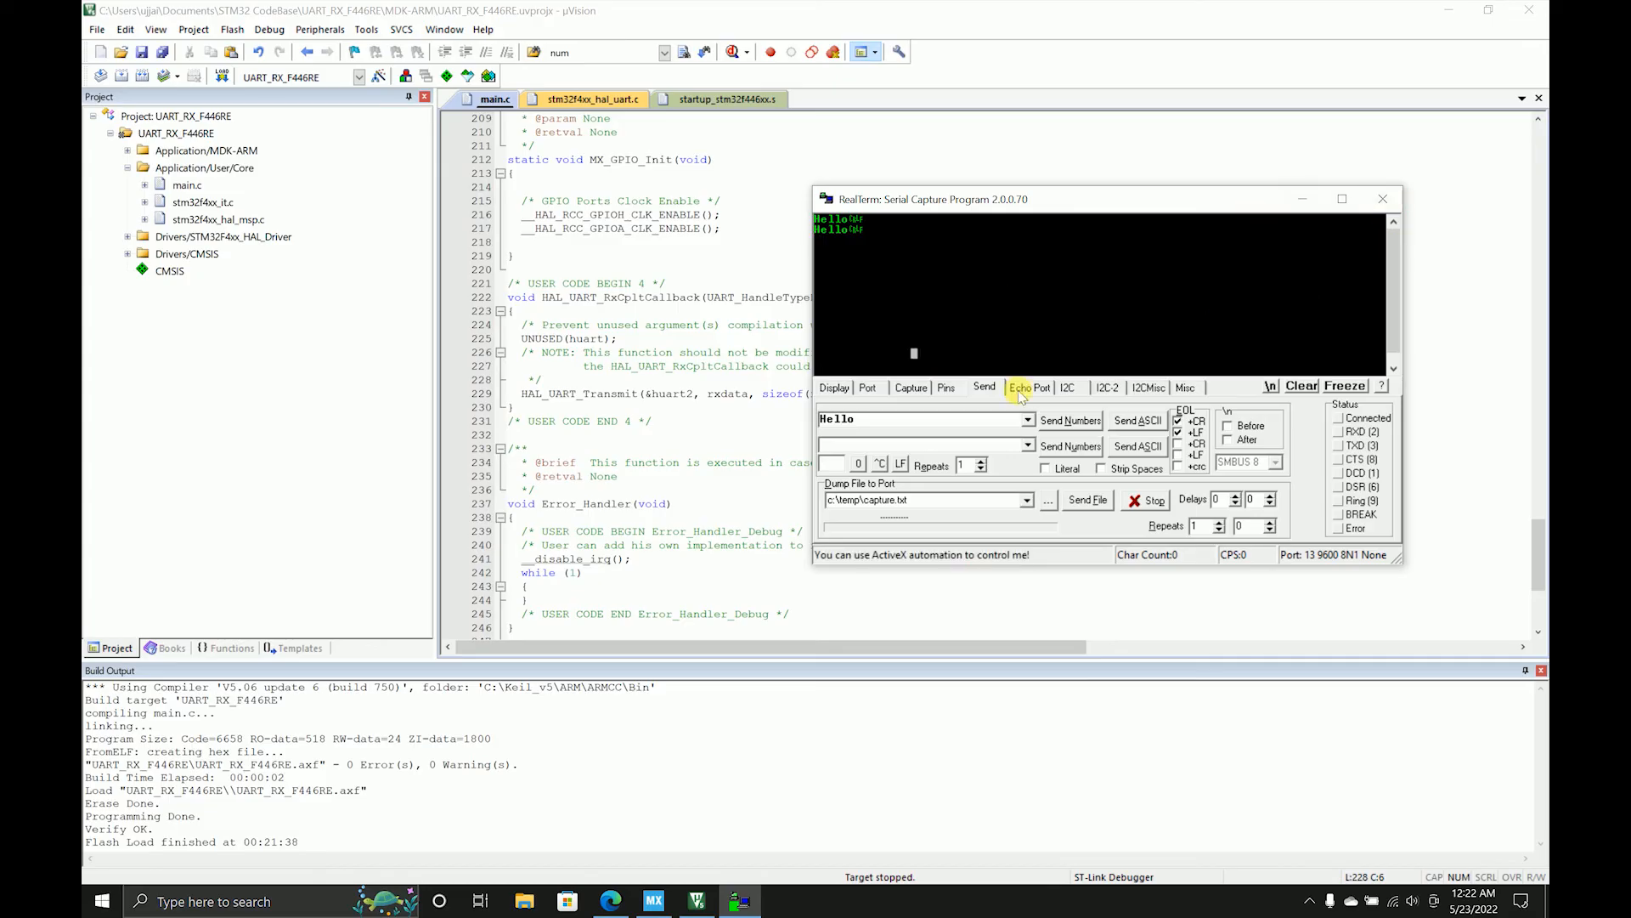
pyautogui.click(868, 388)
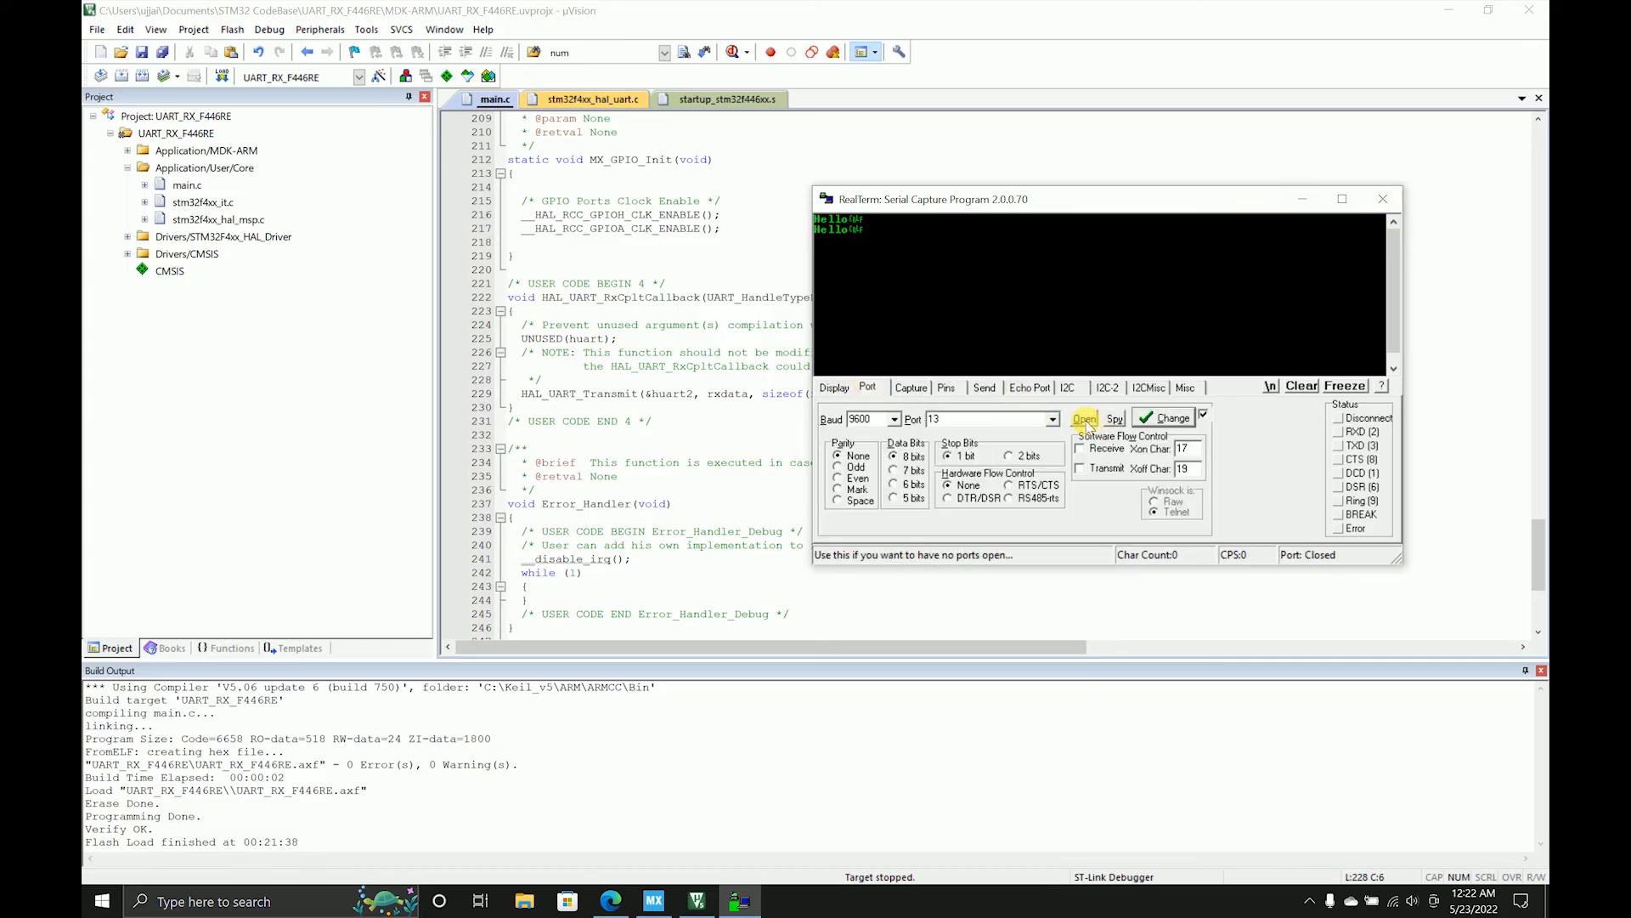
pyautogui.click(1084, 417)
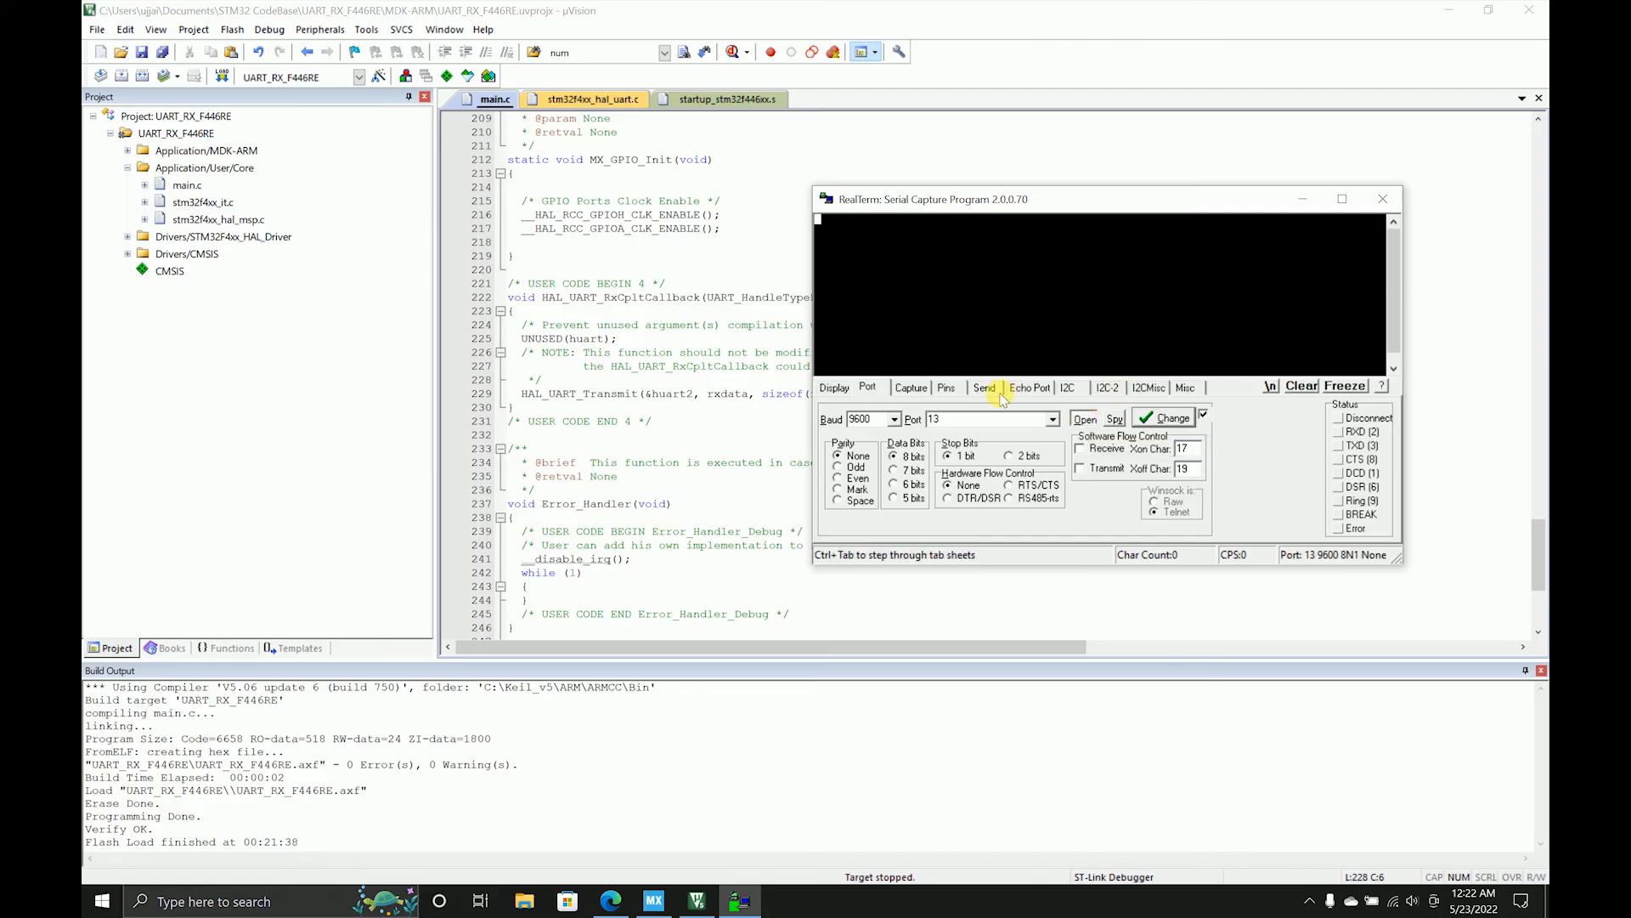
pyautogui.click(983, 388)
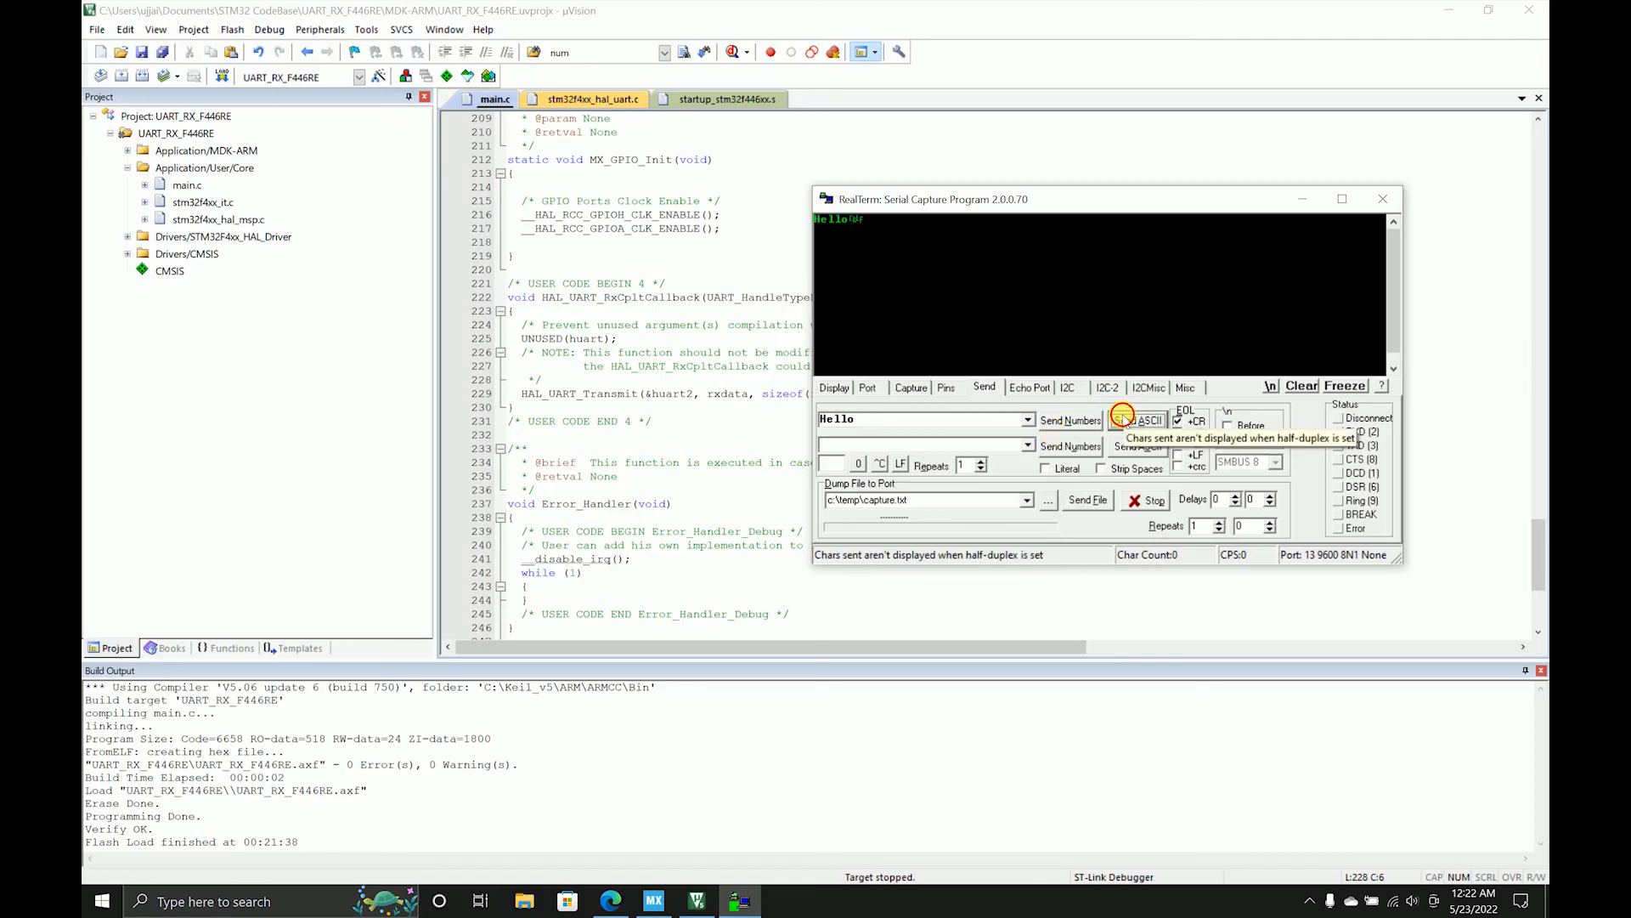
pyautogui.click(1121, 422)
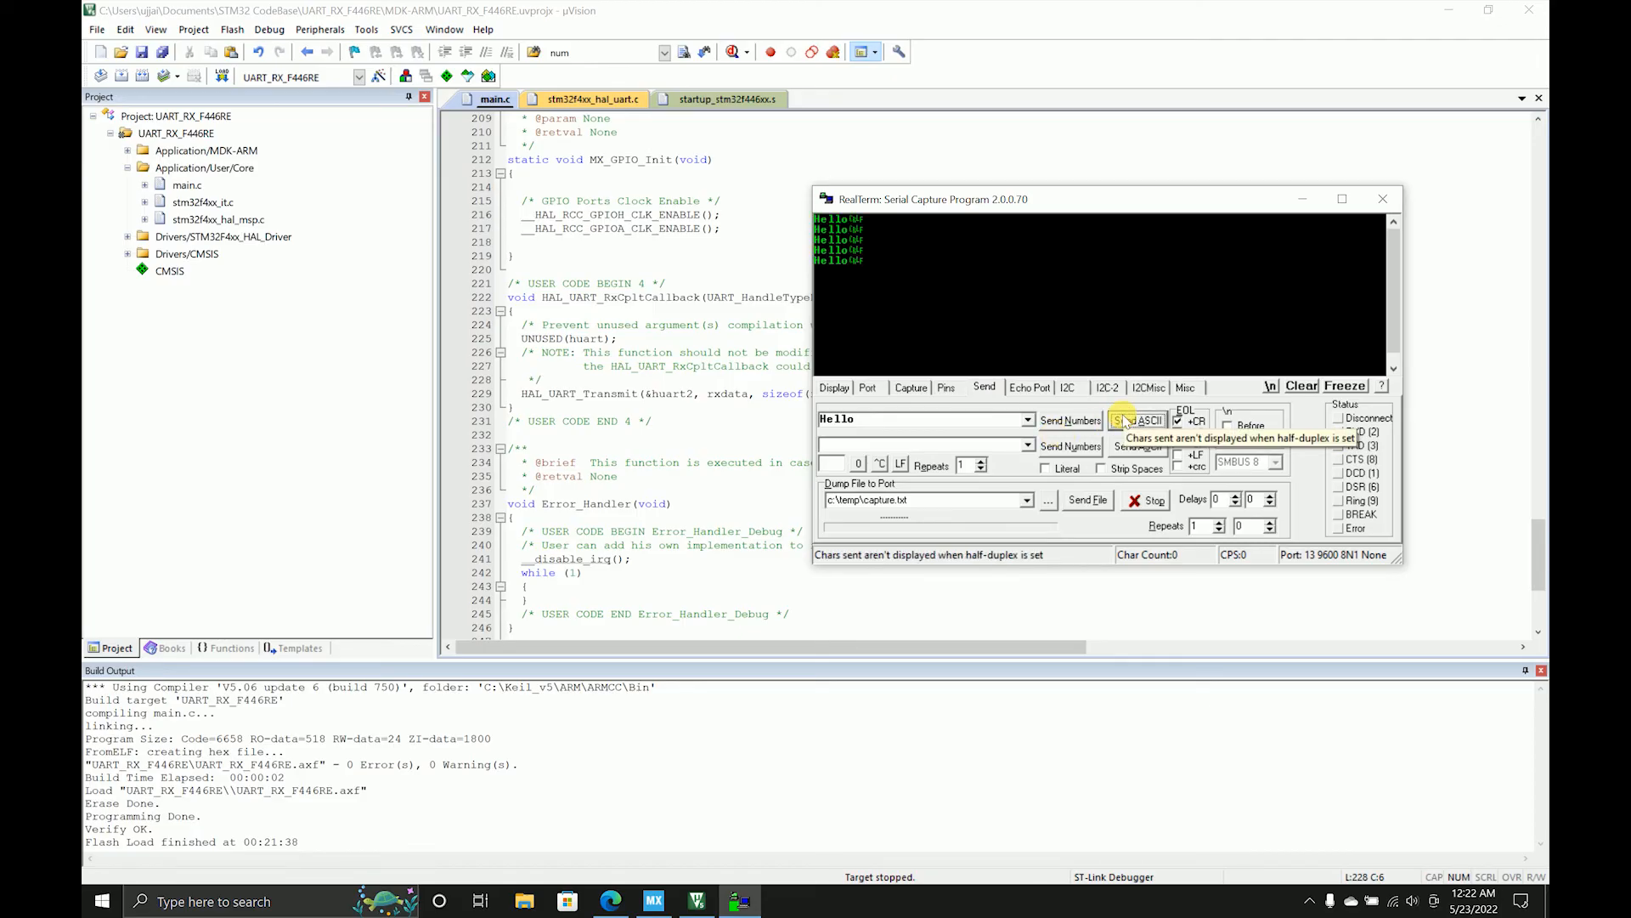
pyautogui.click(1137, 419)
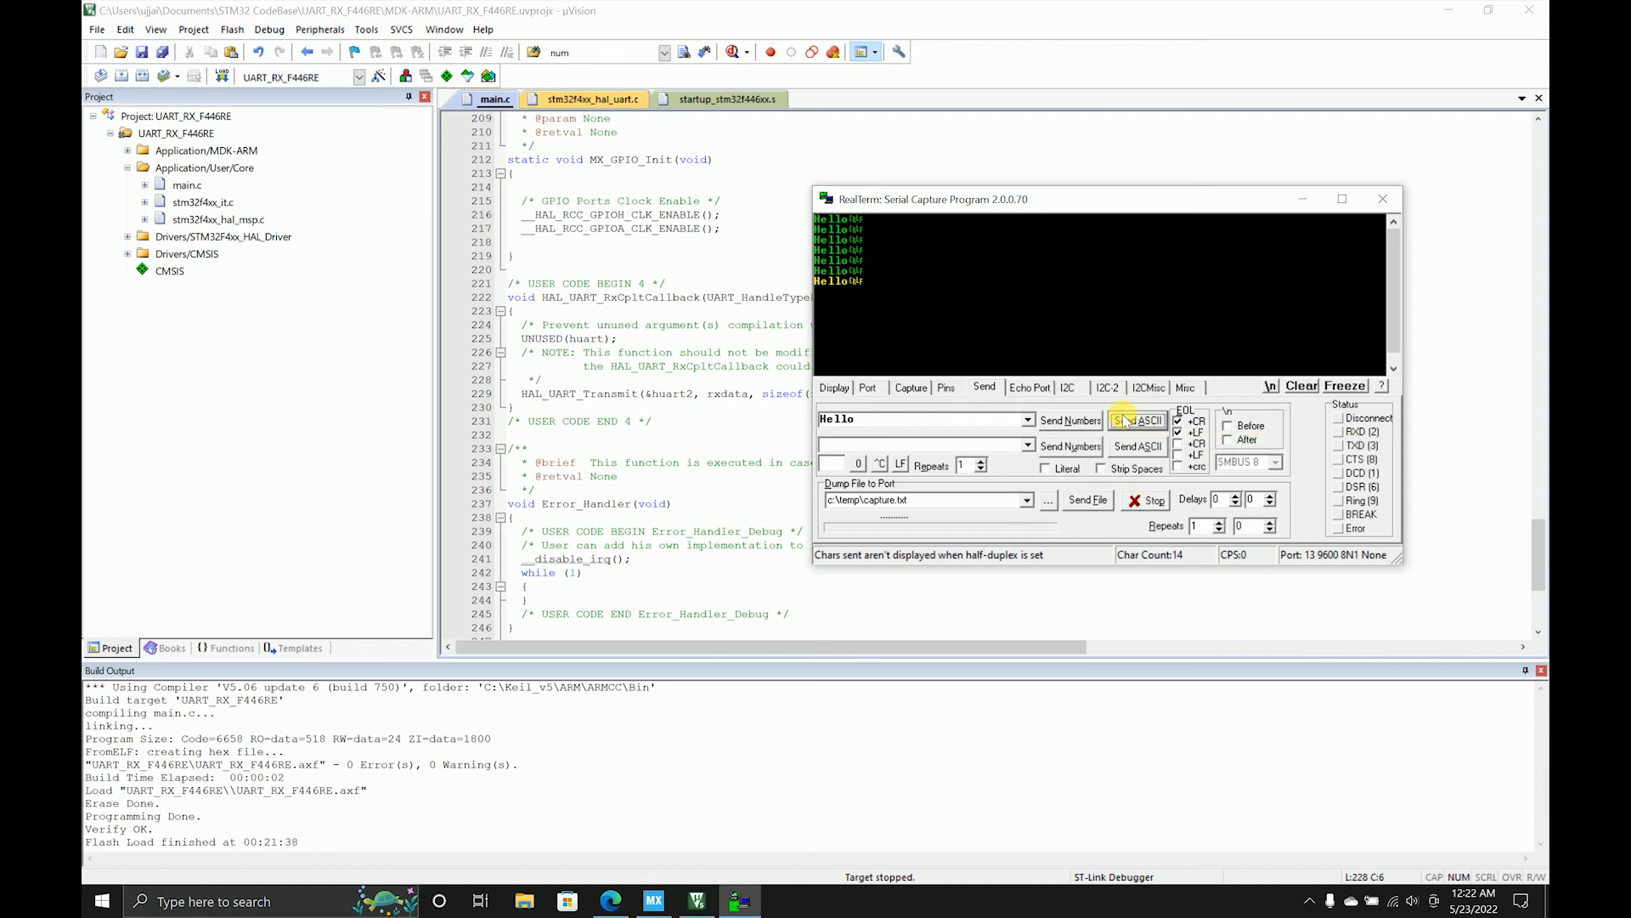
pyautogui.moveTo(1165, 399)
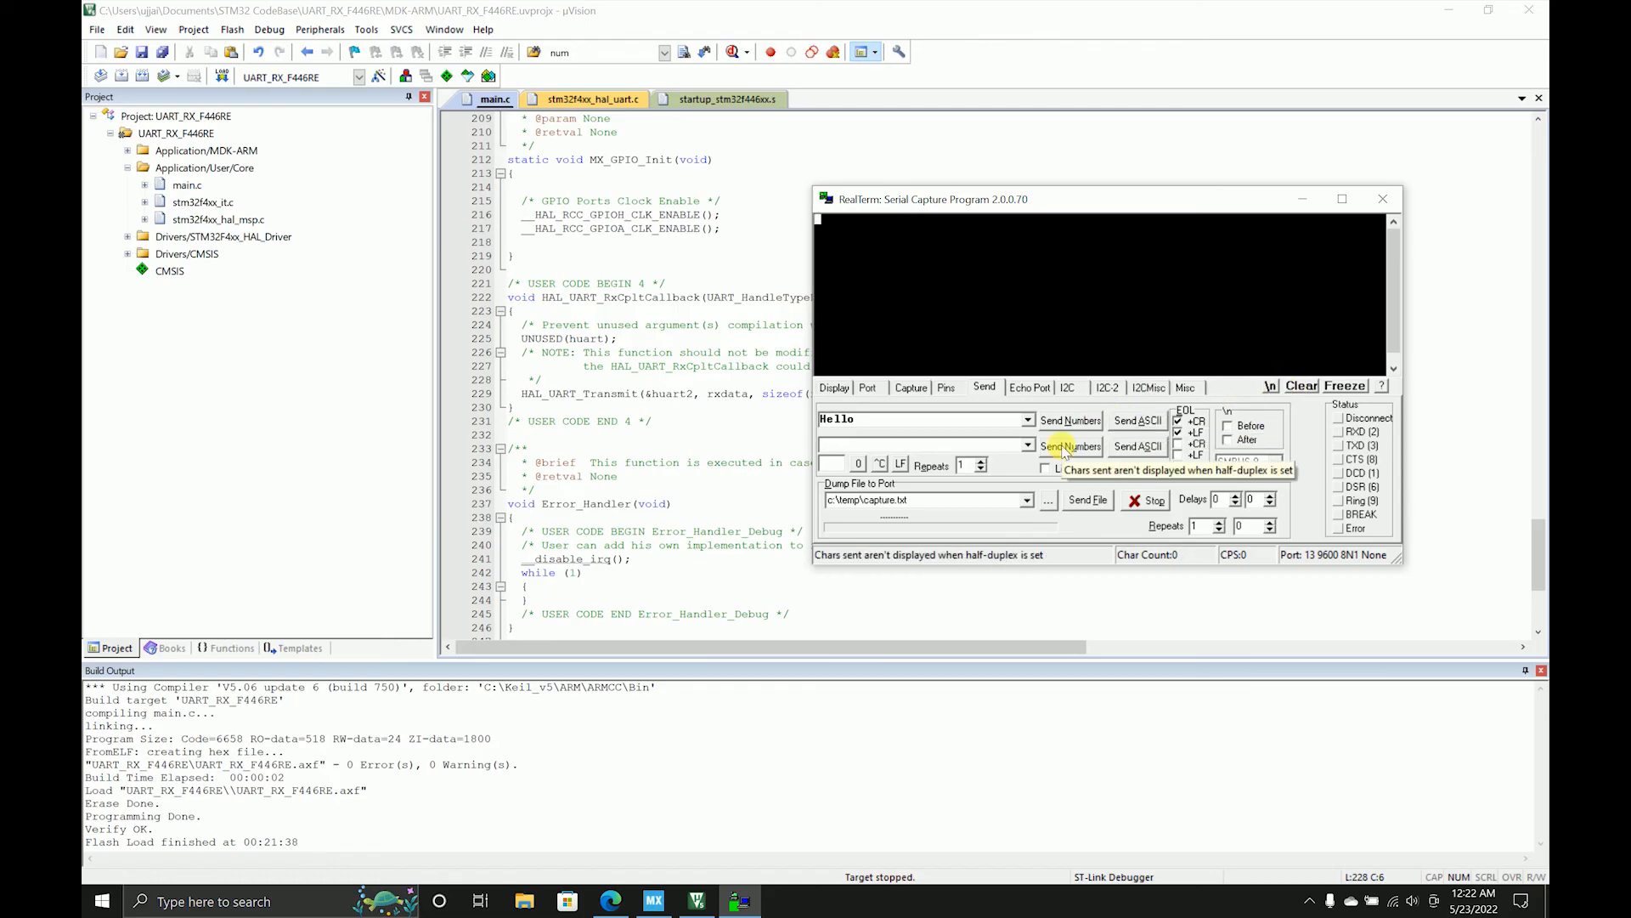
pyautogui.click(1136, 420)
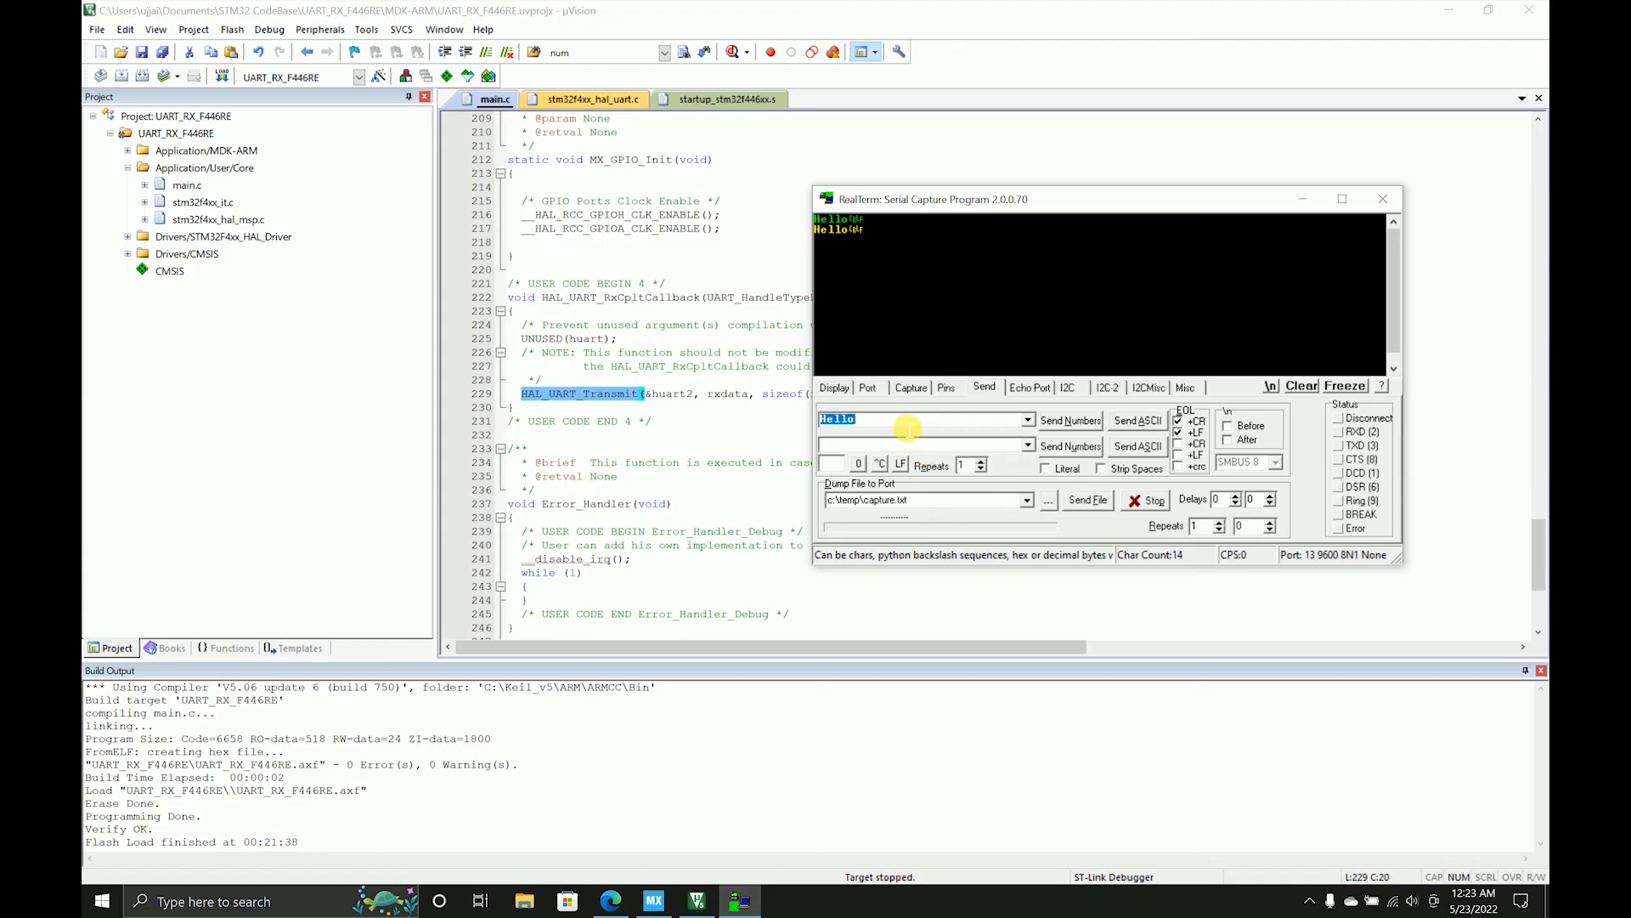
# - Send 'Hi' three times, then 'Hello', from RealTerm and watch each echo back
pyautogui.click(1135, 420)
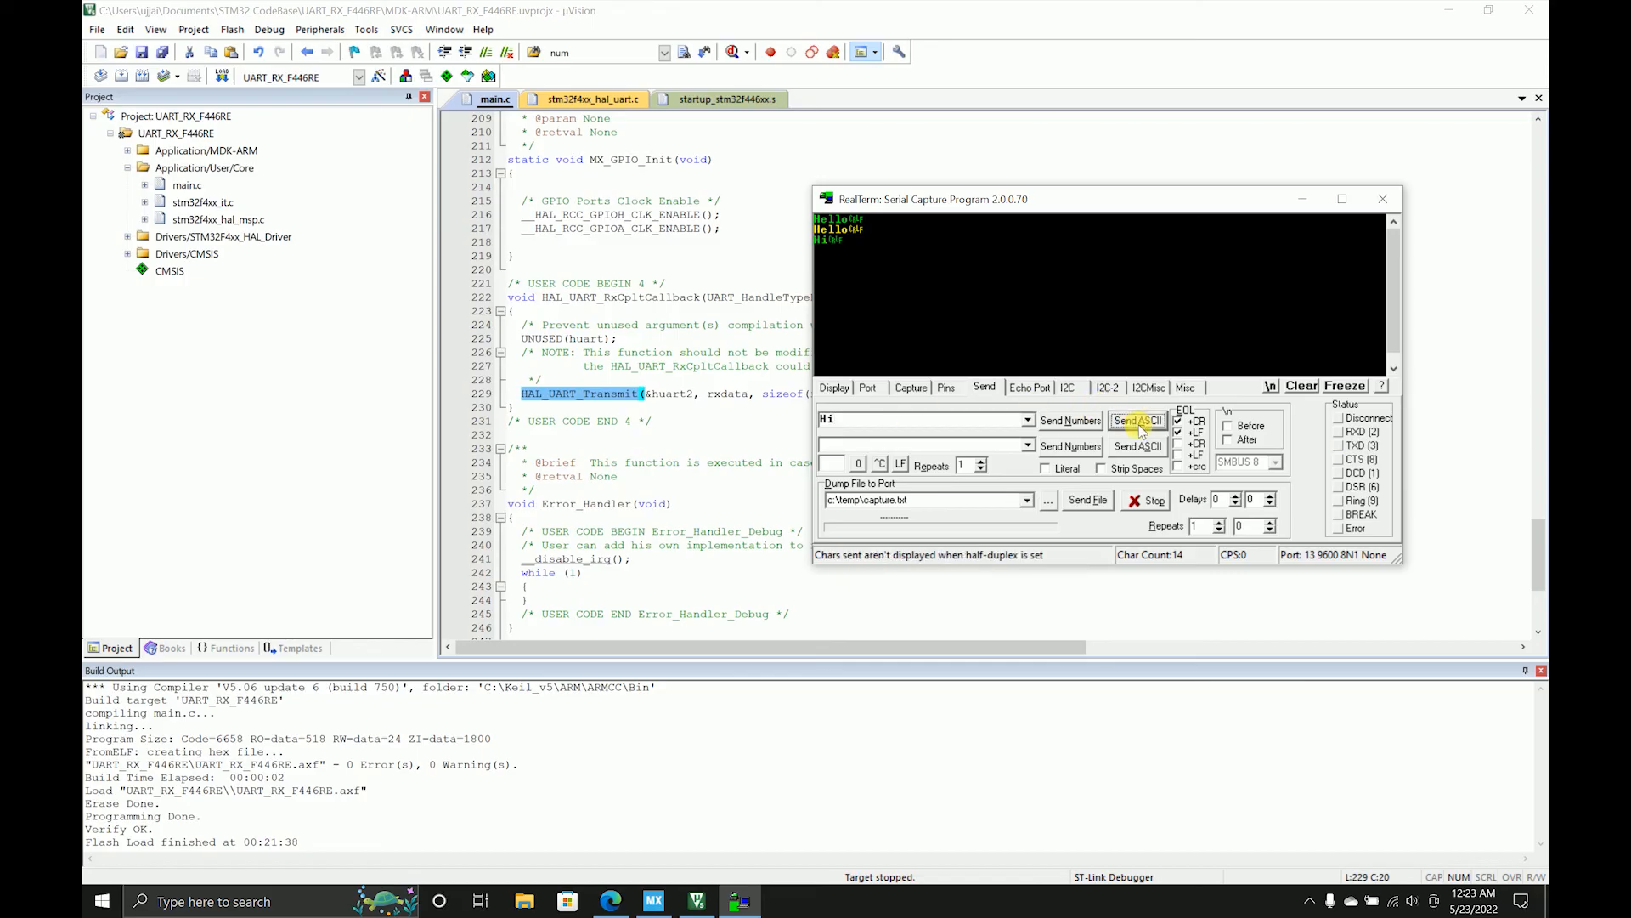
pyautogui.click(1136, 421)
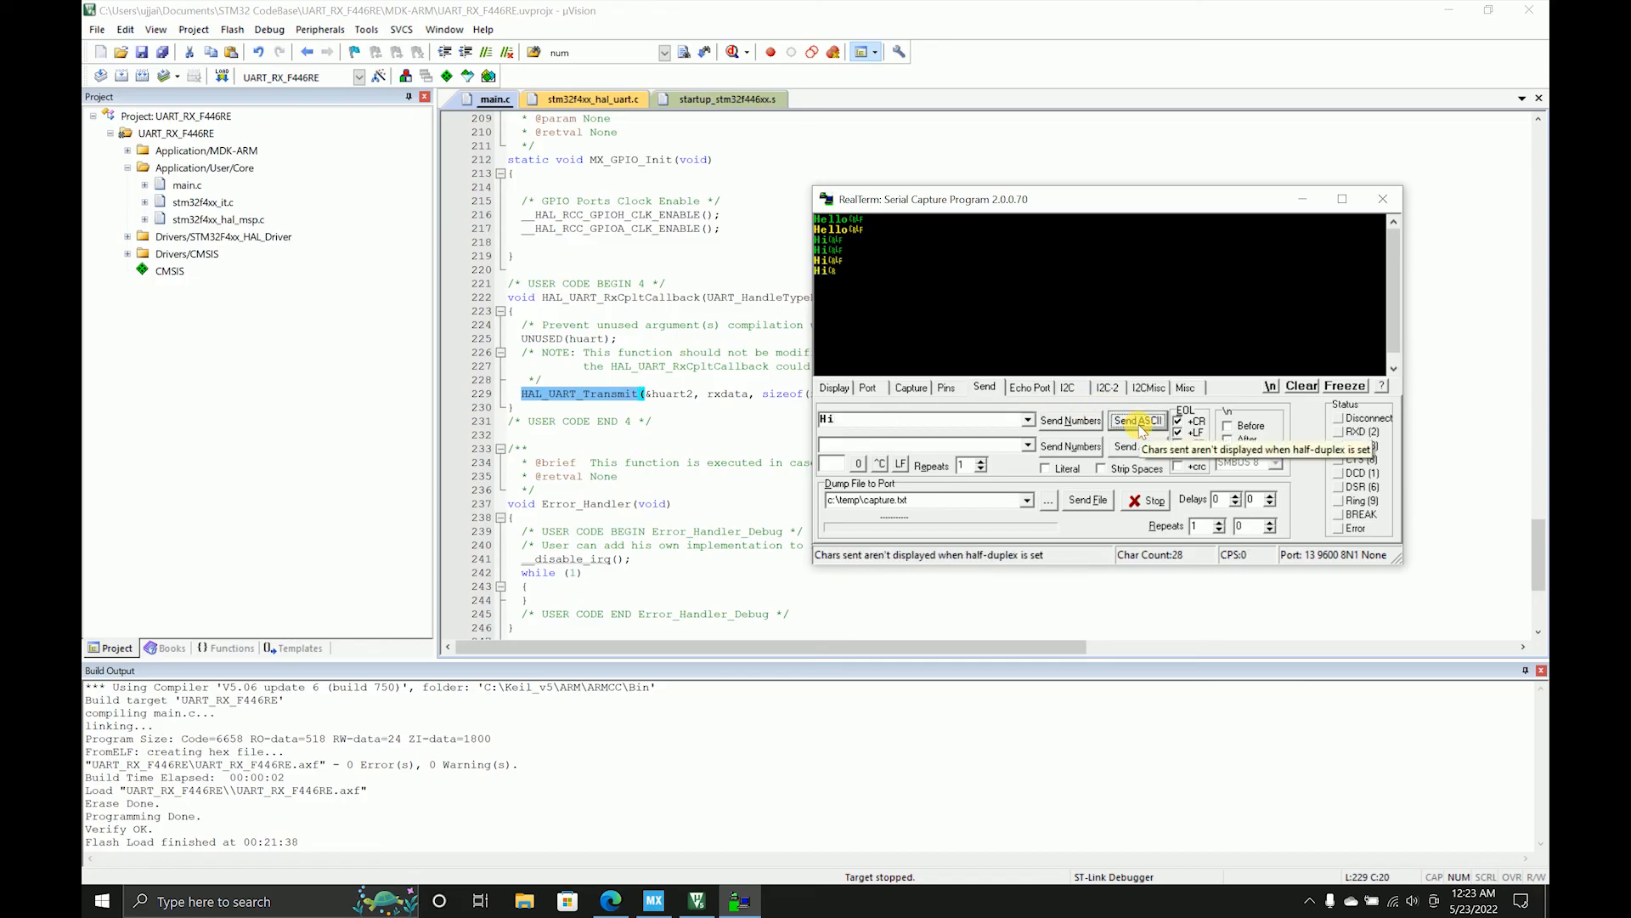
pyautogui.click(1136, 420)
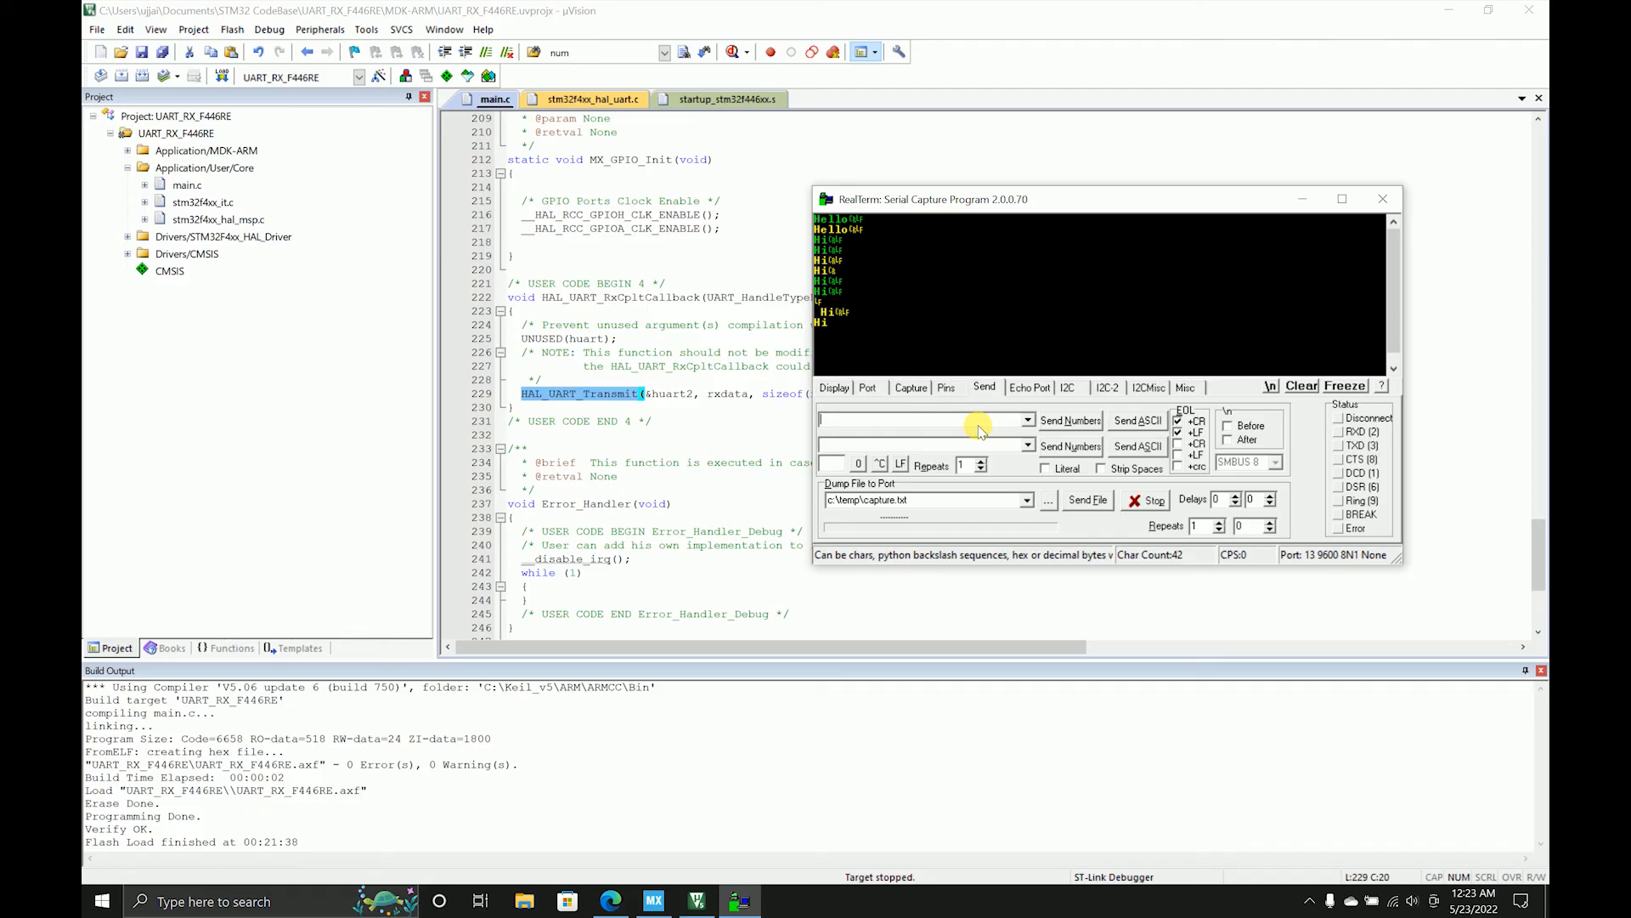
pyautogui.write('Hello')
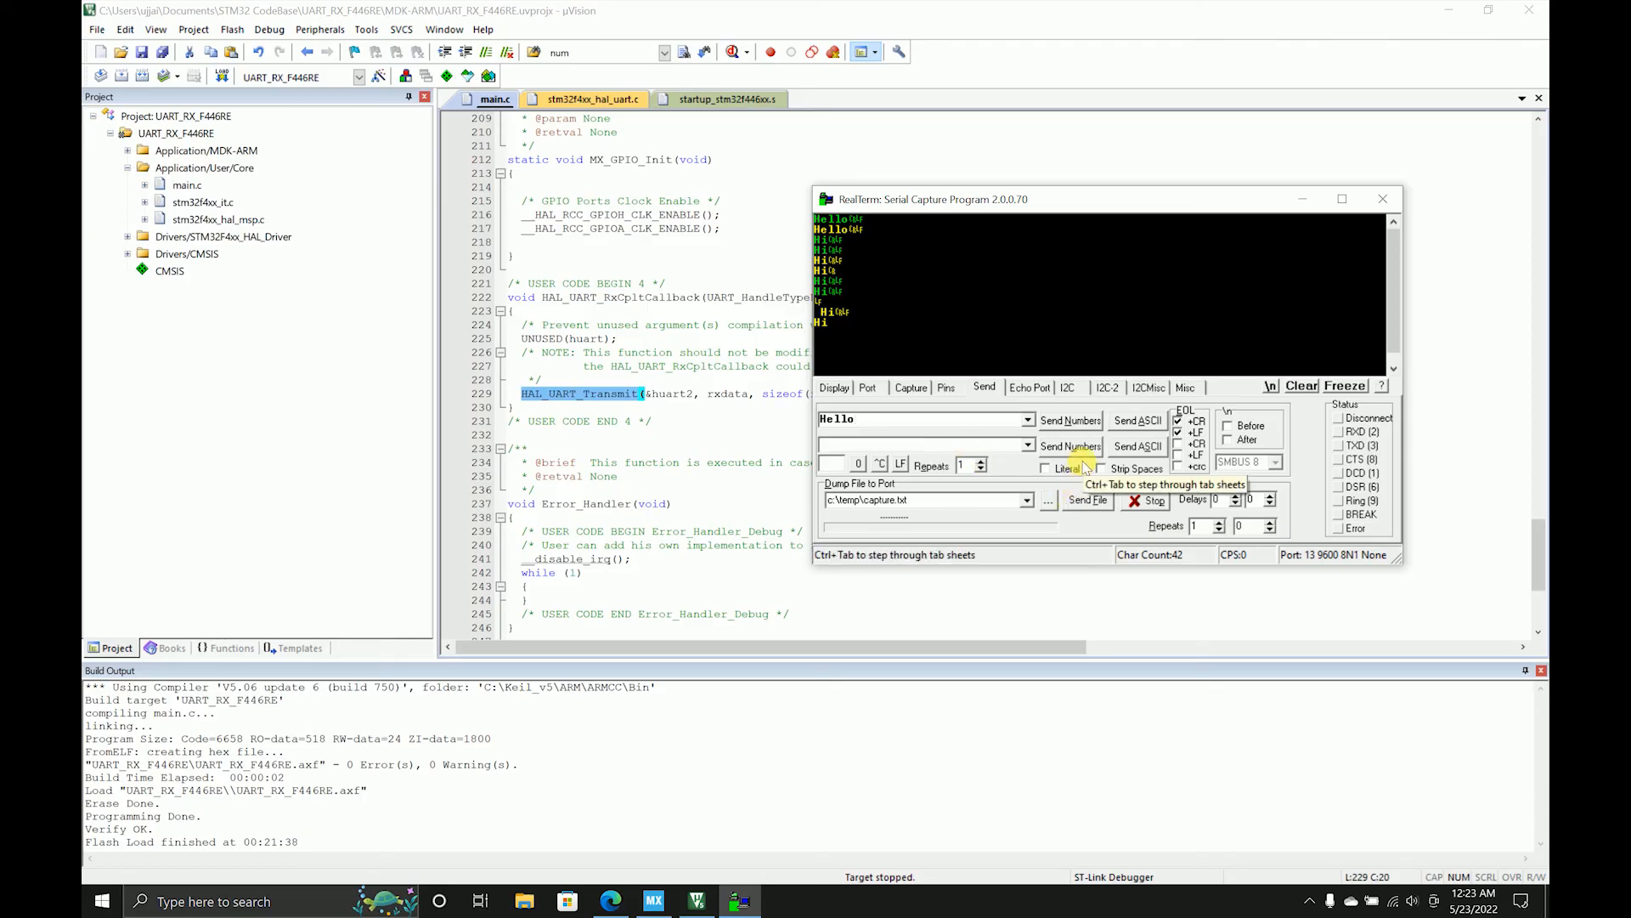
pyautogui.moveTo(1081, 469)
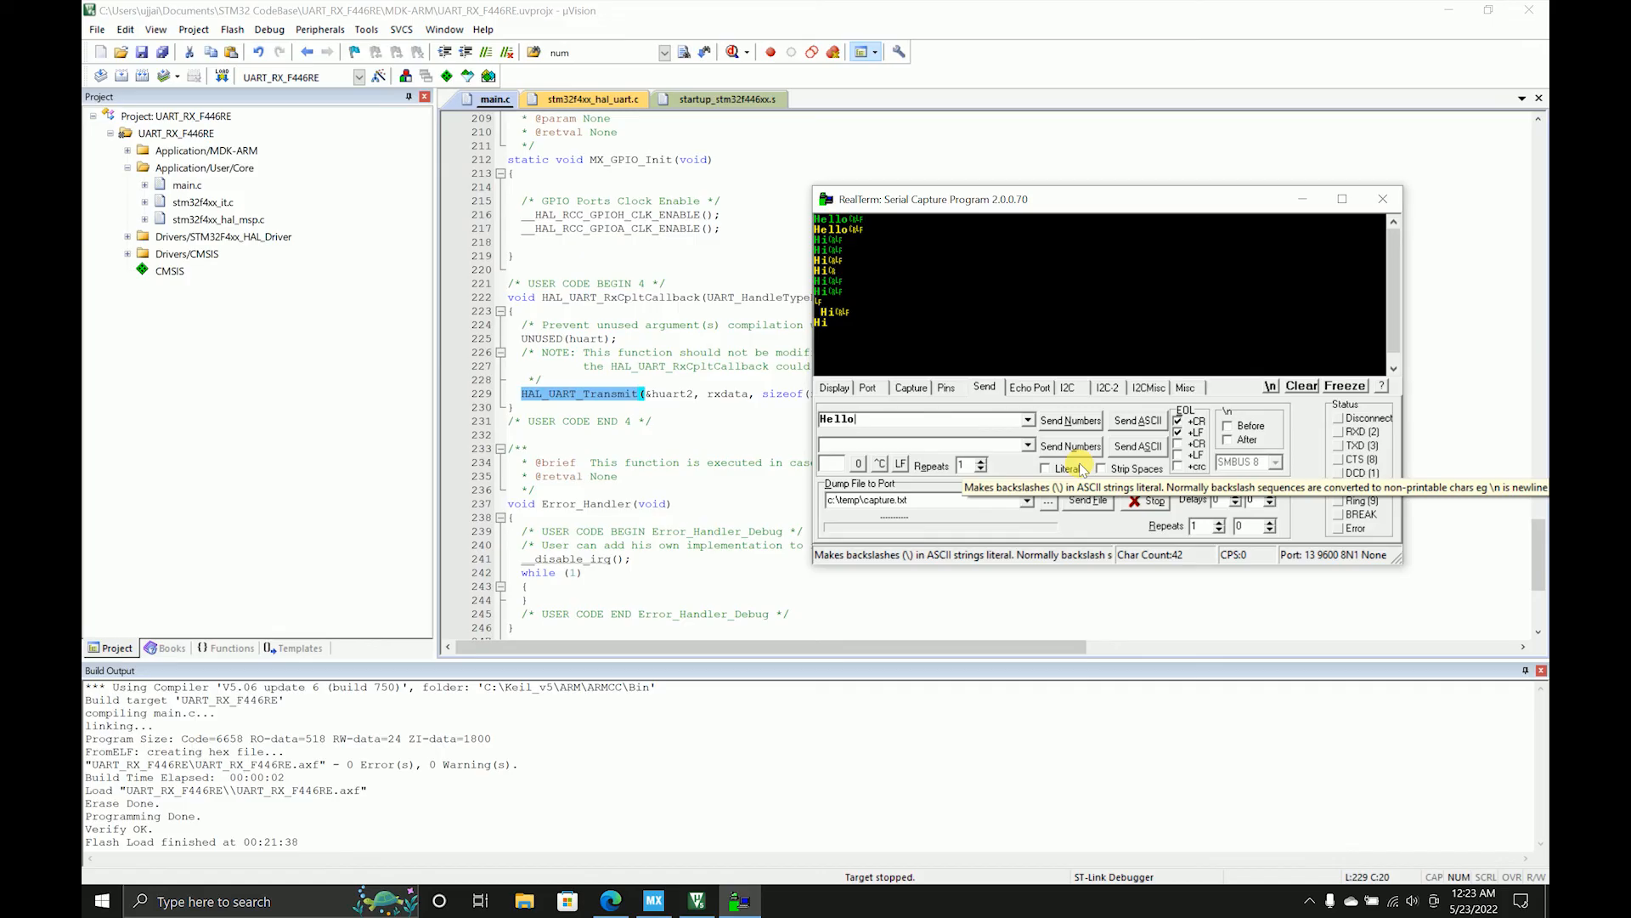
pyautogui.click(1137, 420)
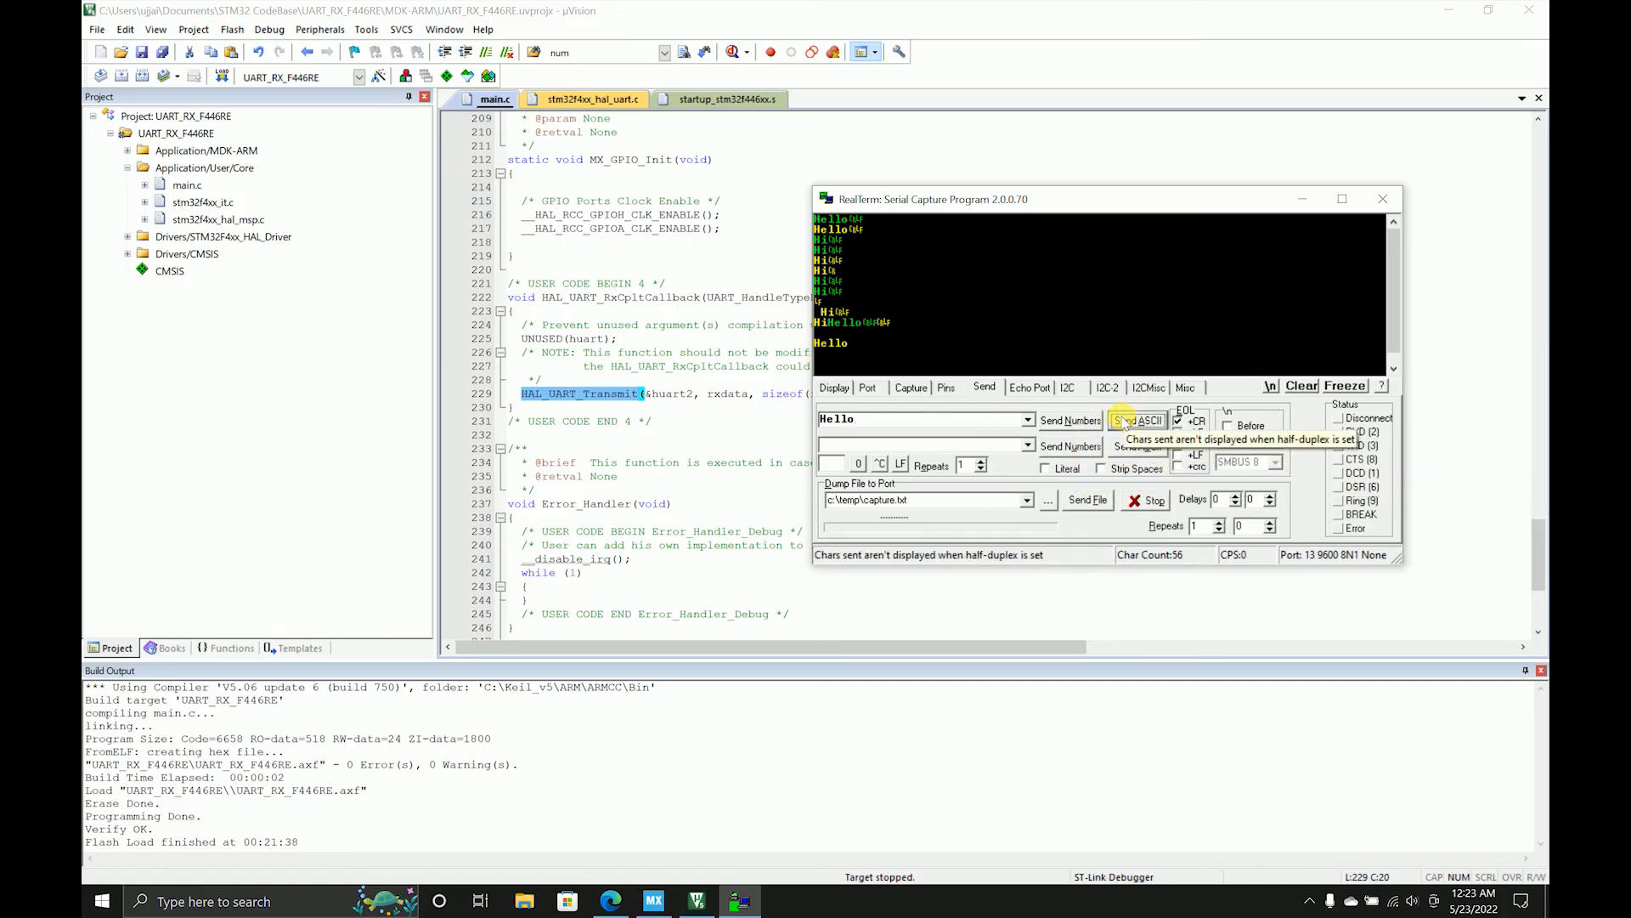